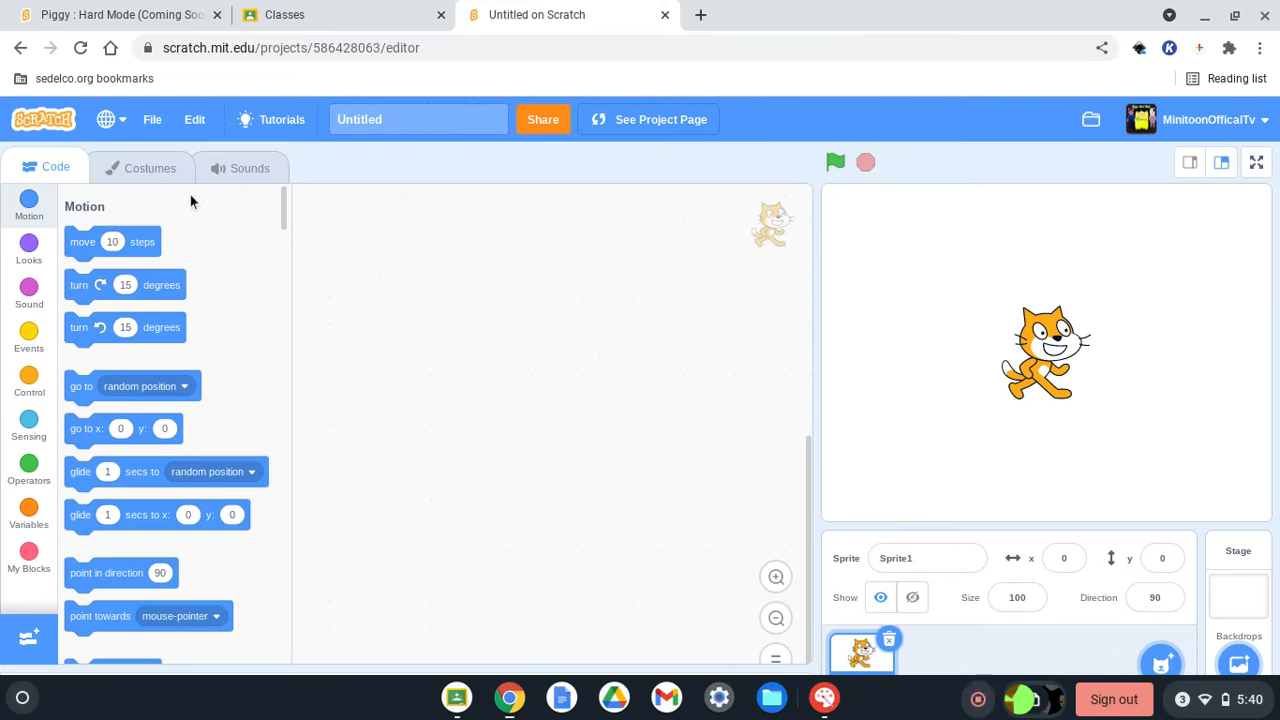
pyautogui.moveTo(148, 168)
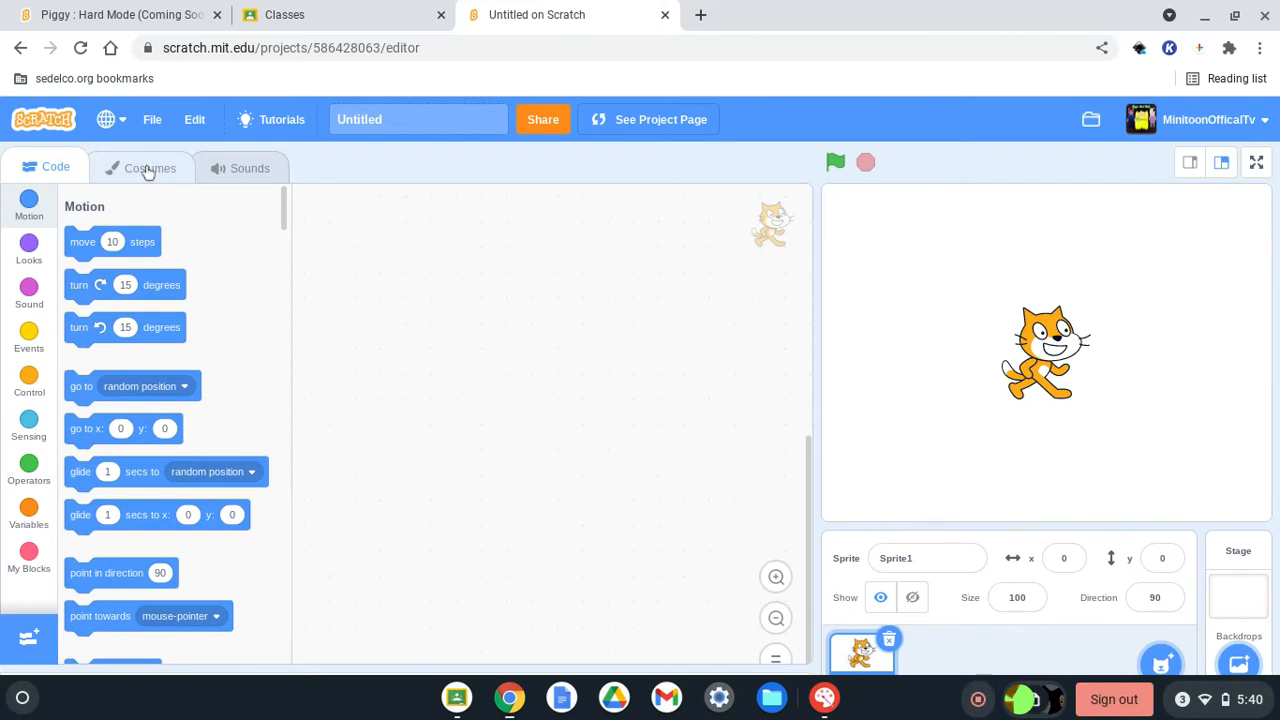
# Draw a purple square with black outline behind the cat using the Rectangle tool.
pyautogui.click(148, 168)
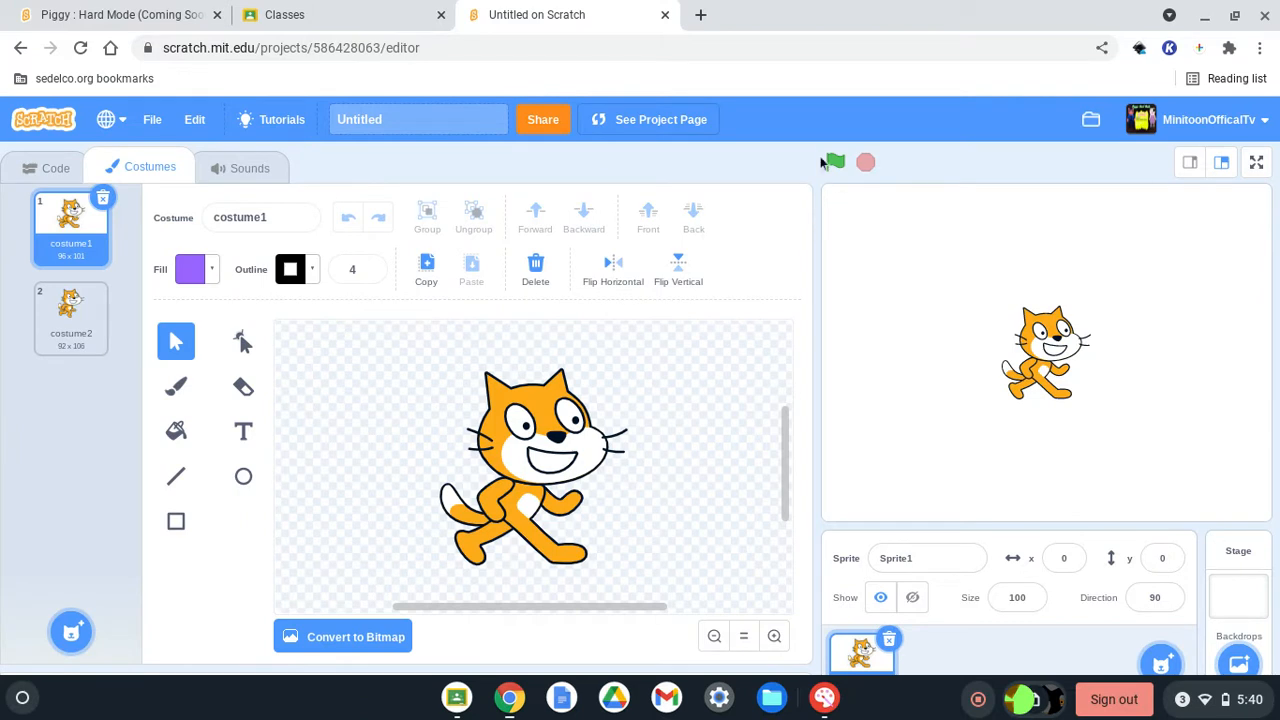
pyautogui.moveTo(220, 532)
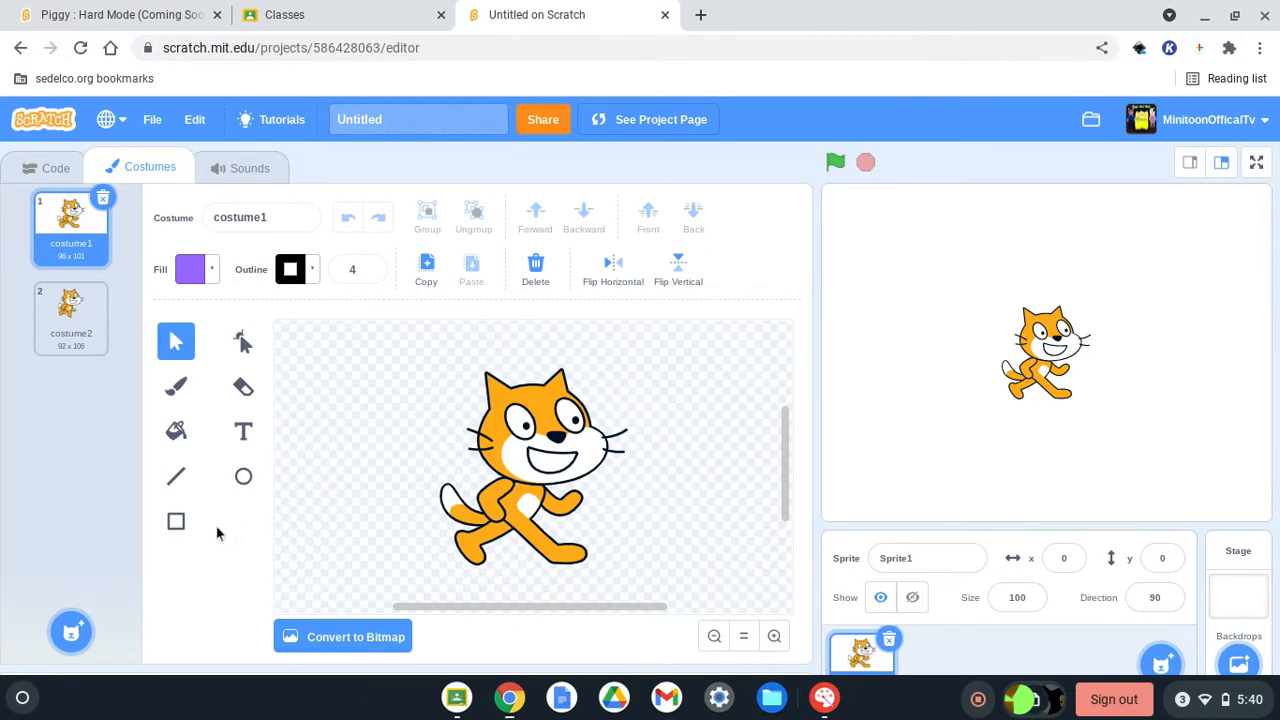
pyautogui.click(176, 520)
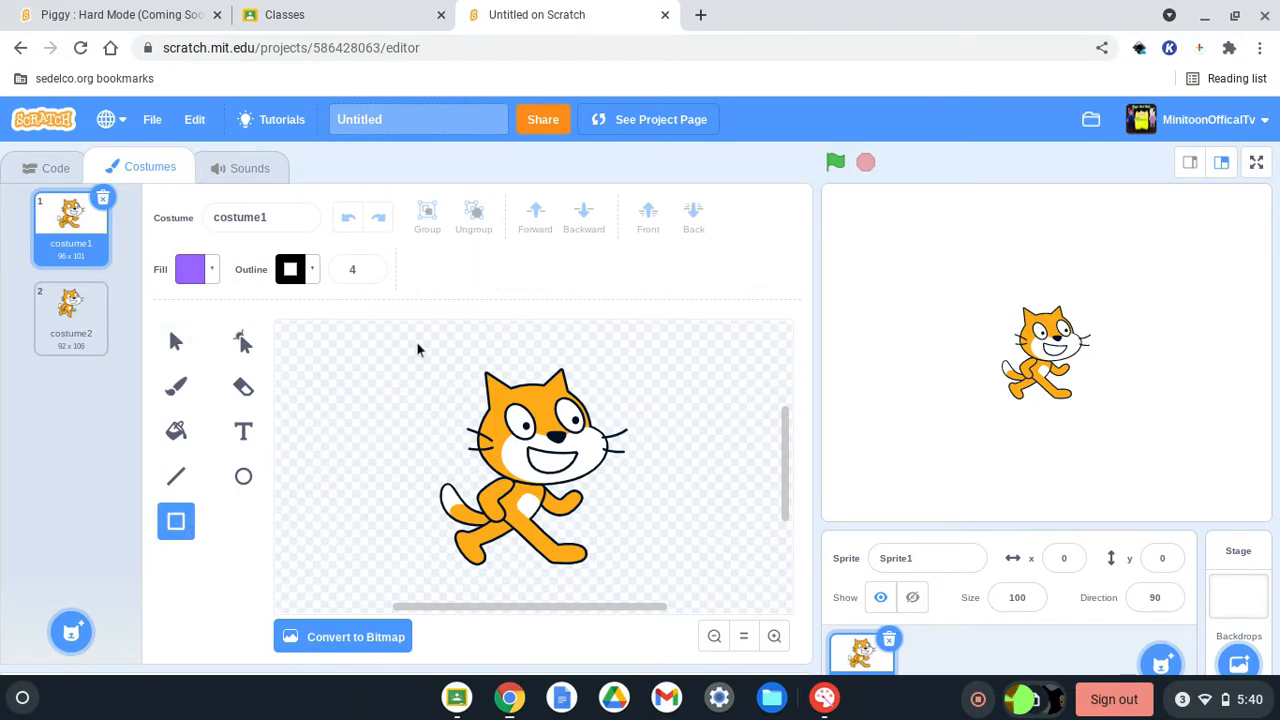
pyautogui.moveTo(420, 344); pyautogui.dragTo(664, 600)
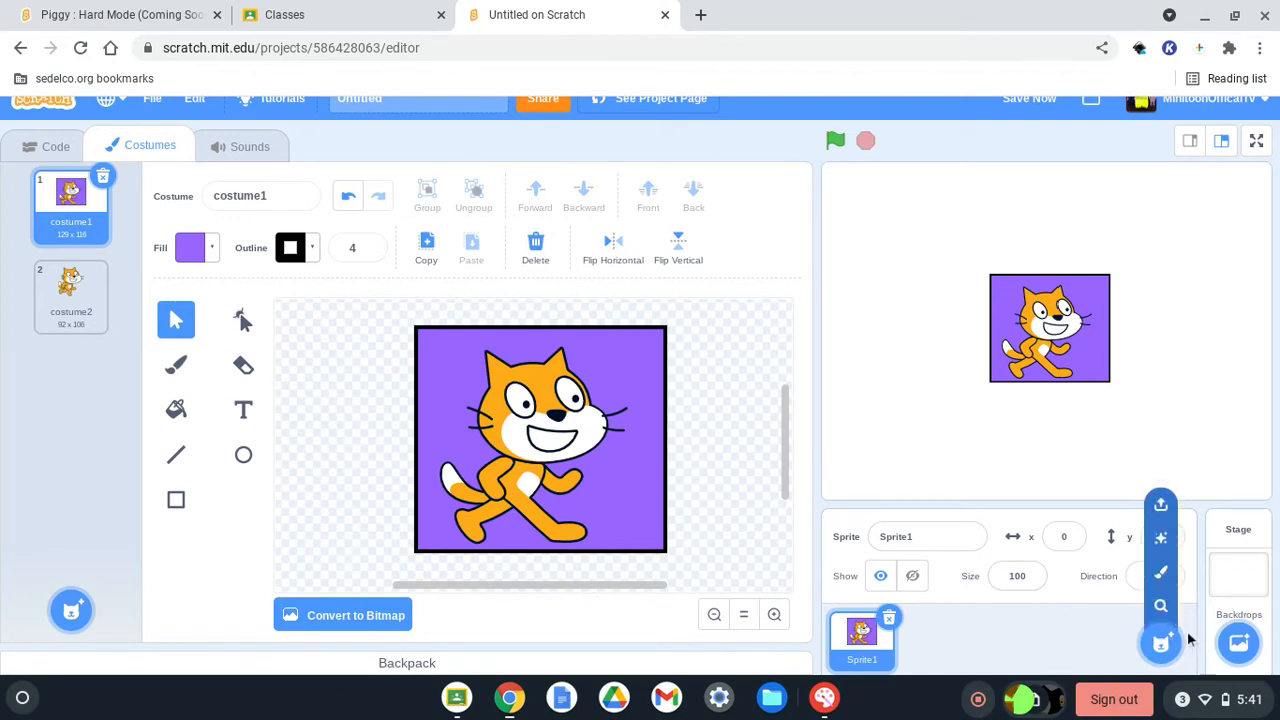
# Paint a new sprite: a purple square labelled 'Click For code', then return to Sprite1.
pyautogui.click(1160, 644)
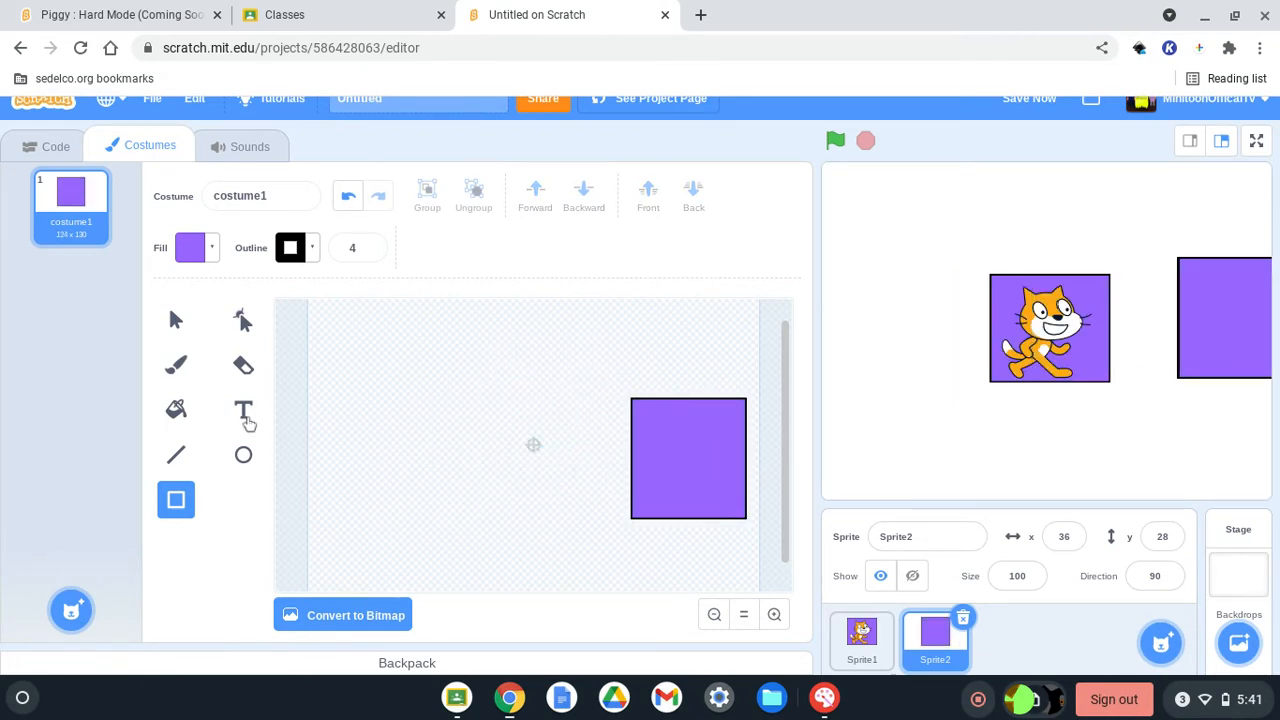
pyautogui.click(244, 410)
pyautogui.write('Click For code')
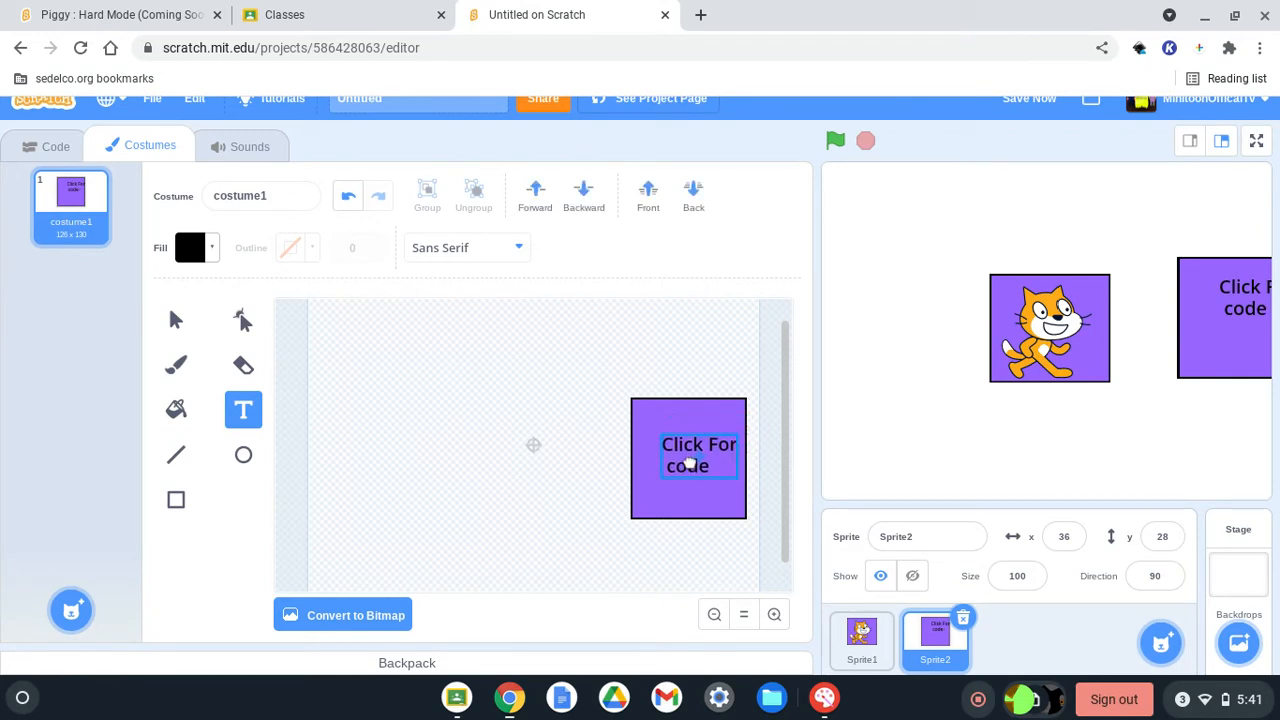
pyautogui.click(860, 640)
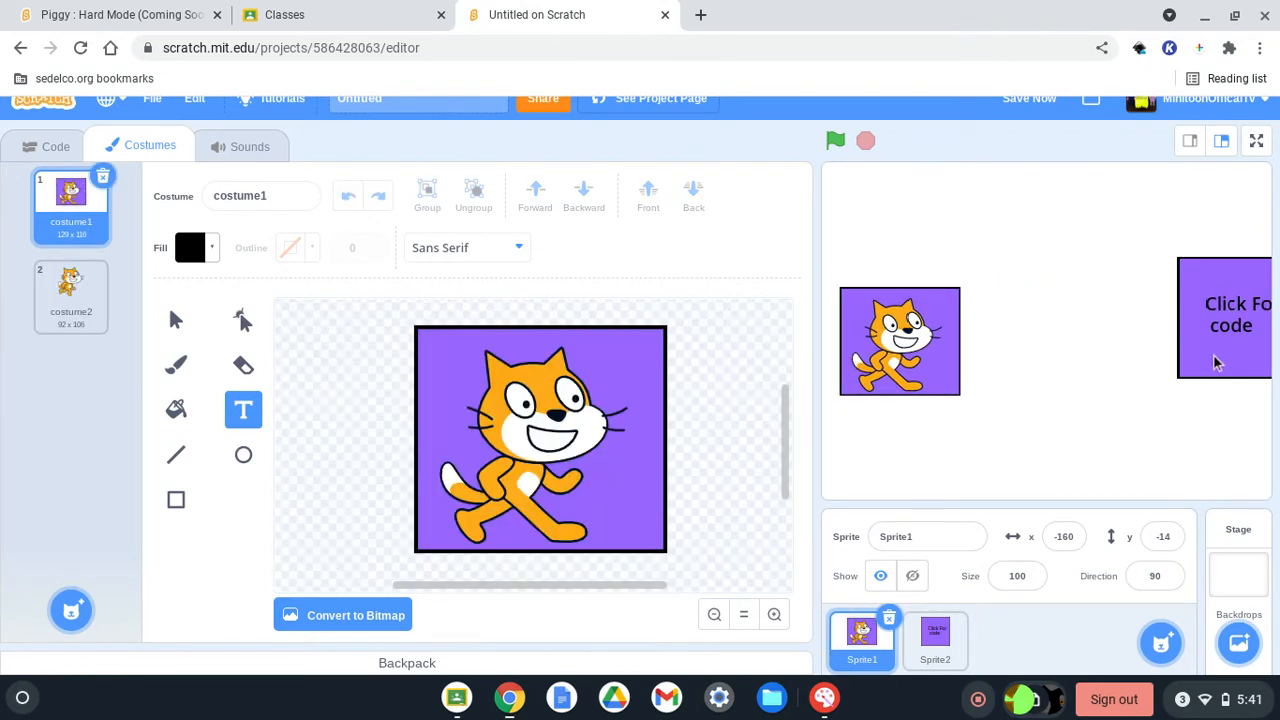
# Write white 'Code' text on the black backdrop by raising brightness and removing saturation.
pyautogui.moveTo(900, 340); pyautogui.dragTo(952, 360)
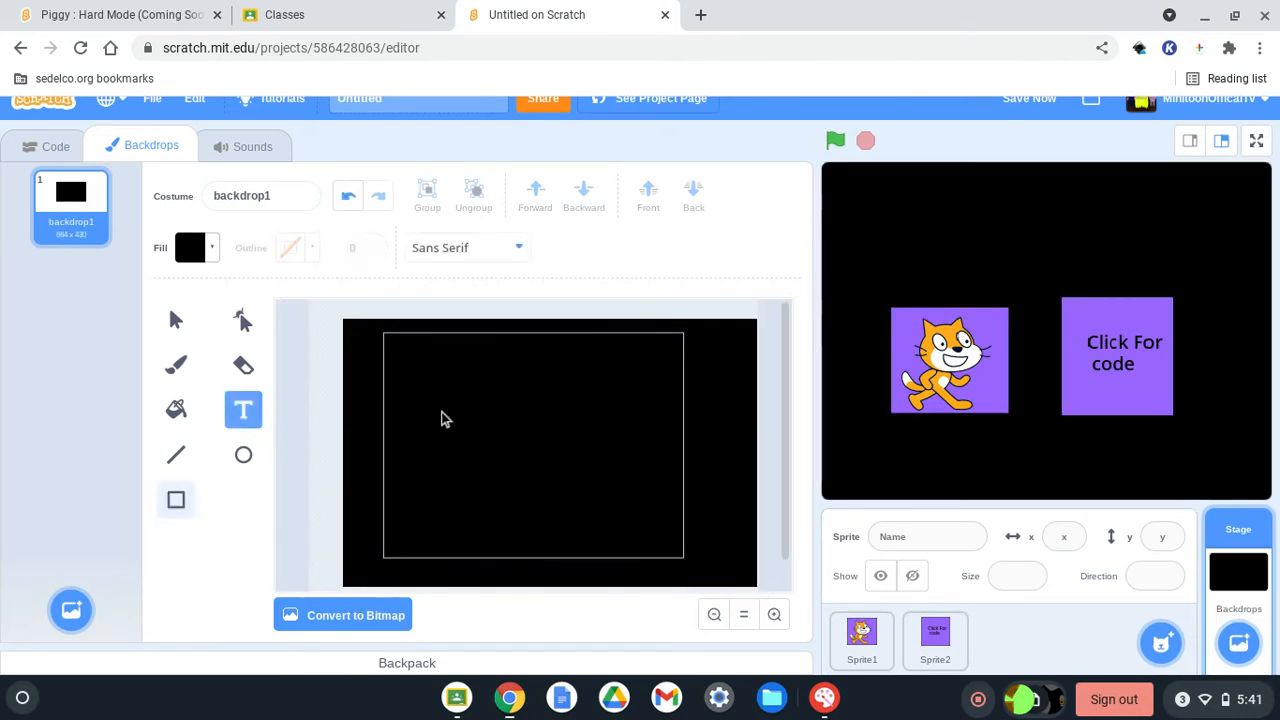
pyautogui.click(450, 368)
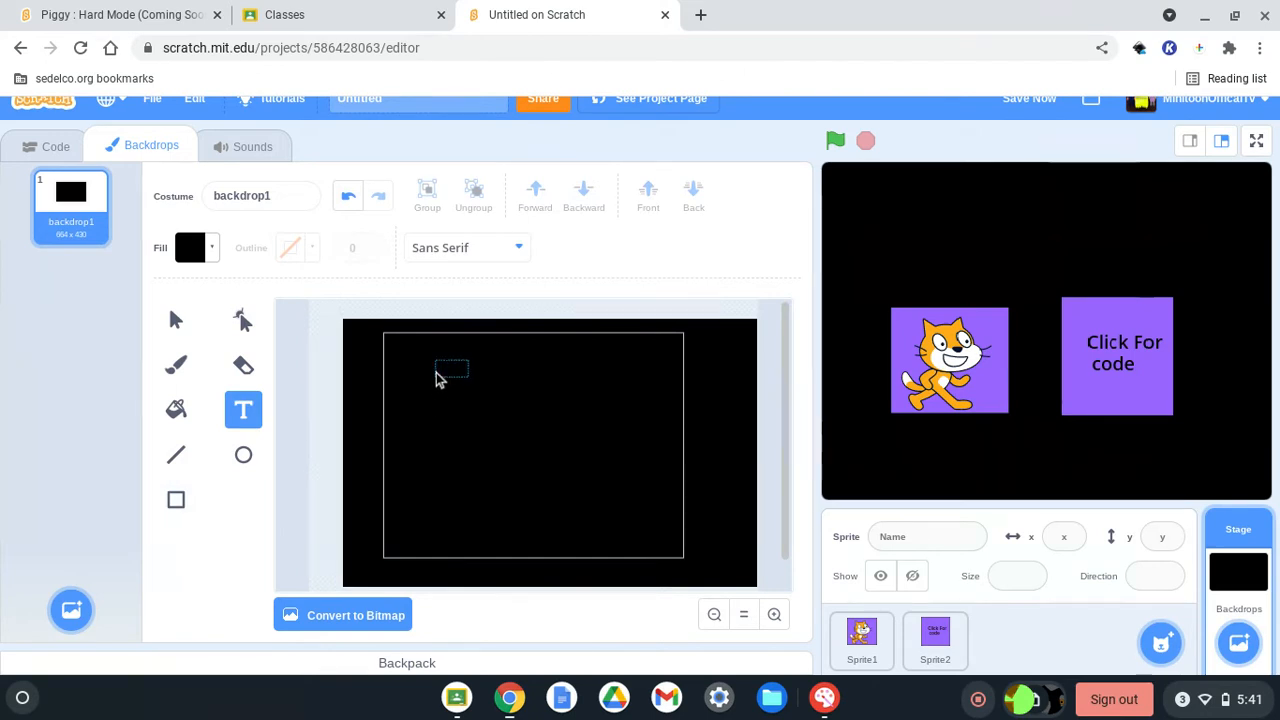
pyautogui.click(190, 248)
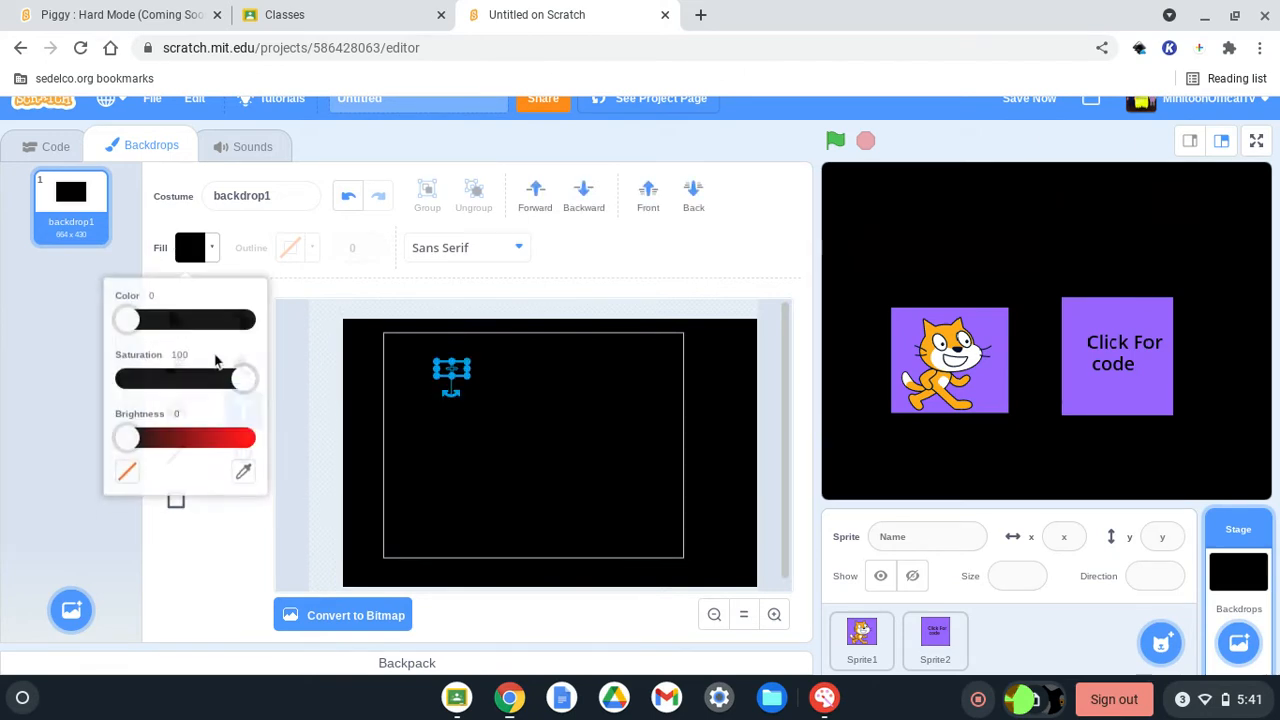
pyautogui.moveTo(128, 438); pyautogui.dragTo(248, 432)
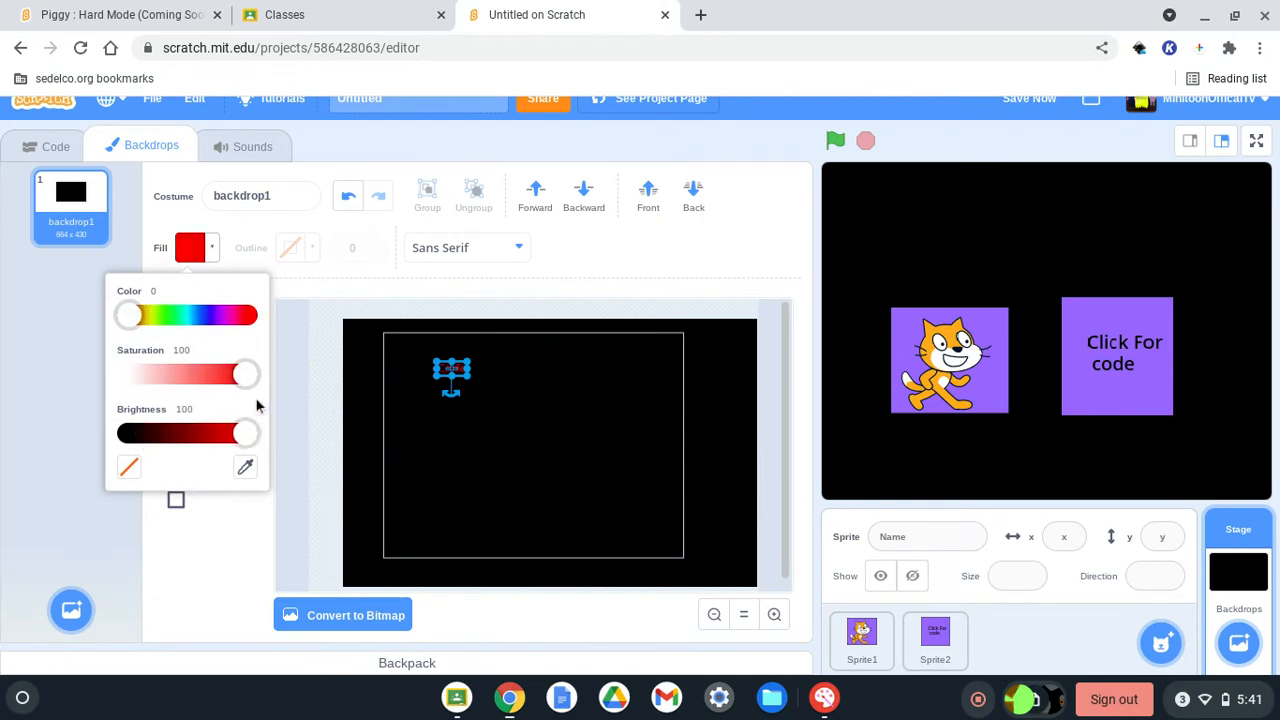
pyautogui.moveTo(246, 374); pyautogui.dragTo(128, 374)
pyautogui.write('Code')
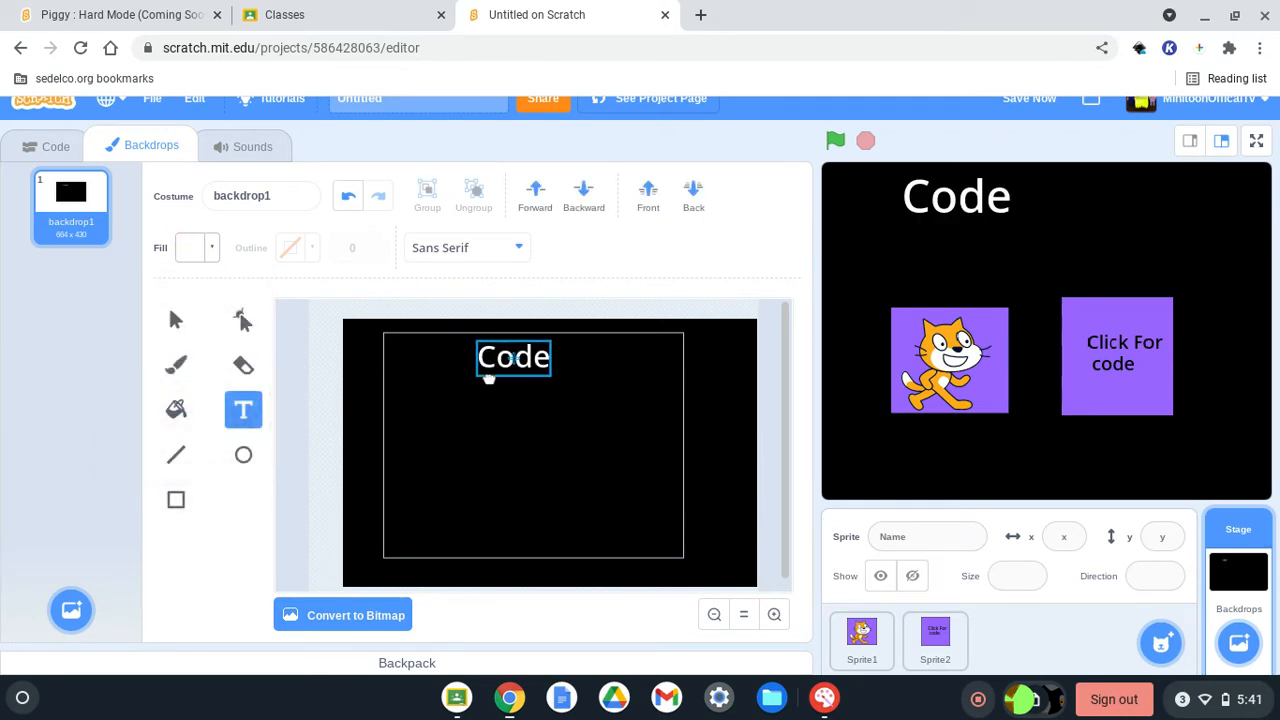
# Brush a downward arrow under 'Code' and return to the first backdrop's scripts.
pyautogui.click(512, 356)
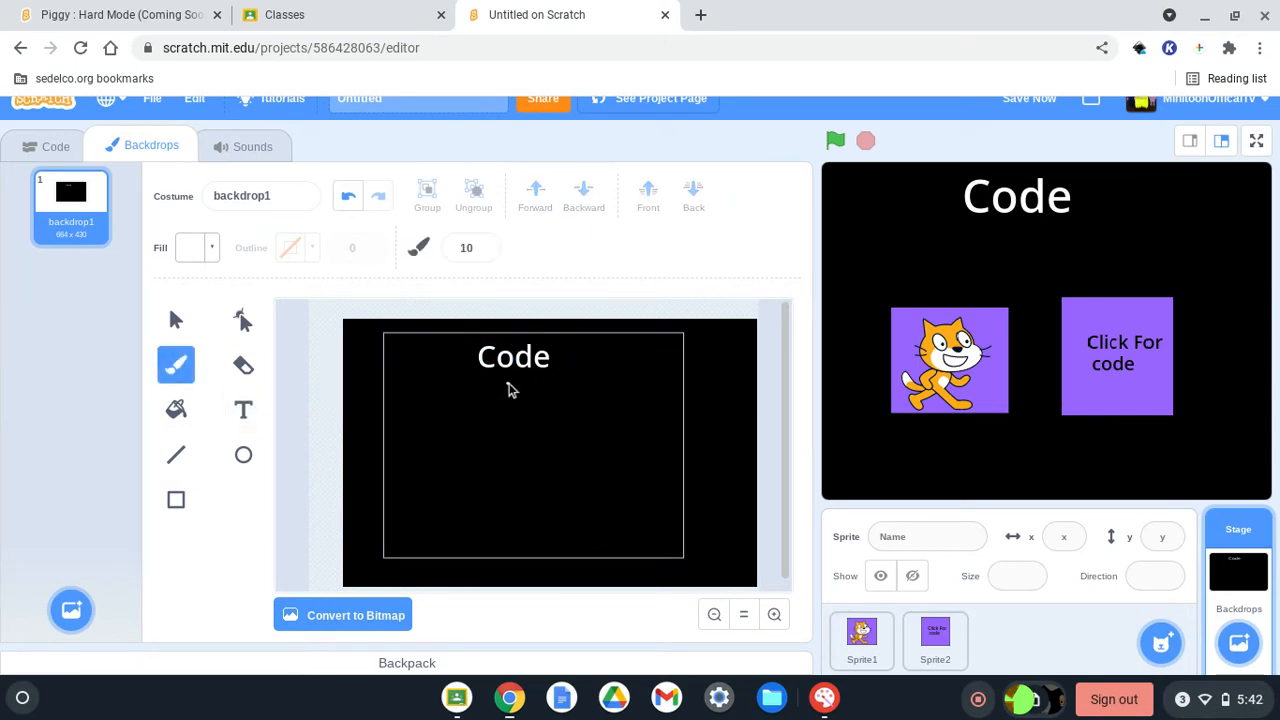
pyautogui.moveTo(508, 384); pyautogui.dragTo(512, 430)
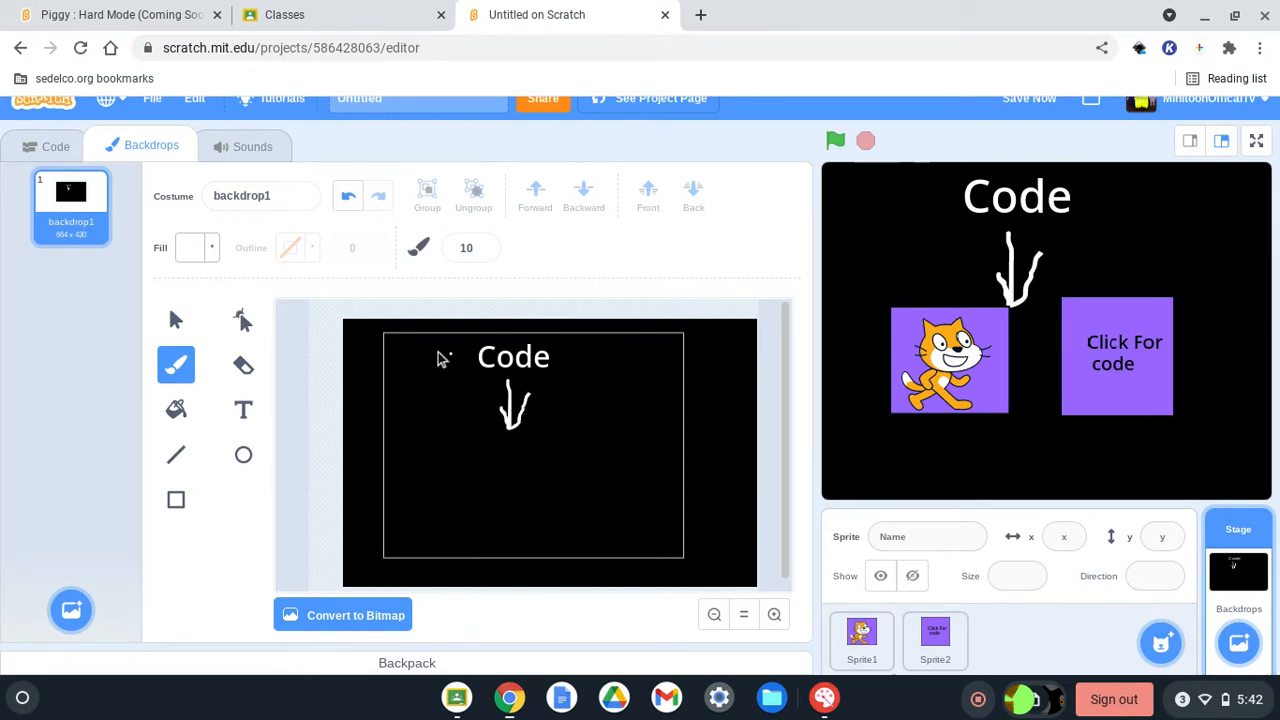
pyautogui.moveTo(488, 408)
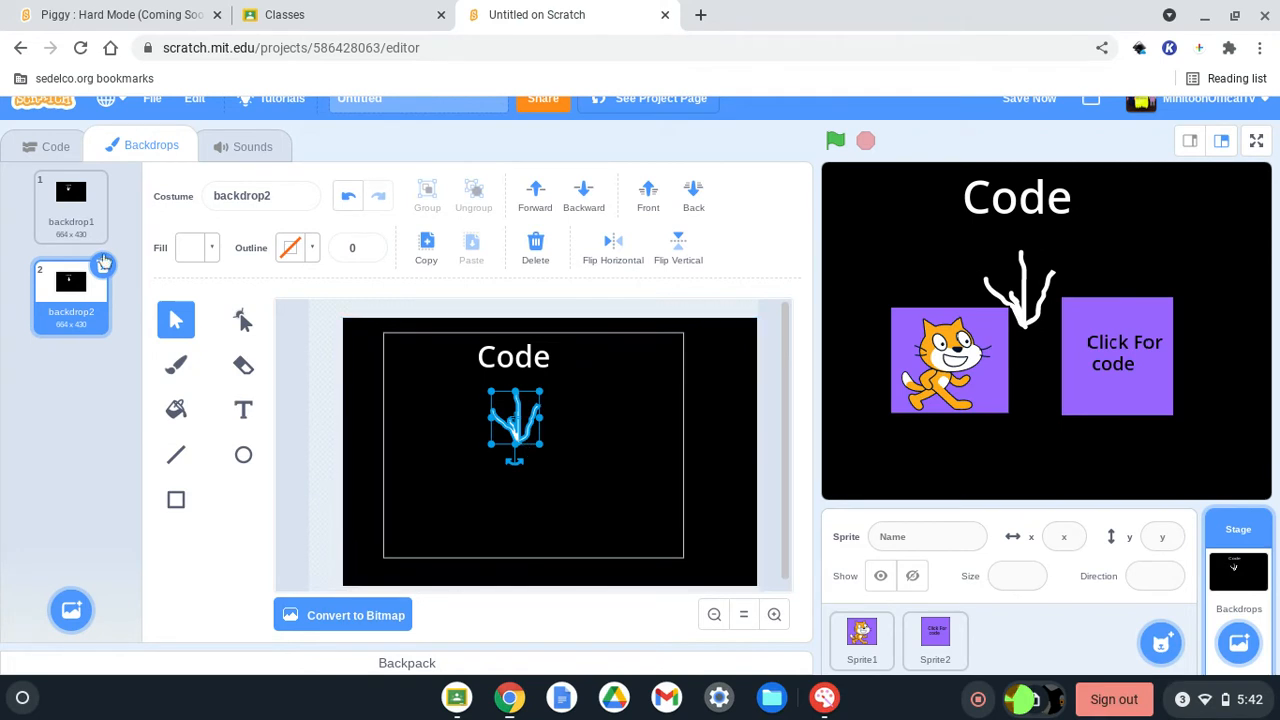
pyautogui.click(72, 206)
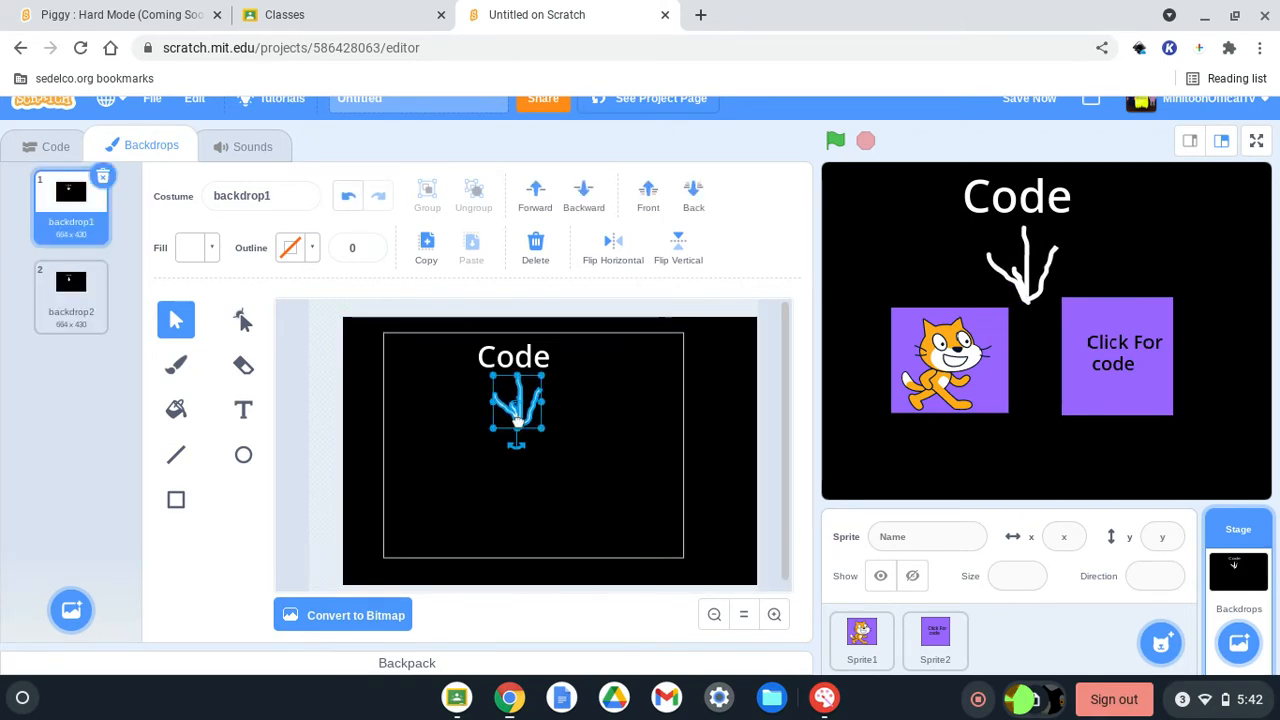
pyautogui.click(54, 146)
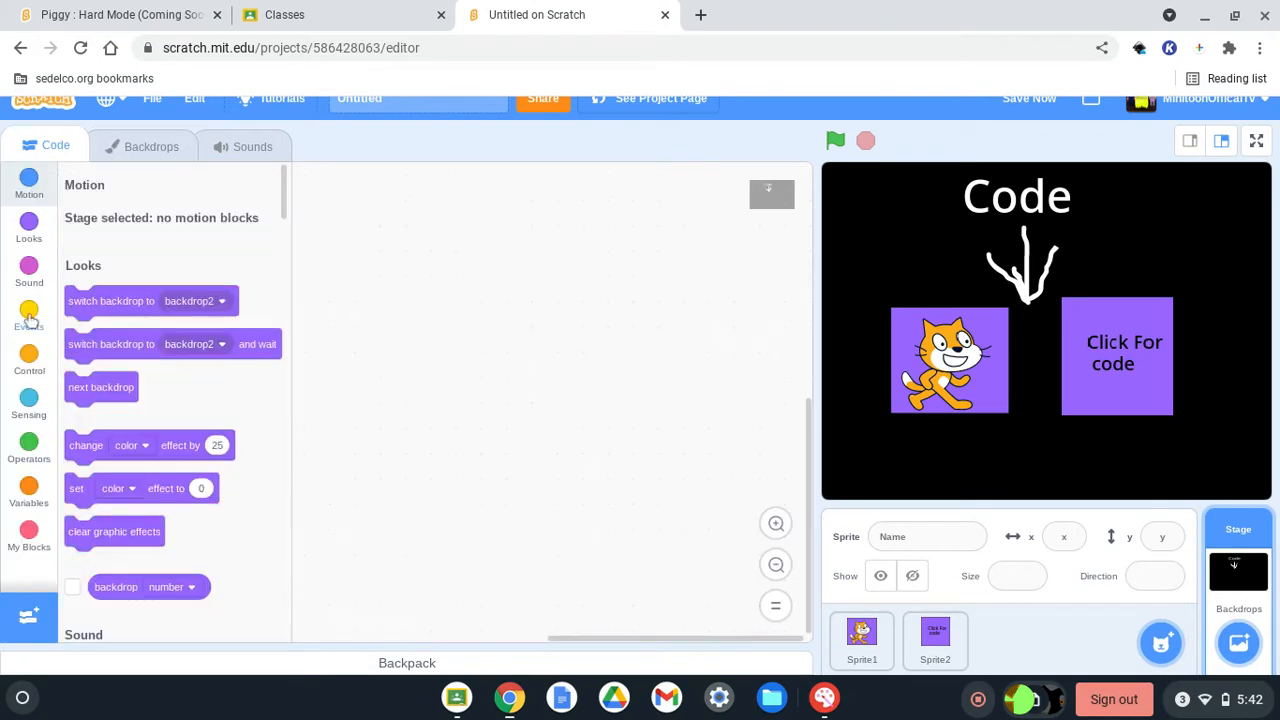
# Put 'next backdrop' inside the repeat 100 loop and run it.
pyautogui.click(28, 316)
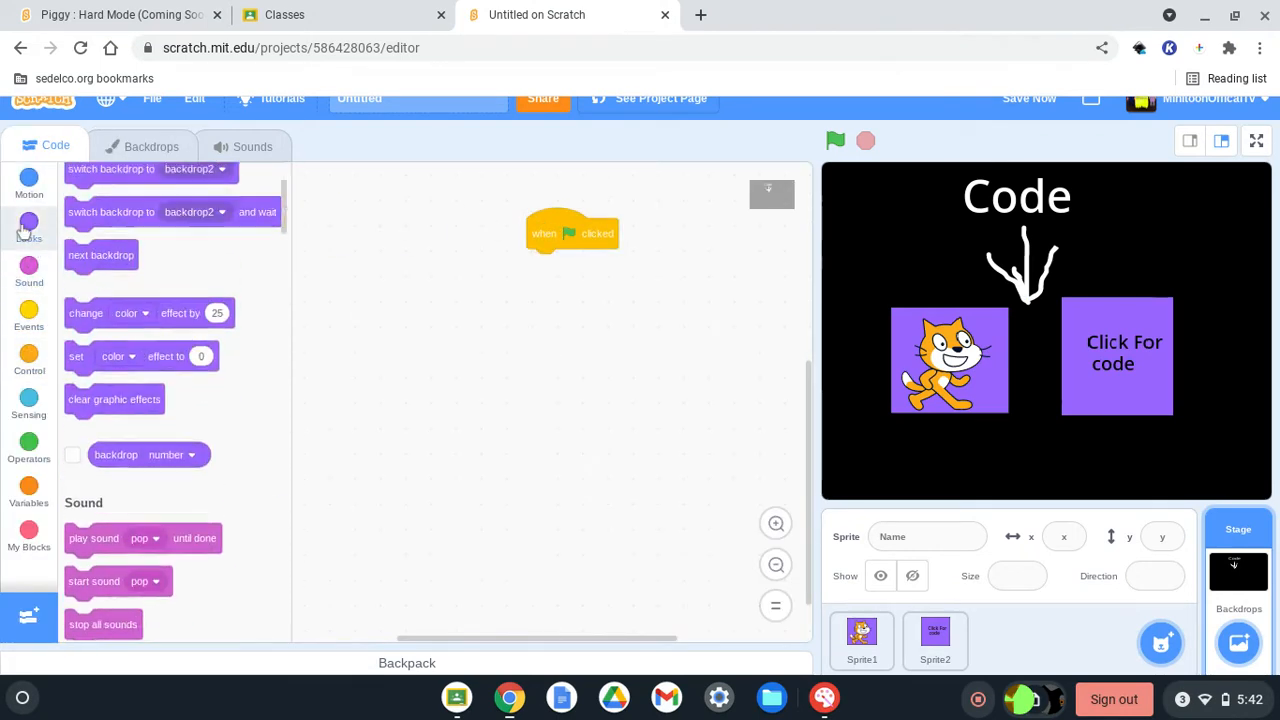
pyautogui.click(28, 316)
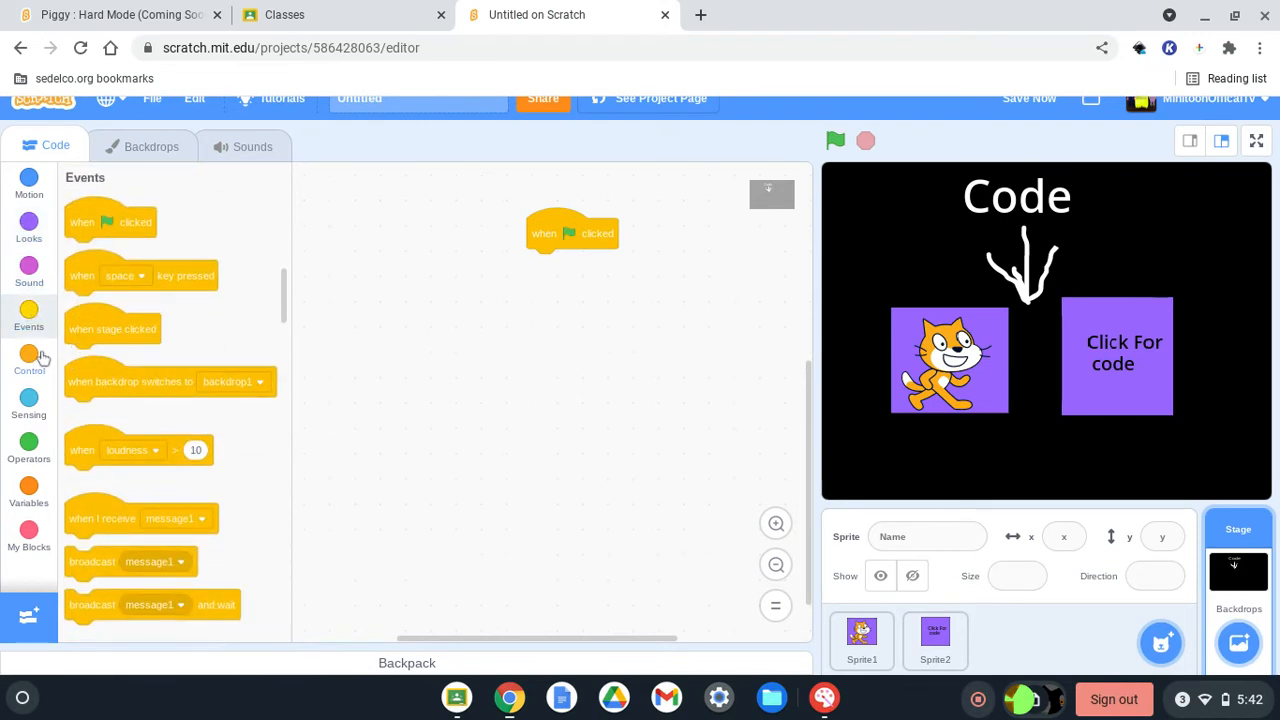
pyautogui.click(28, 360)
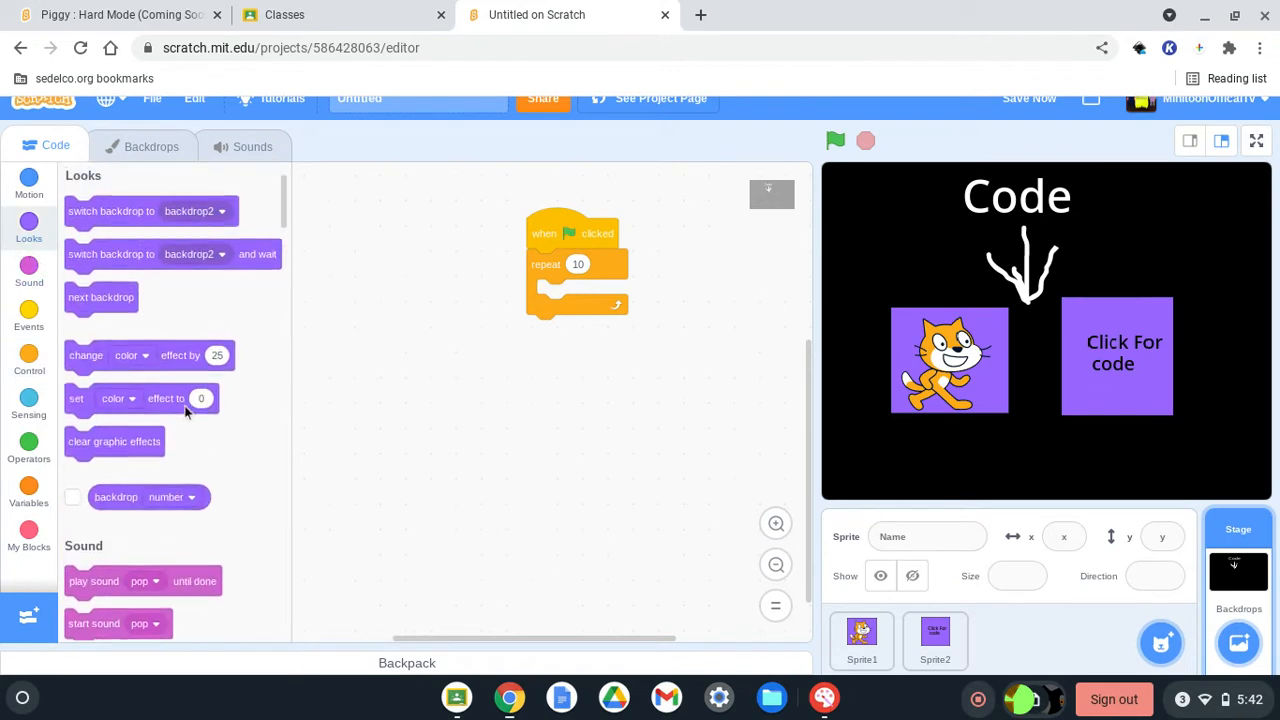
pyautogui.moveTo(100, 296); pyautogui.dragTo(572, 294)
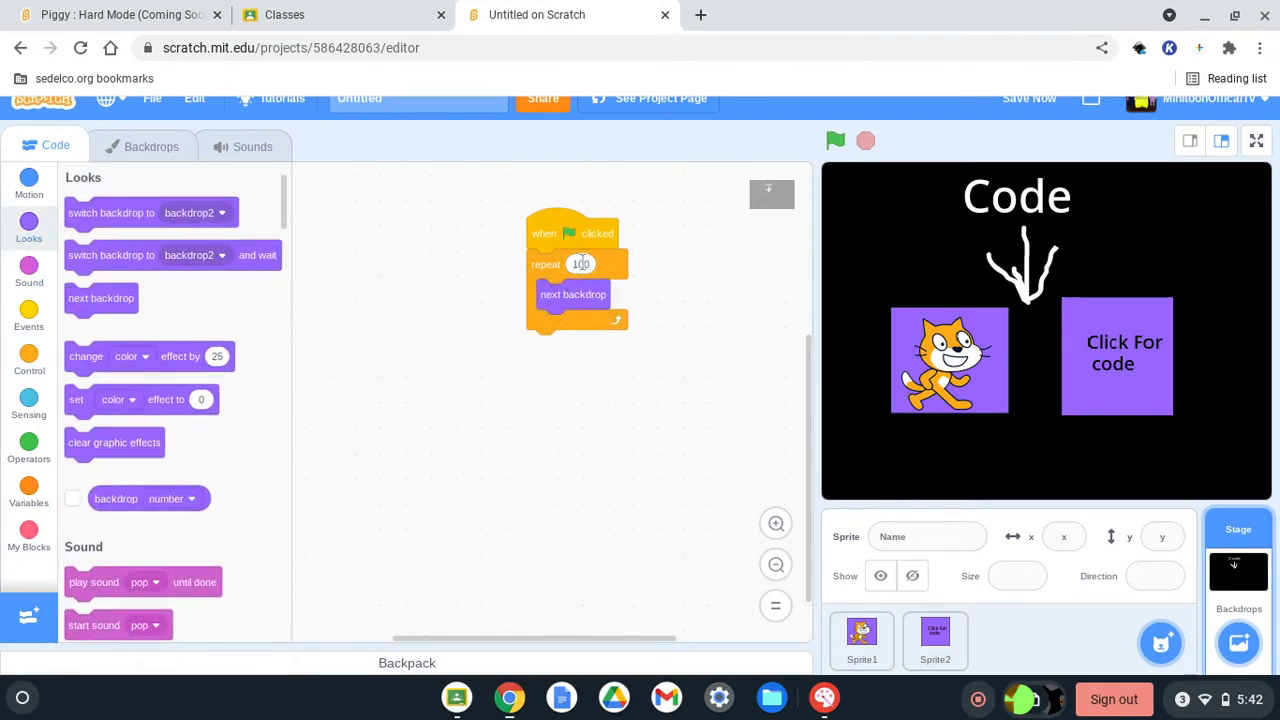
pyautogui.click(836, 140)
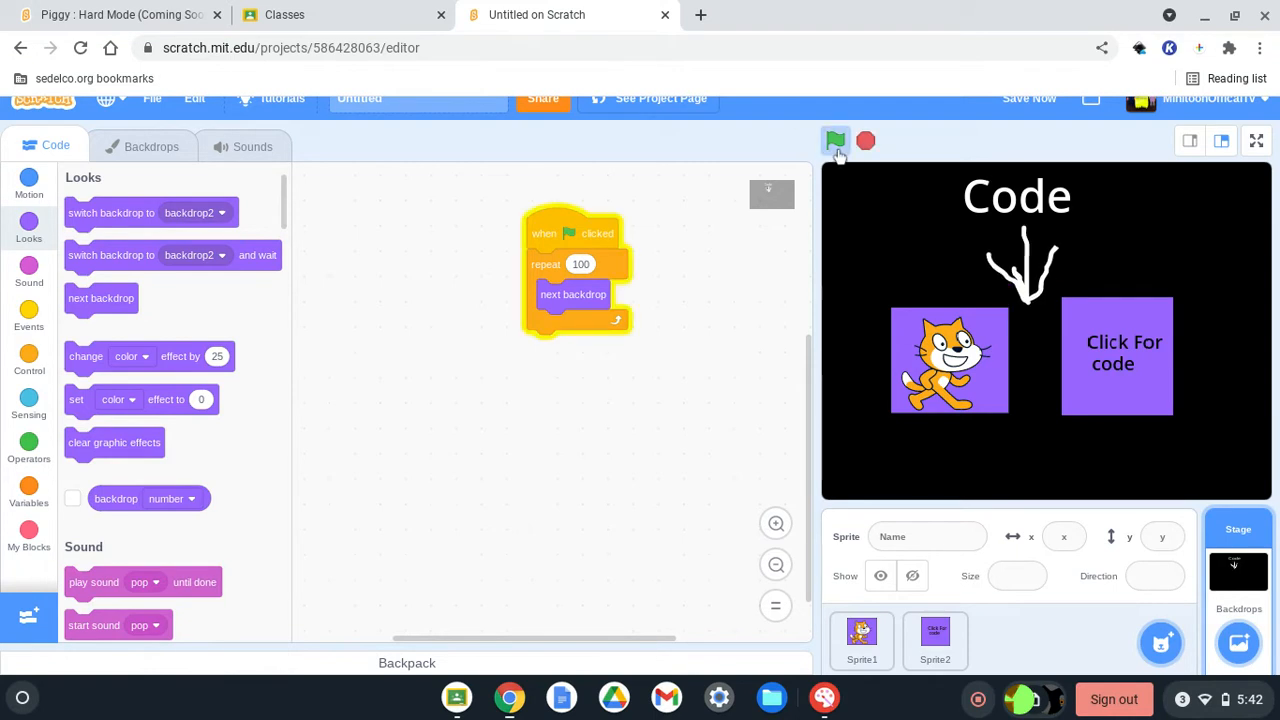
pyautogui.moveTo(36, 284)
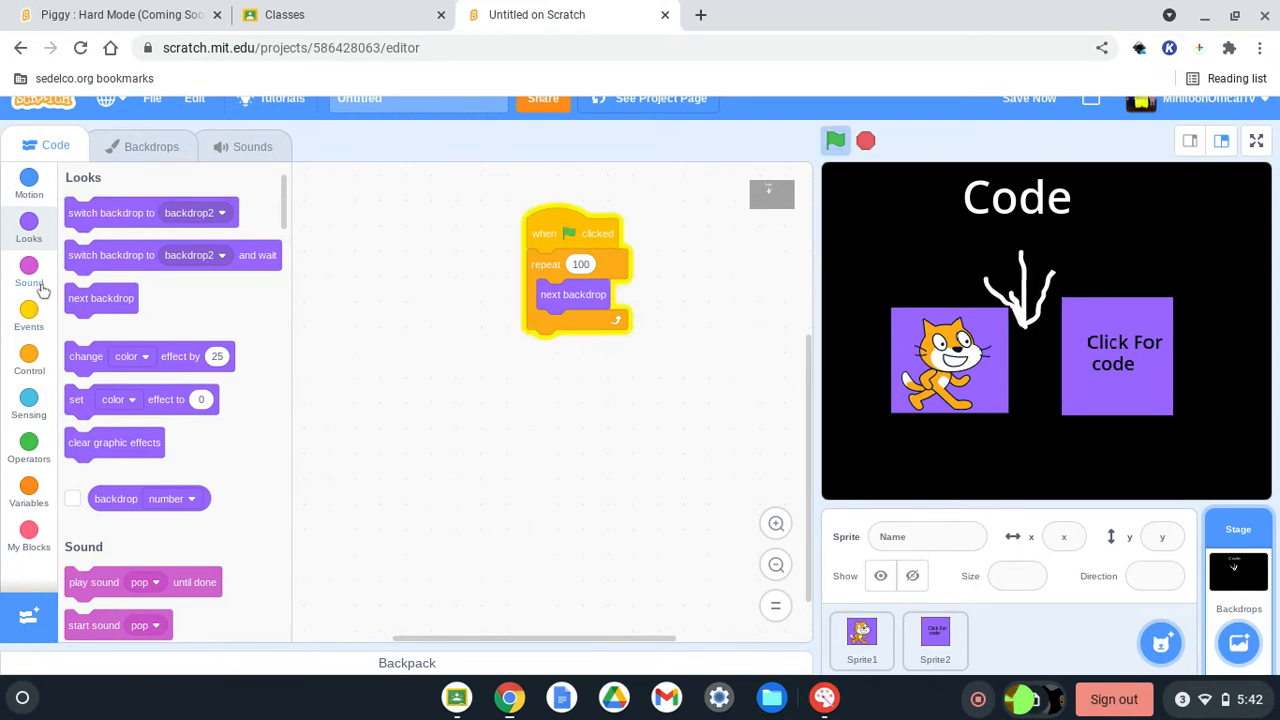
# Add a 0.5-second wait before each backdrop change and test with the green flag.
pyautogui.click(28, 360)
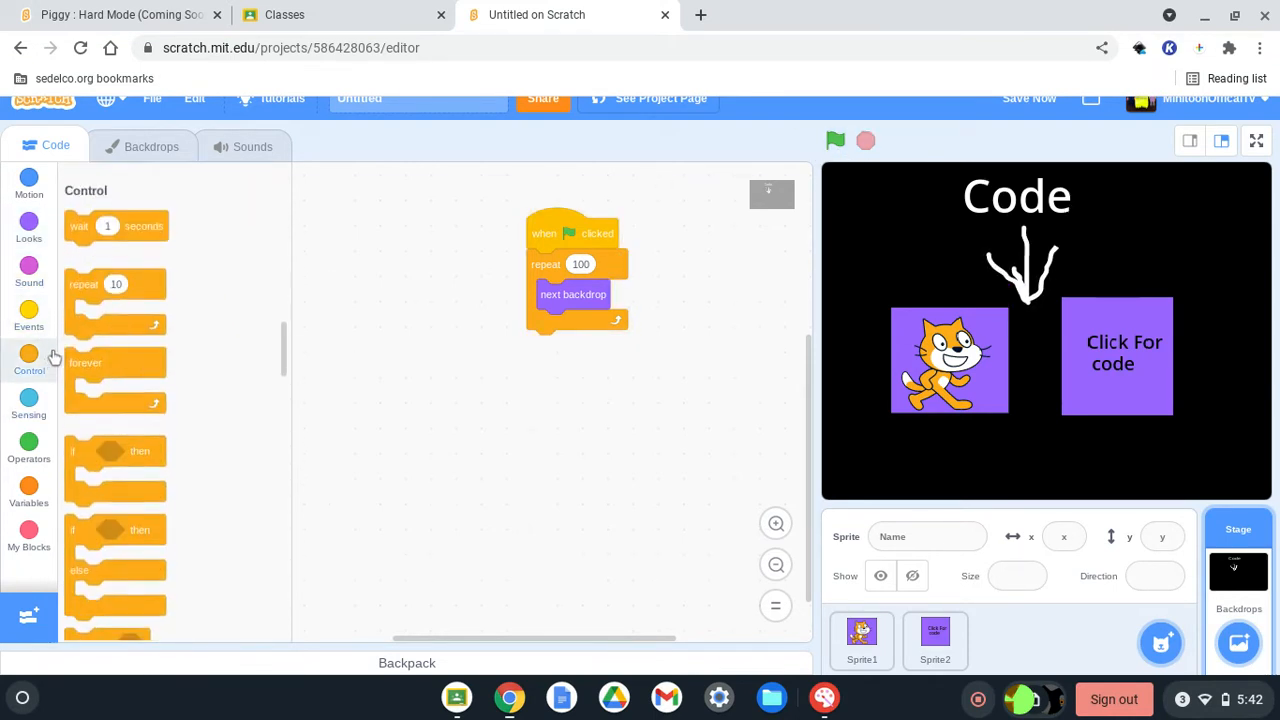
pyautogui.moveTo(116, 212); pyautogui.dragTo(576, 294)
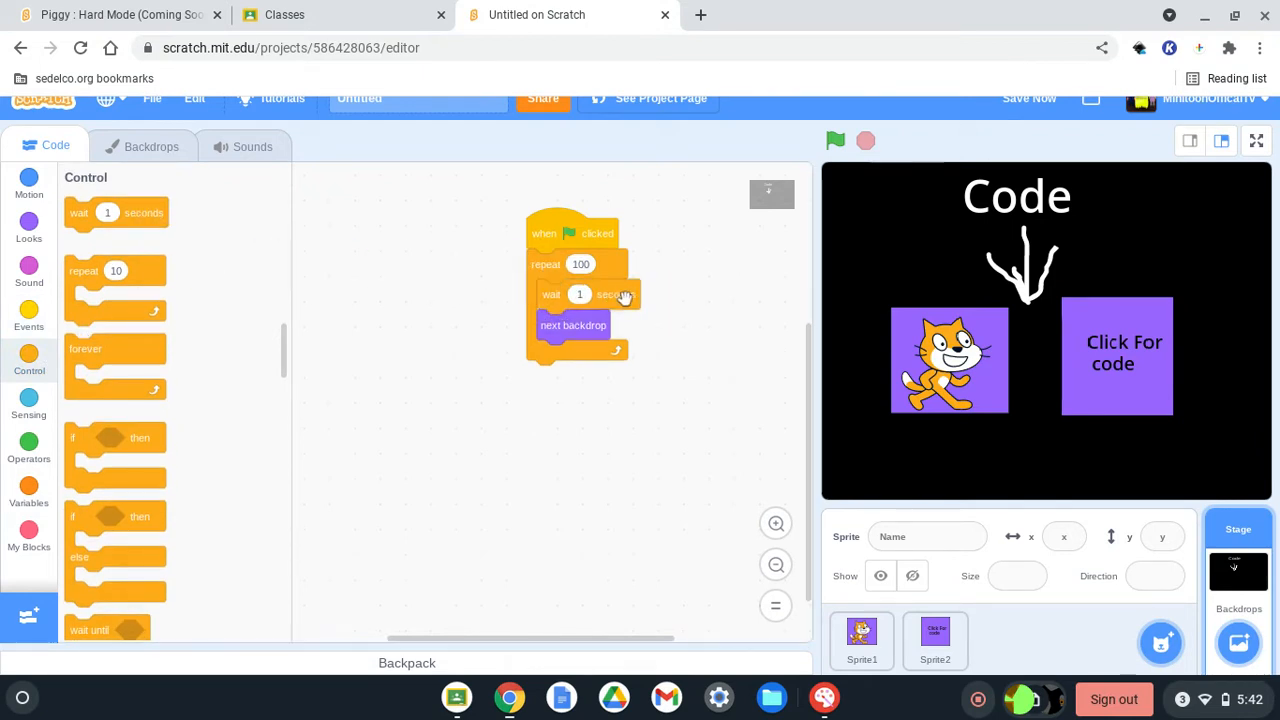
pyautogui.click(580, 294)
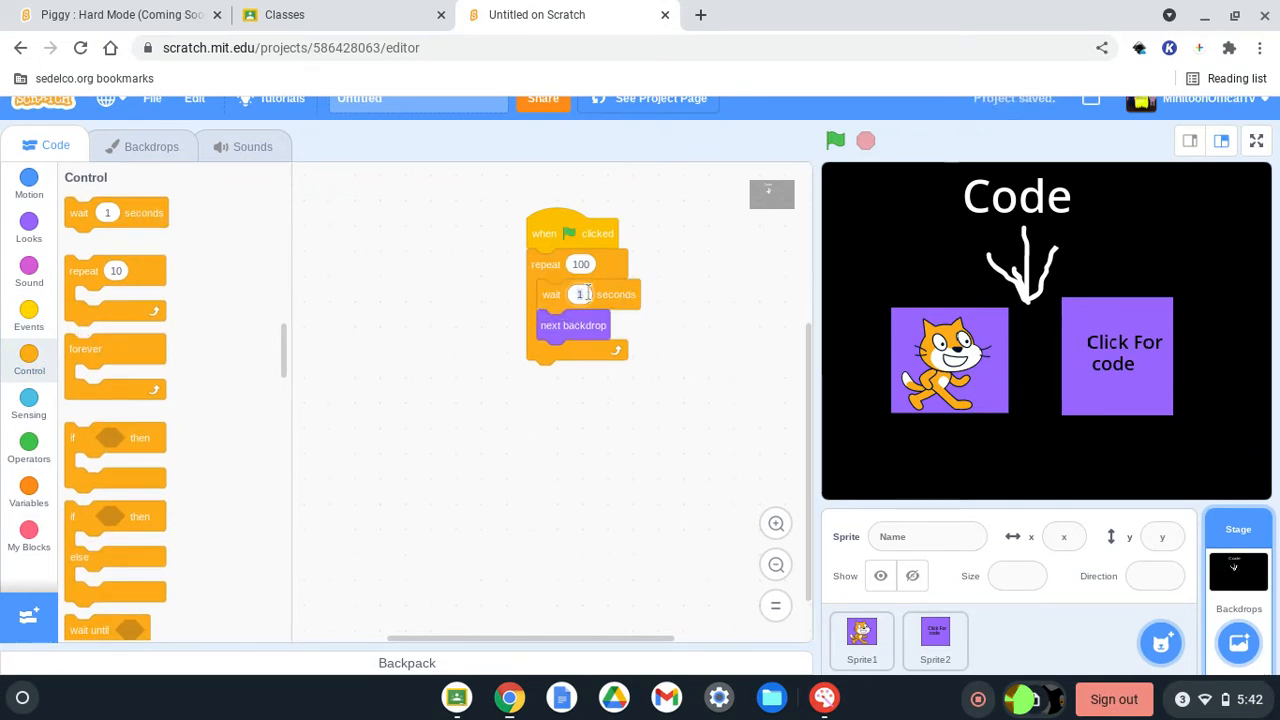
pyautogui.click(580, 294)
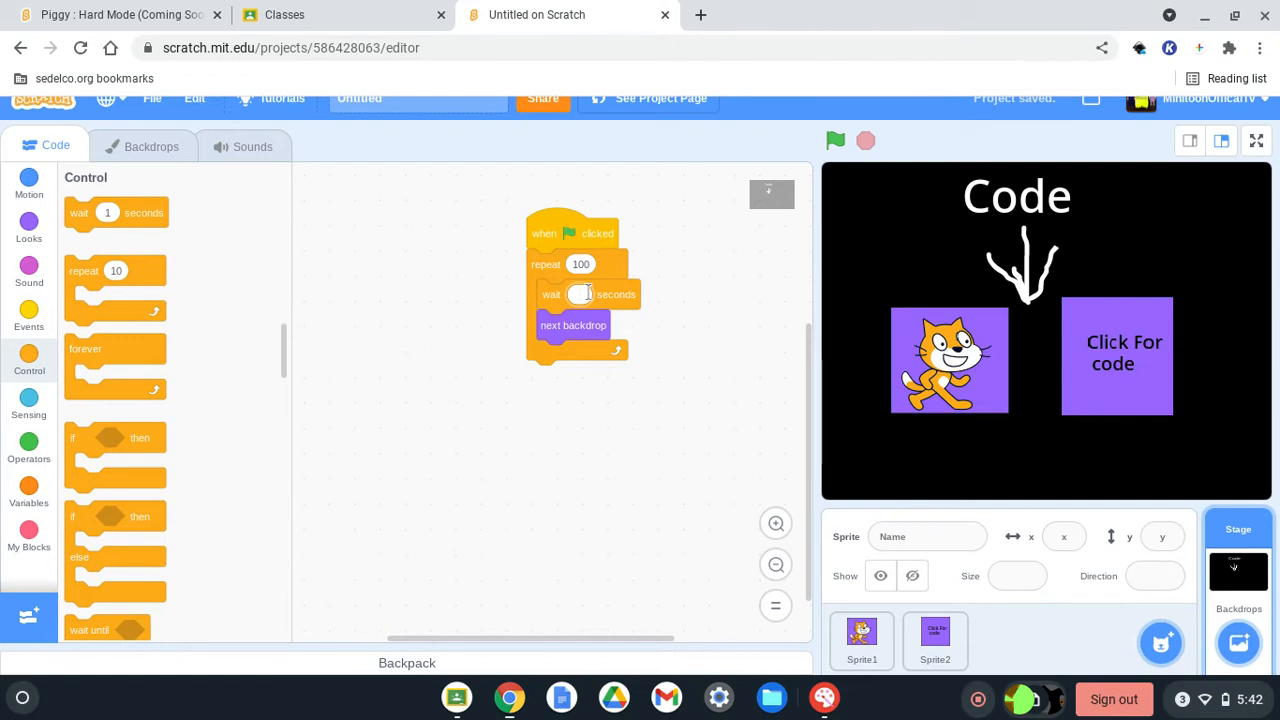
pyautogui.write('0.5')
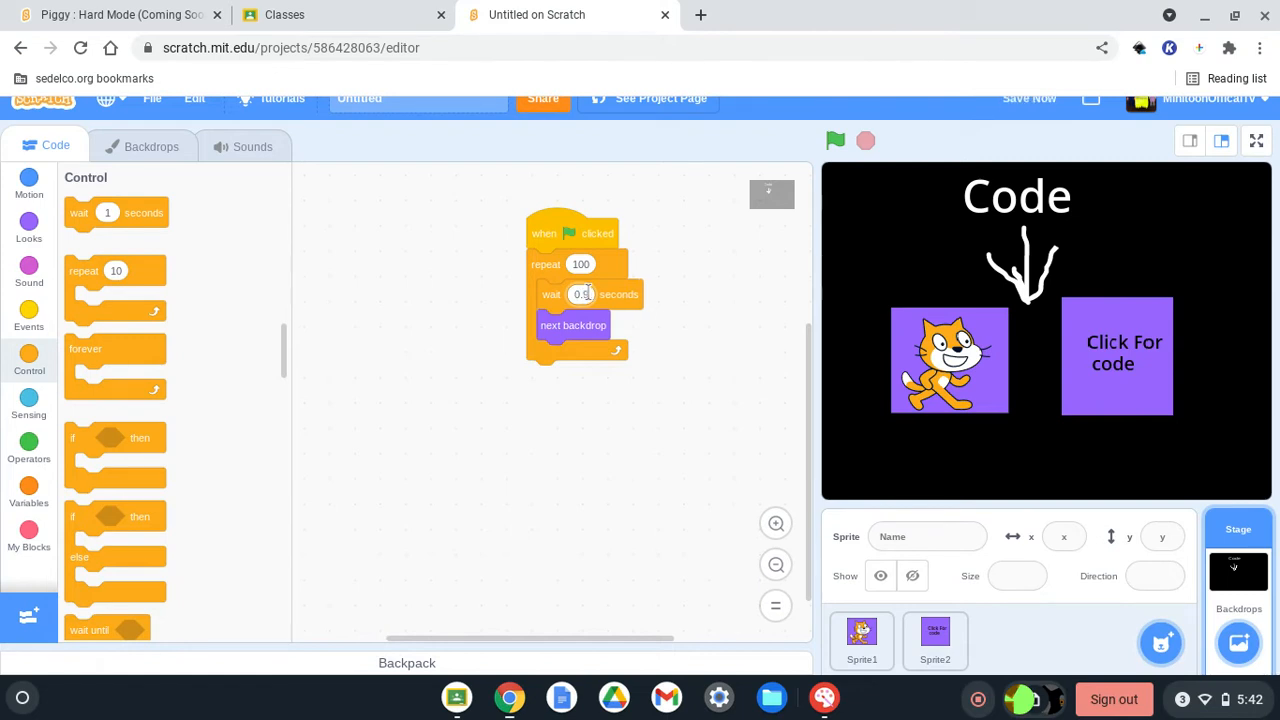
pyautogui.click(836, 140)
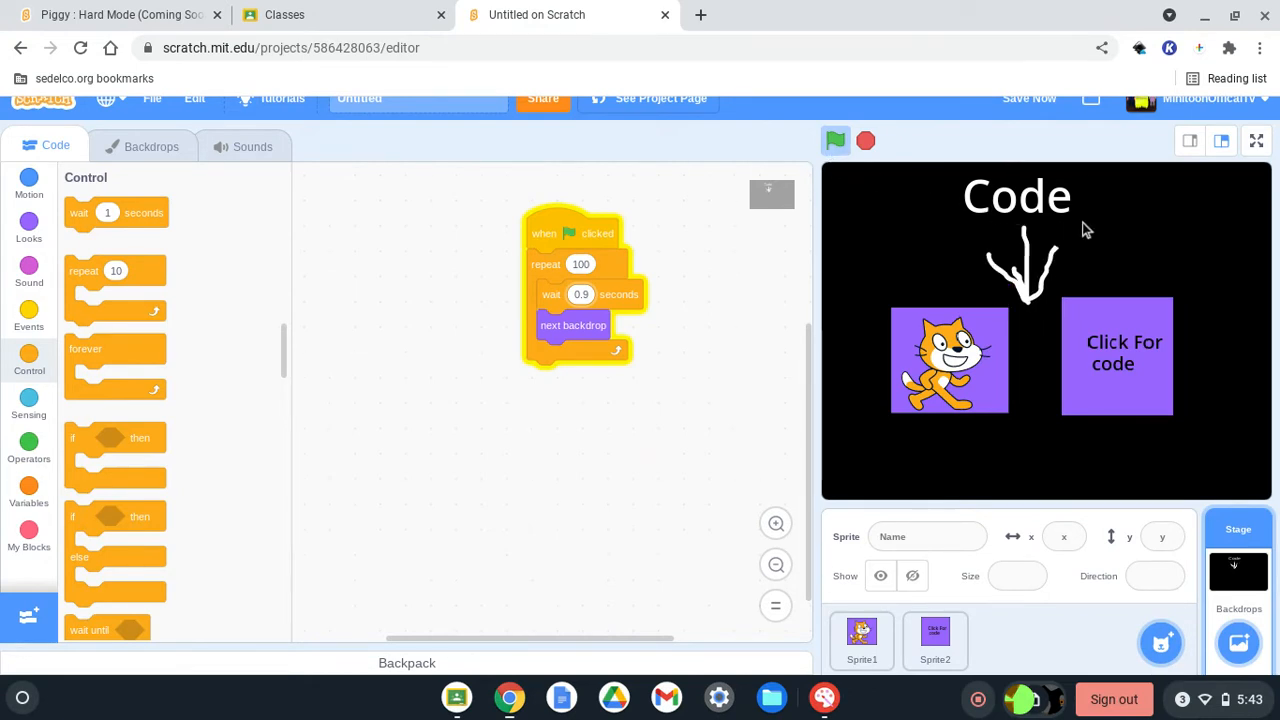
pyautogui.moveTo(1150, 400)
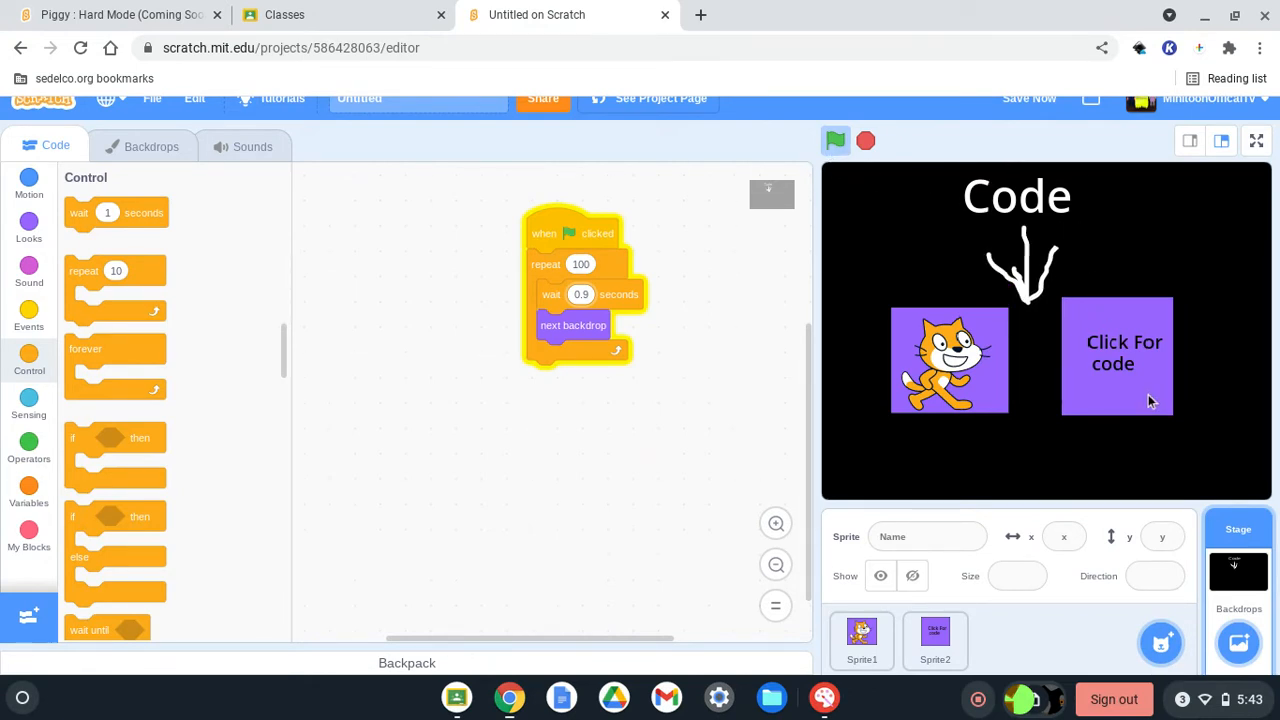
pyautogui.click(936, 640)
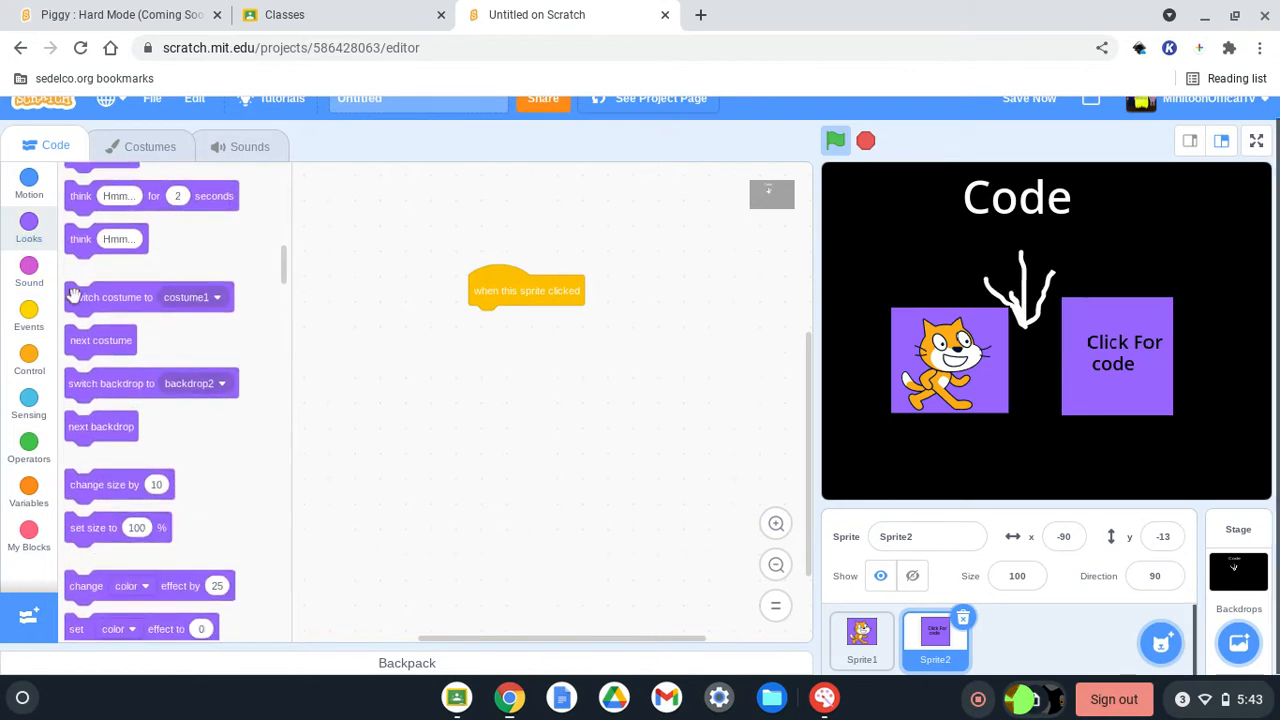
# Make Sprite2 ask 'Enter code' and wait when it is clicked.
pyautogui.click(28, 404)
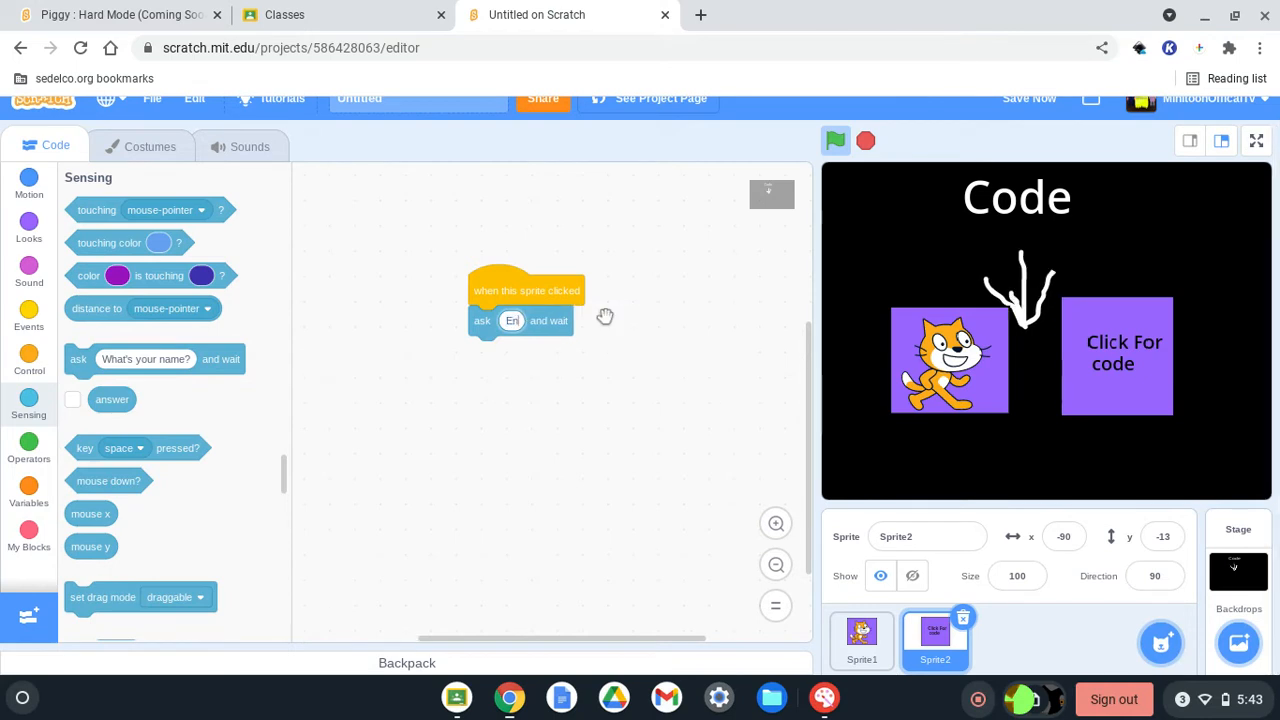
pyautogui.write('Enter code')
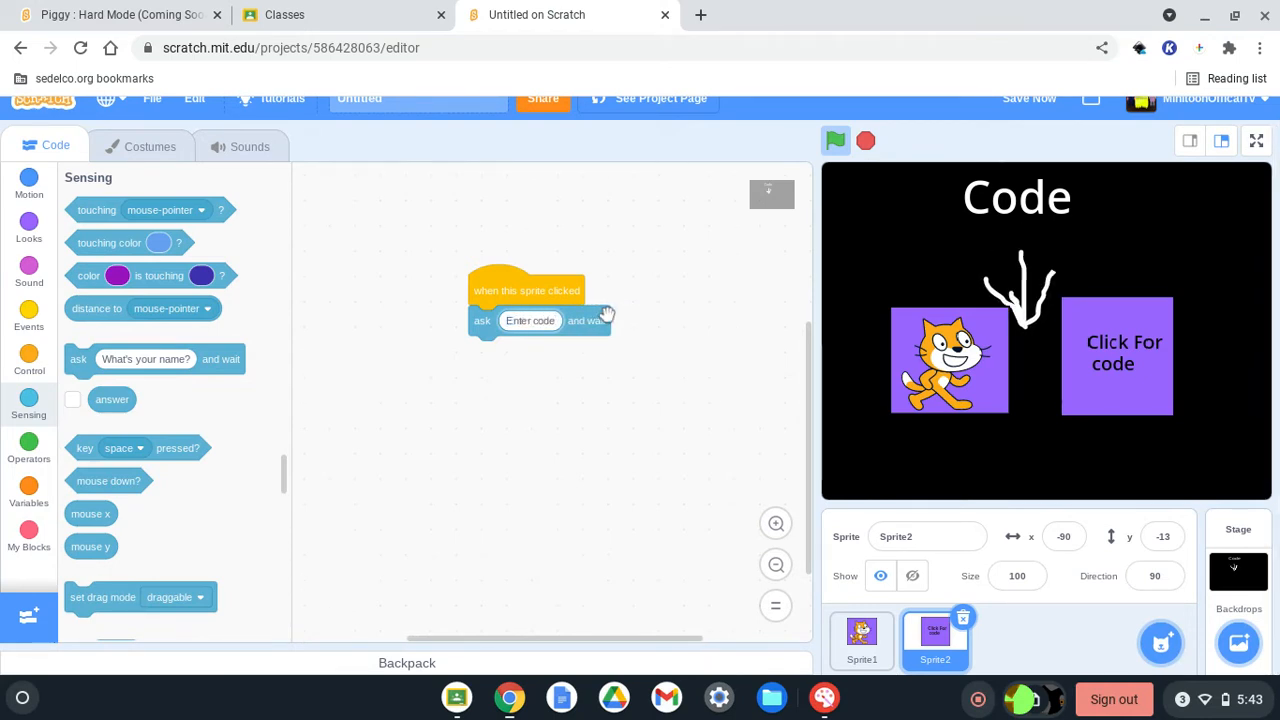
pyautogui.click(28, 316)
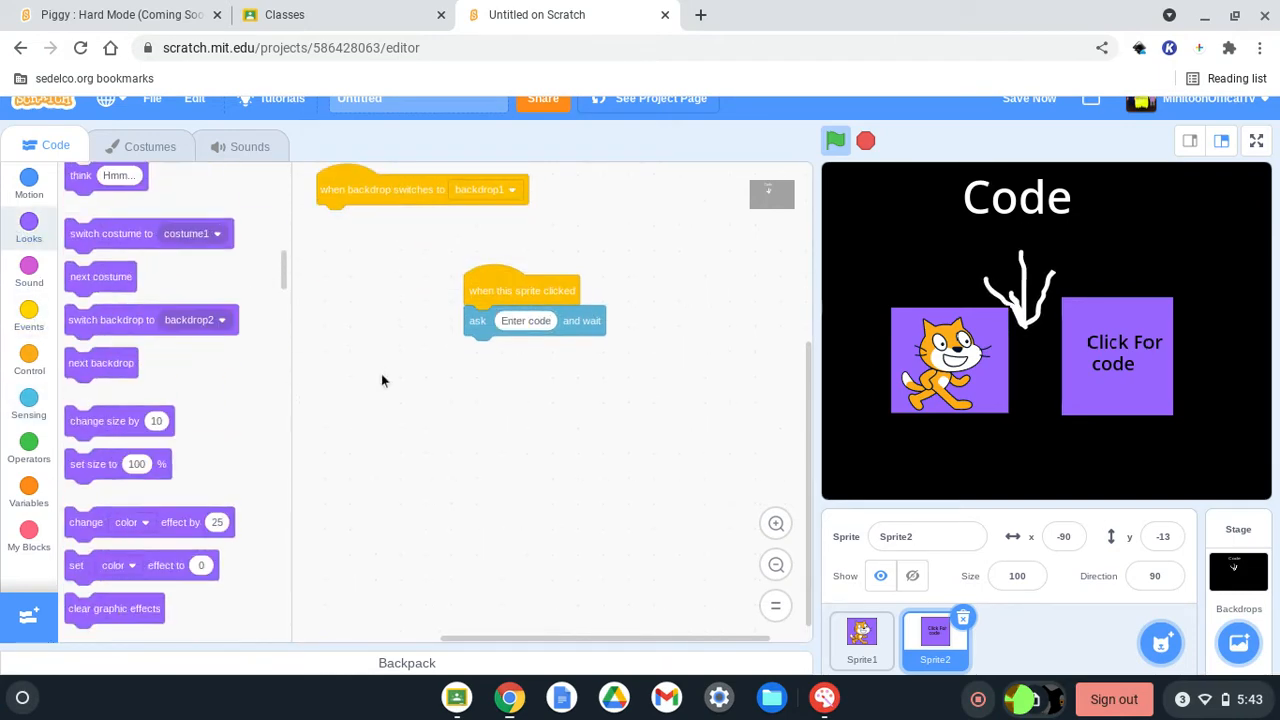
# Show Sprite2 when the backdrop switches to backdrop1, then select the cat.
pyautogui.scroll(-3)
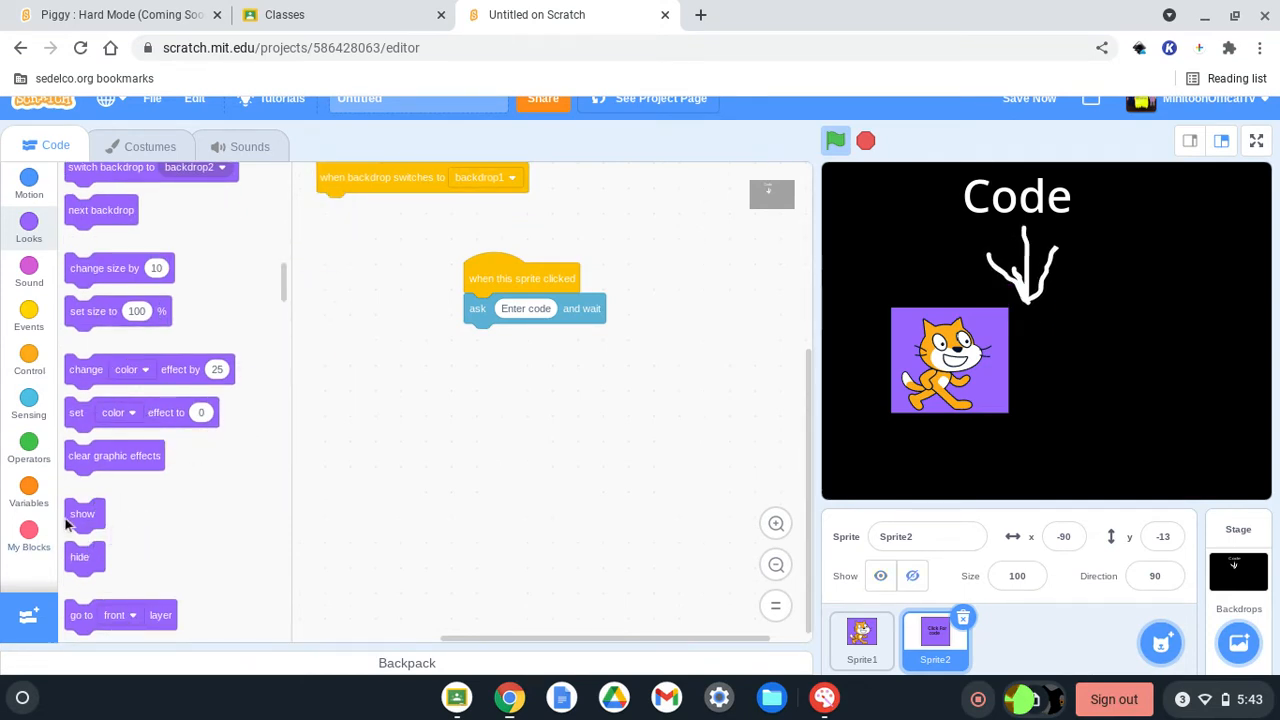
pyautogui.moveTo(82, 512); pyautogui.dragTo(336, 208)
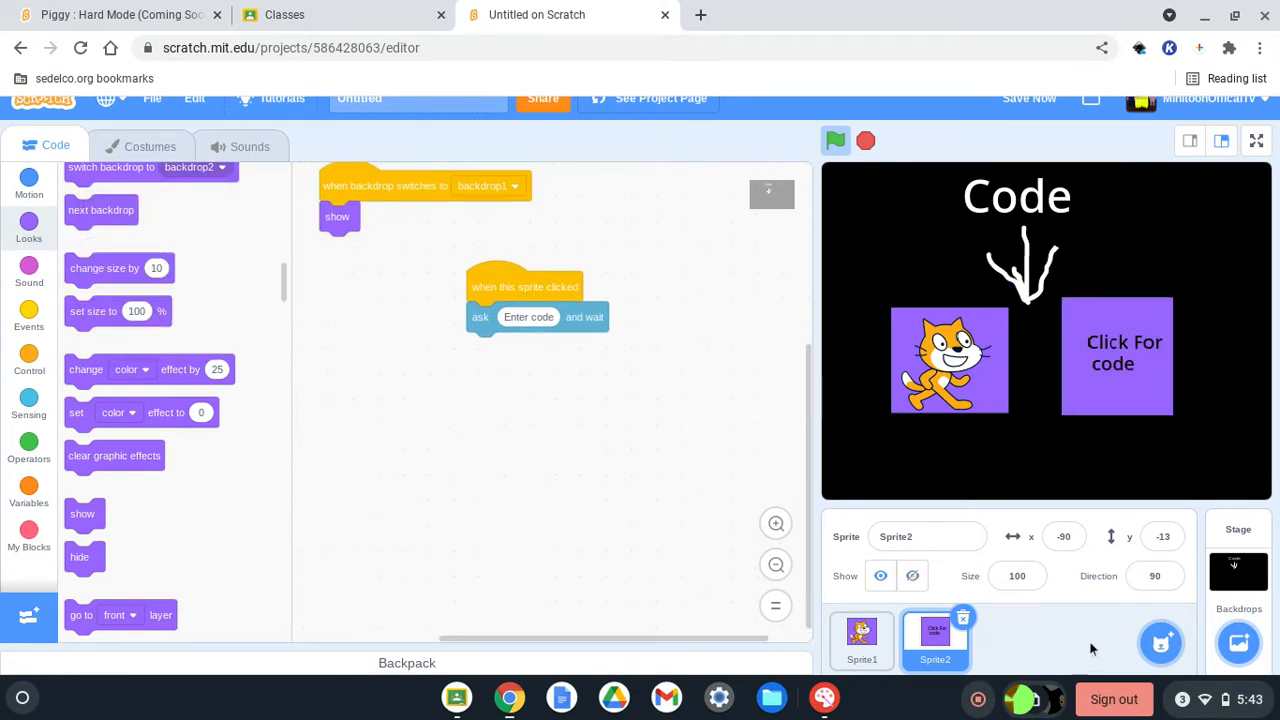
pyautogui.click(860, 640)
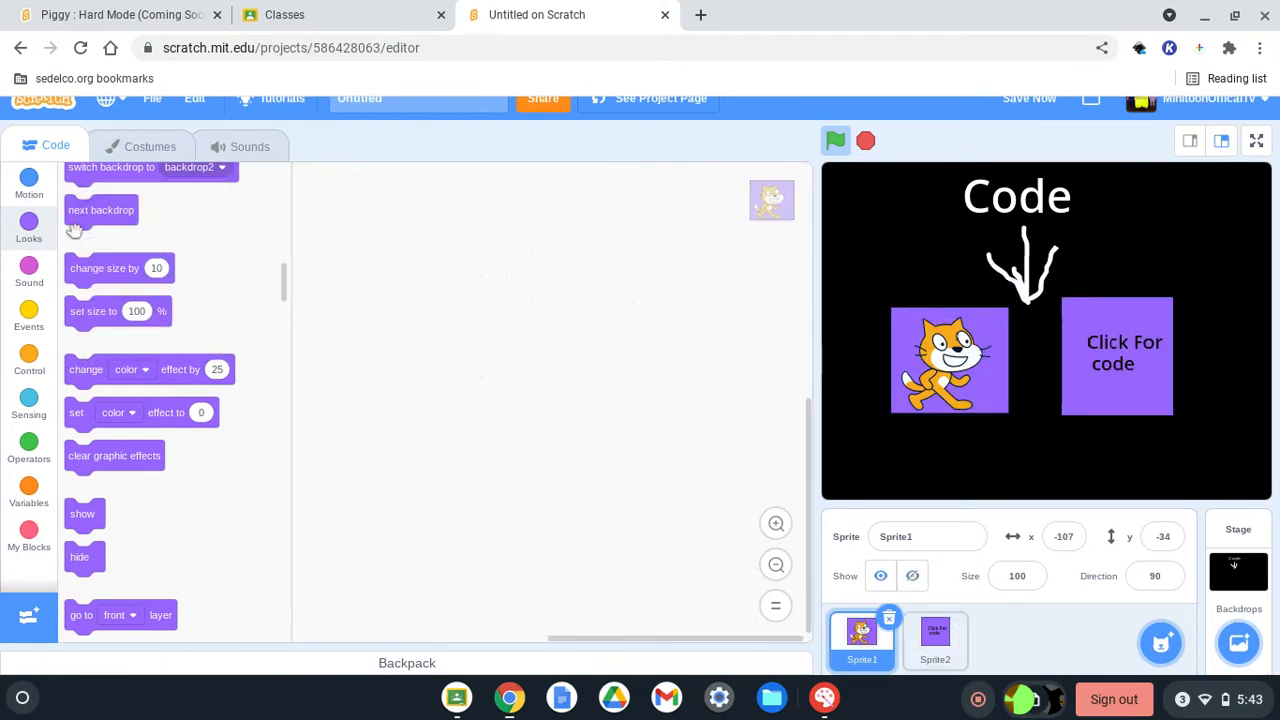
# Give the cat a 'when backdrop switches to backdrop1' script with 'show', then select the stage.
pyautogui.click(28, 270)
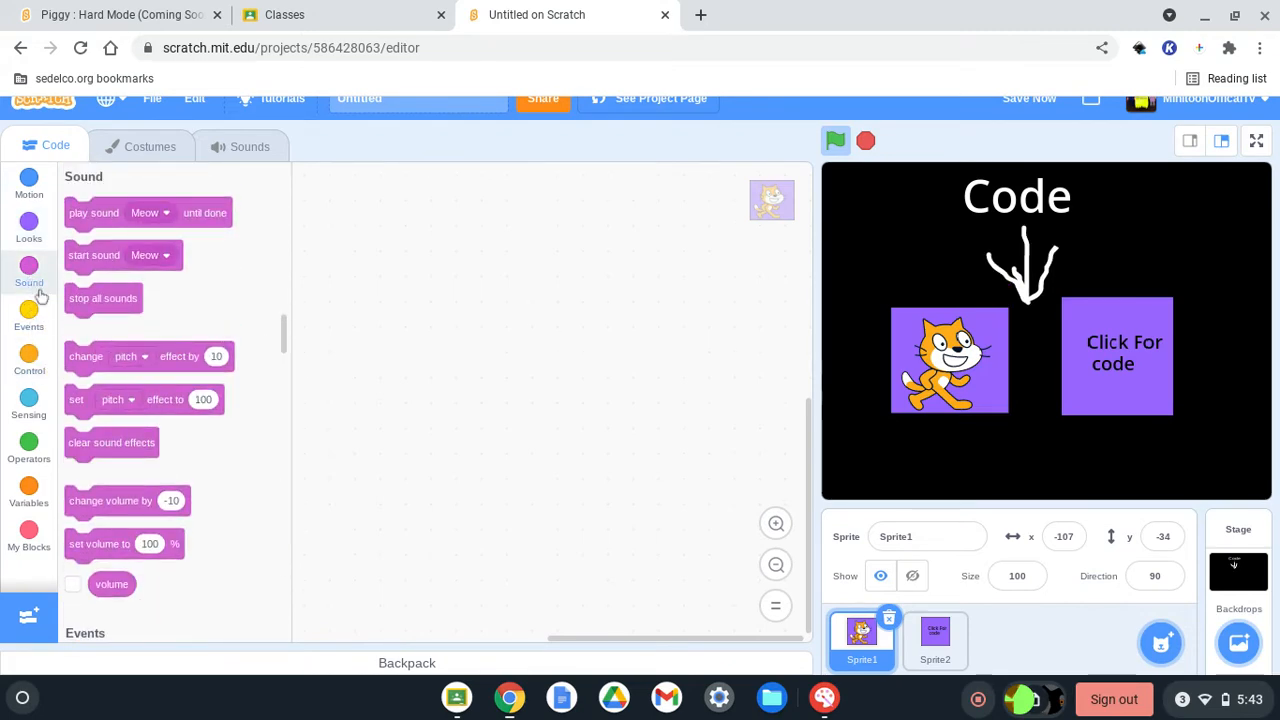
pyautogui.click(28, 224)
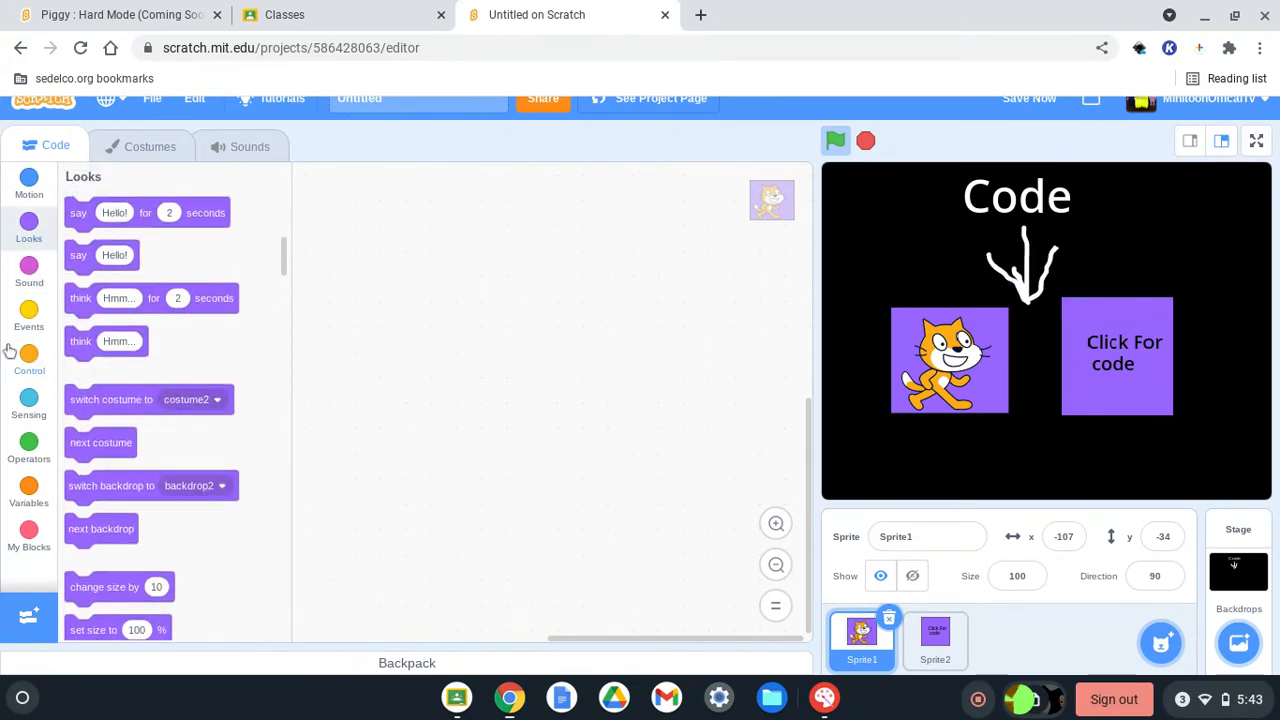
pyautogui.click(28, 364)
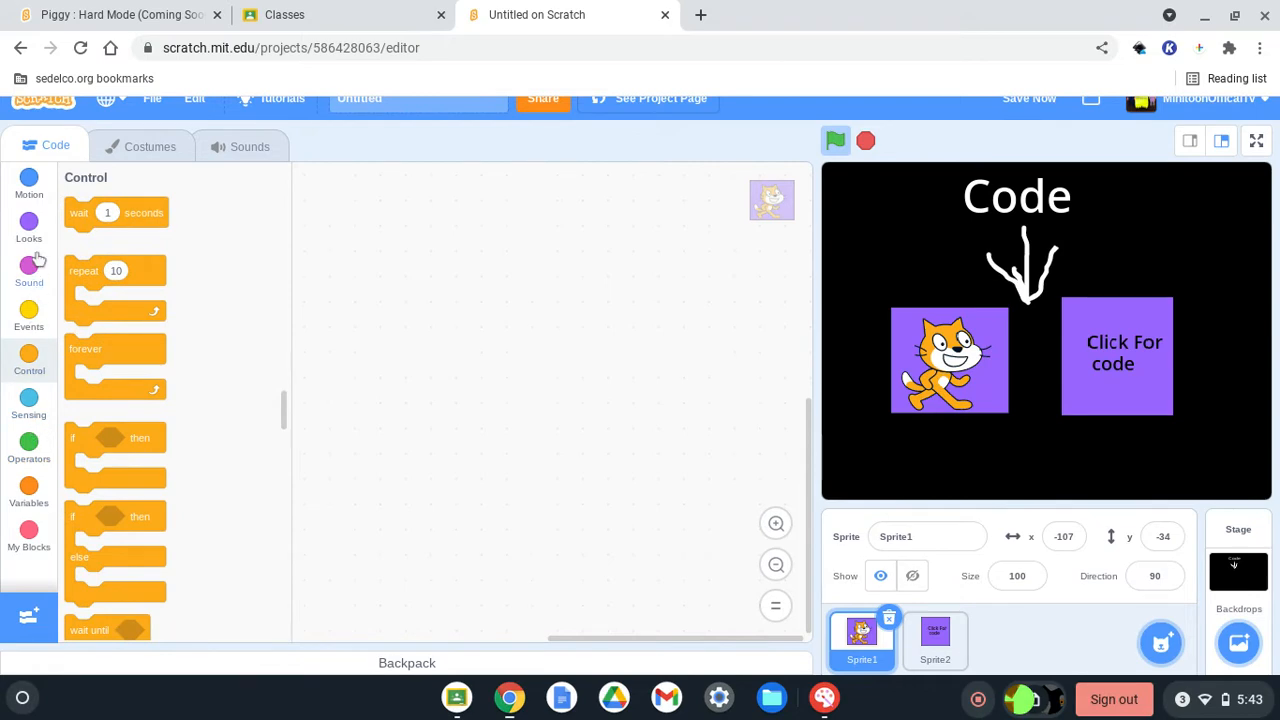
pyautogui.click(28, 220)
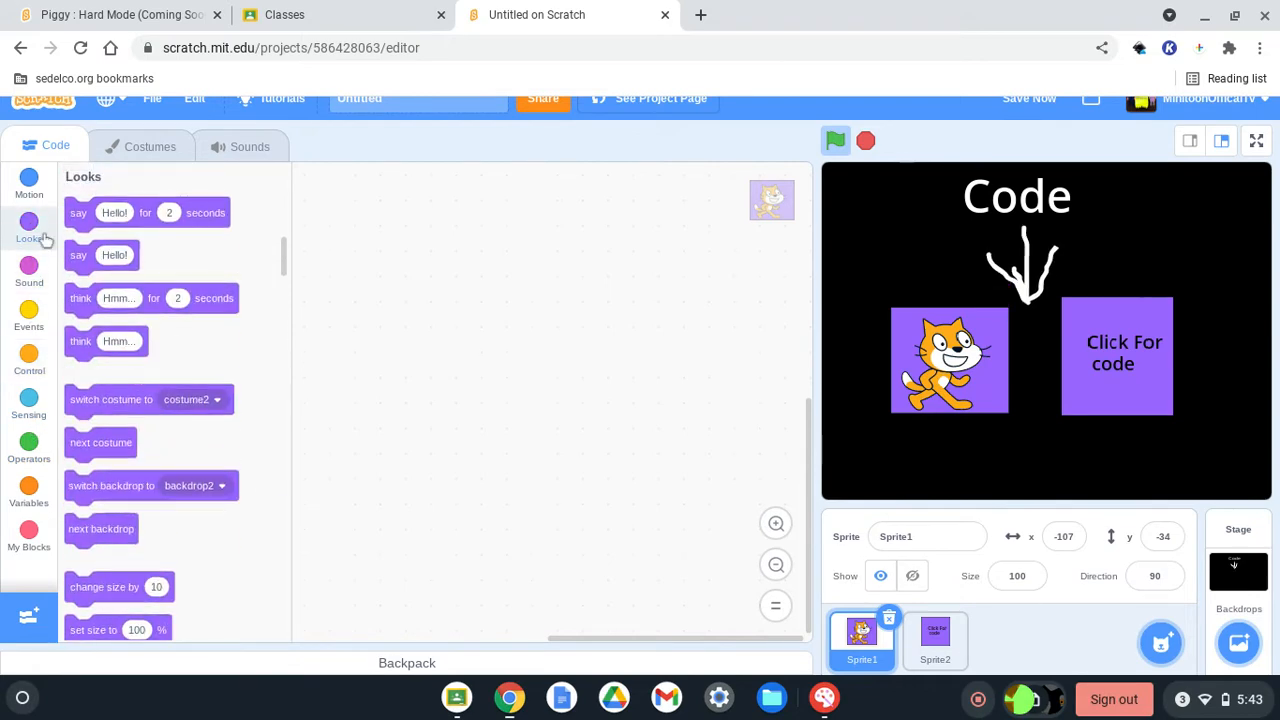
pyautogui.click(28, 182)
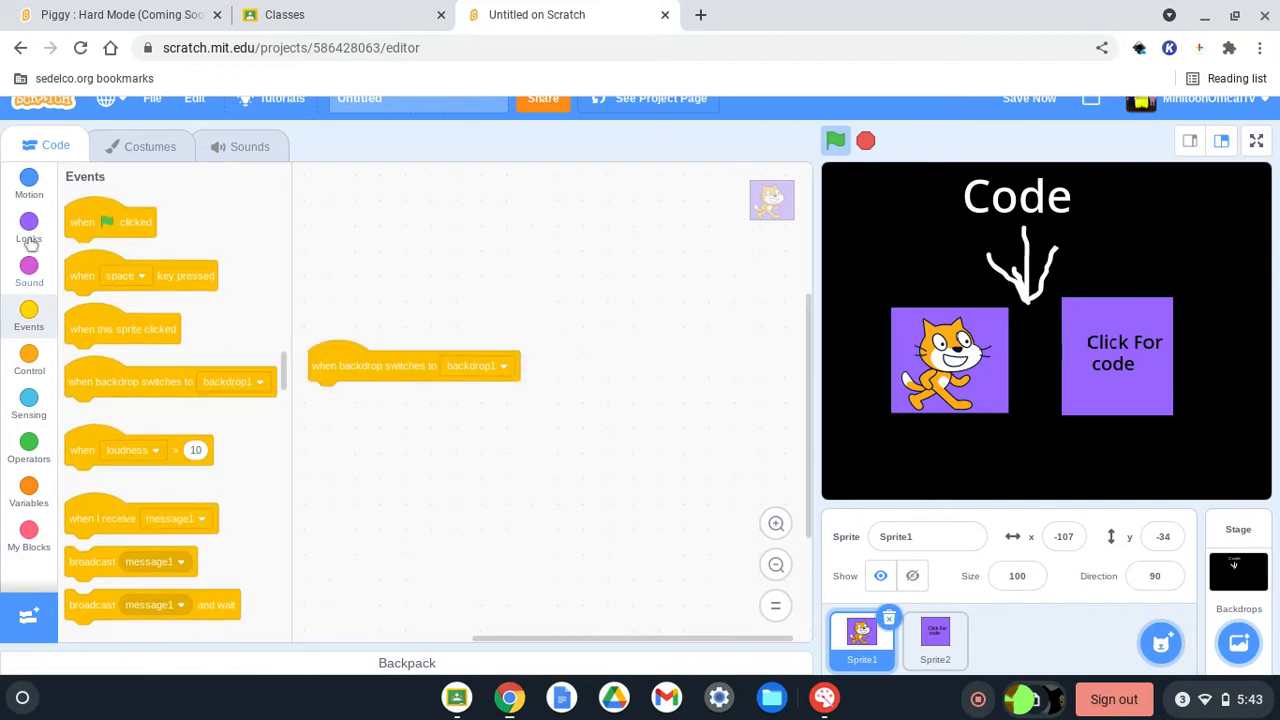
pyautogui.click(28, 224)
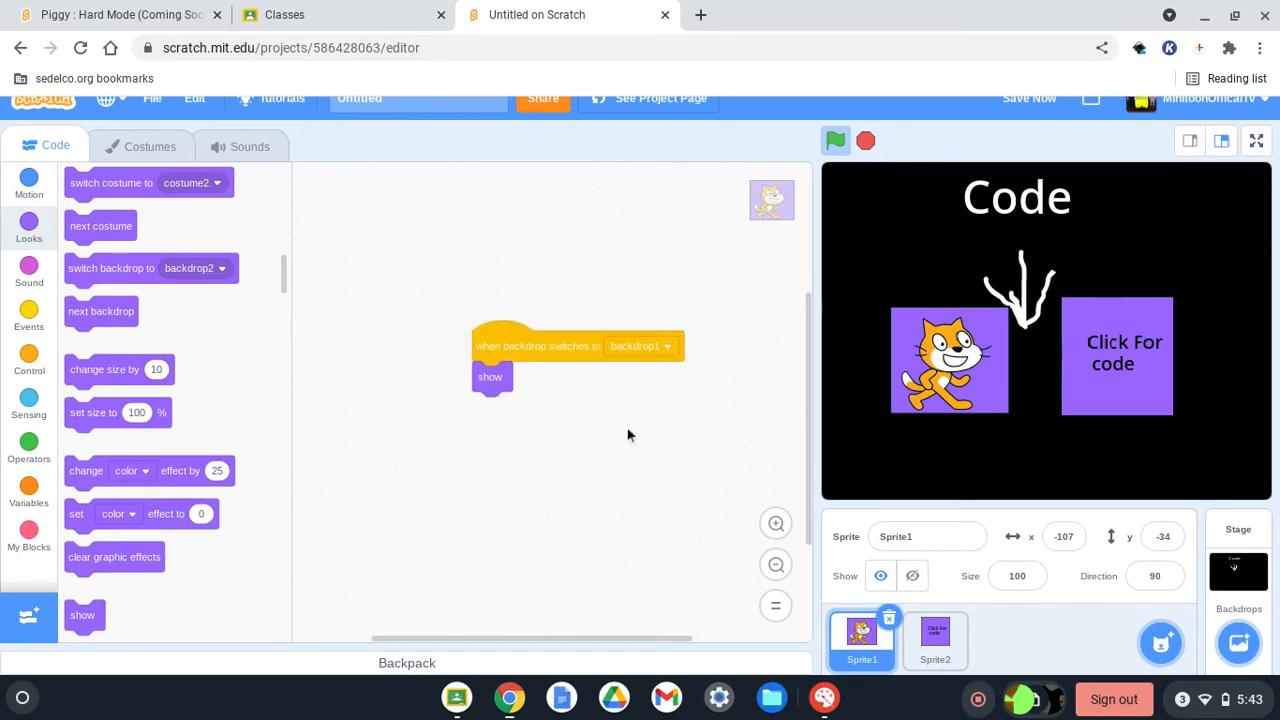
pyautogui.click(1238, 570)
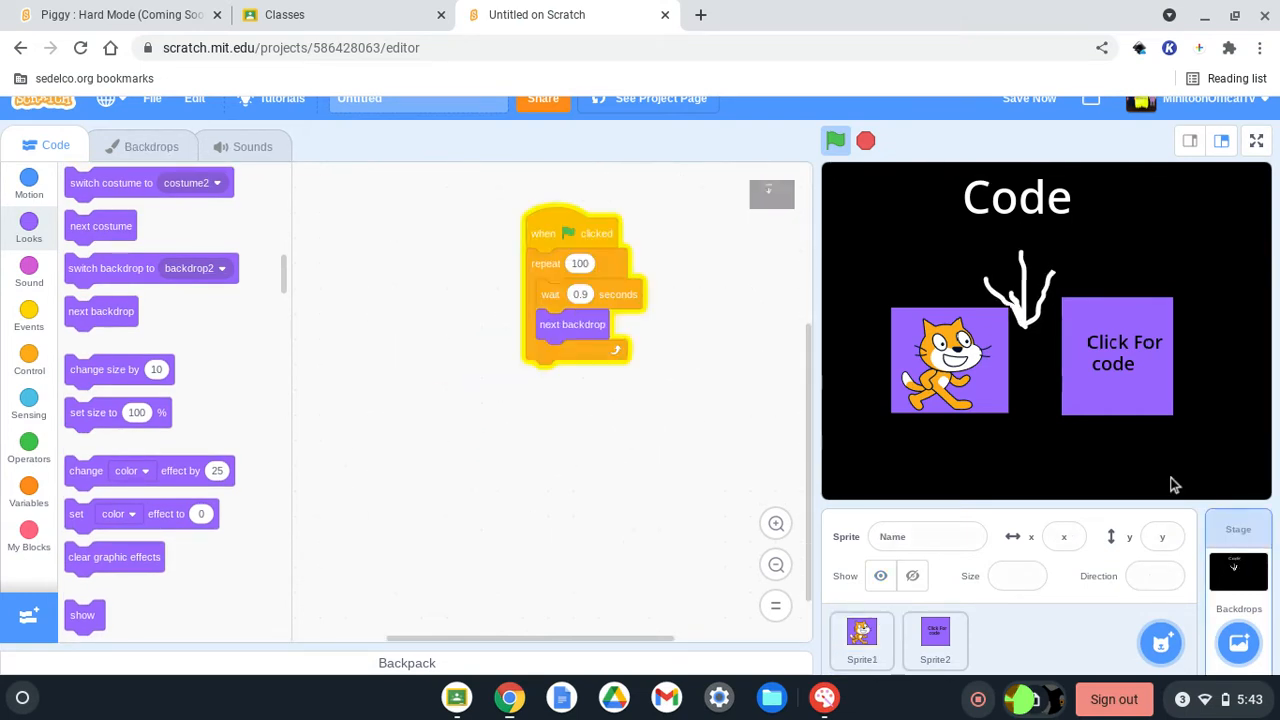
# Rename backdrop1 to 'Menu' and return to the Click For code sprite.
pyautogui.click(150, 146)
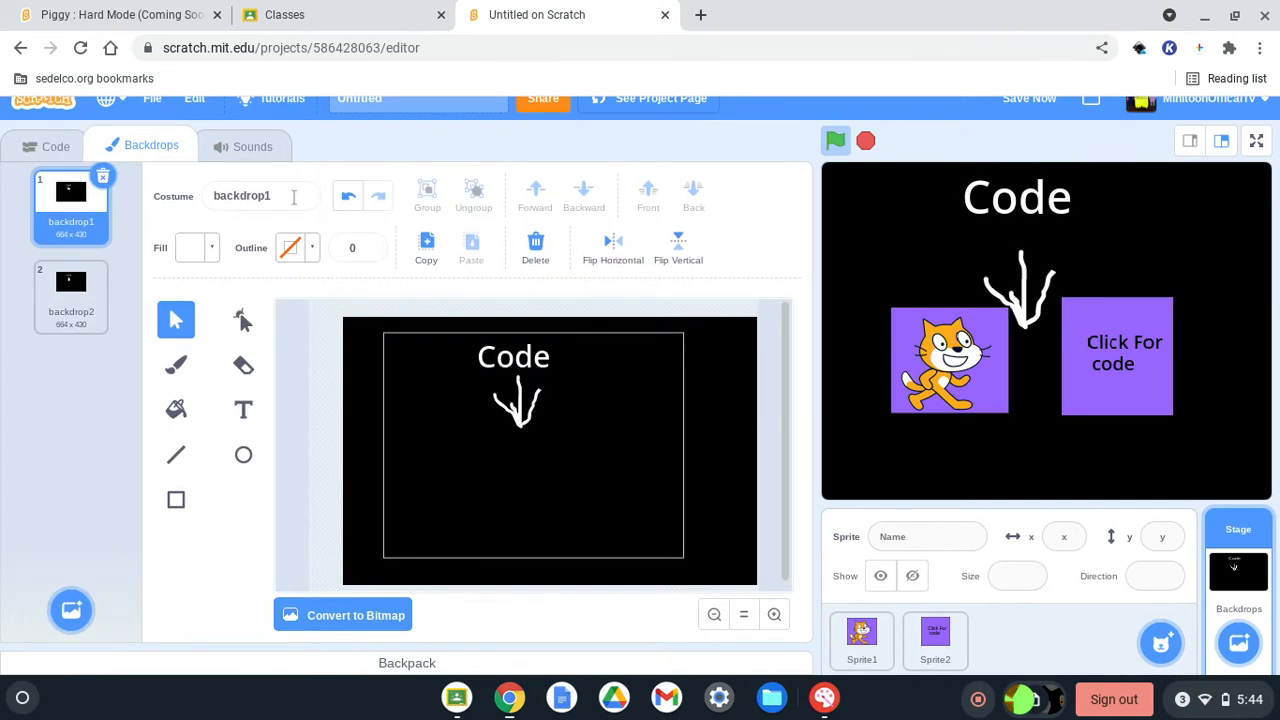
pyautogui.write('Me')
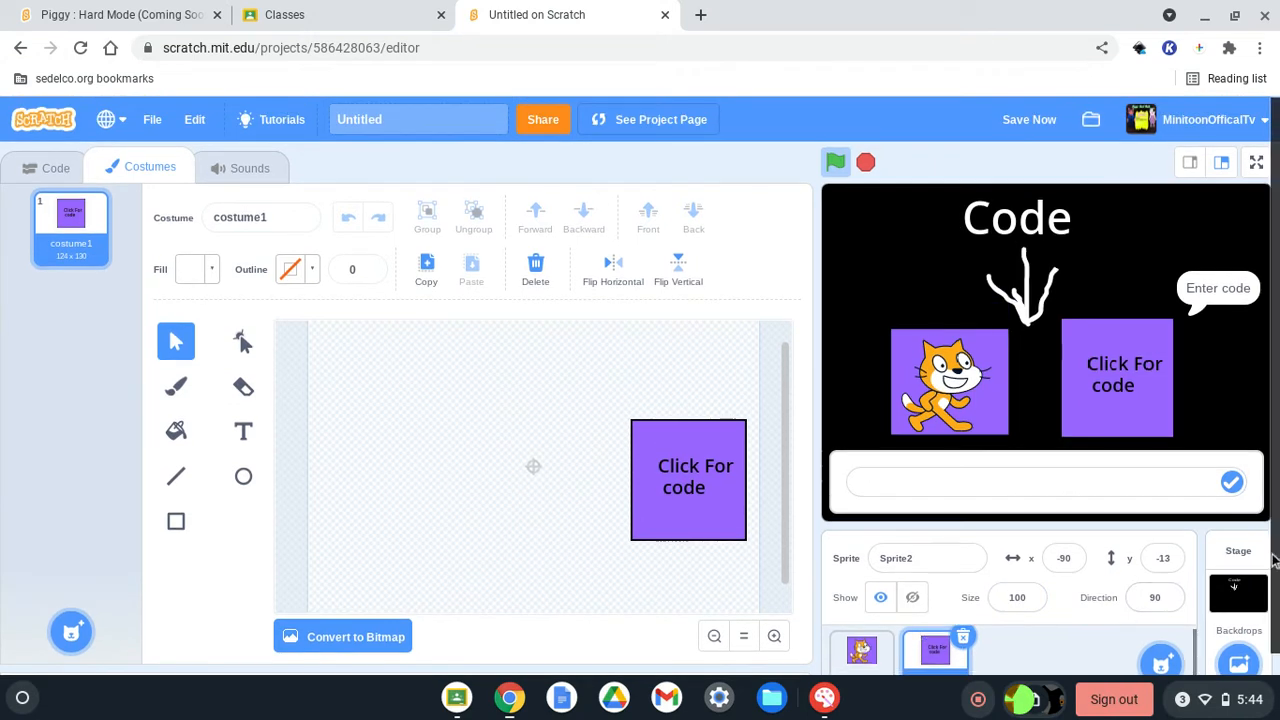
pyautogui.click(1238, 590)
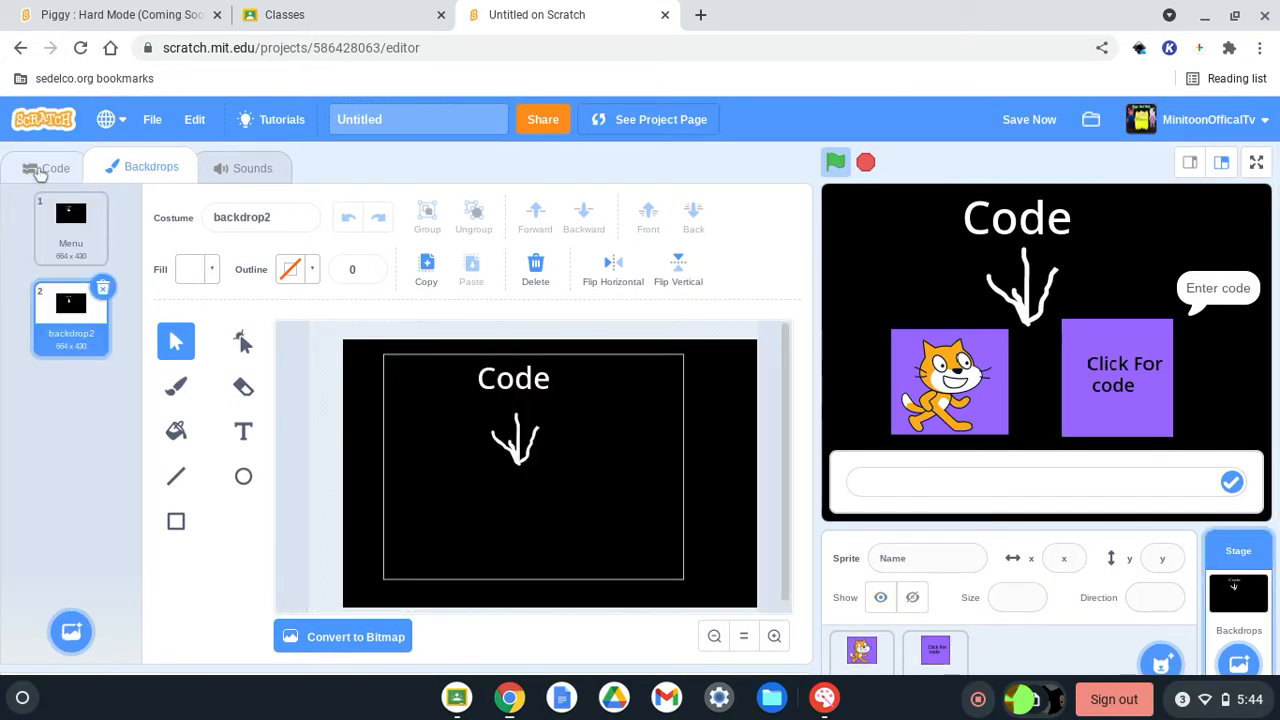
pyautogui.click(936, 650)
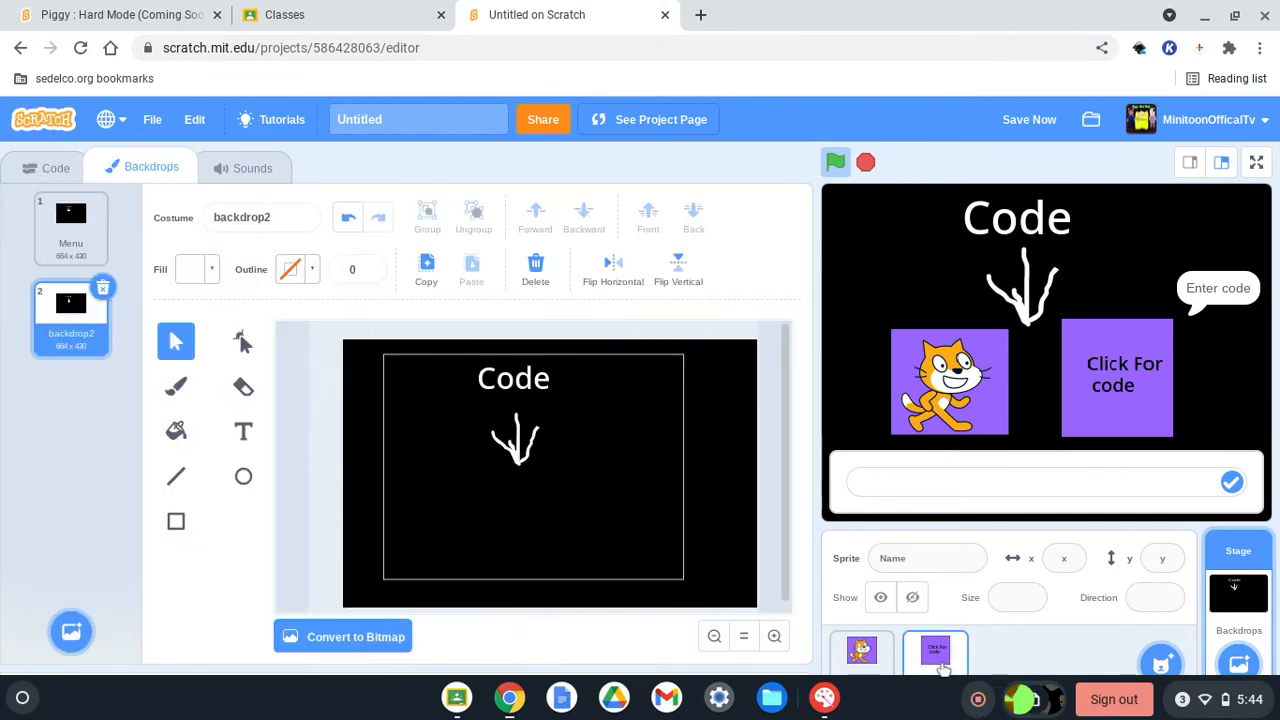
# Add an if block checking whether the answer equals 'Sub to Me'.
pyautogui.click(56, 168)
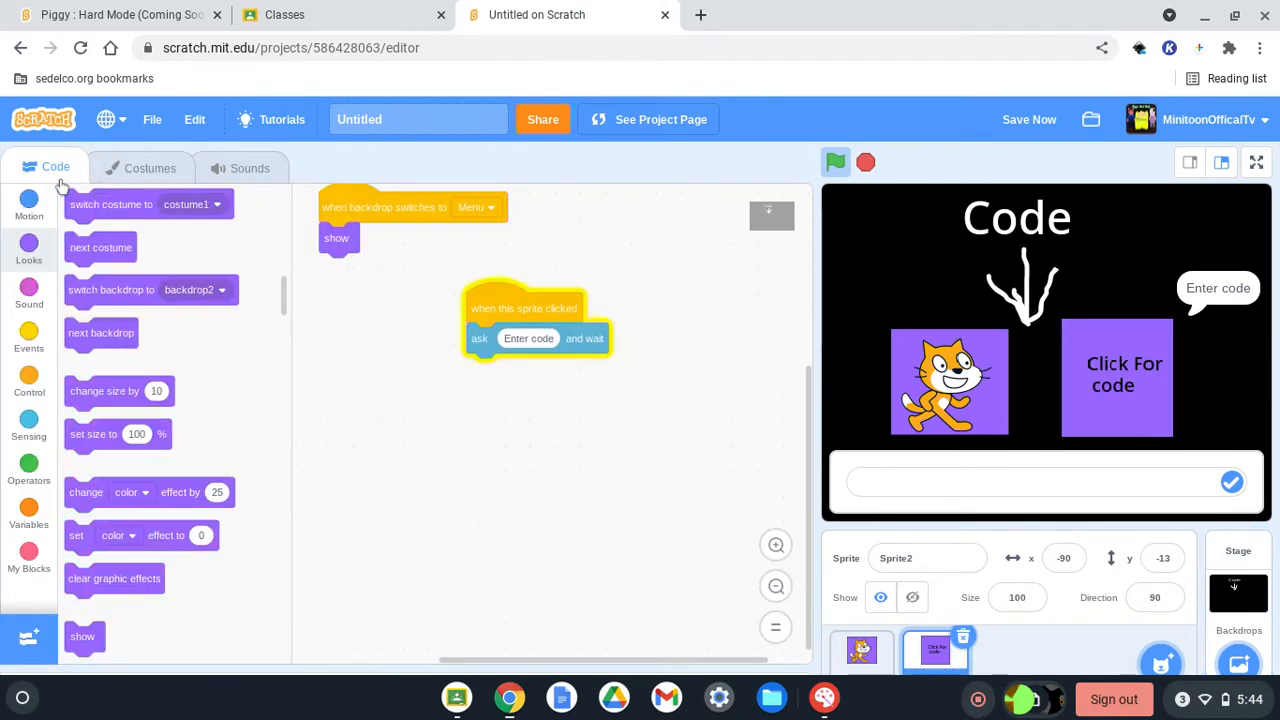
pyautogui.moveTo(8, 378)
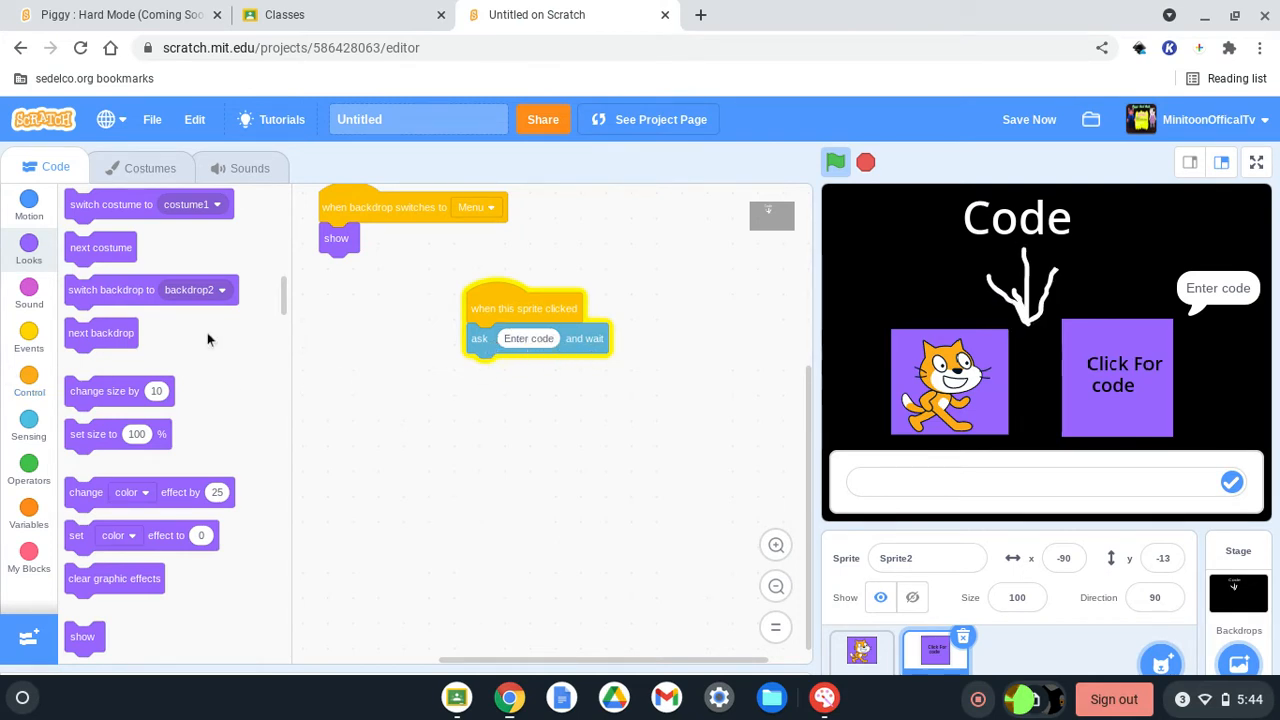
pyautogui.click(28, 380)
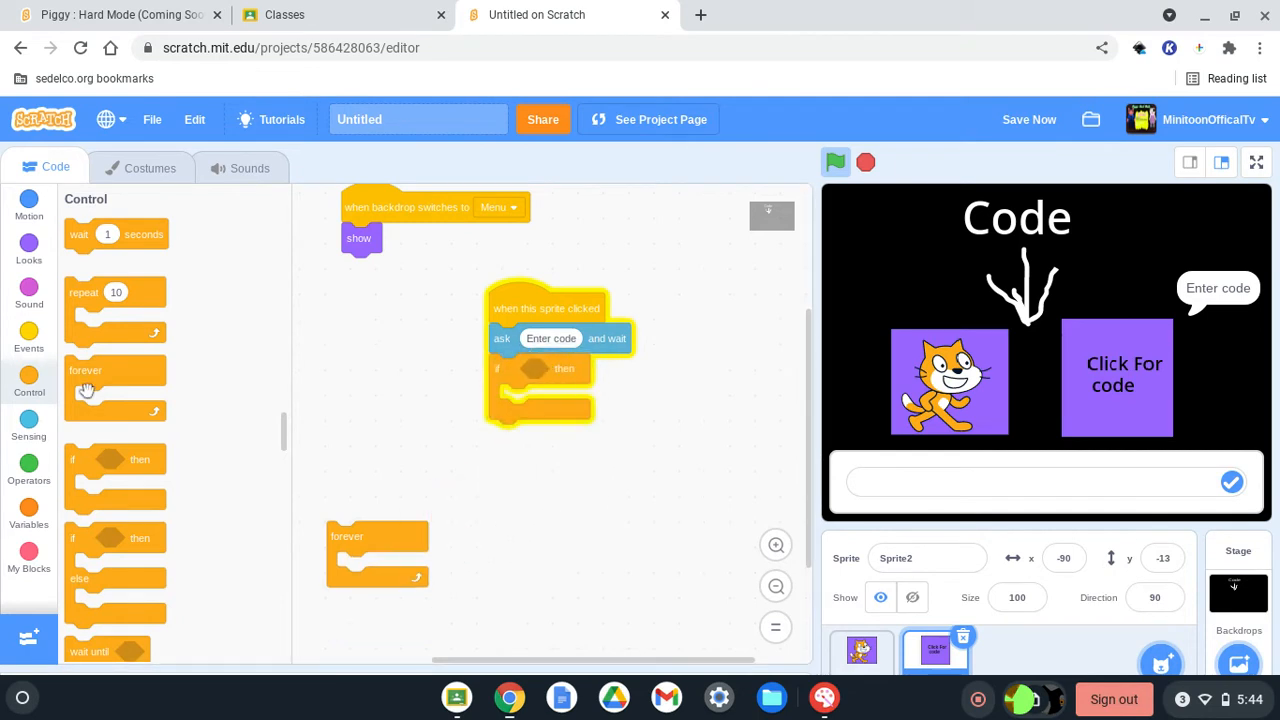
pyautogui.click(28, 428)
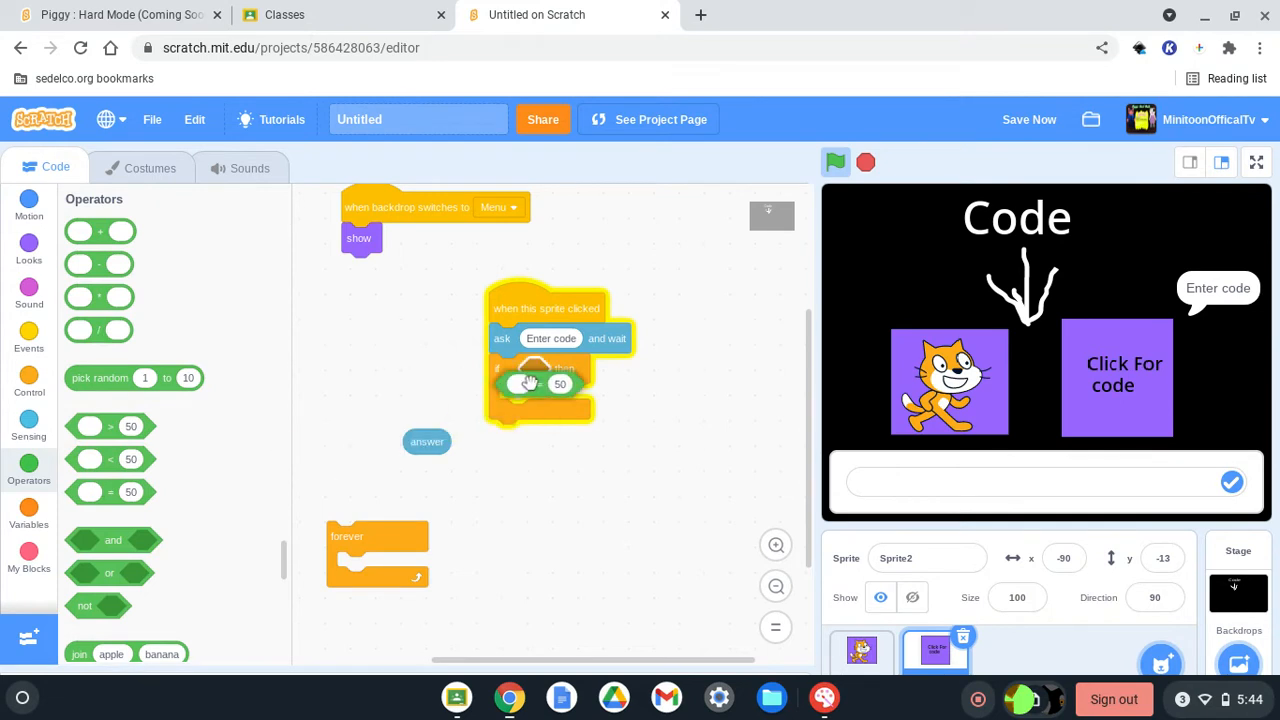
pyautogui.moveTo(428, 442); pyautogui.dragTo(540, 370)
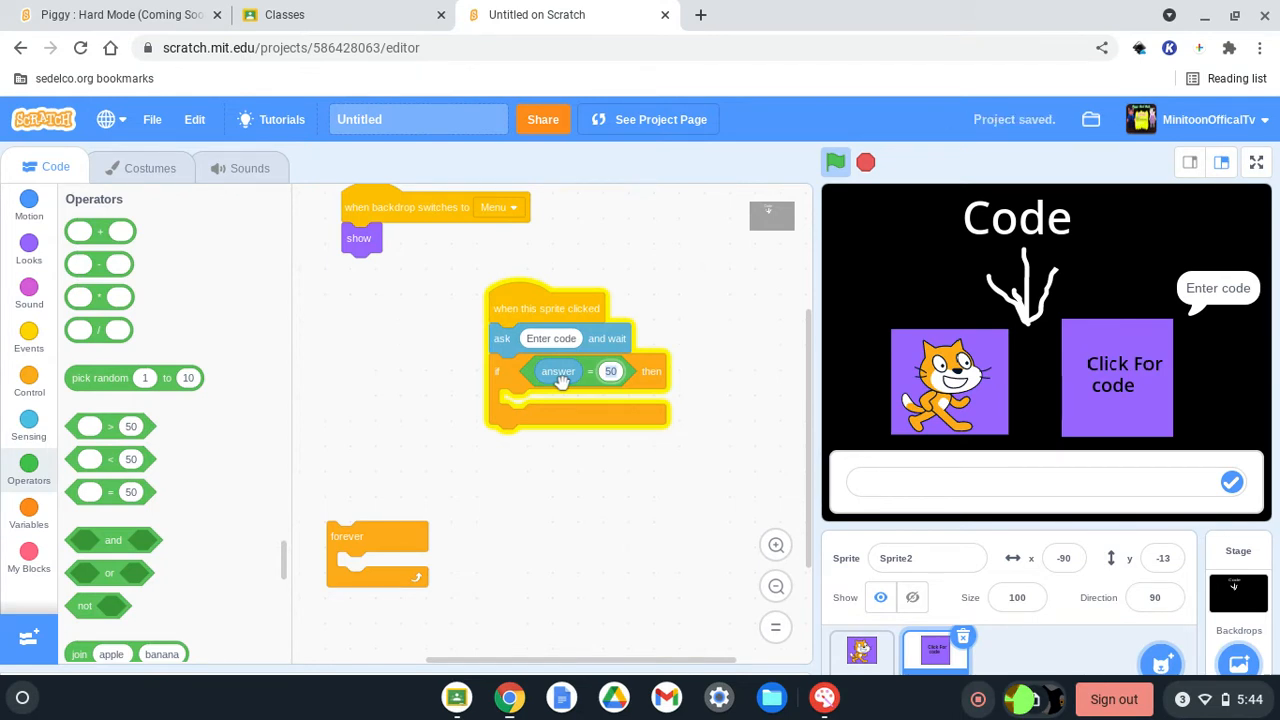
pyautogui.write('Sub td')
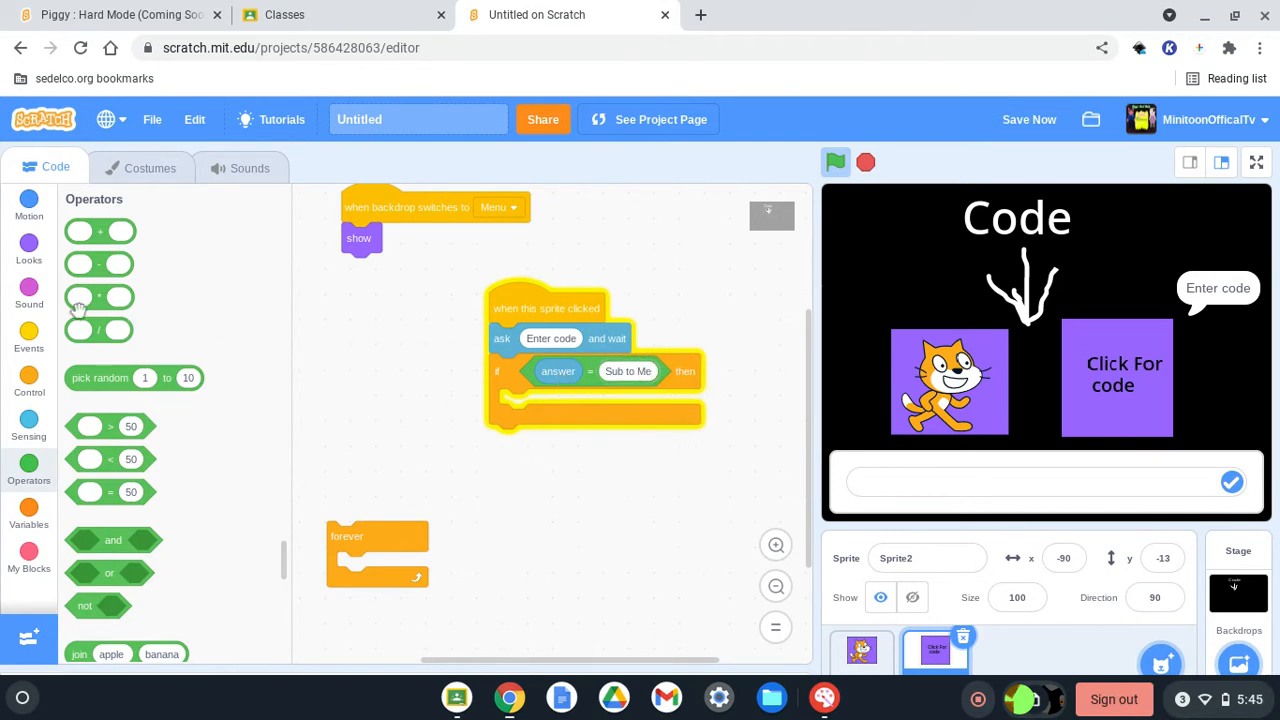
# Inside the if, say 'Correct' for 2 seconds.
pyautogui.click(28, 380)
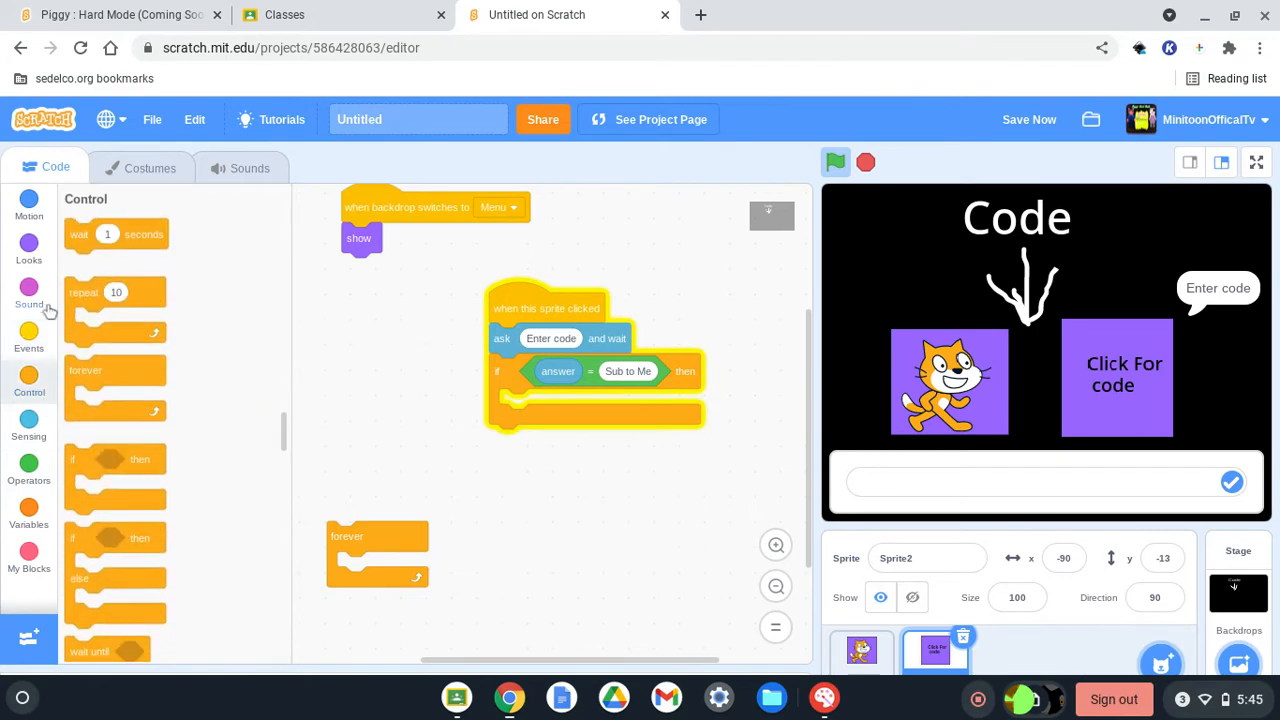
pyautogui.click(28, 248)
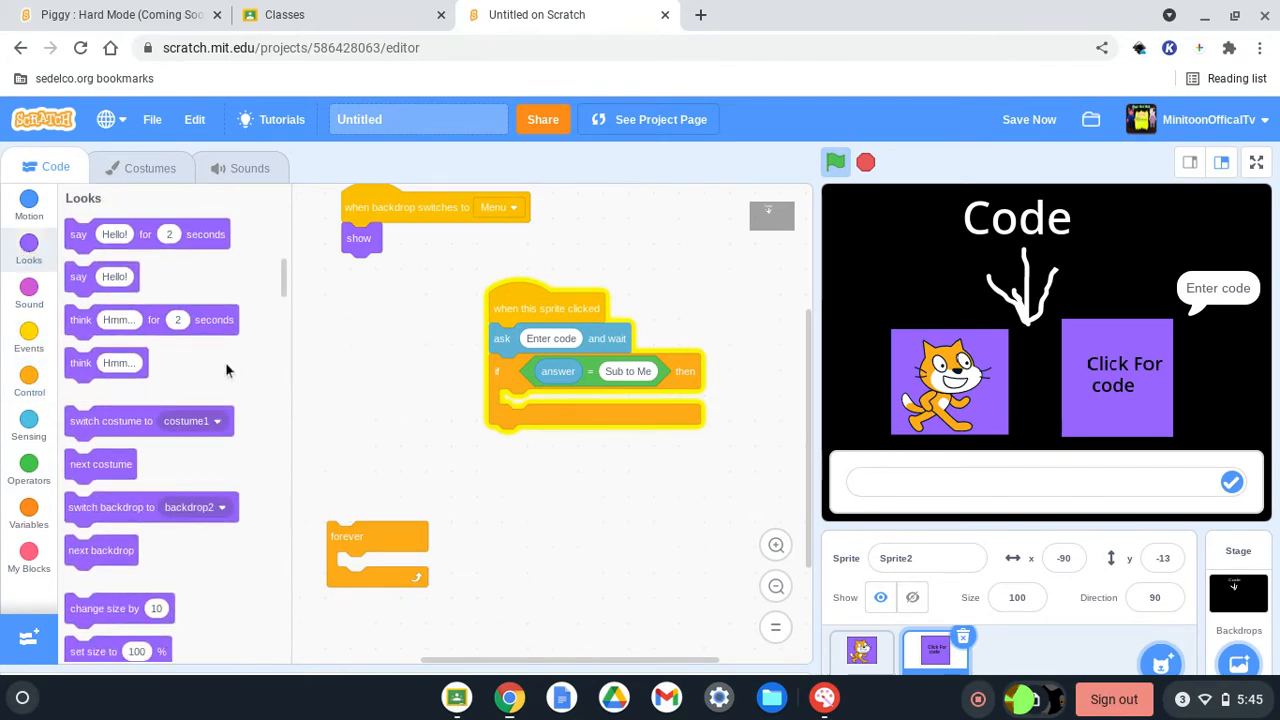
pyautogui.scroll(-3)
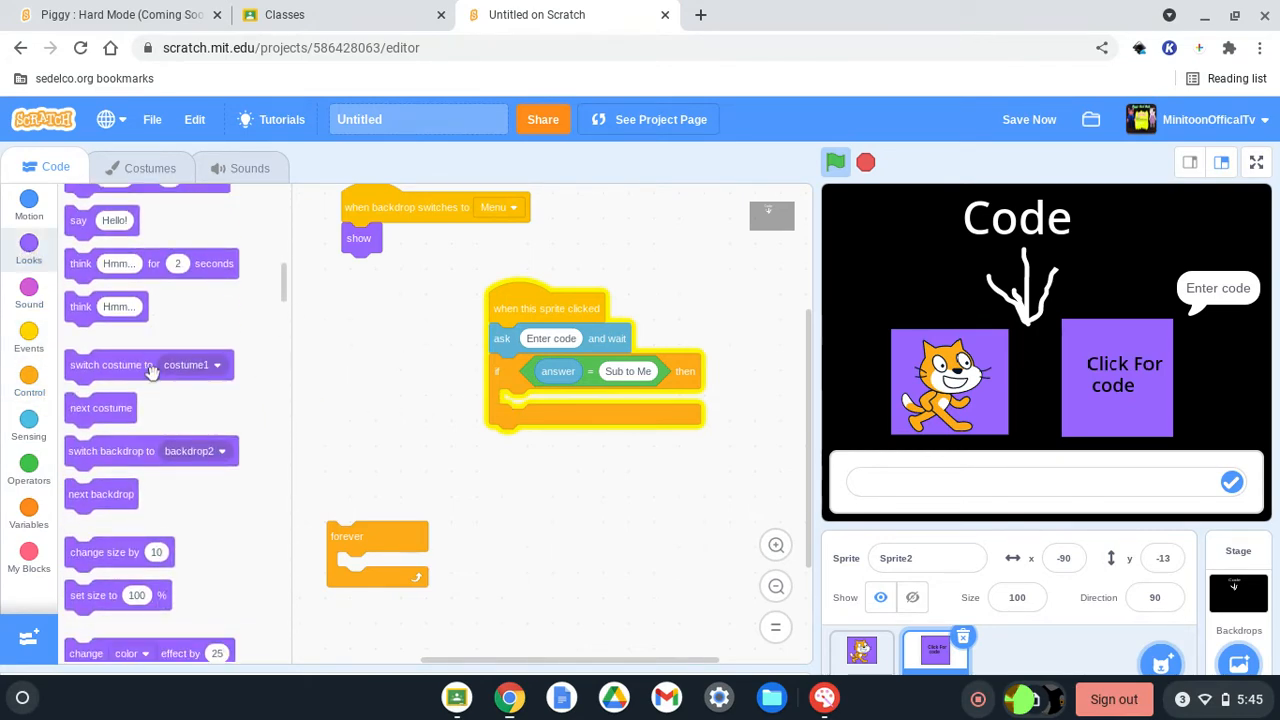
pyautogui.click(28, 204)
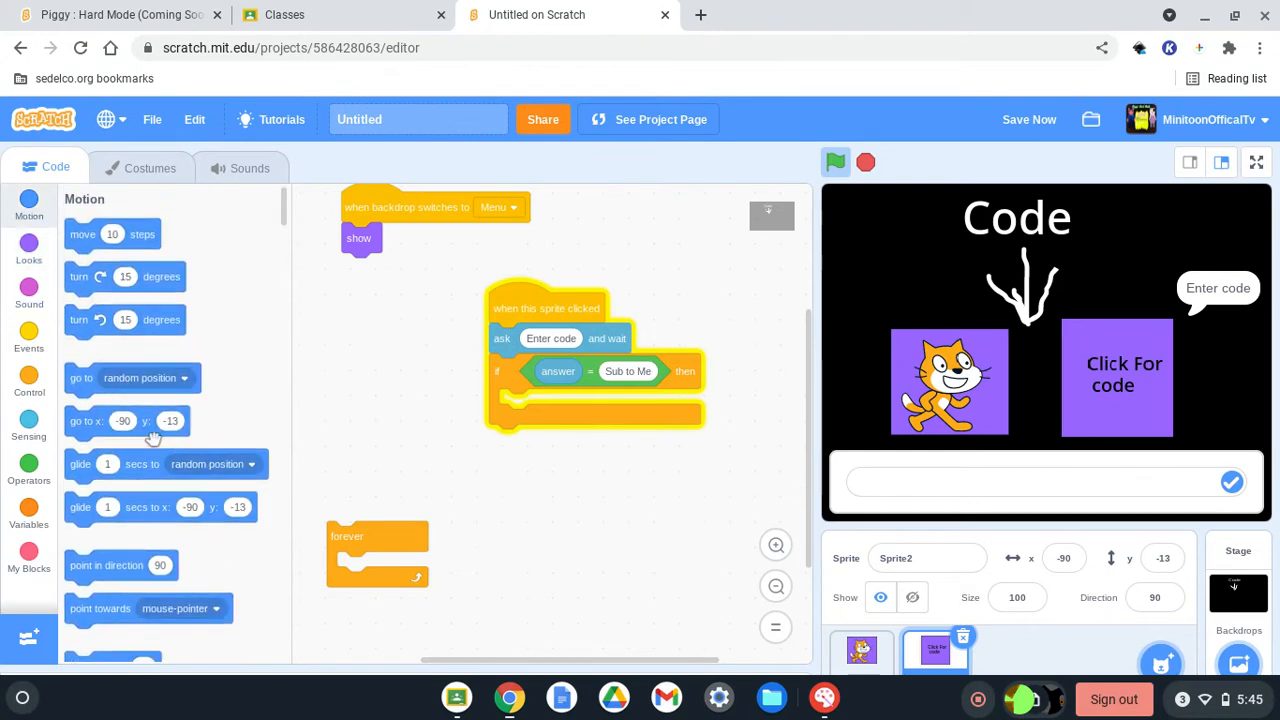
pyautogui.click(28, 248)
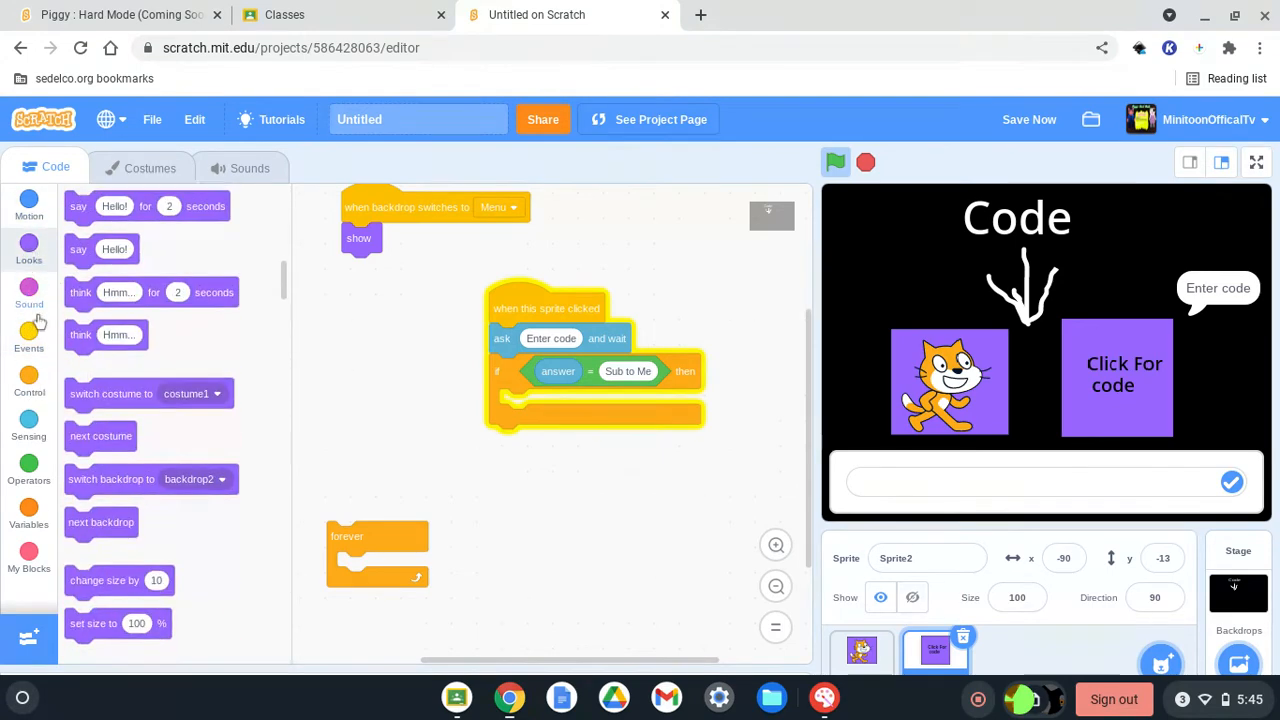
pyautogui.click(28, 248)
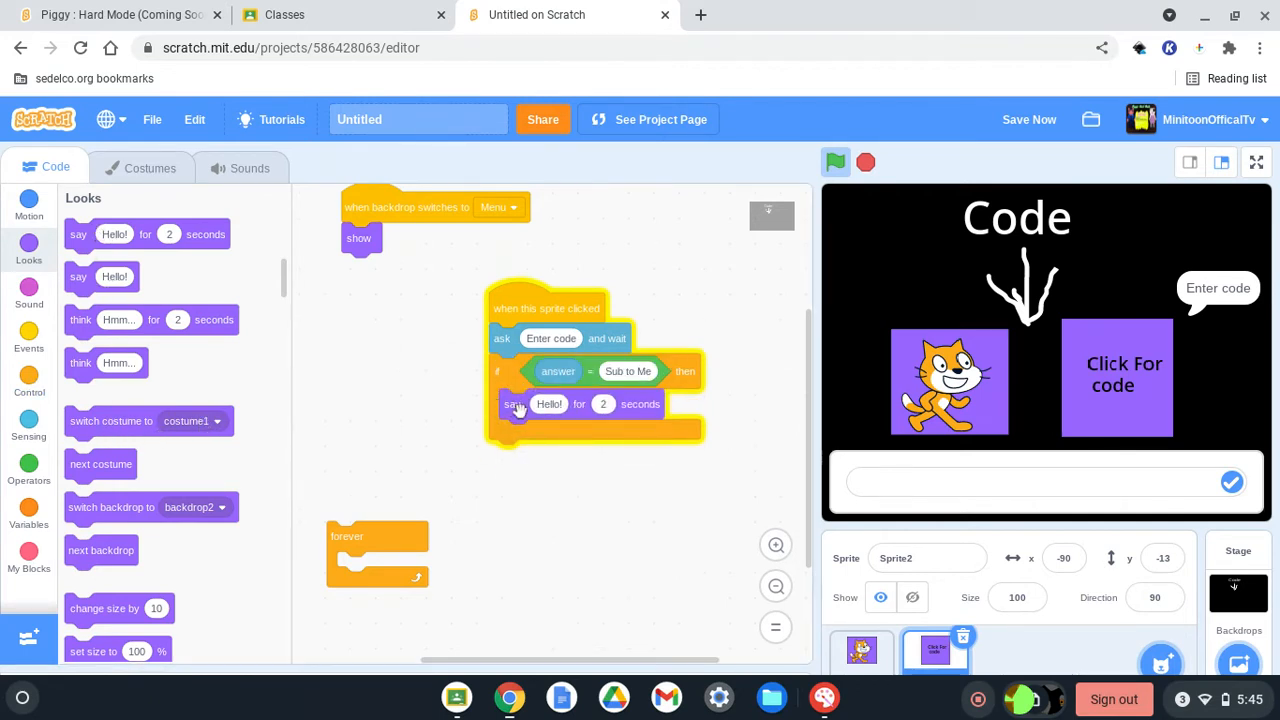
pyautogui.click(548, 404)
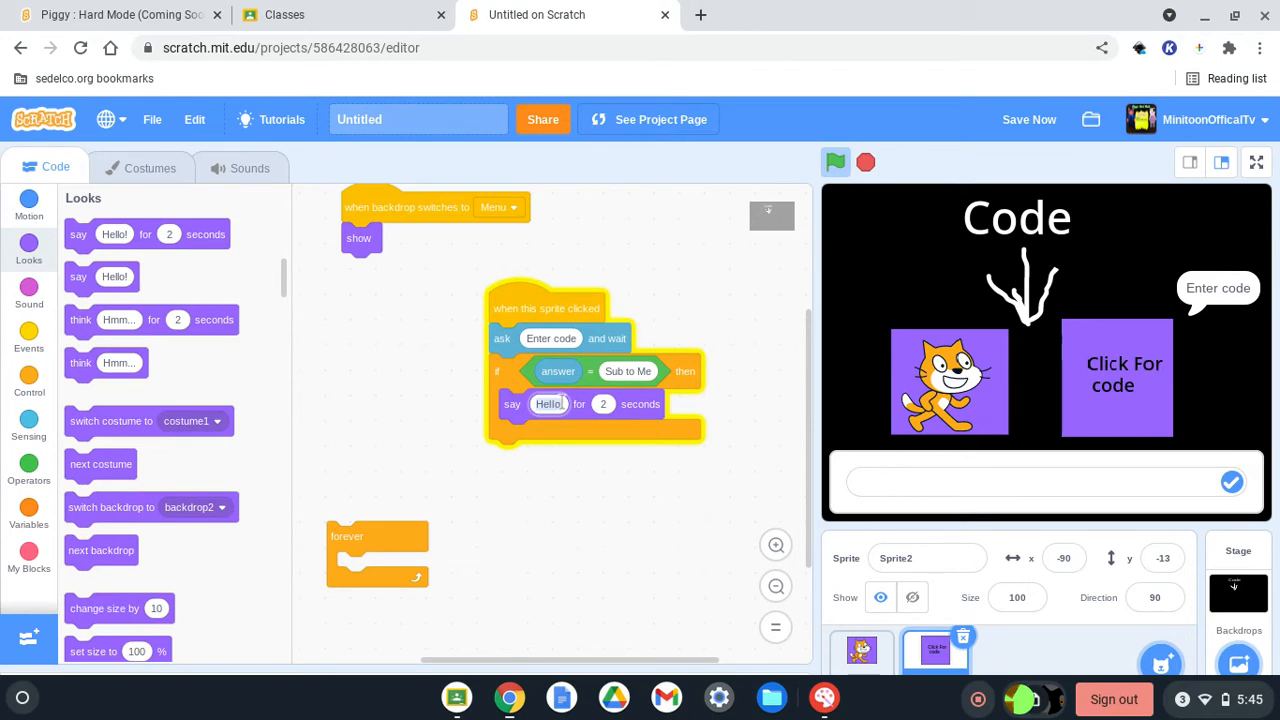
pyautogui.write('Corr')
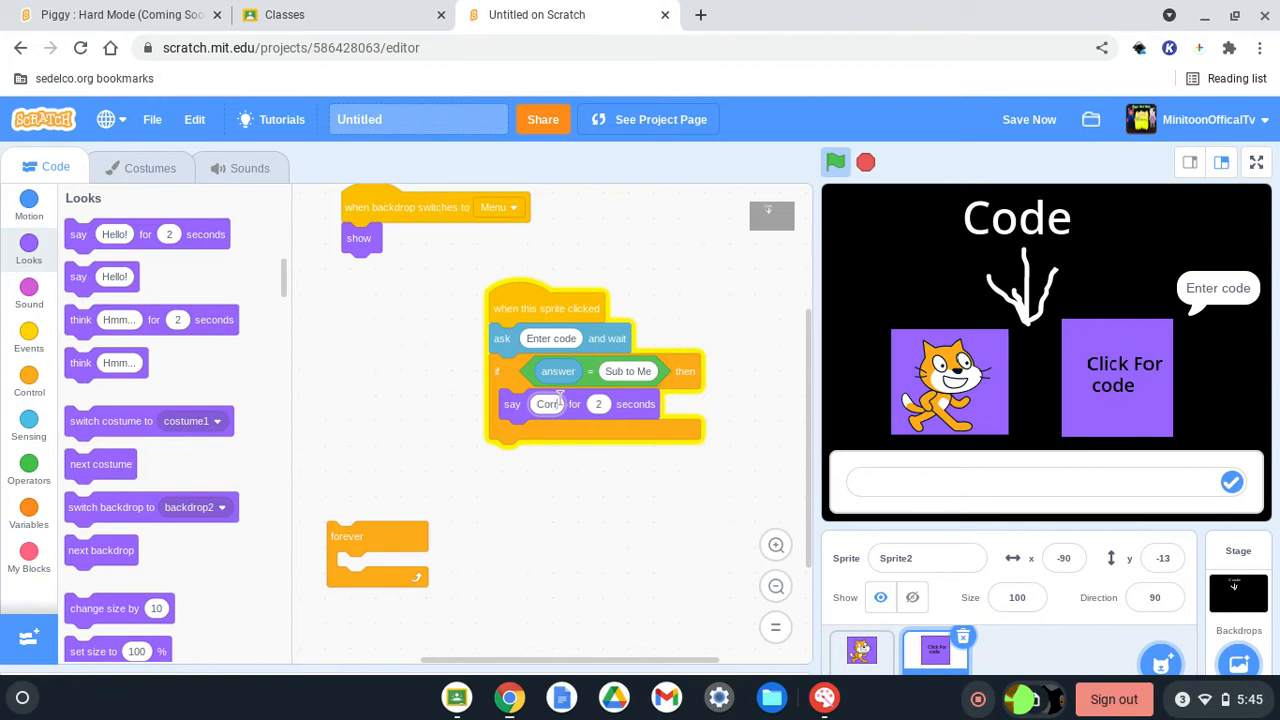
pyautogui.write('Correct')
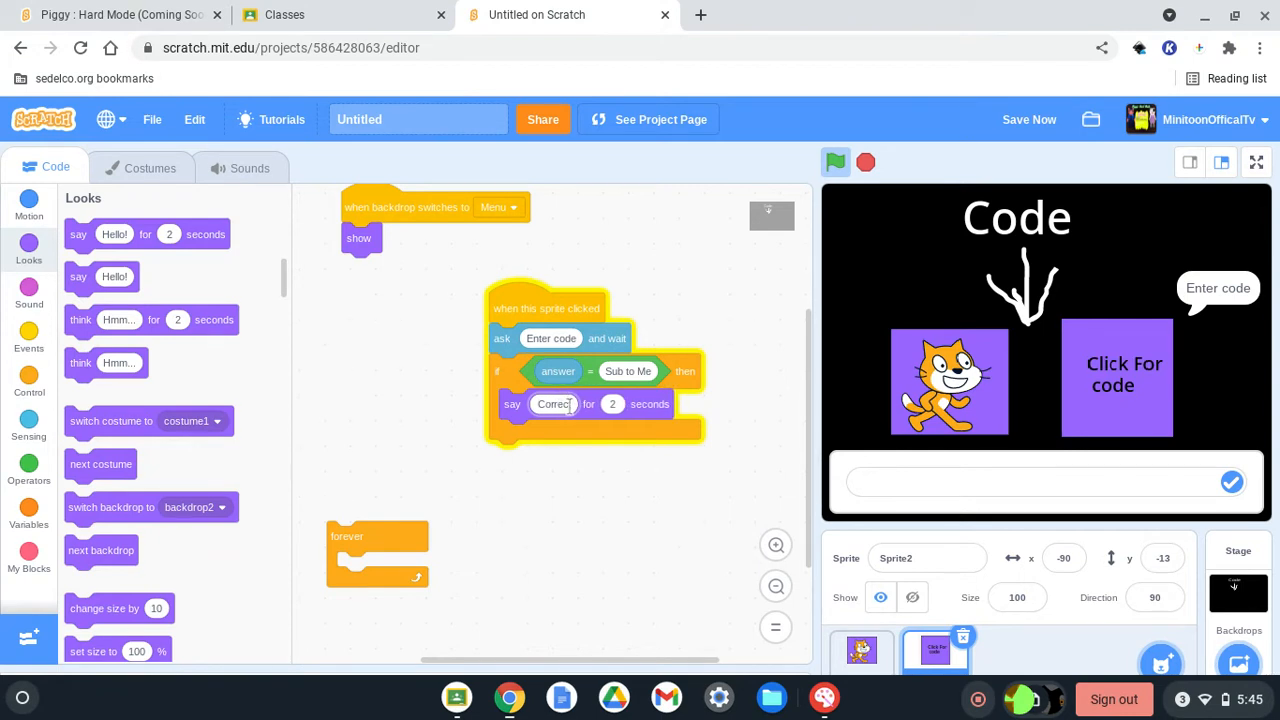
pyautogui.click(28, 378)
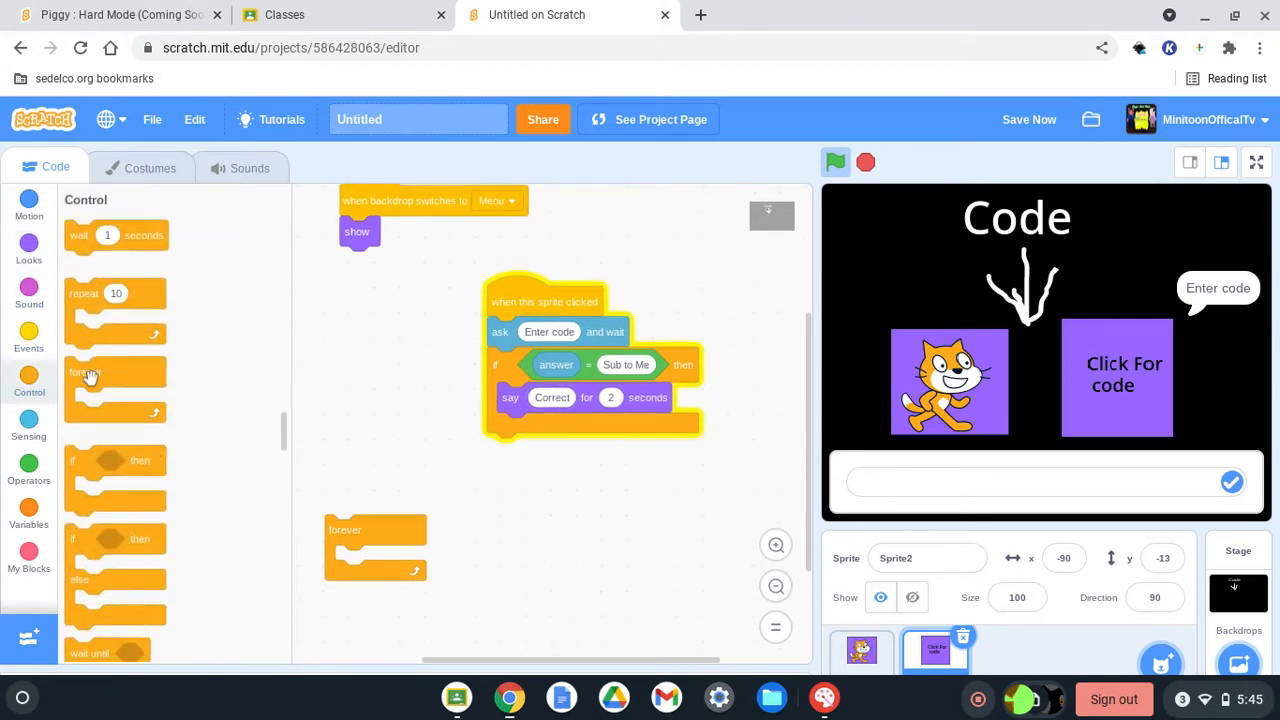
# Give the cat a 'when I receive' hat with a new message named 'Cat show hum'.
pyautogui.moveTo(86, 376); pyautogui.dragTo(596, 456)
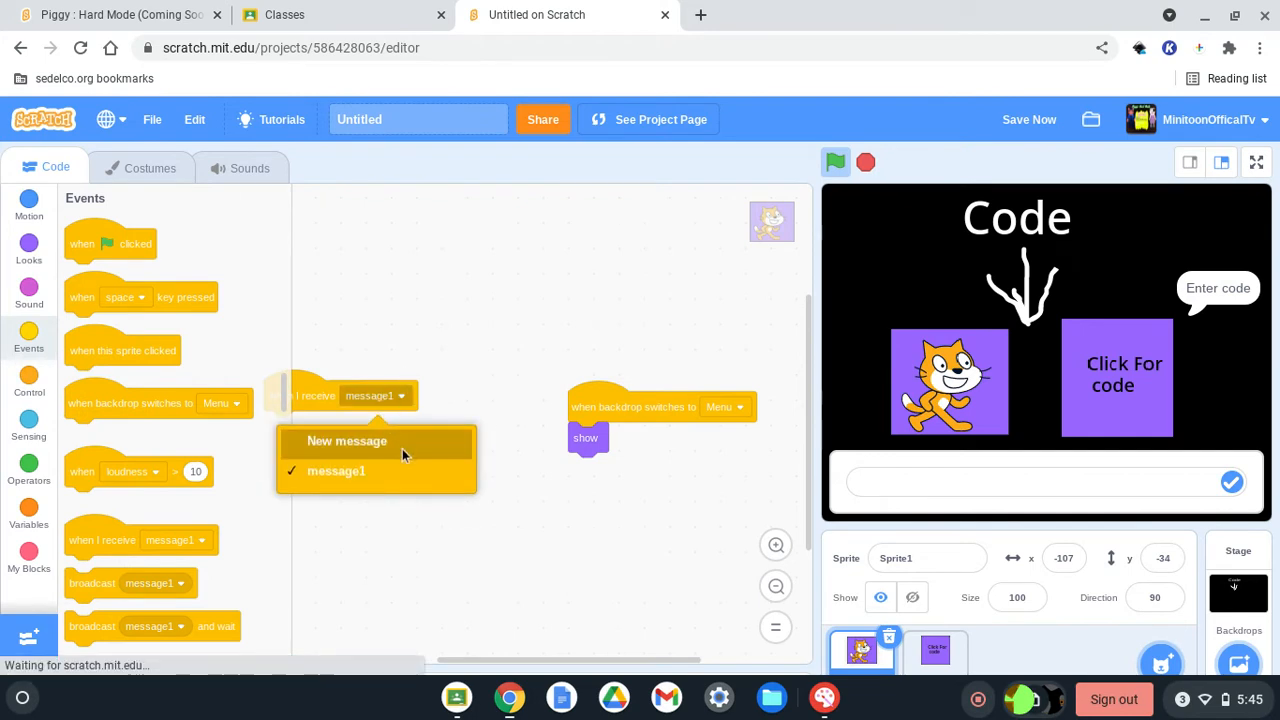
pyautogui.click(348, 442)
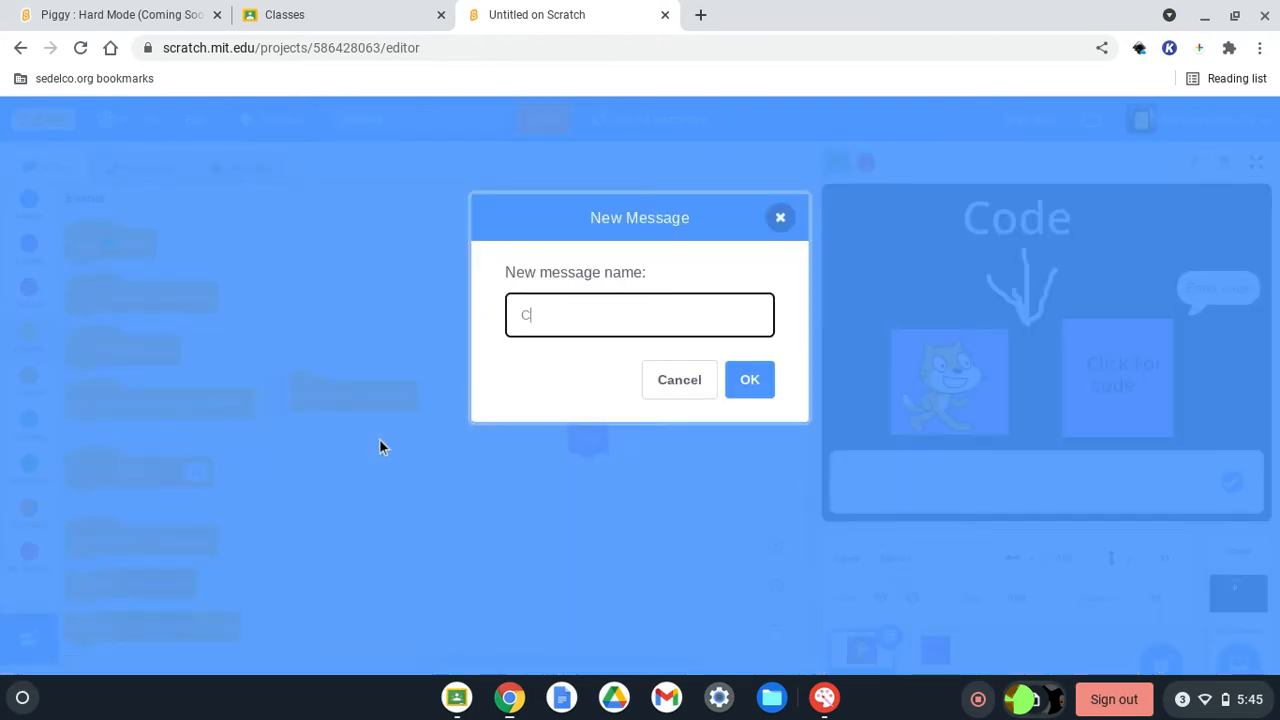
pyautogui.press('Backspace')
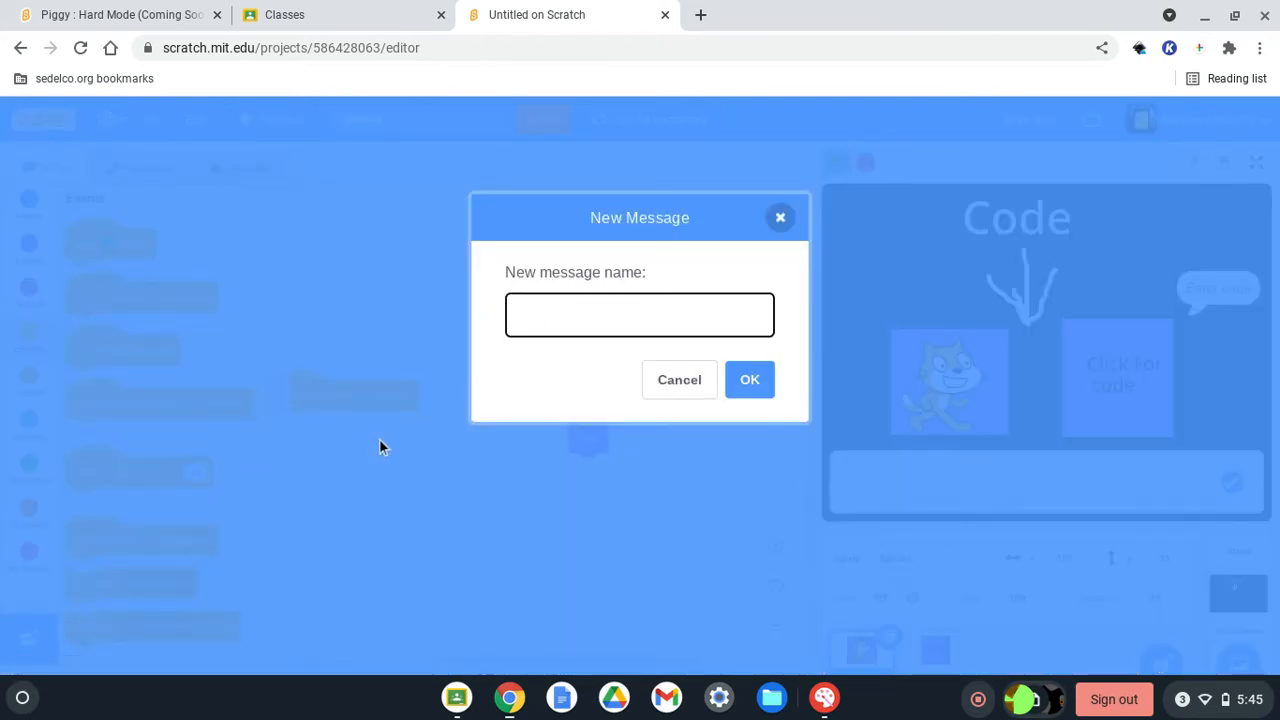
pyautogui.write('Cat sh')
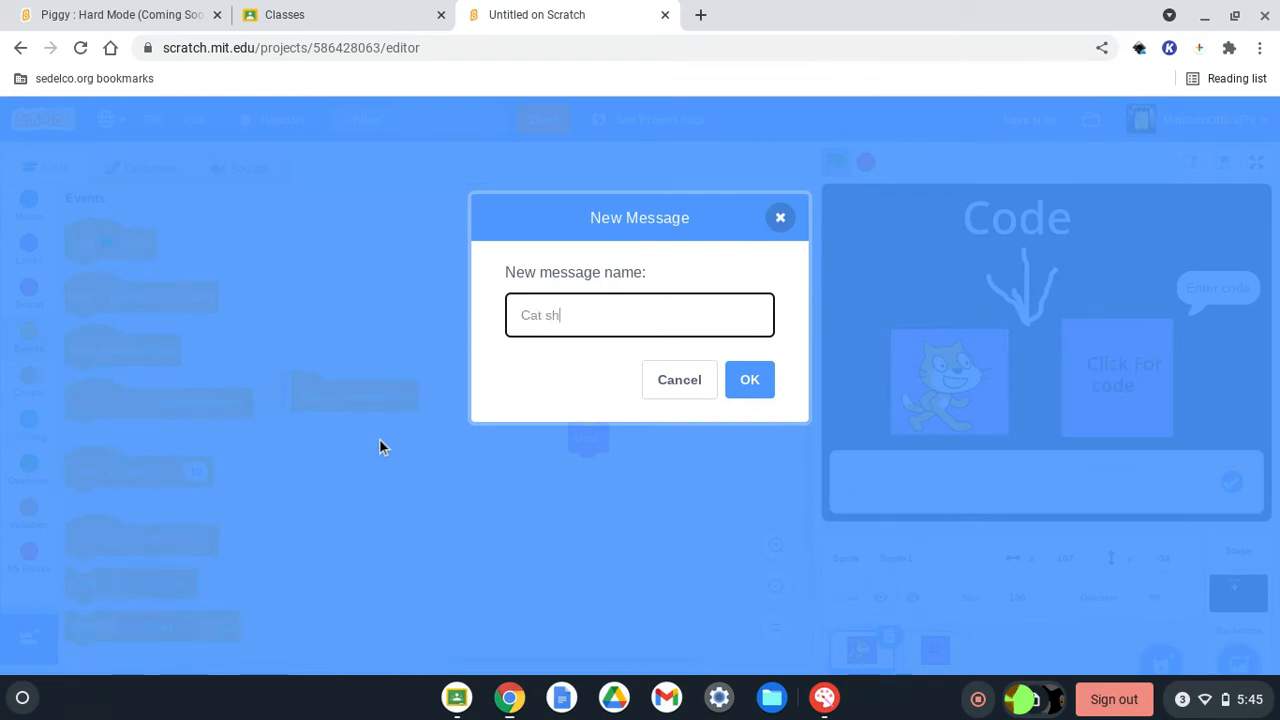
pyautogui.write('ow')
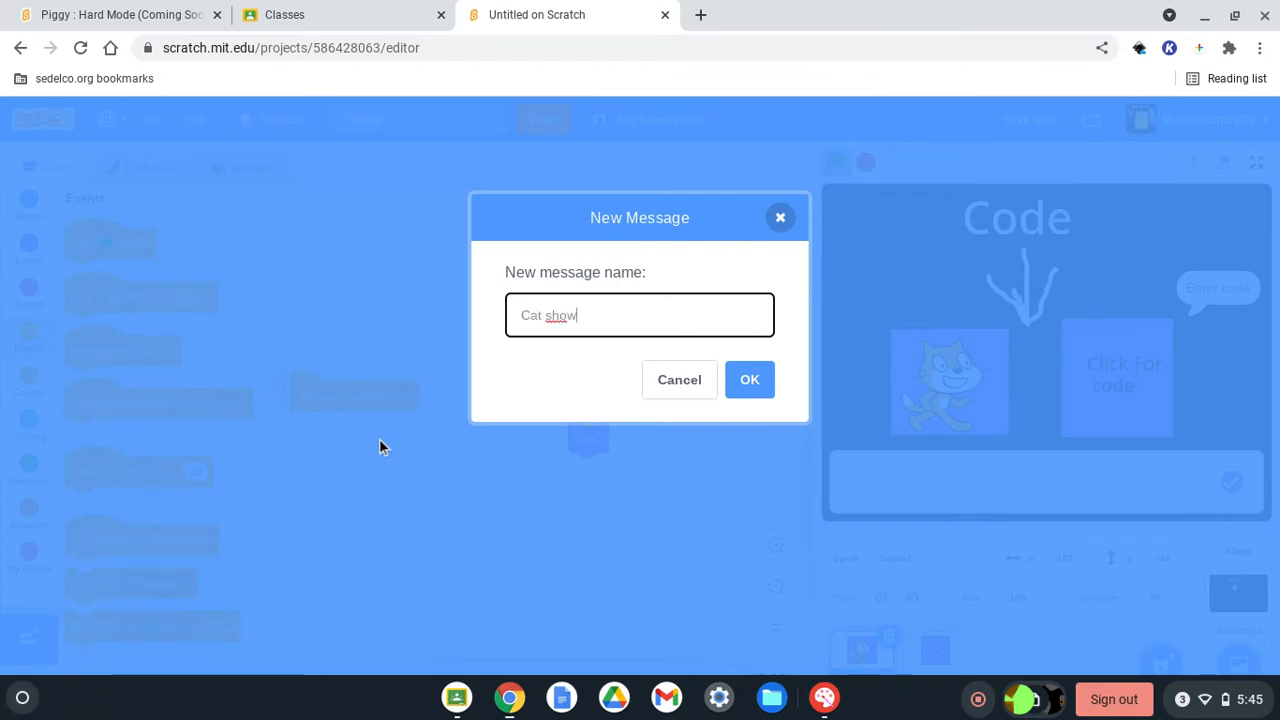
pyautogui.write('hun')
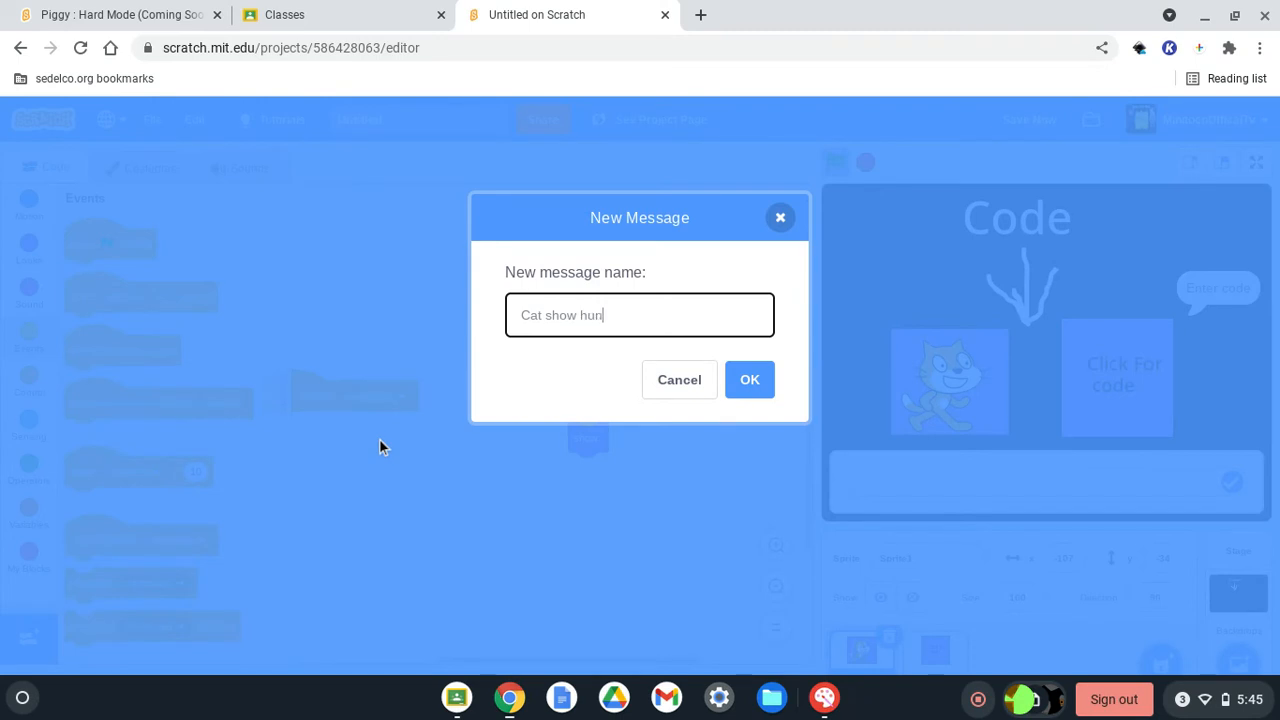
pyautogui.click(748, 380)
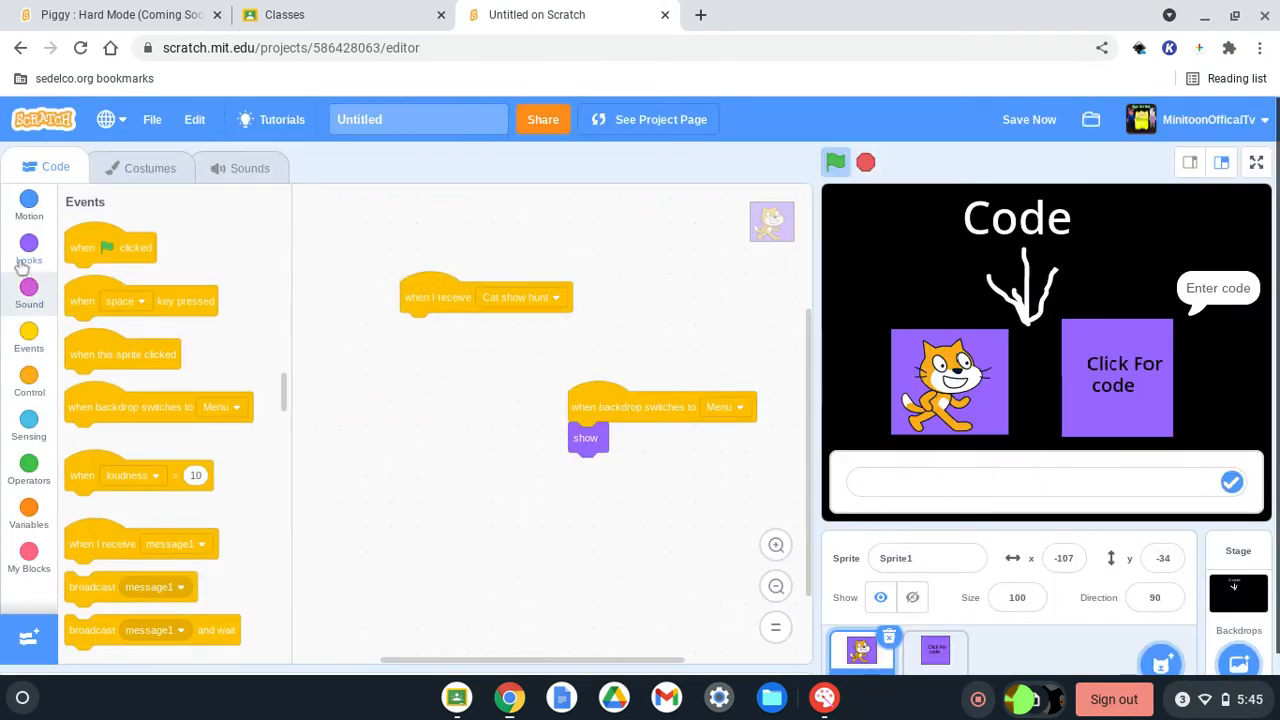
# Show the cat on receiving the message and have Sprite2 broadcast it.
pyautogui.click(28, 248)
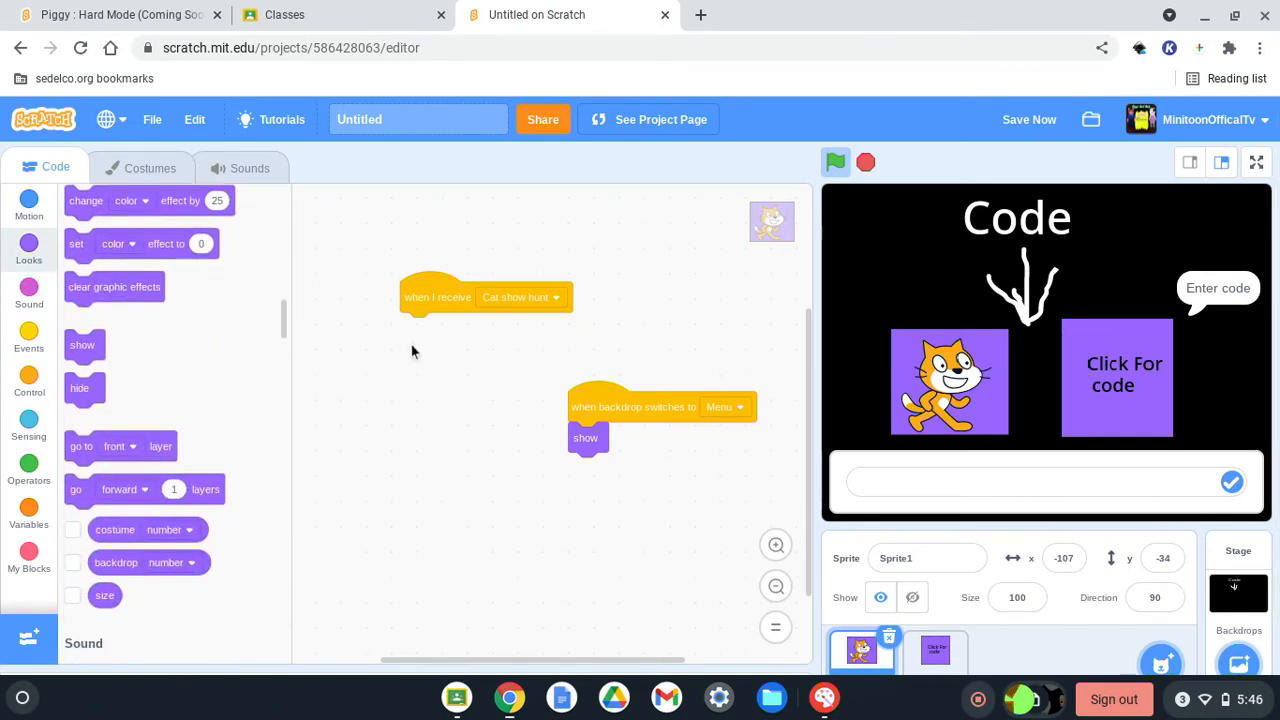
pyautogui.moveTo(82, 344); pyautogui.dragTo(416, 324)
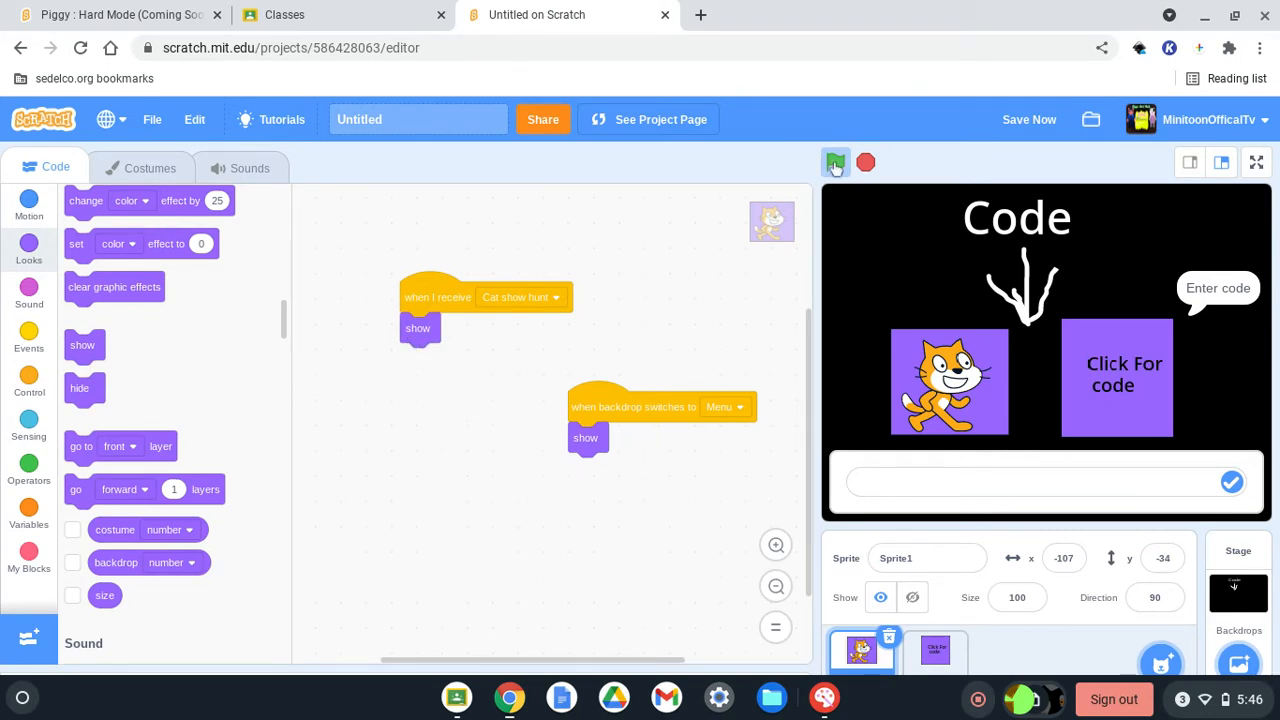
pyautogui.click(934, 650)
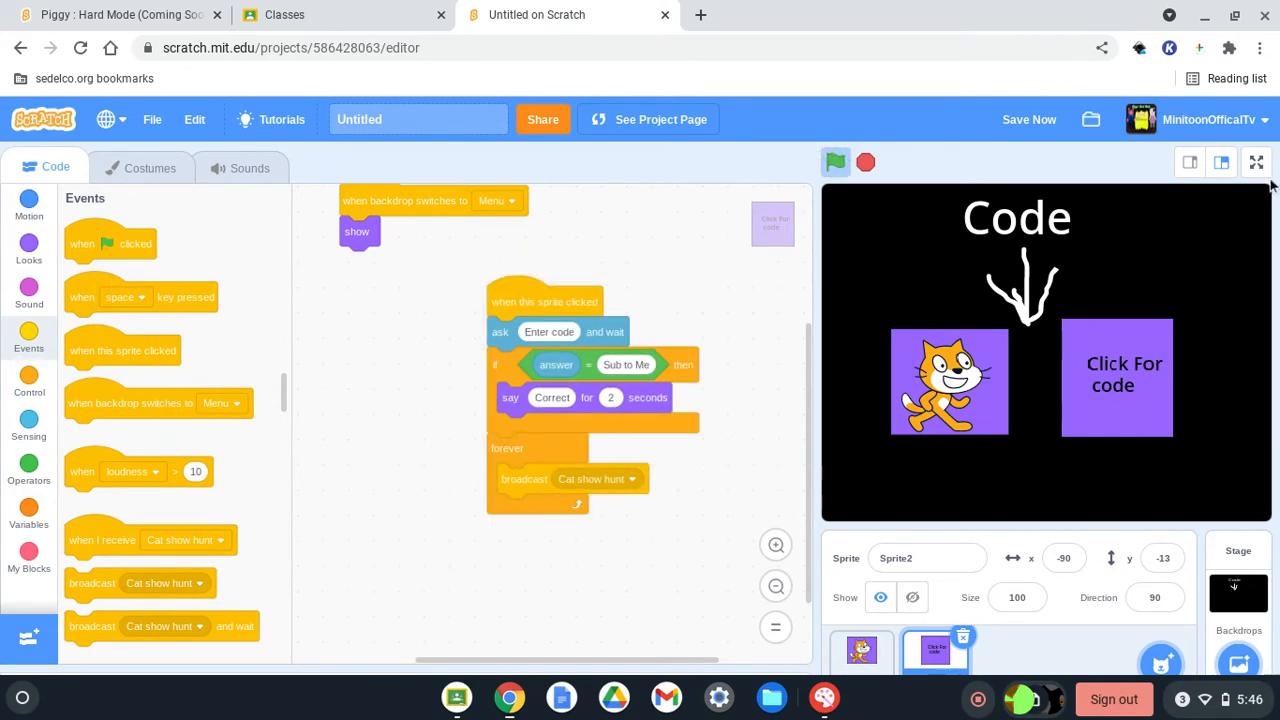
pyautogui.moveTo(810, 292)
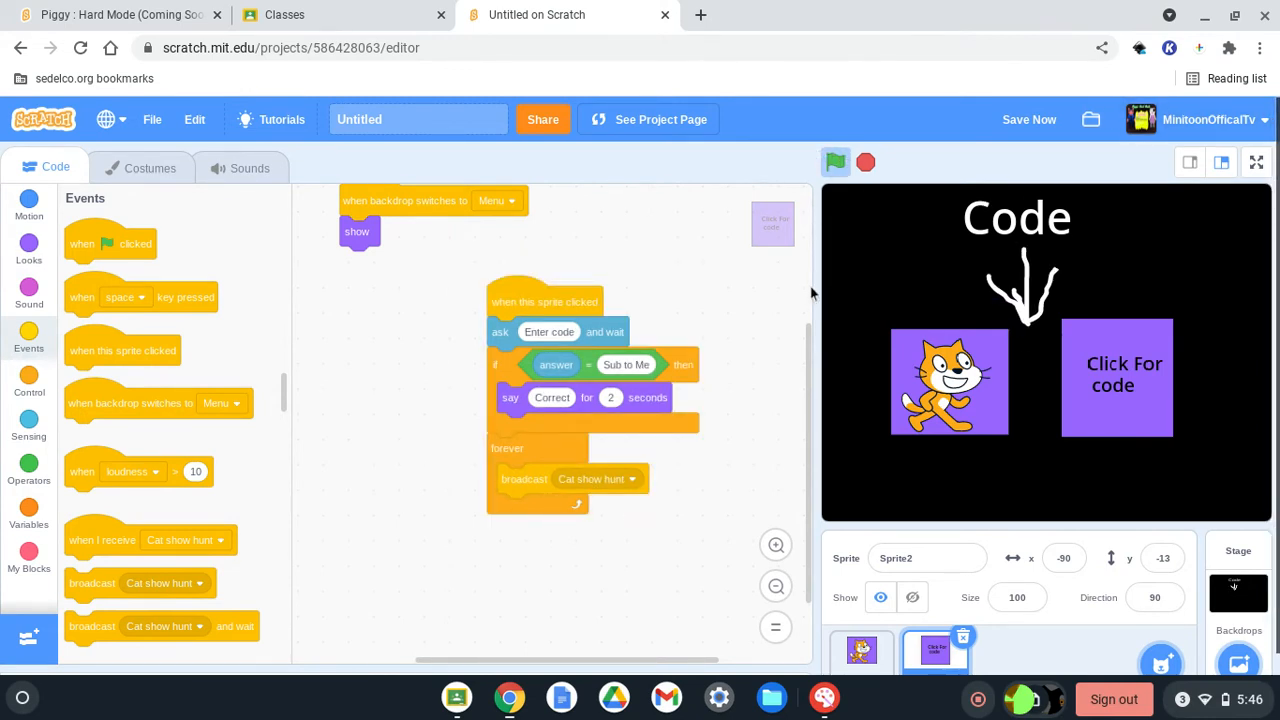
pyautogui.click(28, 384)
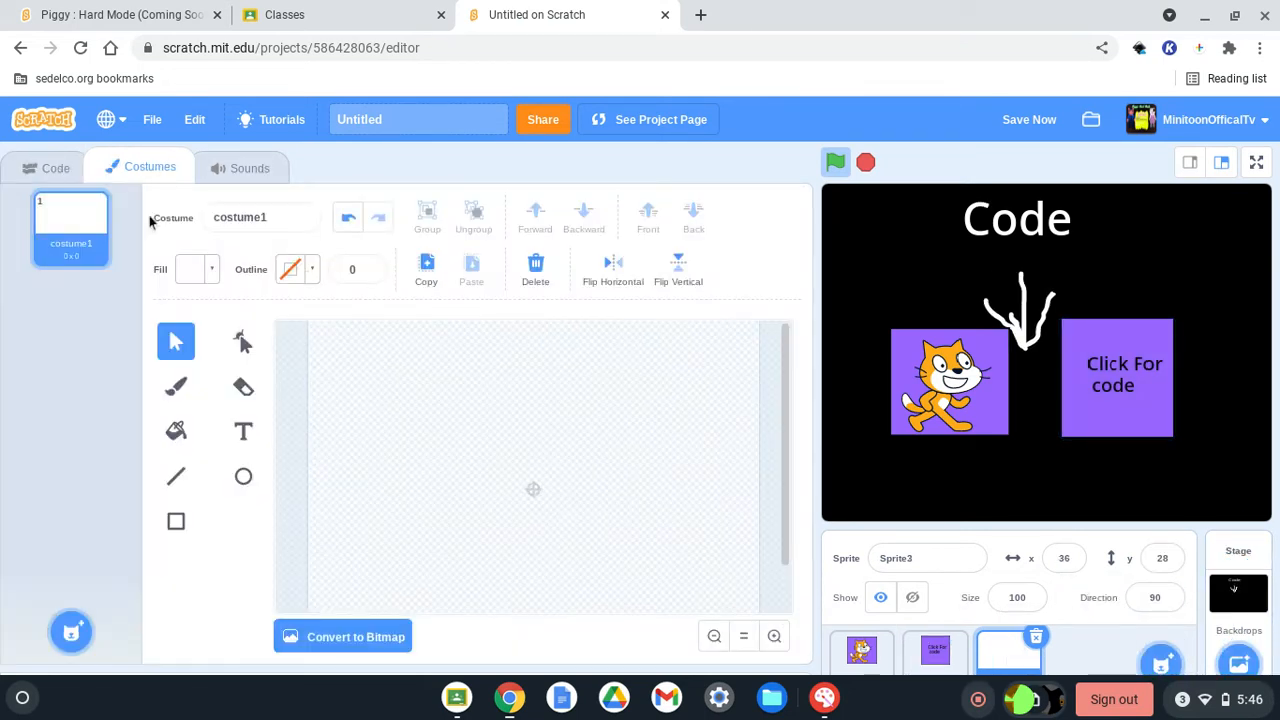
# Draw a red X with two brush strokes as the new sprite's costume.
pyautogui.click(176, 476)
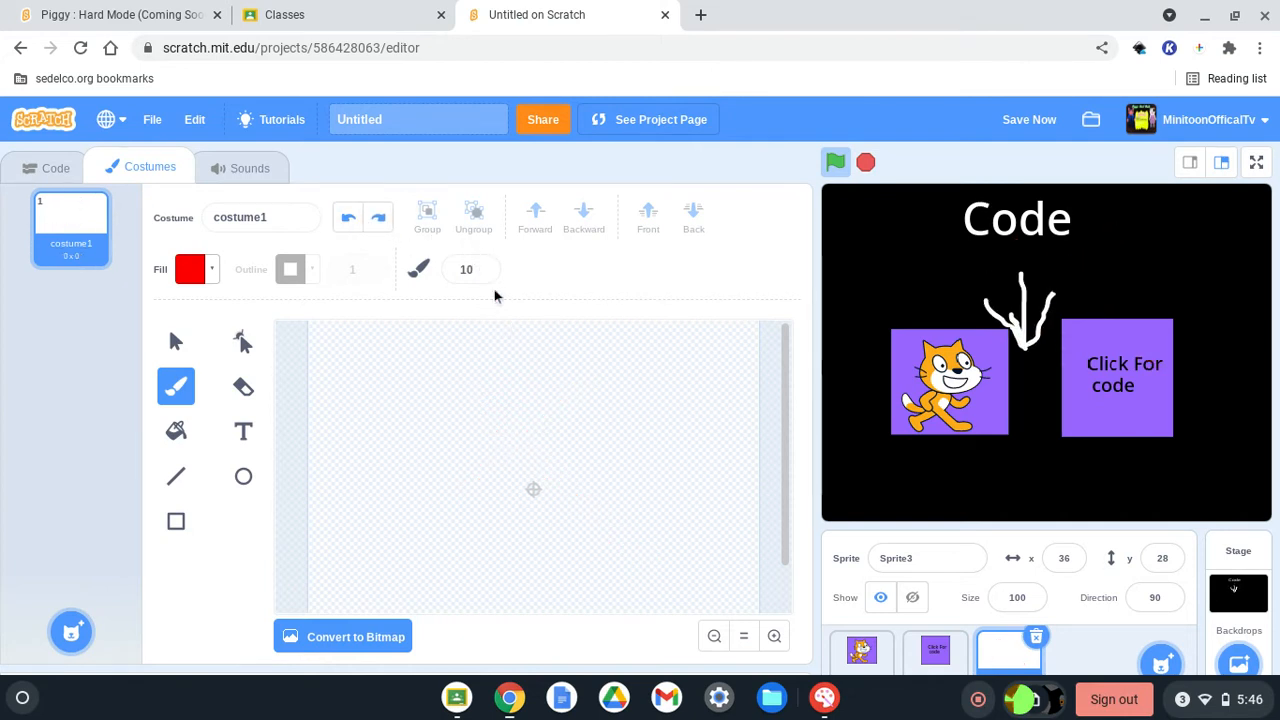
pyautogui.moveTo(550, 384); pyautogui.dragTo(524, 410)
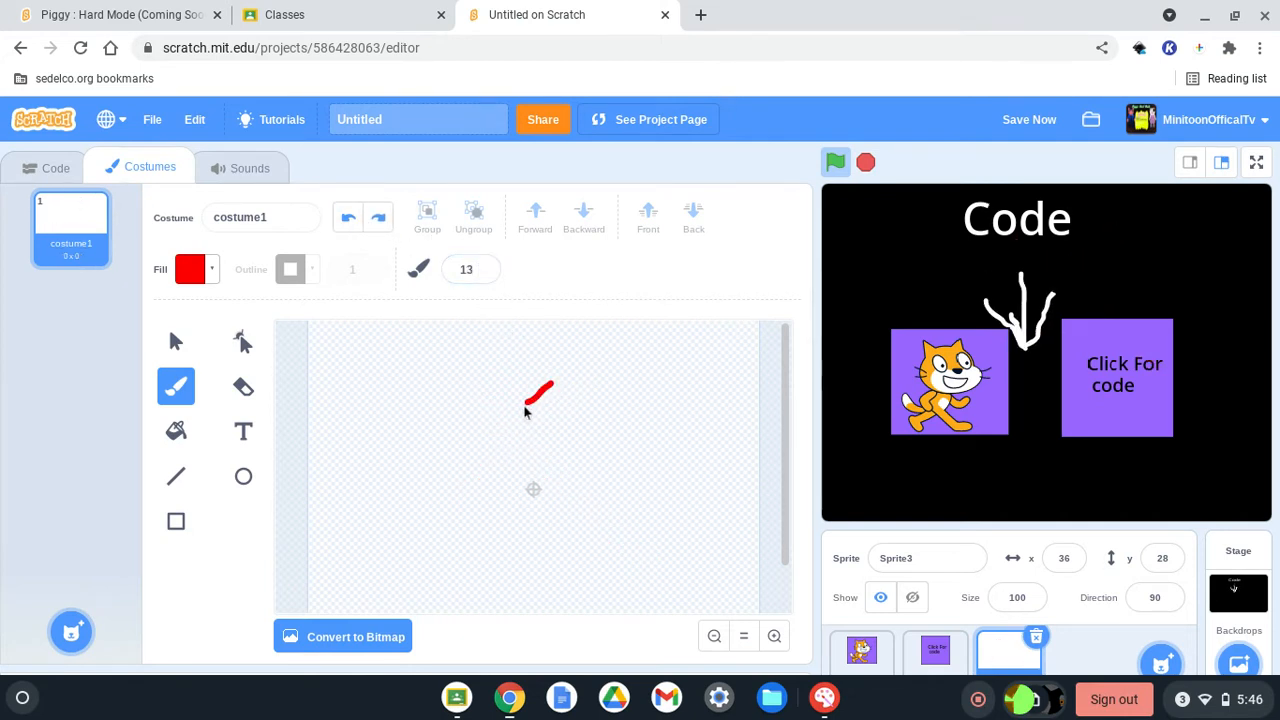
pyautogui.moveTo(540, 384); pyautogui.dragTo(500, 430)
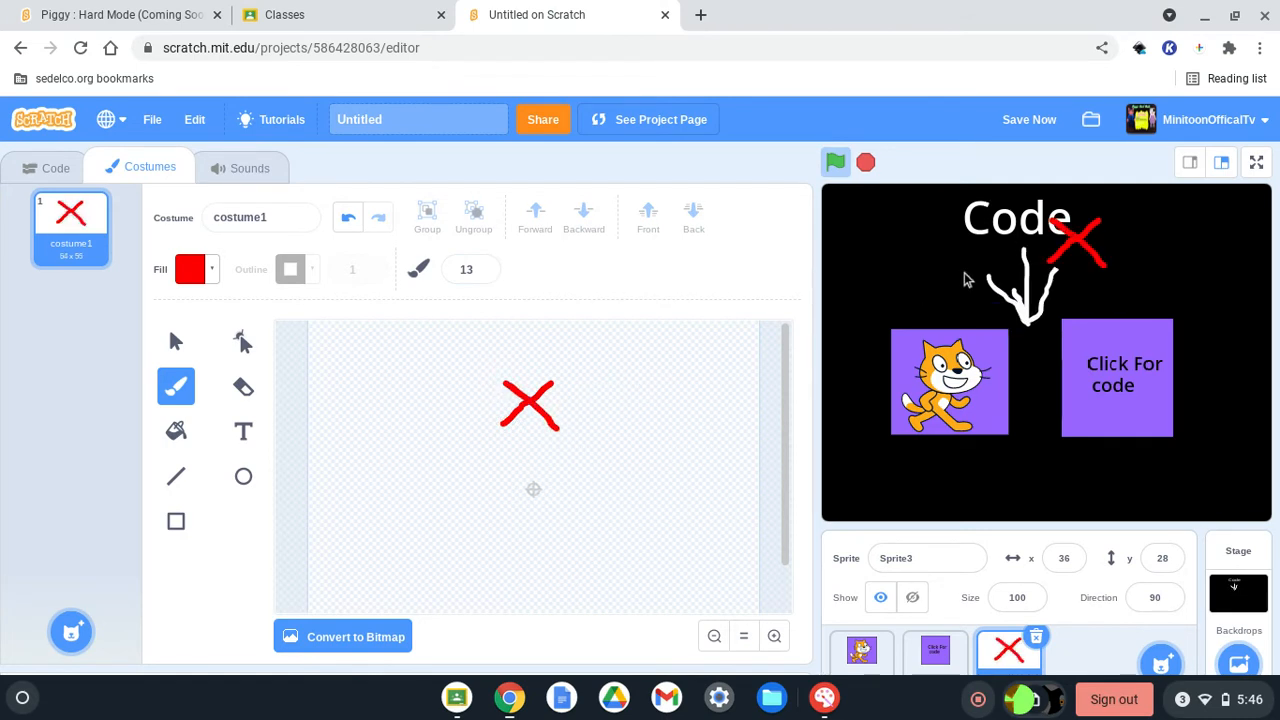
pyautogui.moveTo(1078, 252)
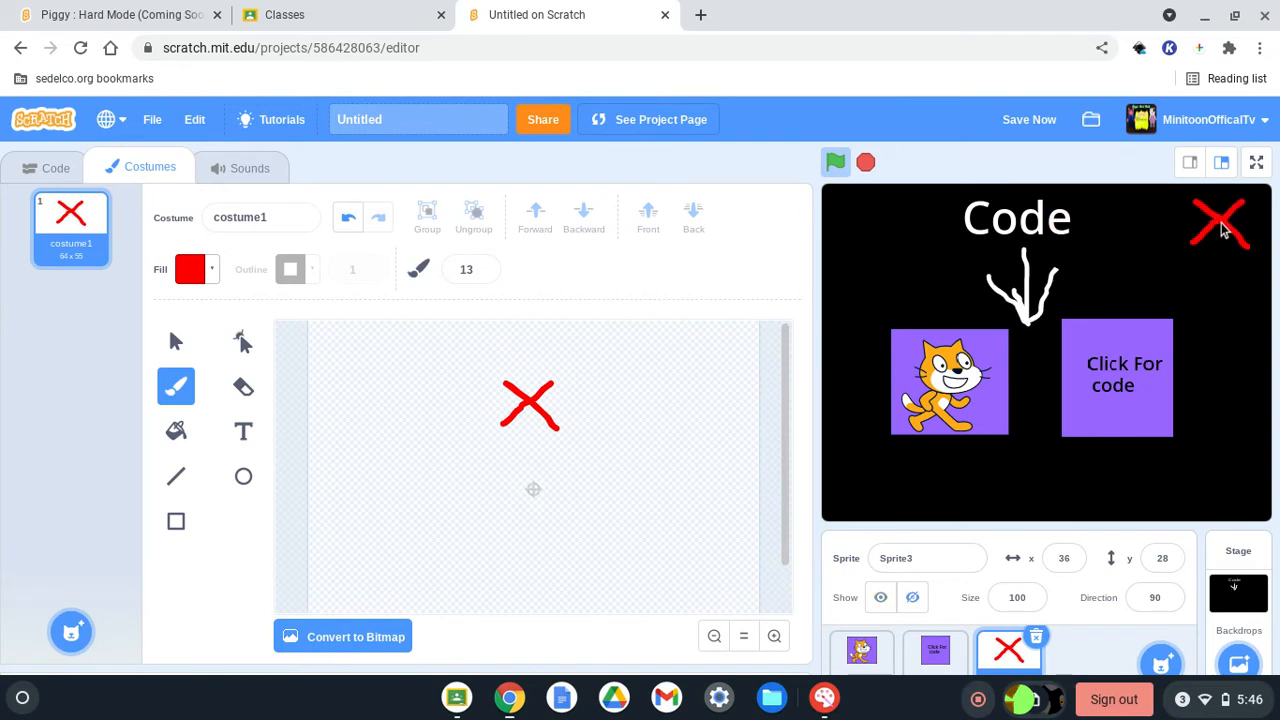
# Write 'Got hunt' with the Text tool on the Menu backdrop and position it beside Code.
pyautogui.click(1238, 590)
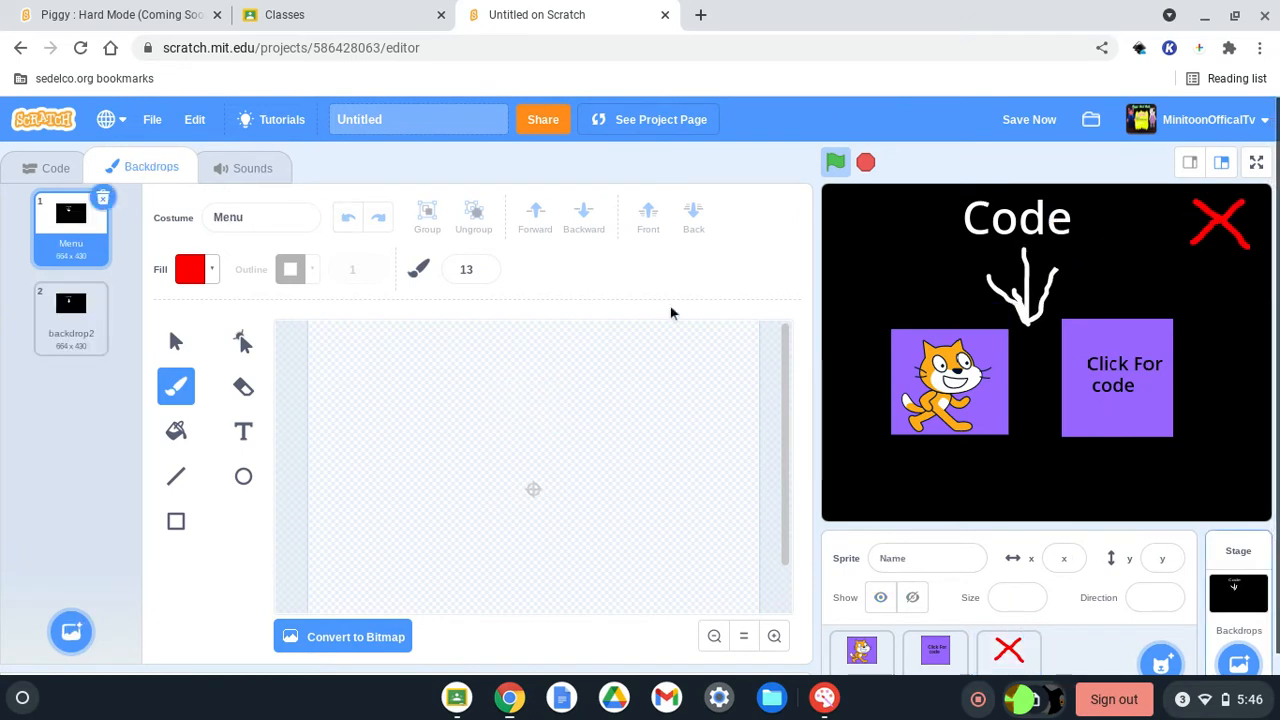
pyautogui.click(244, 432)
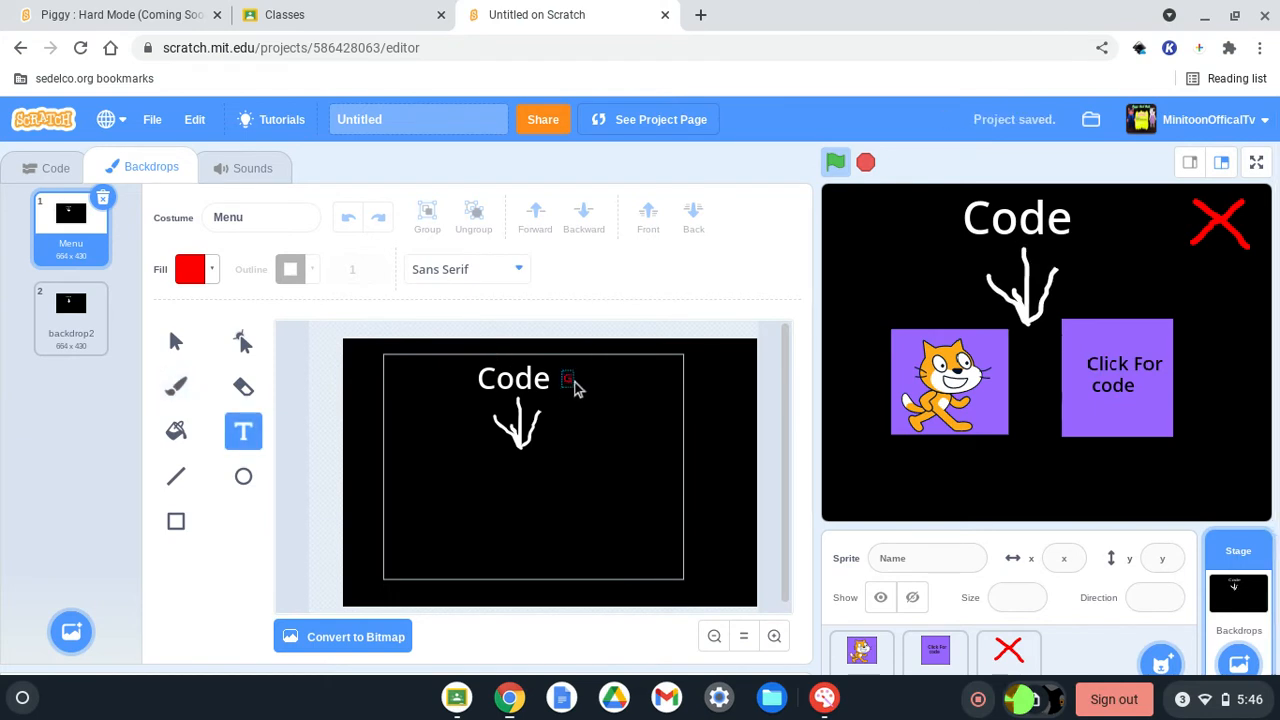
pyautogui.write('Got hunt')
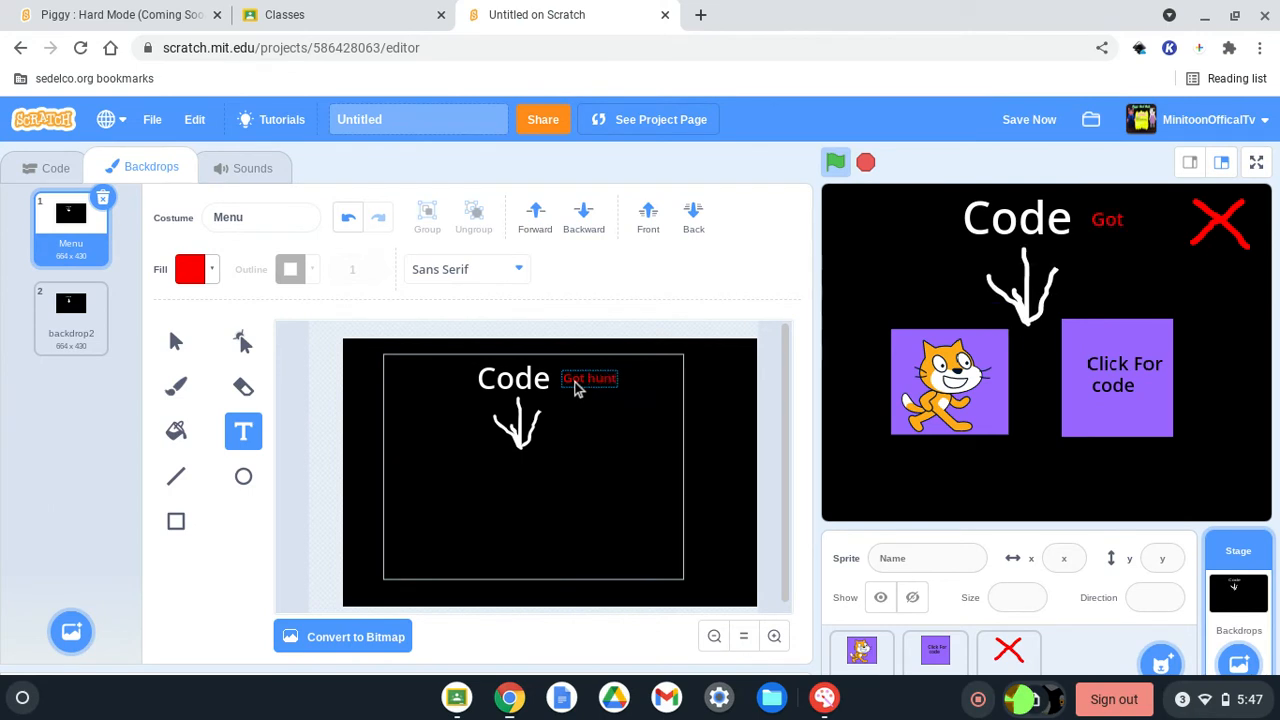
pyautogui.click(190, 268)
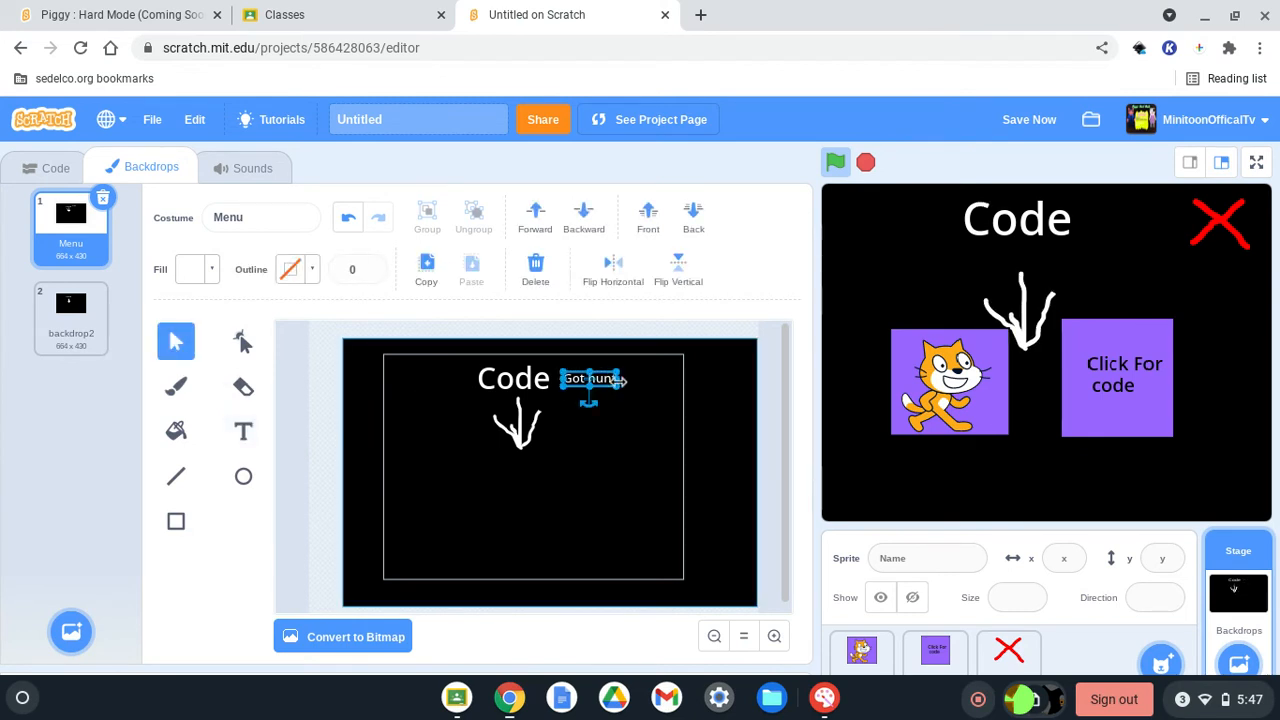
pyautogui.moveTo(588, 378); pyautogui.dragTo(600, 378)
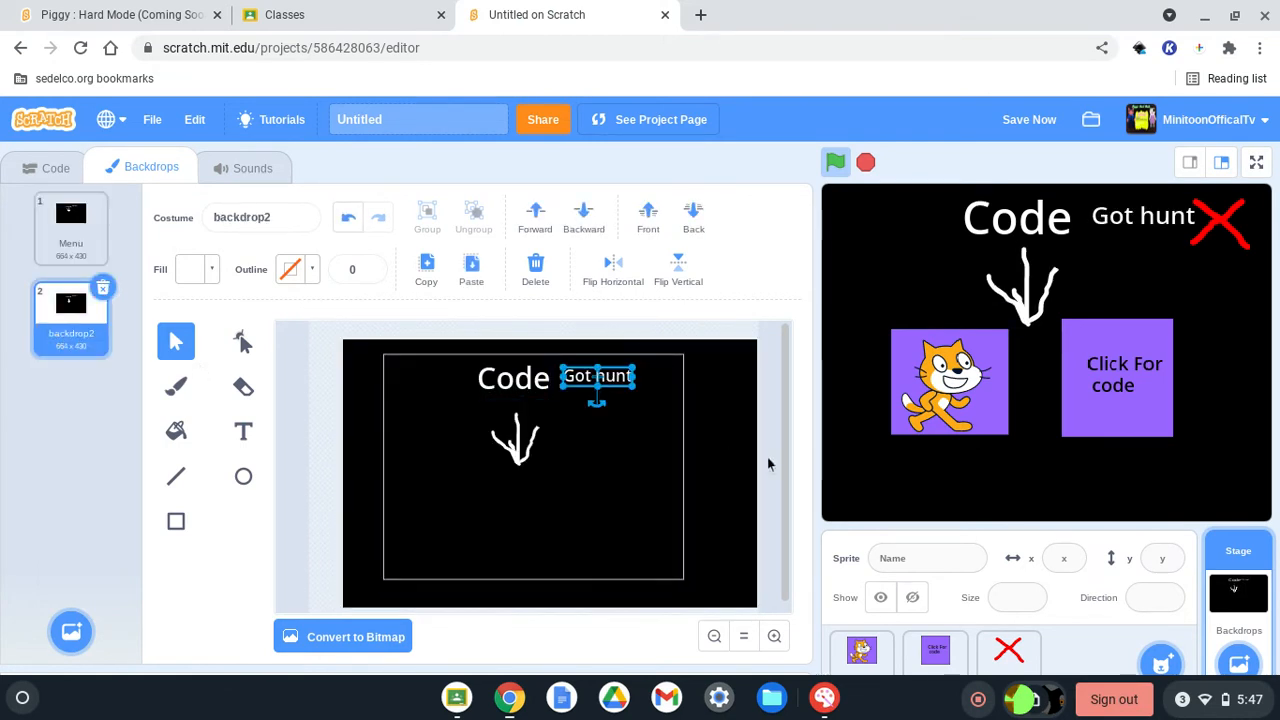
# Paint a green check mark as Sprite3's second costume and move it into place.
pyautogui.click(1008, 650)
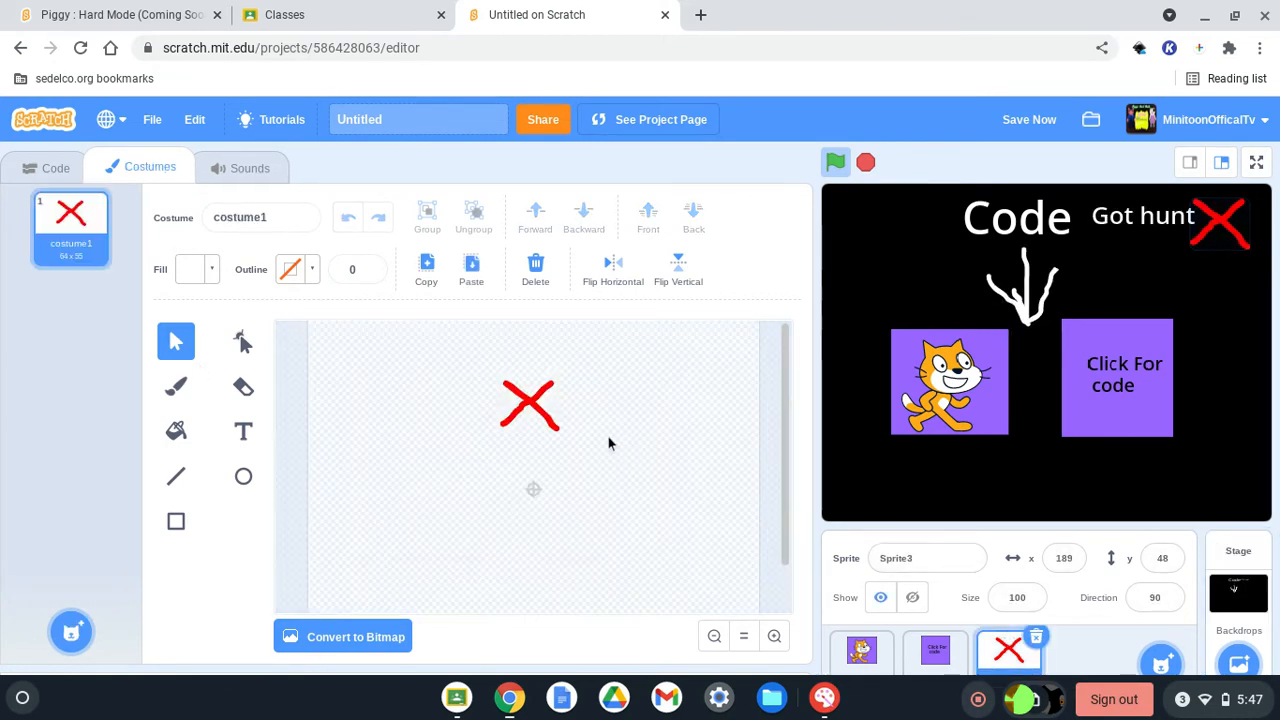
pyautogui.rightClick(72, 230)
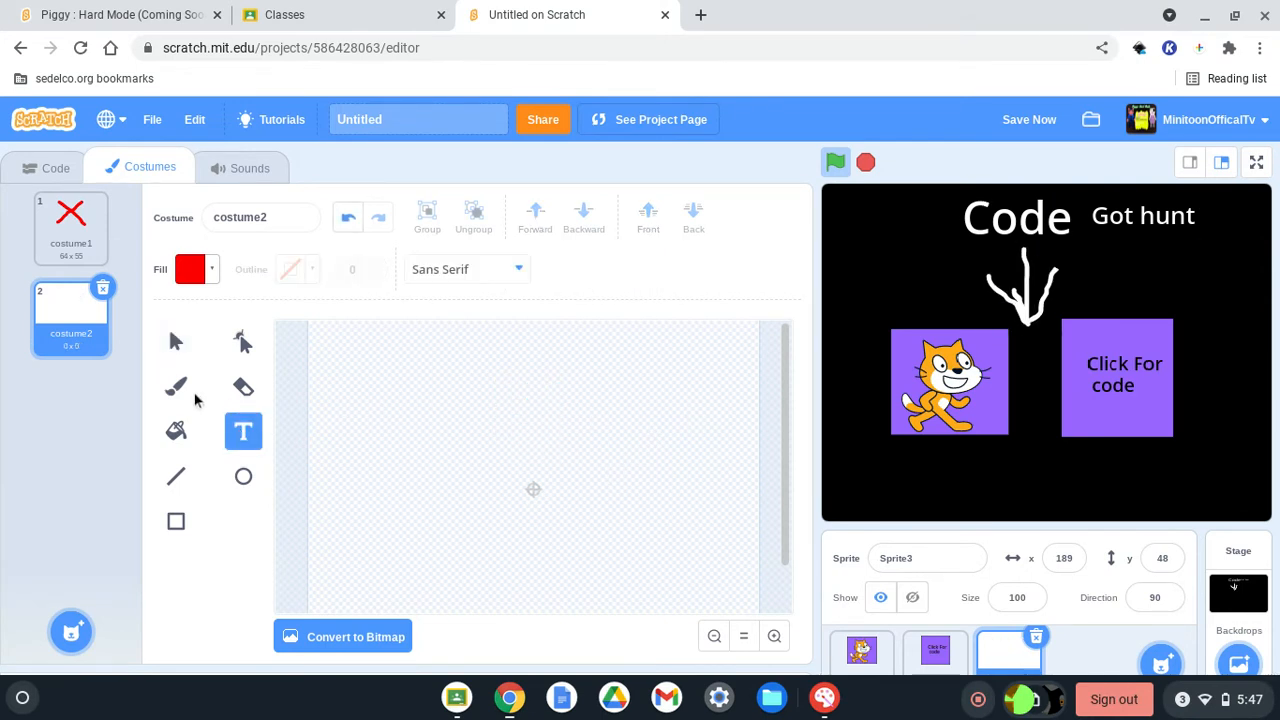
pyautogui.click(176, 388)
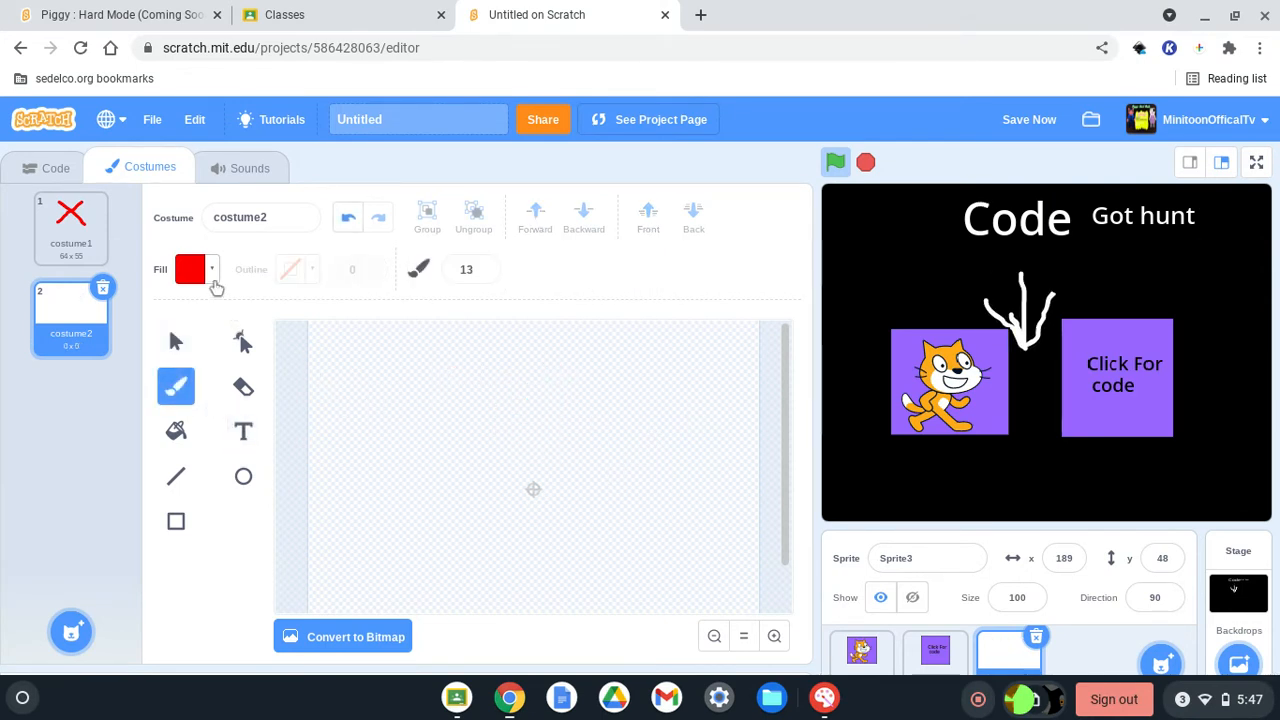
pyautogui.click(190, 268)
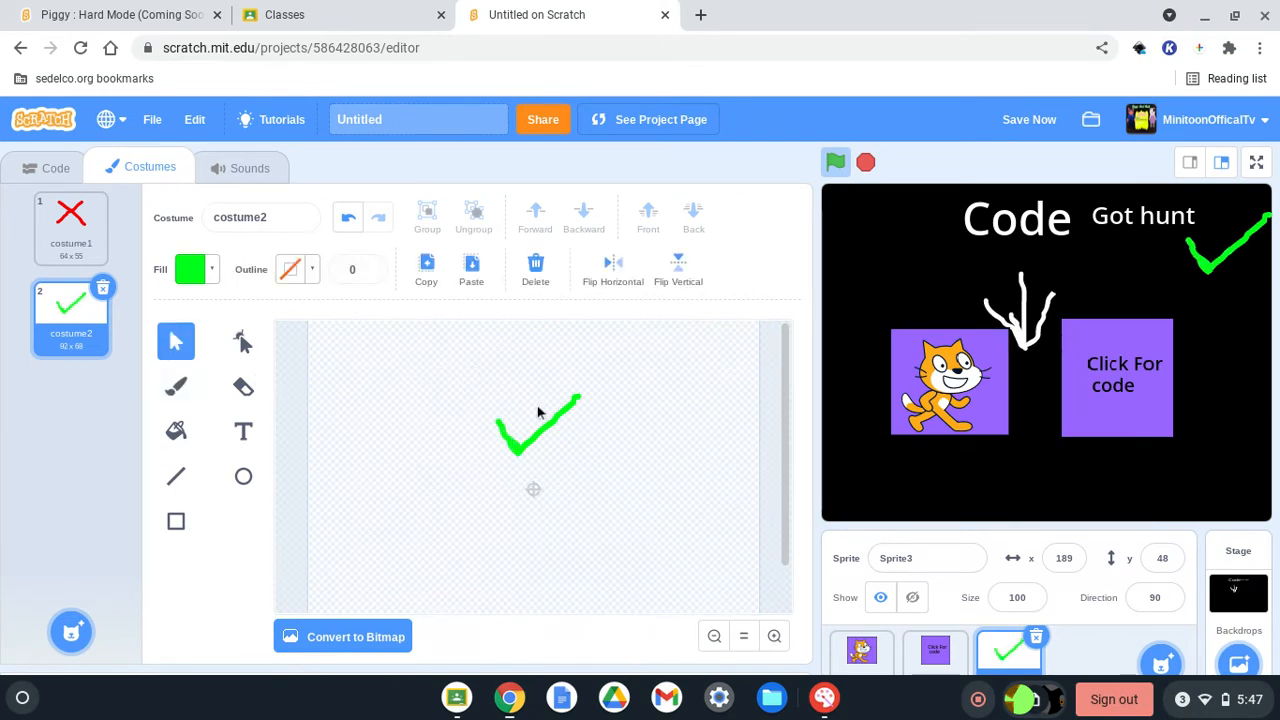
pyautogui.click(540, 430)
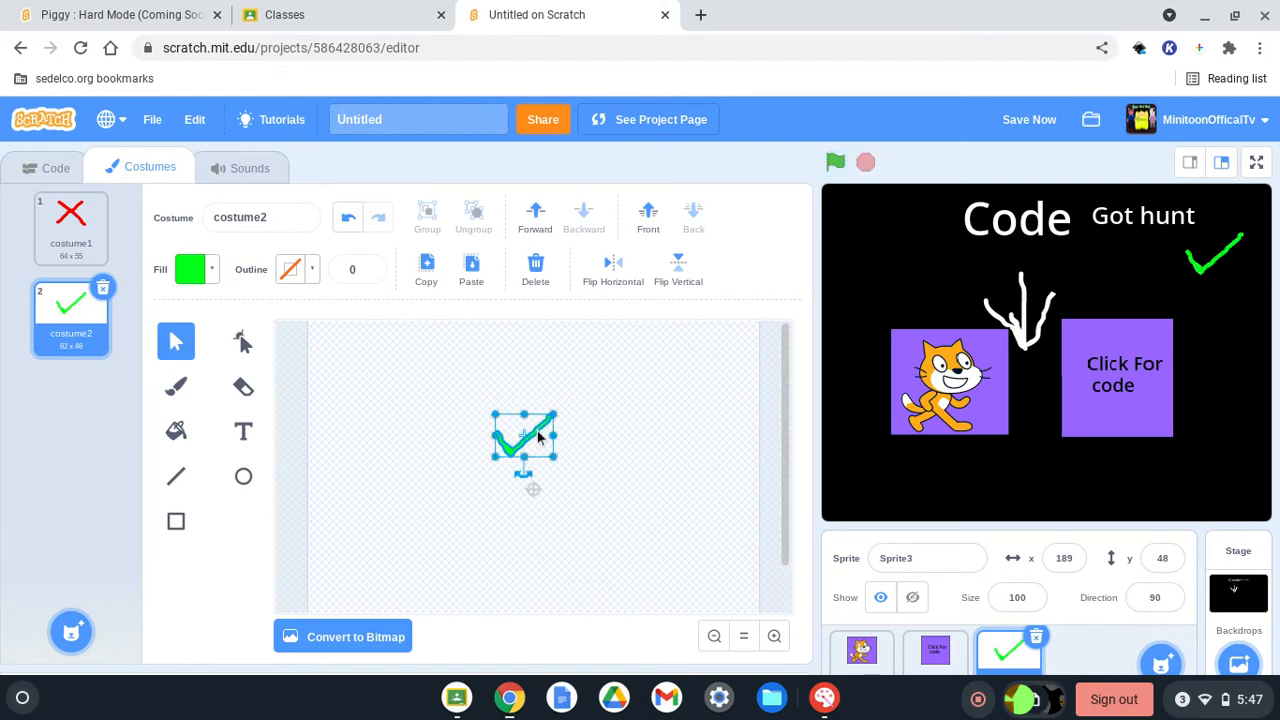
pyautogui.moveTo(524, 440); pyautogui.dragTo(528, 400)
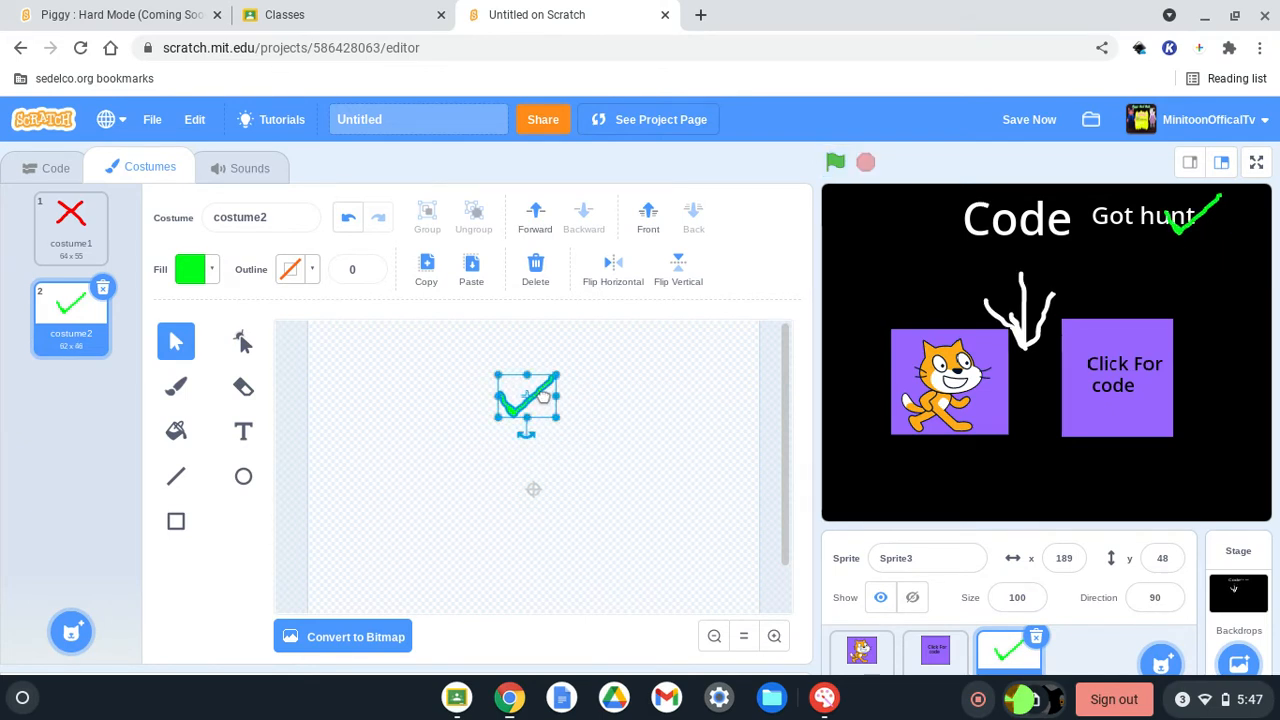
pyautogui.moveTo(528, 400); pyautogui.dragTo(538, 414)
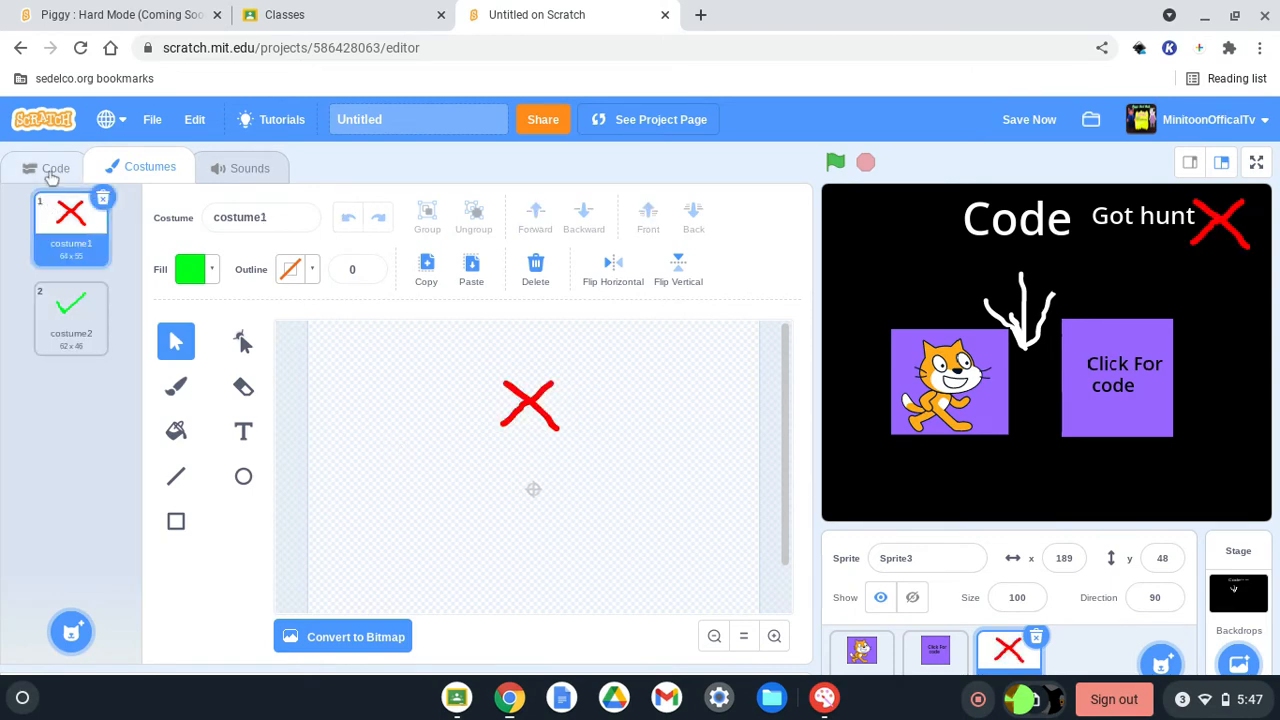
# Build a 'when I receive Check for hunt' script with a show block on the X sprite.
pyautogui.click(48, 168)
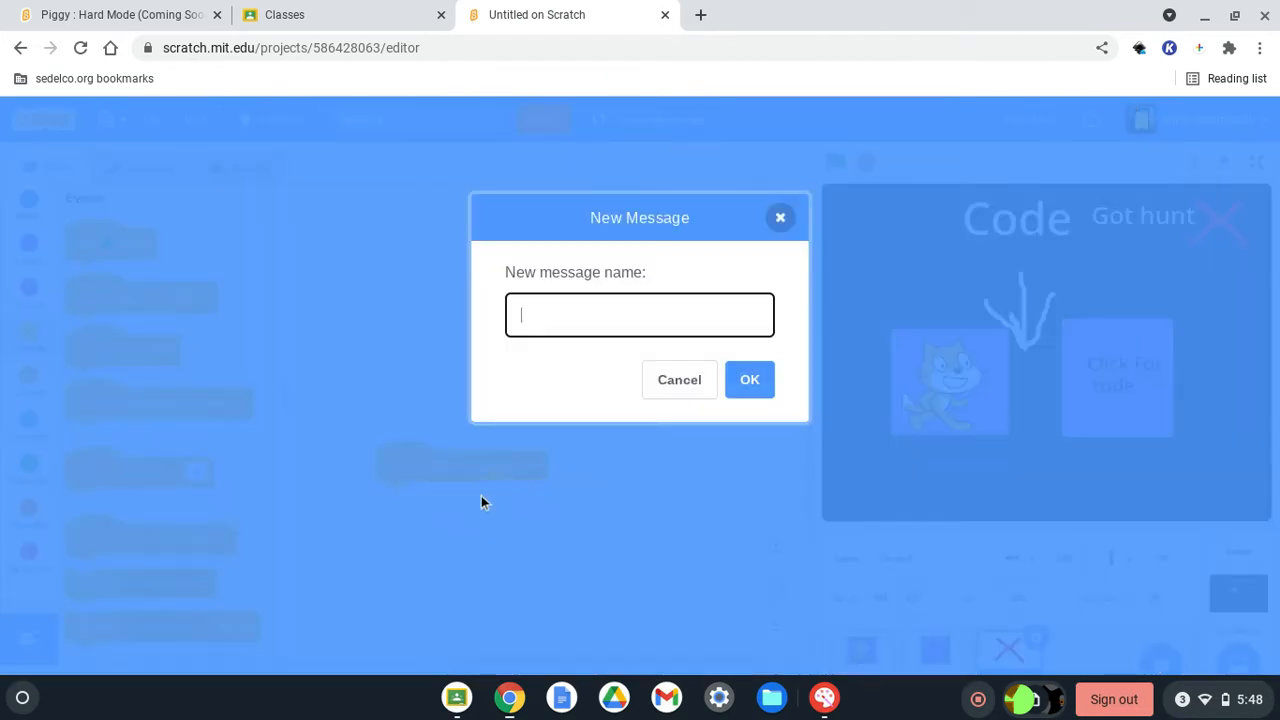
pyautogui.write('Check for hunt')
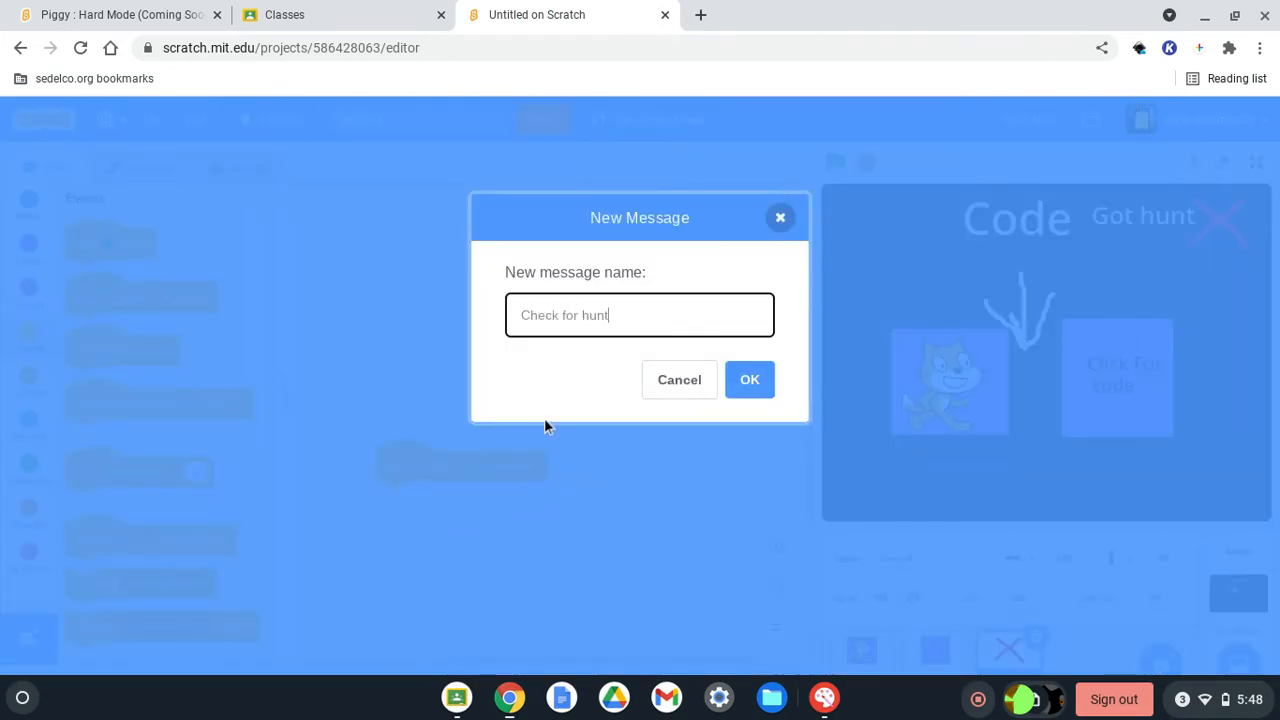
pyautogui.click(748, 380)
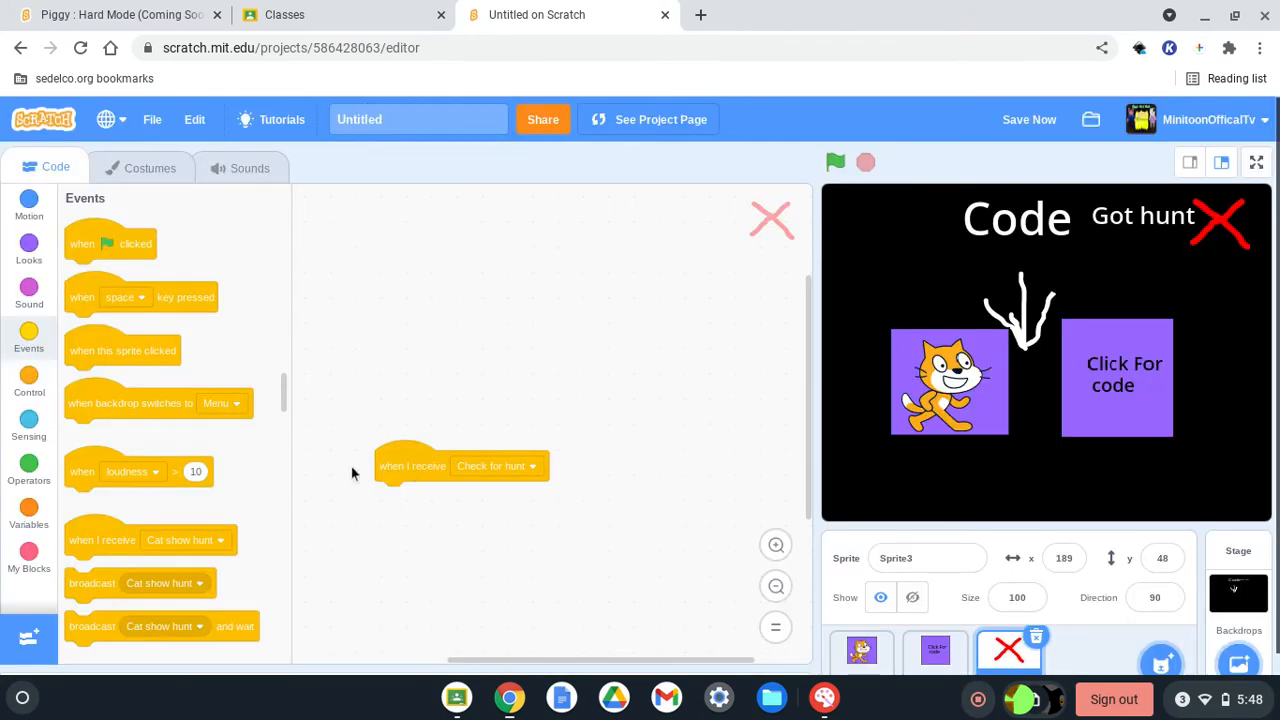
pyautogui.click(28, 244)
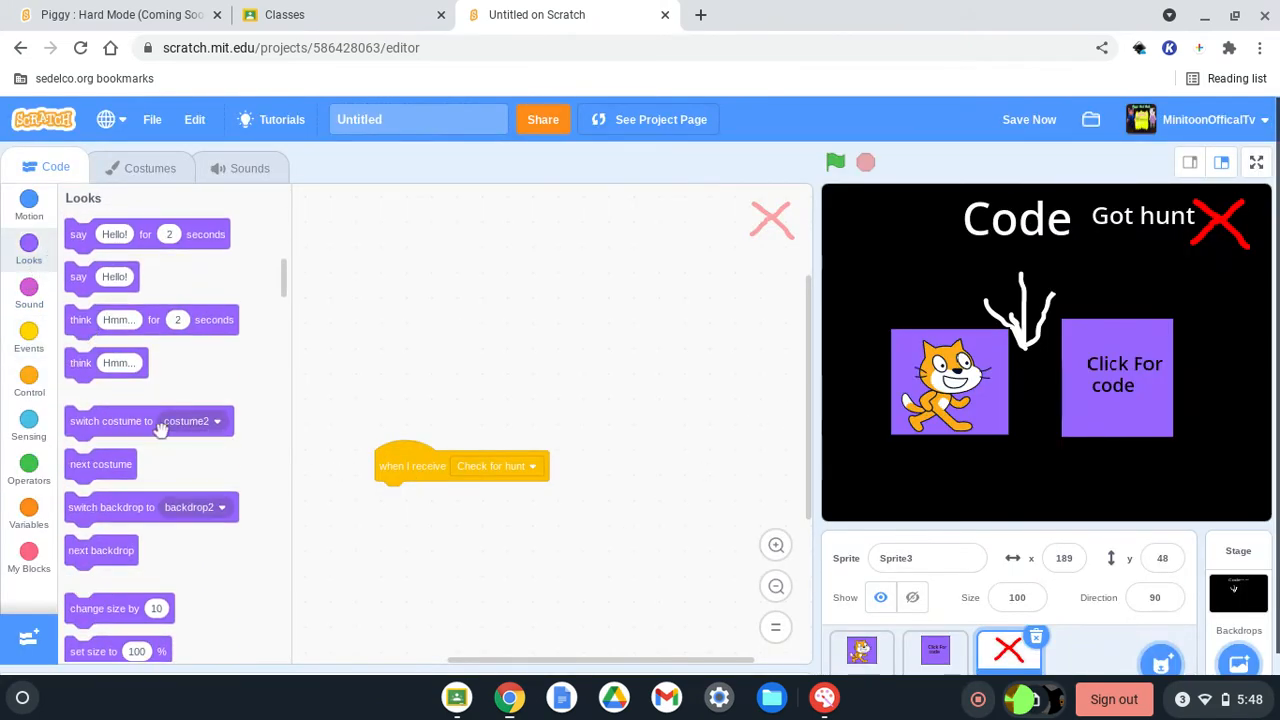
pyautogui.click(28, 204)
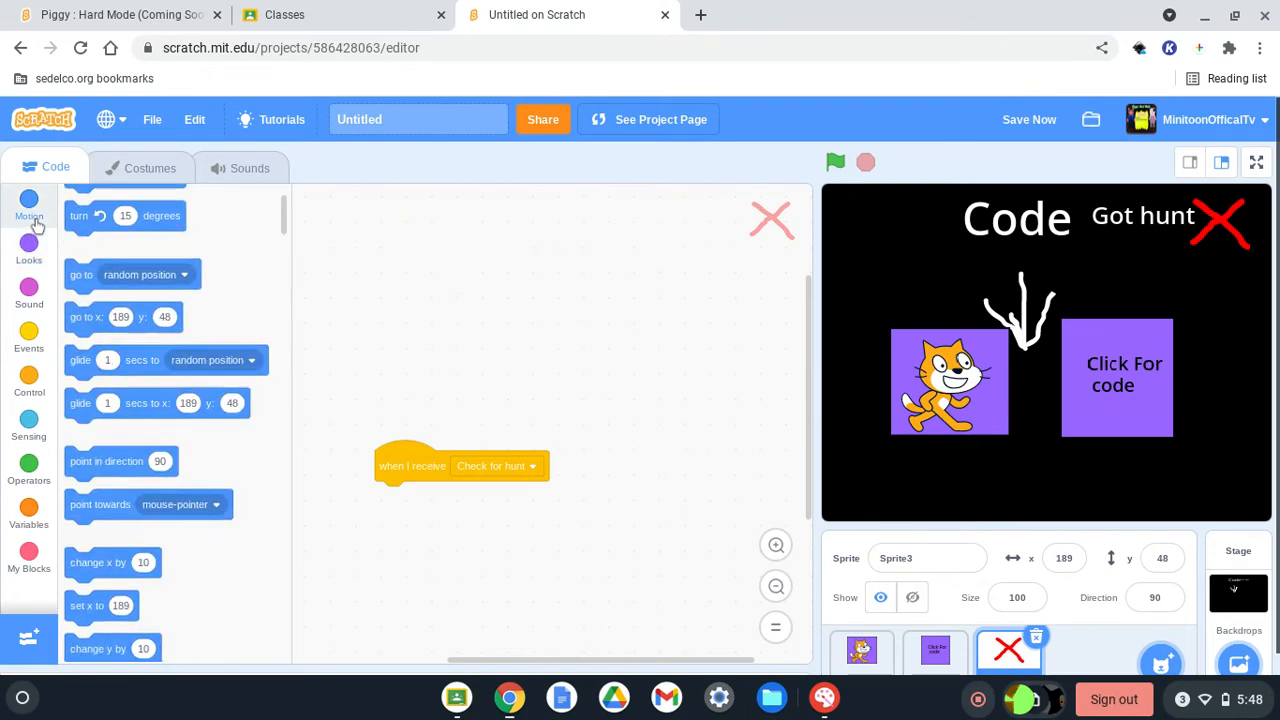
pyautogui.click(28, 228)
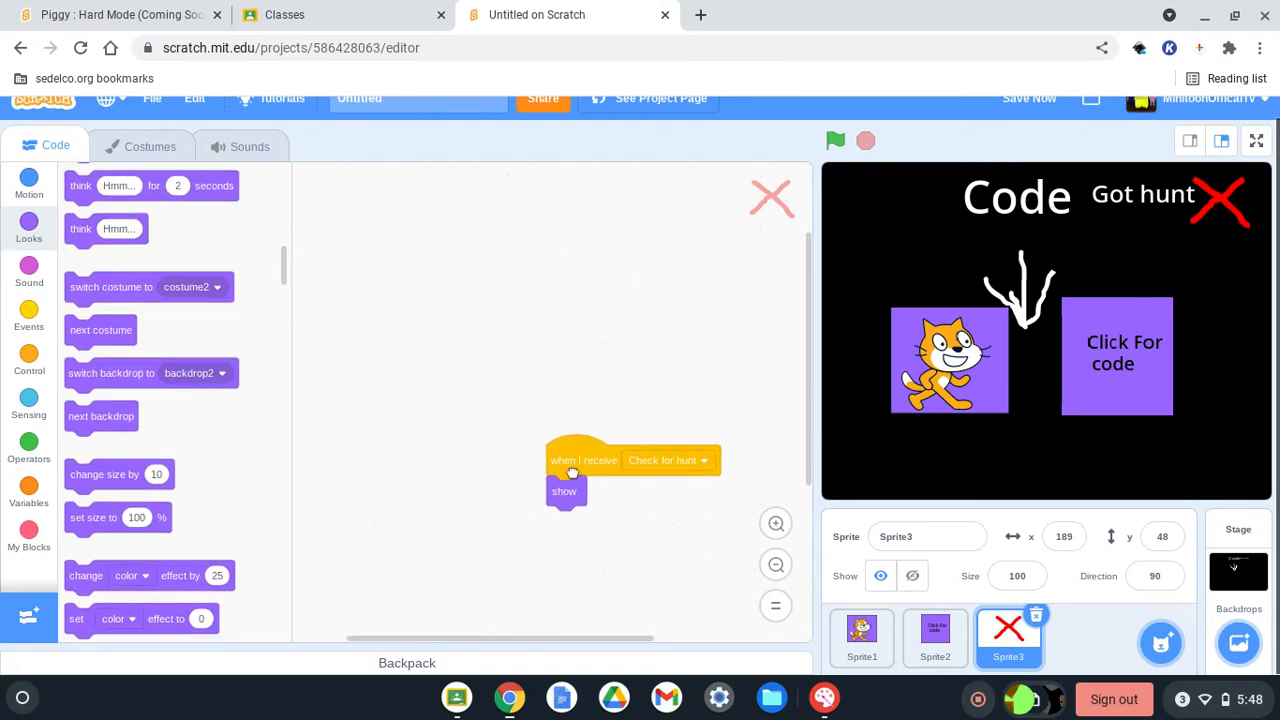
pyautogui.moveTo(570, 460); pyautogui.dragTo(444, 420)
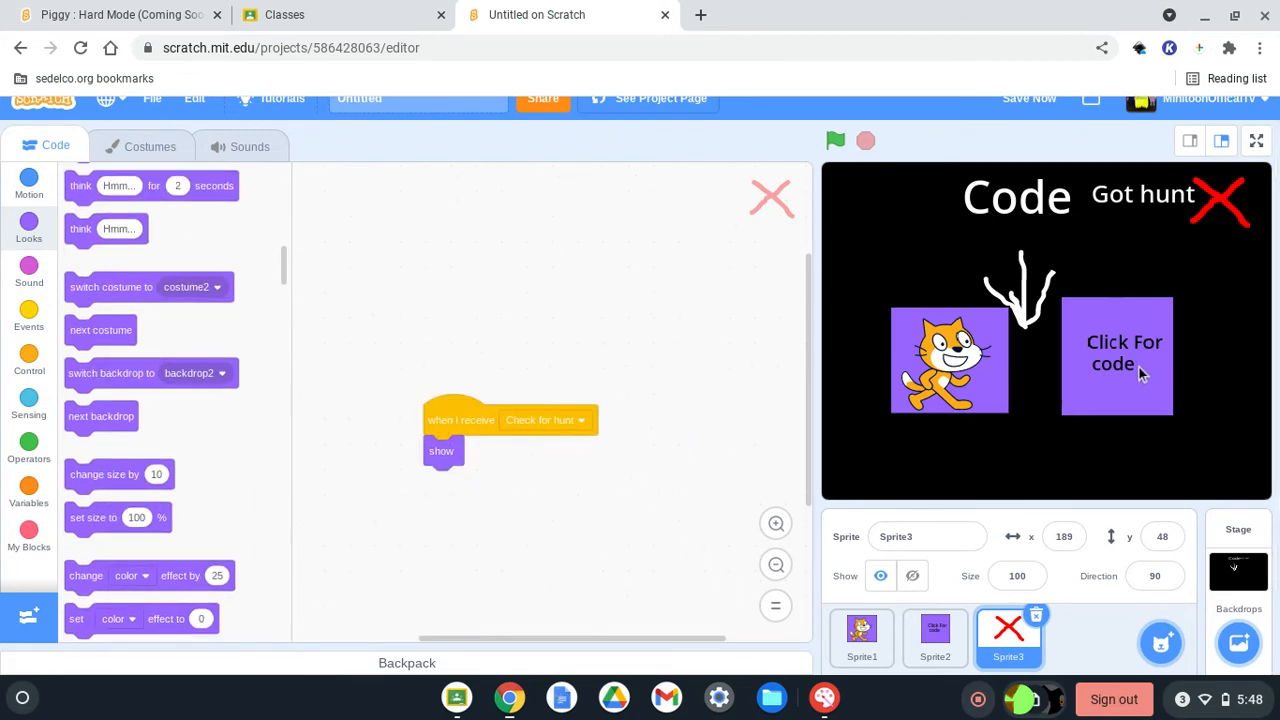
pyautogui.moveTo(1132, 364)
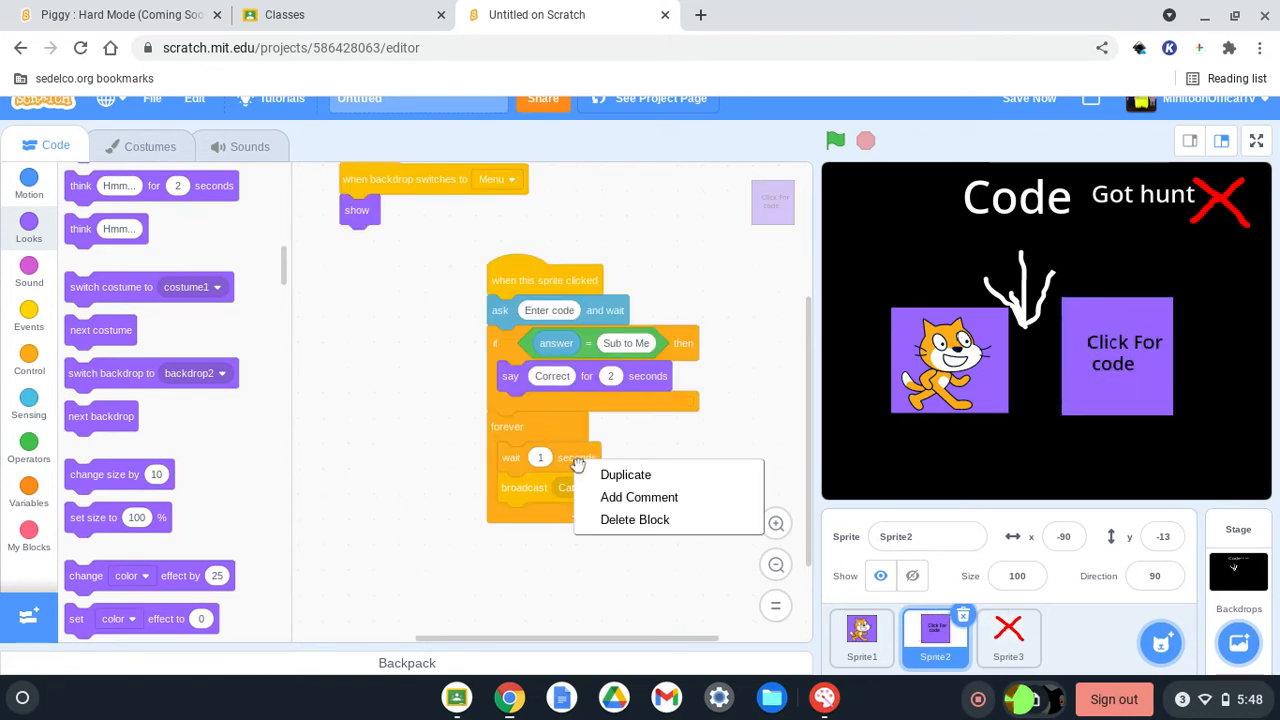
# Duplicate the wait/broadcast pair, set the first broadcast to Check for hunt, and save.
pyautogui.click(624, 474)
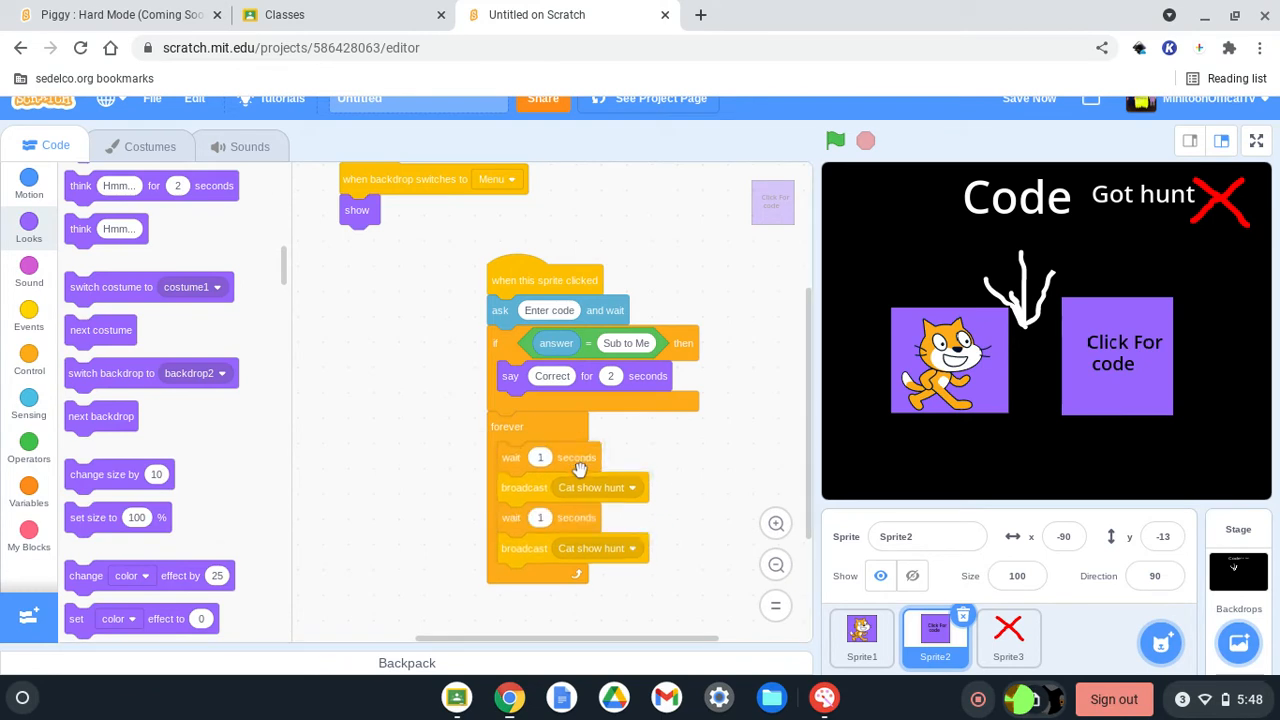
pyautogui.click(836, 140)
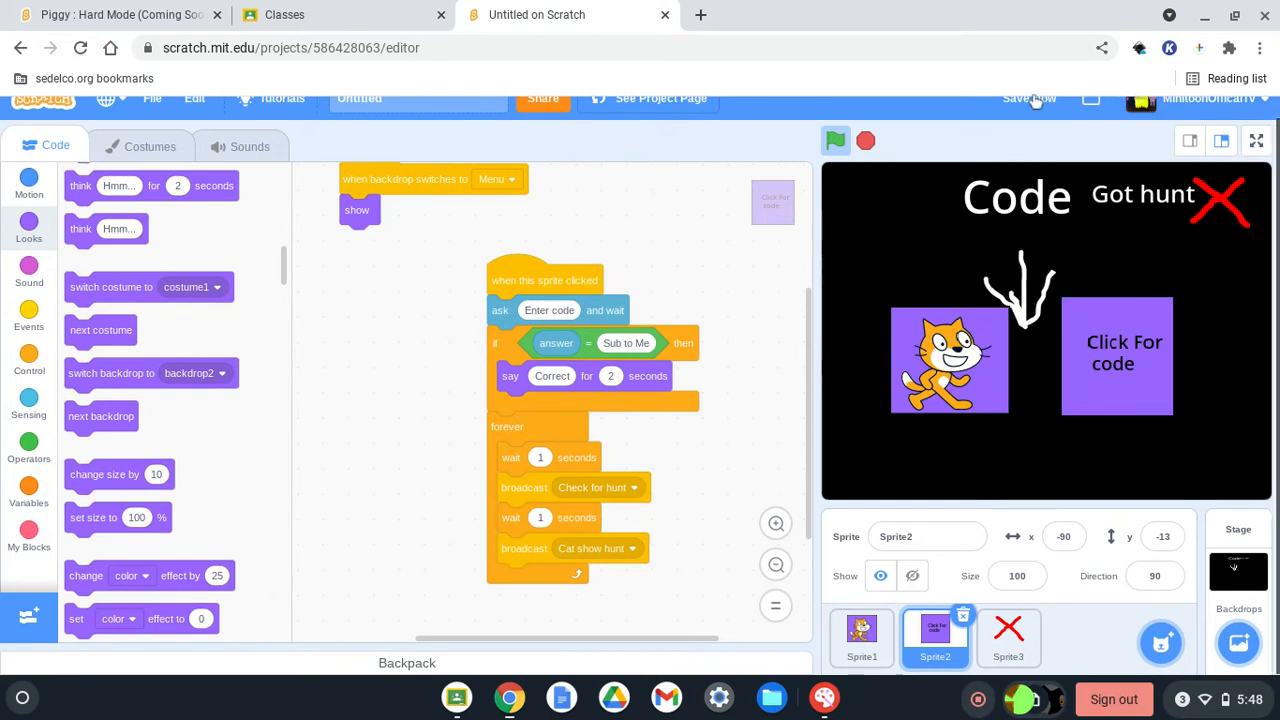
pyautogui.click(1028, 98)
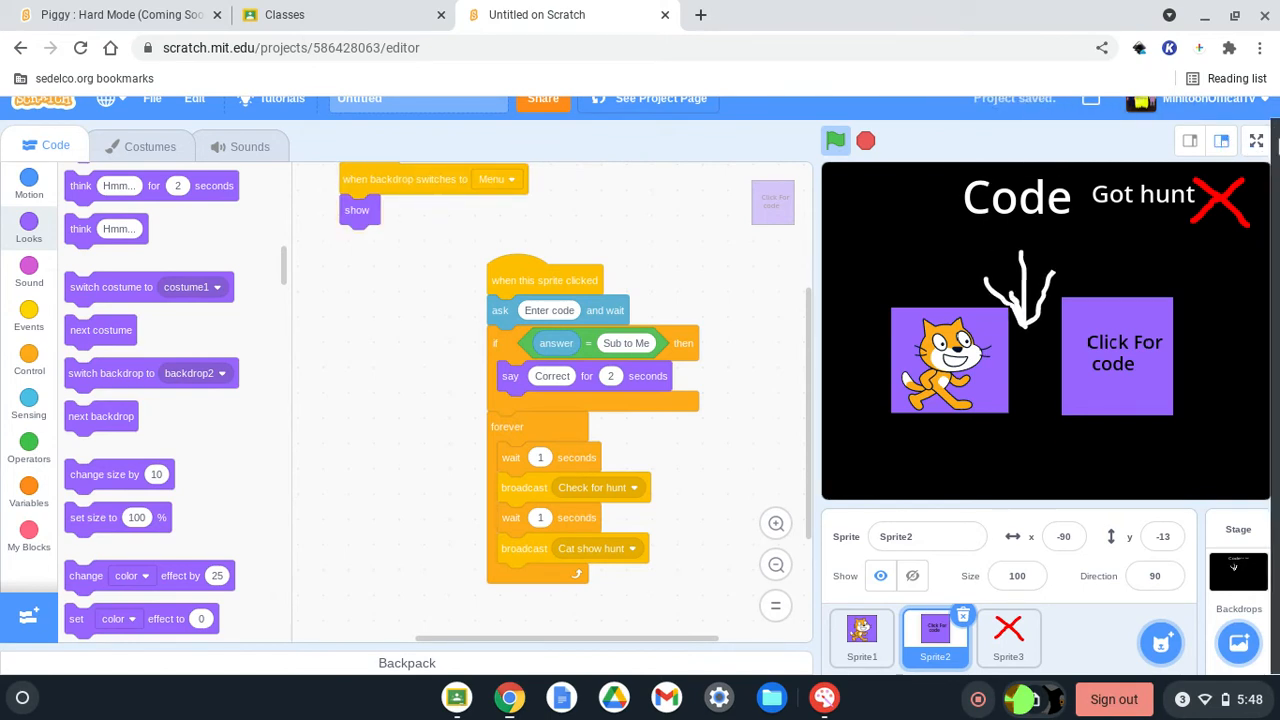
# Run the project full screen and click the Click For code sprite to test.
pyautogui.click(1256, 140)
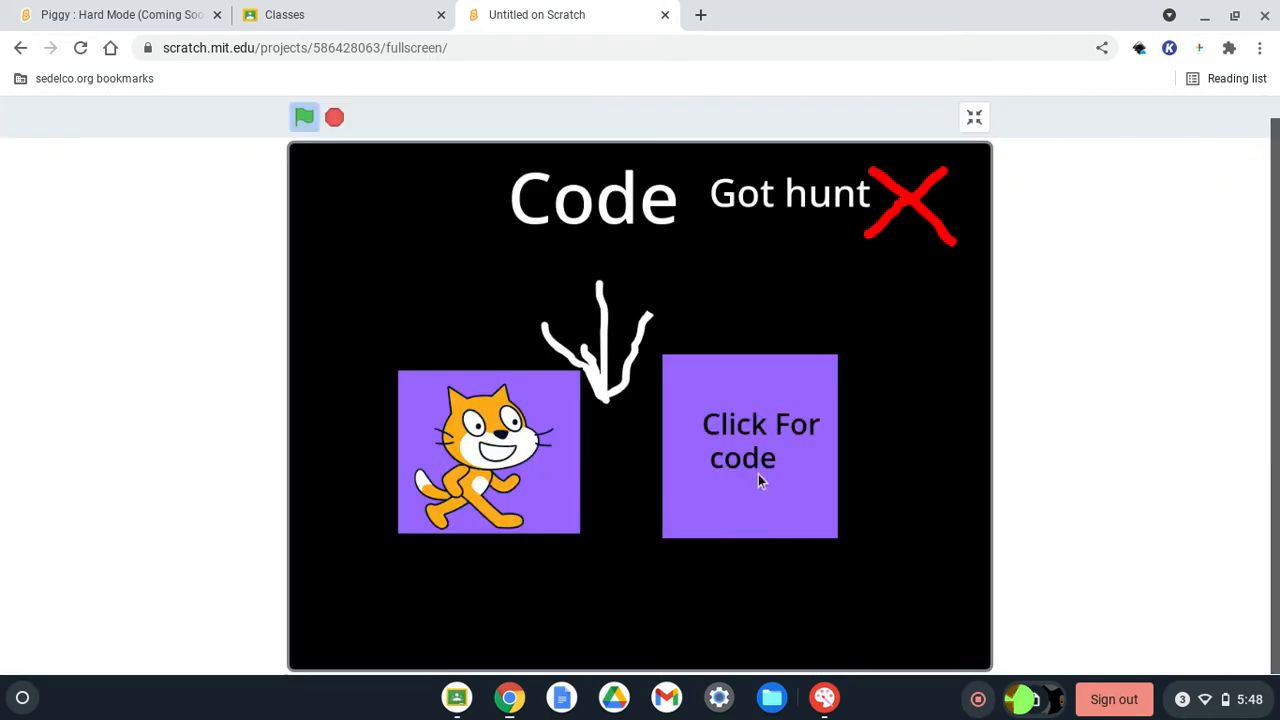
pyautogui.click(748, 444)
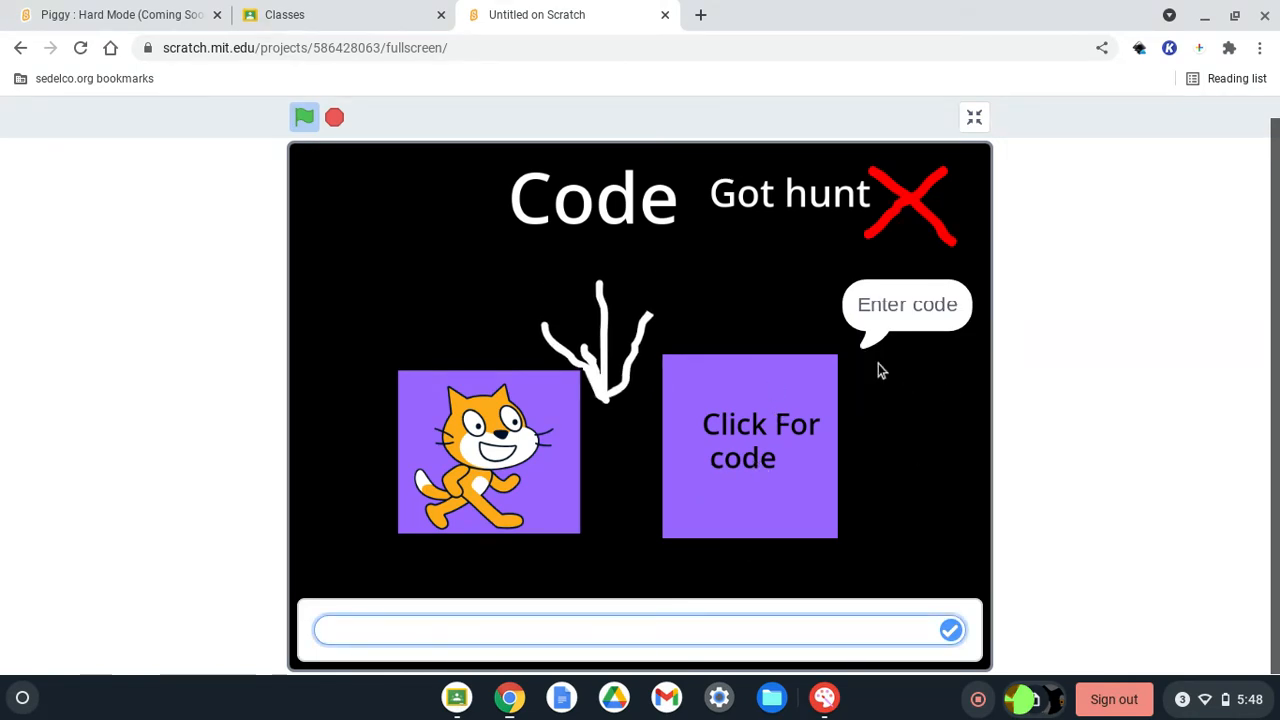
pyautogui.click(972, 116)
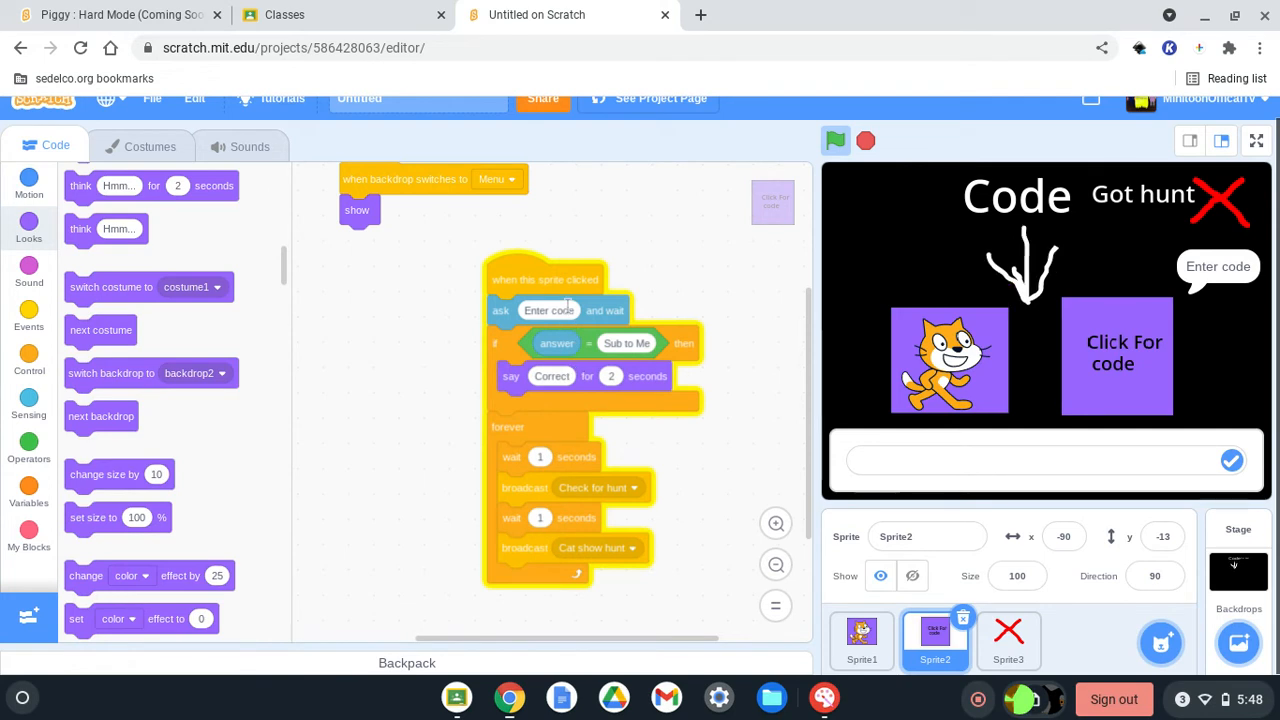
# Append '(Password is Sub to Me)' to the ask block's 'Enter code' question.
pyautogui.click(548, 310)
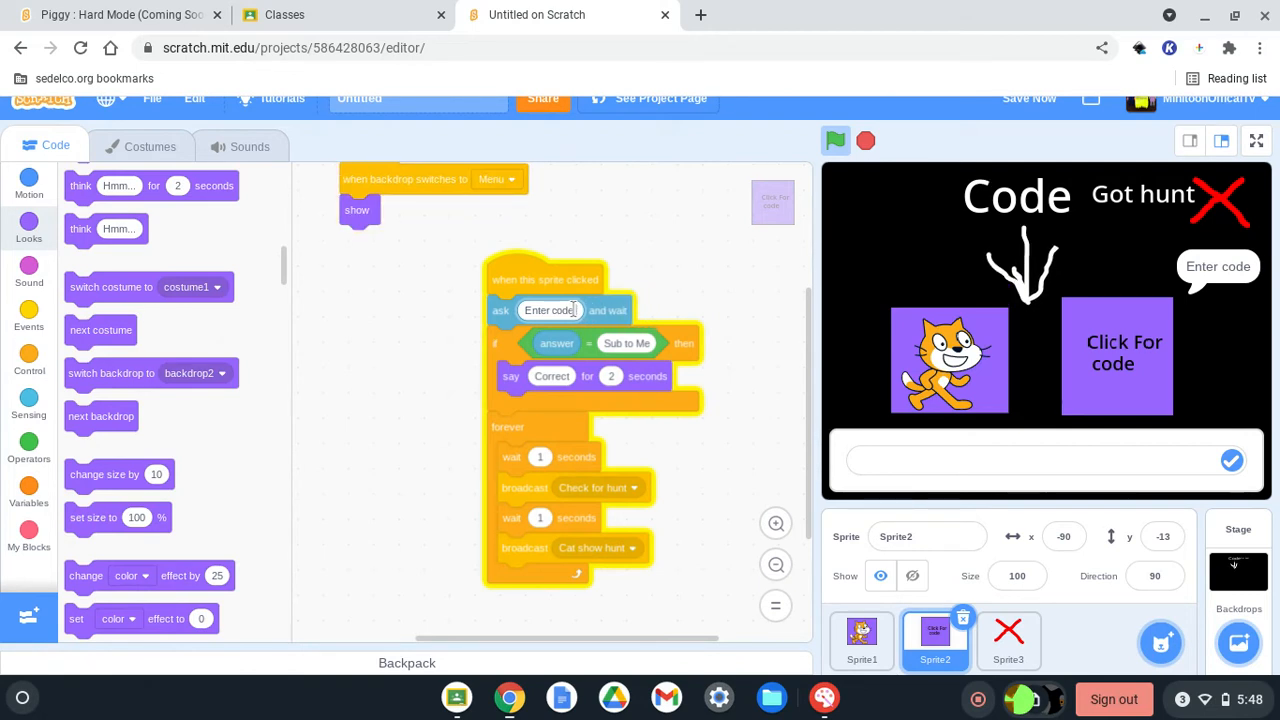
pyautogui.write('(Password is')
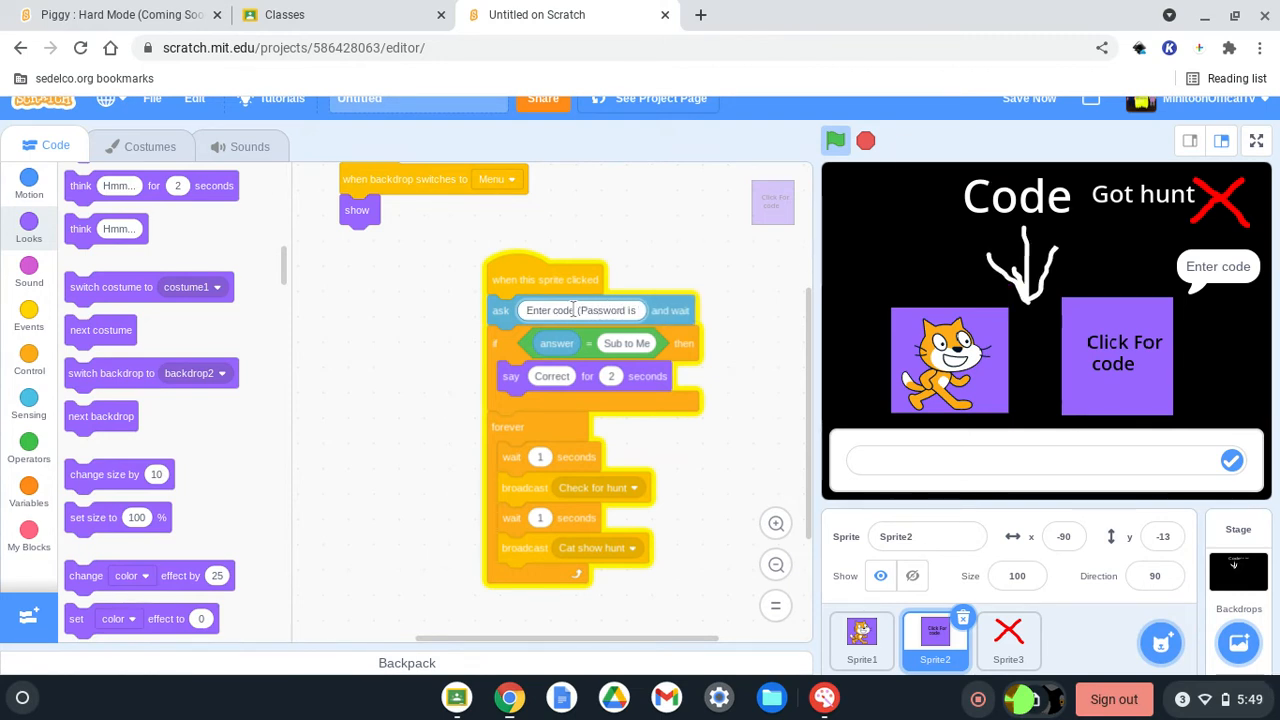
pyautogui.write('Sub)')
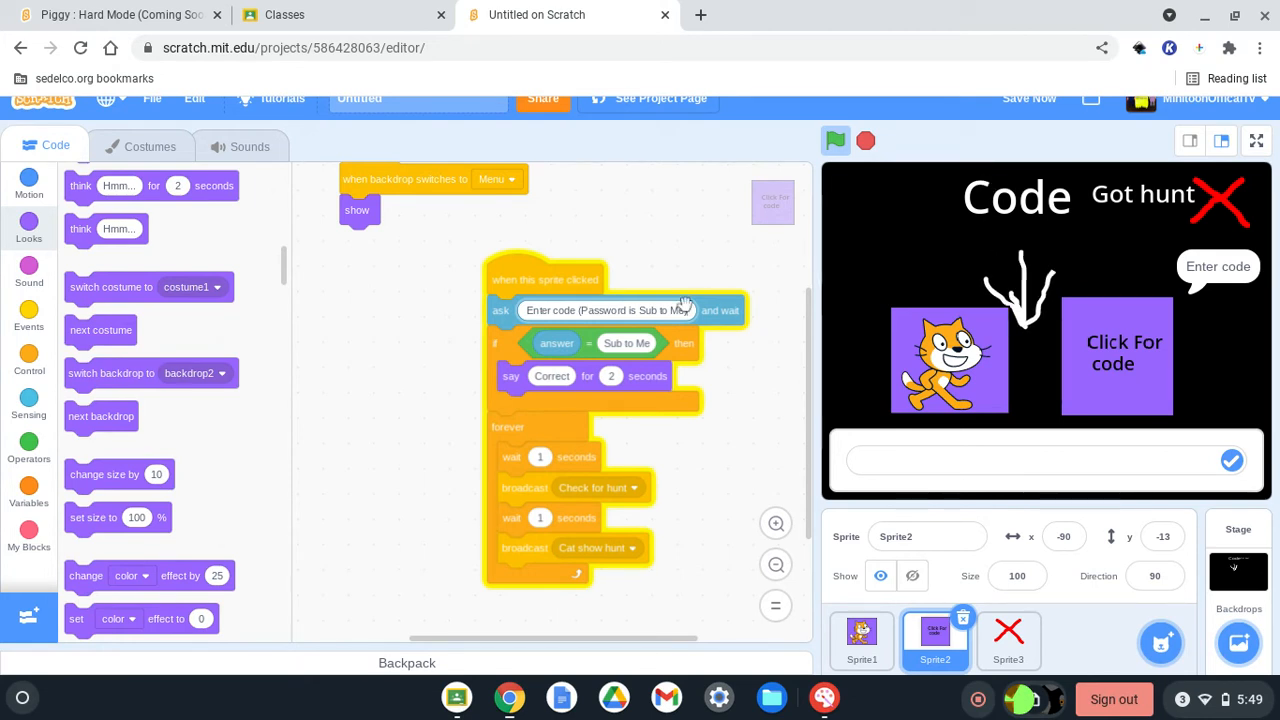
pyautogui.moveTo(454, 452)
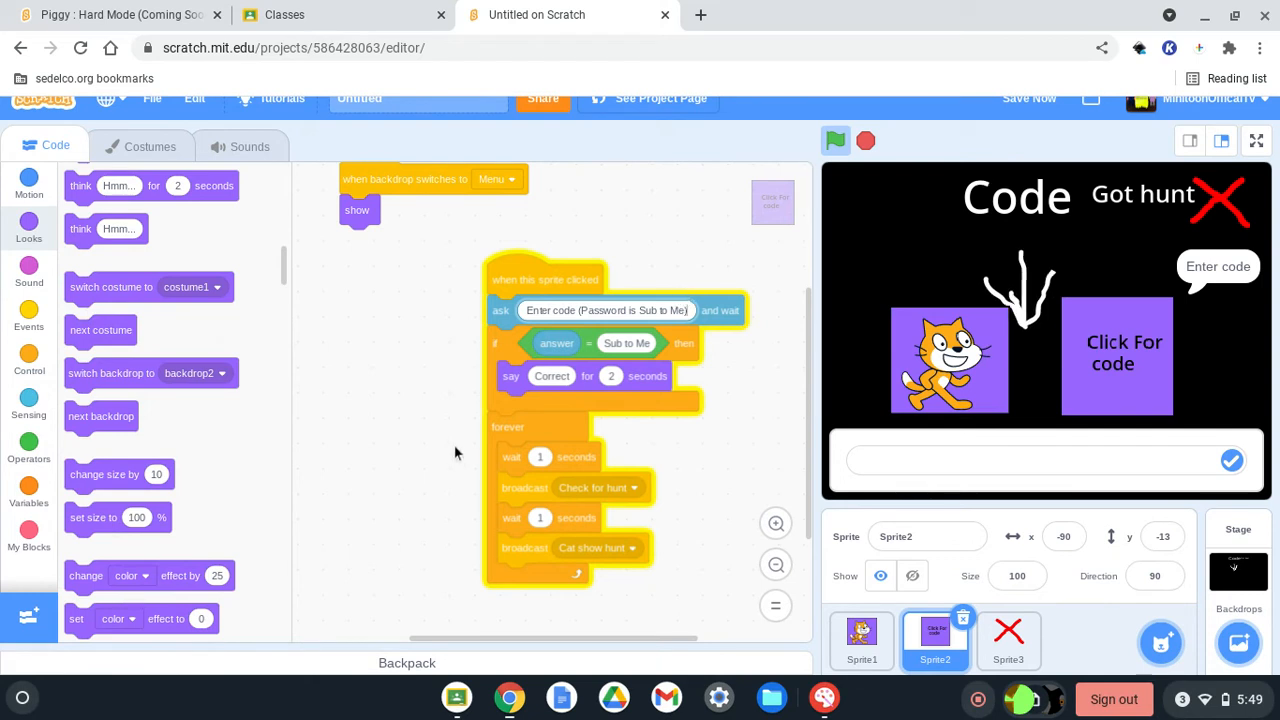
pyautogui.moveTo(1164, 324)
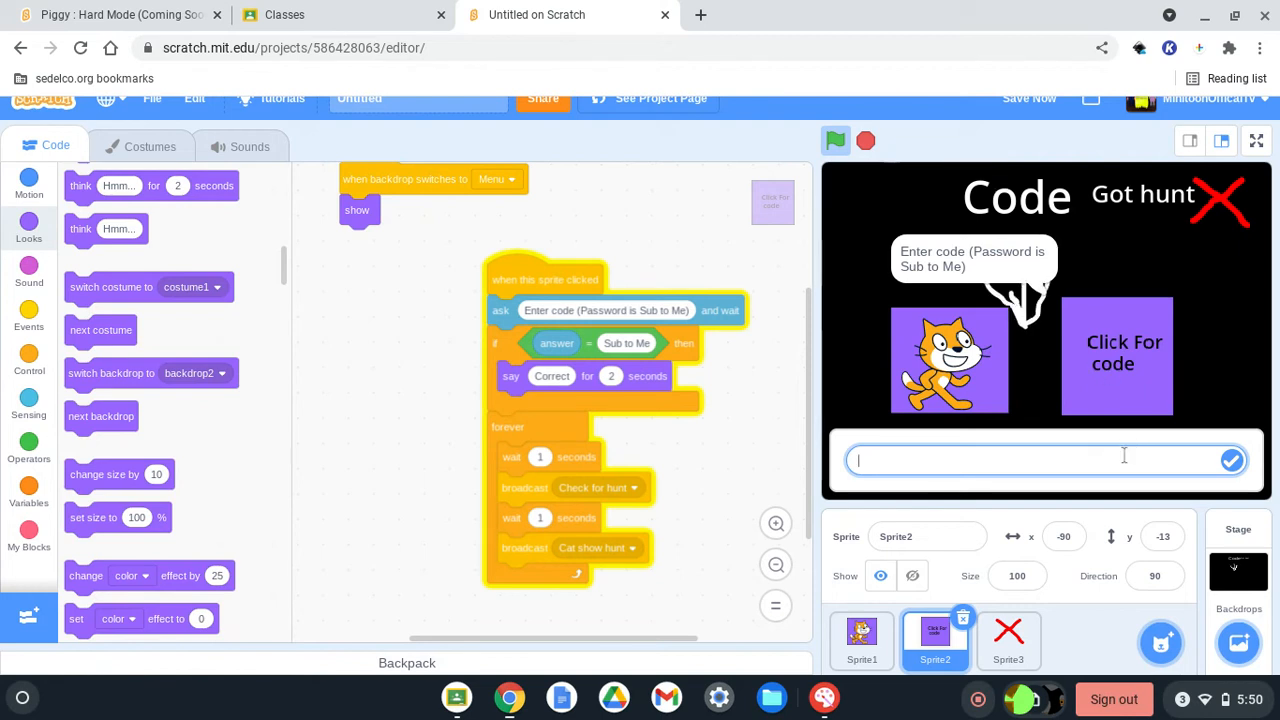
# Test-answer the password question with 'Sub to Me' after moving the broadcasts into the if block.
pyautogui.write('Su')
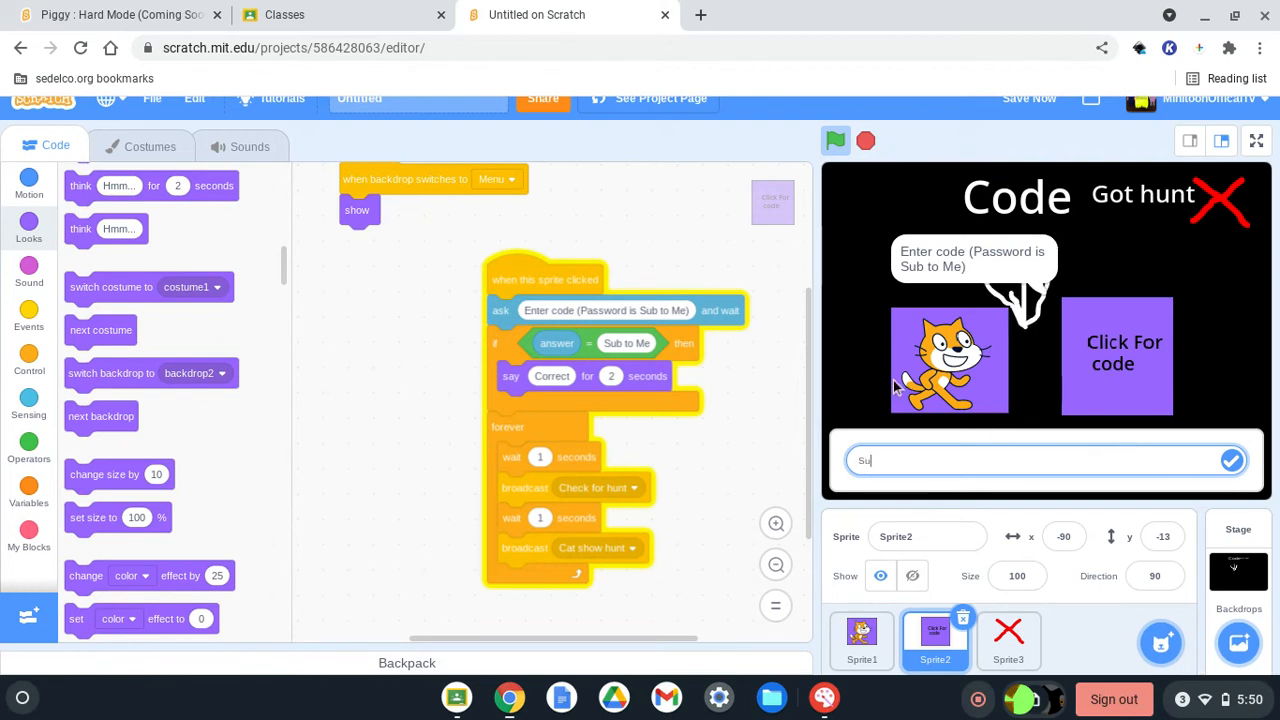
pyautogui.write('b to')
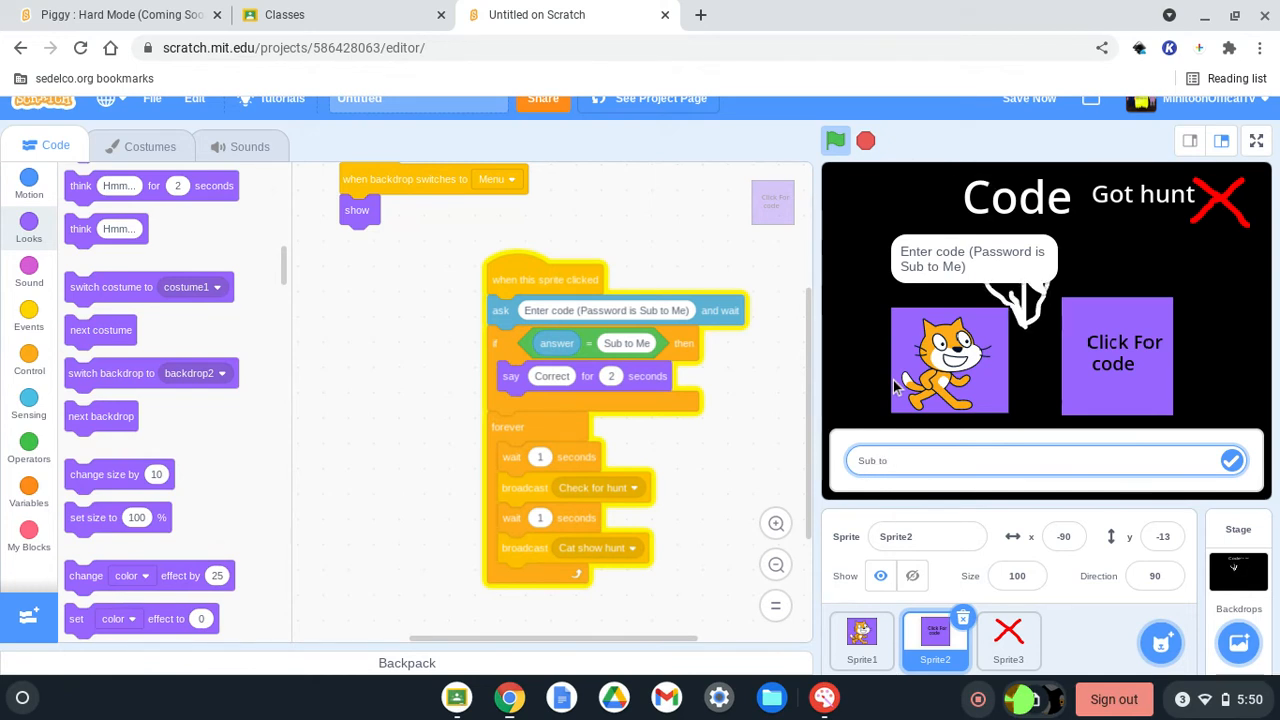
pyautogui.click(1232, 460)
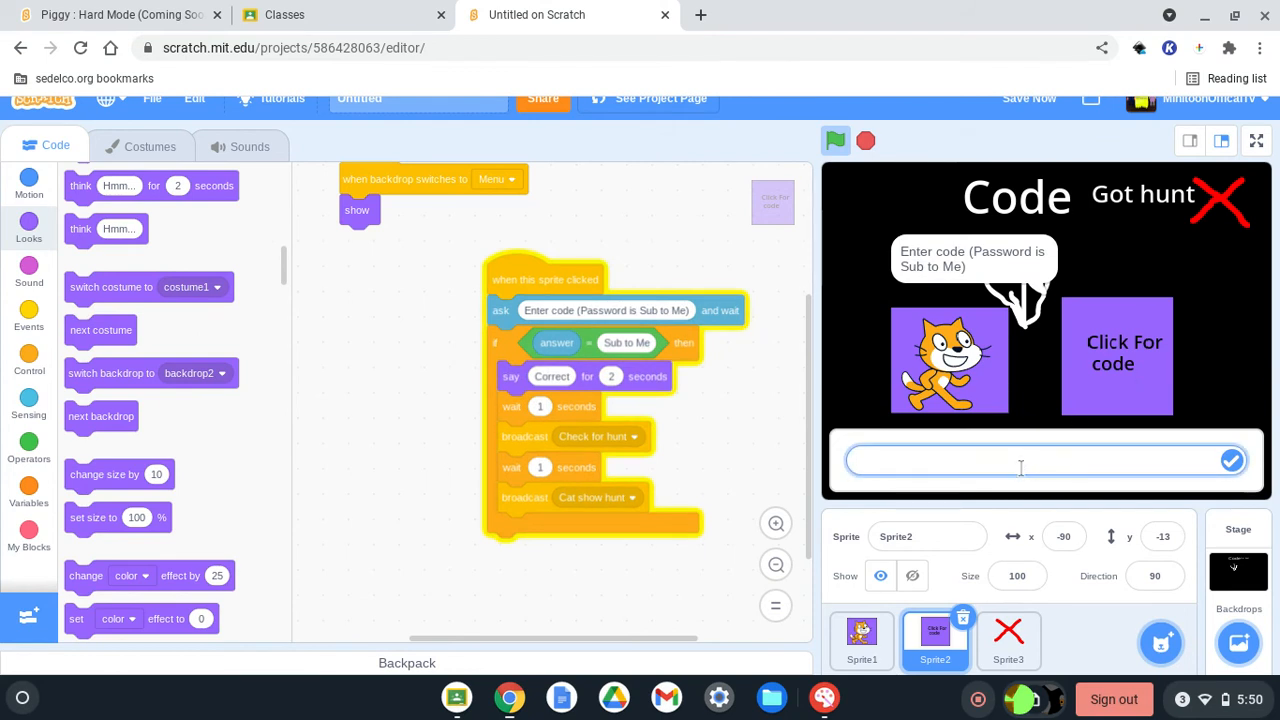
pyautogui.write('Sub to Me')
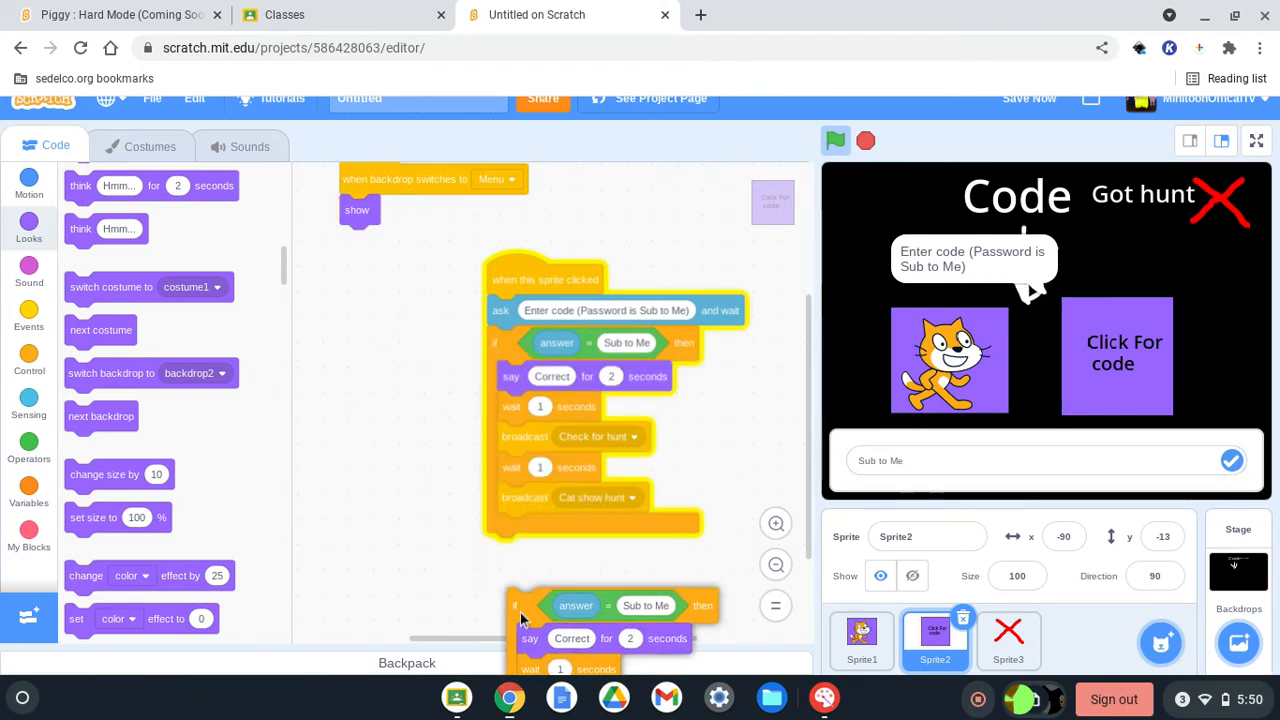
# Wrap the duplicated comparison in a 'not' and set its say text to 'Incorrect'.
pyautogui.scroll(-3)
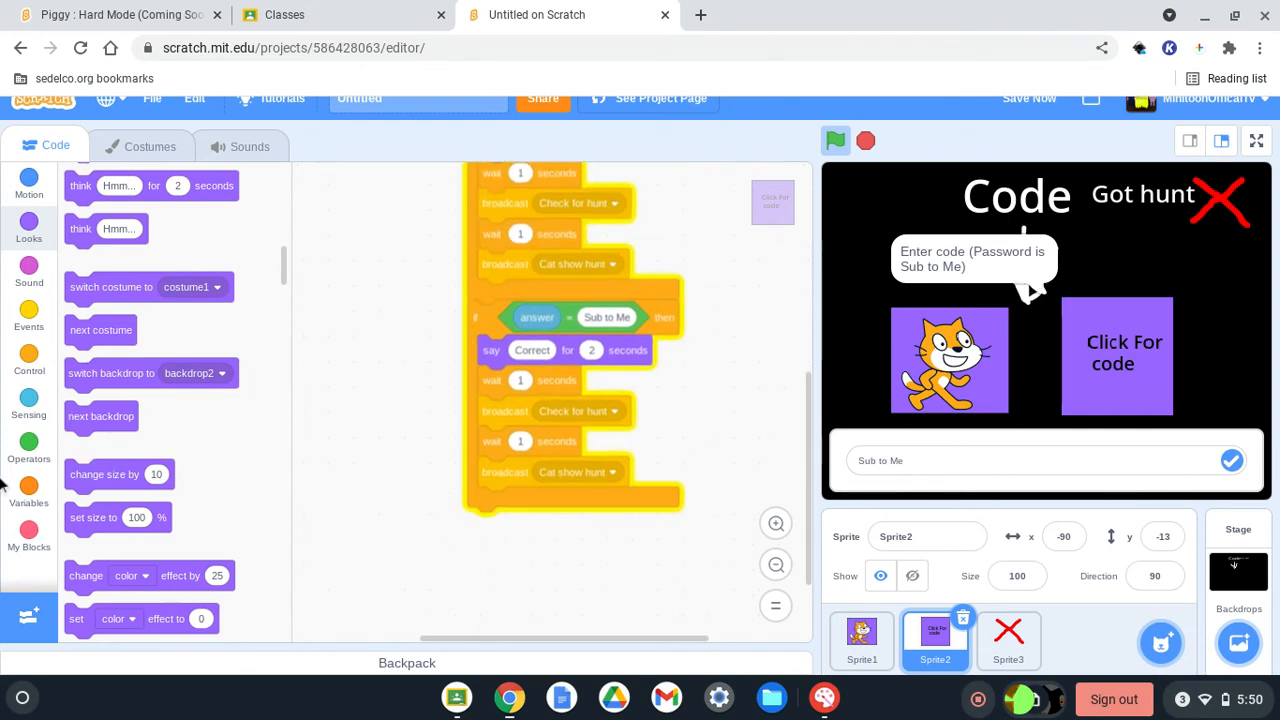
pyautogui.click(28, 444)
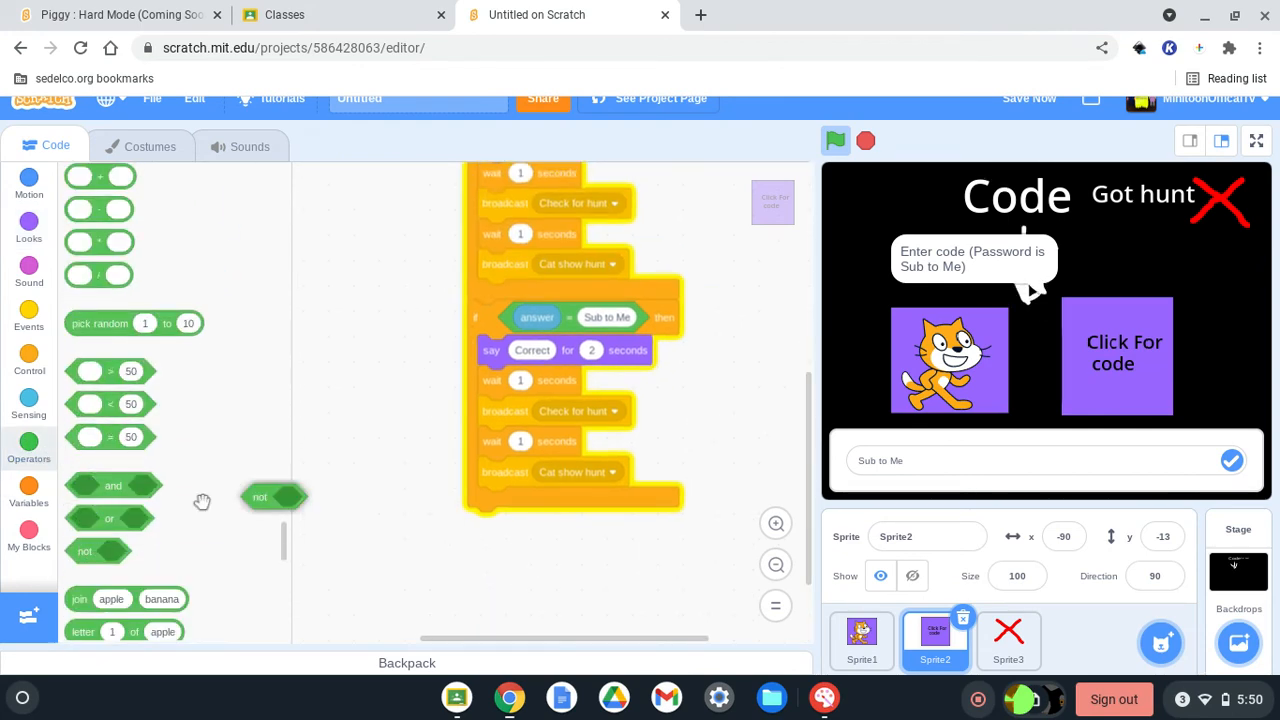
pyautogui.moveTo(276, 496); pyautogui.dragTo(460, 352)
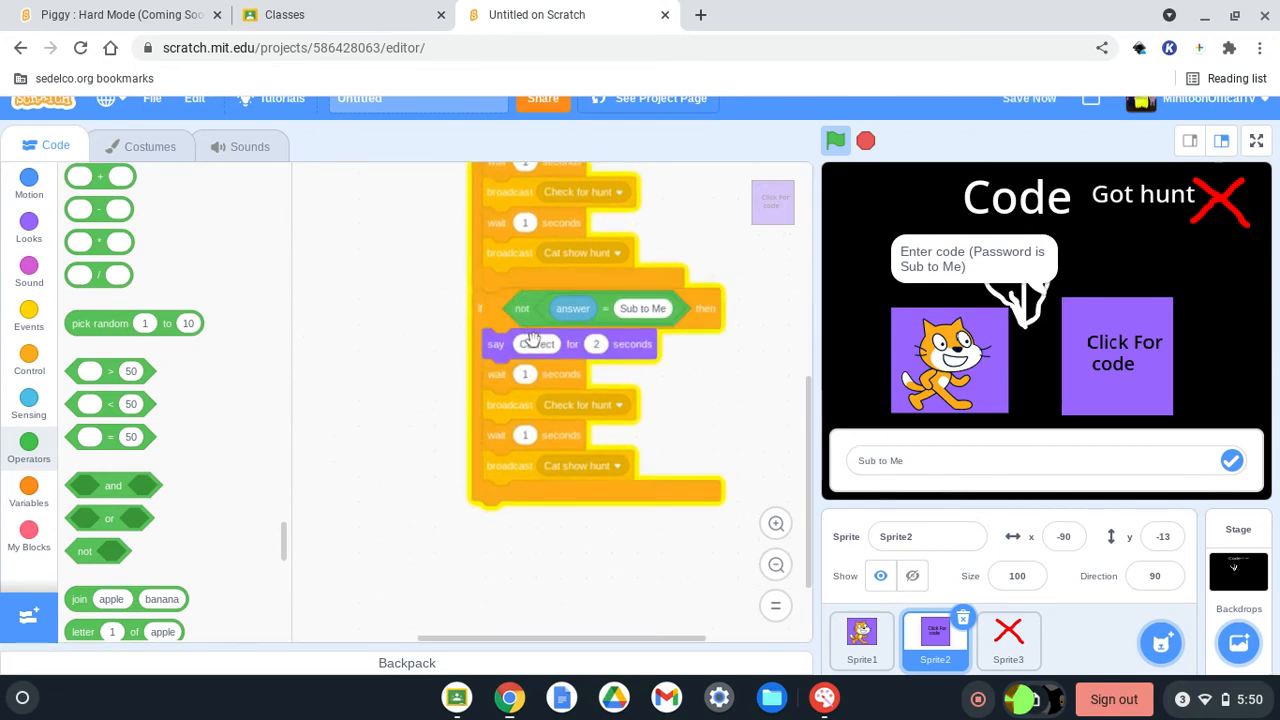
pyautogui.write('Correct')
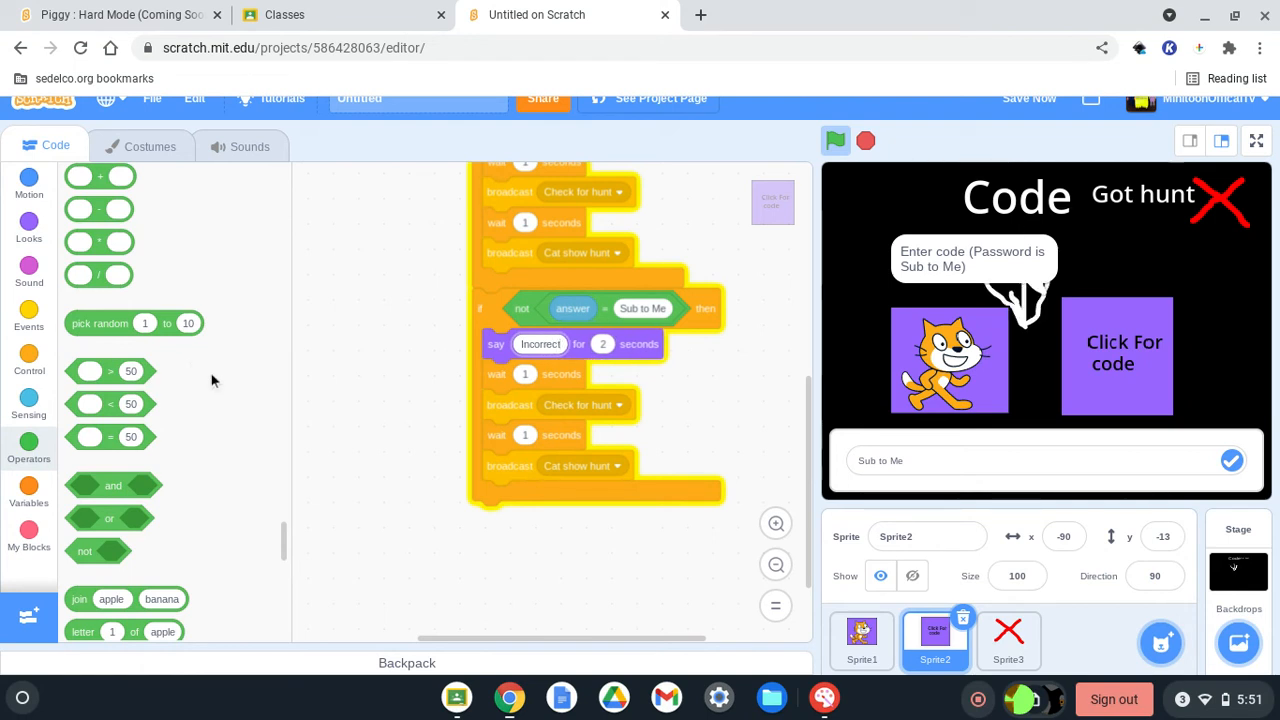
pyautogui.moveTo(770, 532)
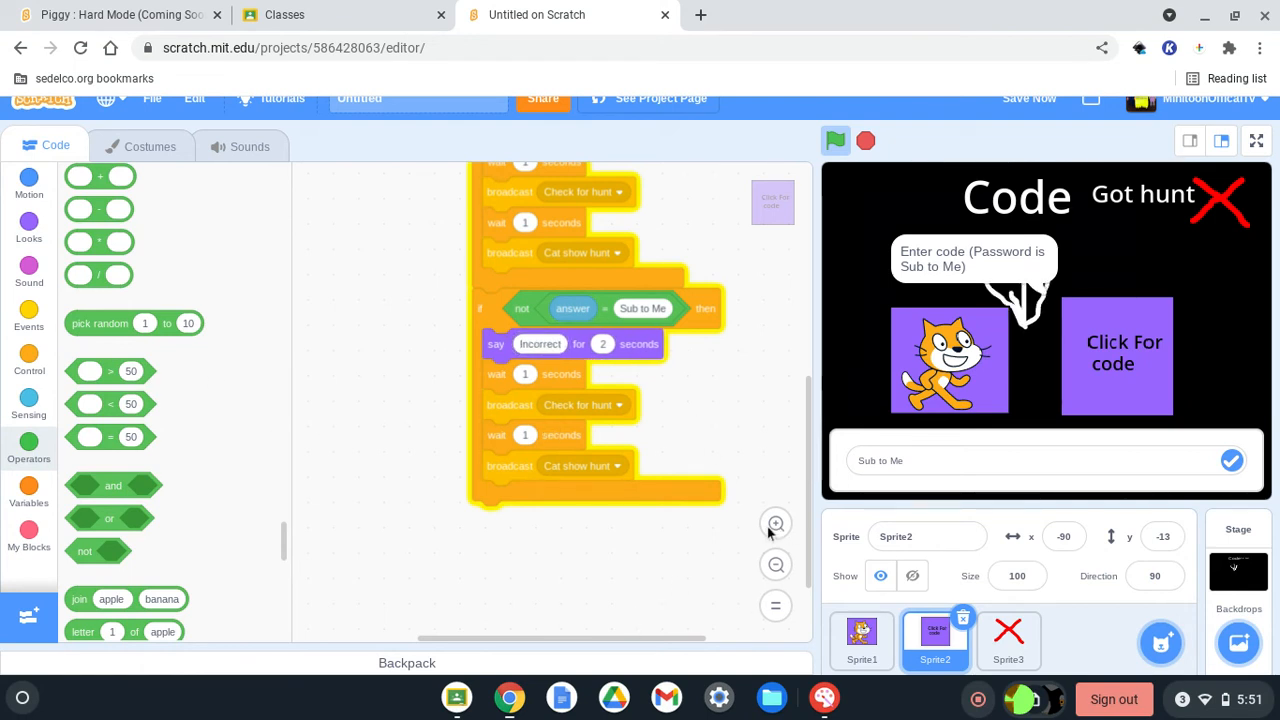
pyautogui.click(1232, 460)
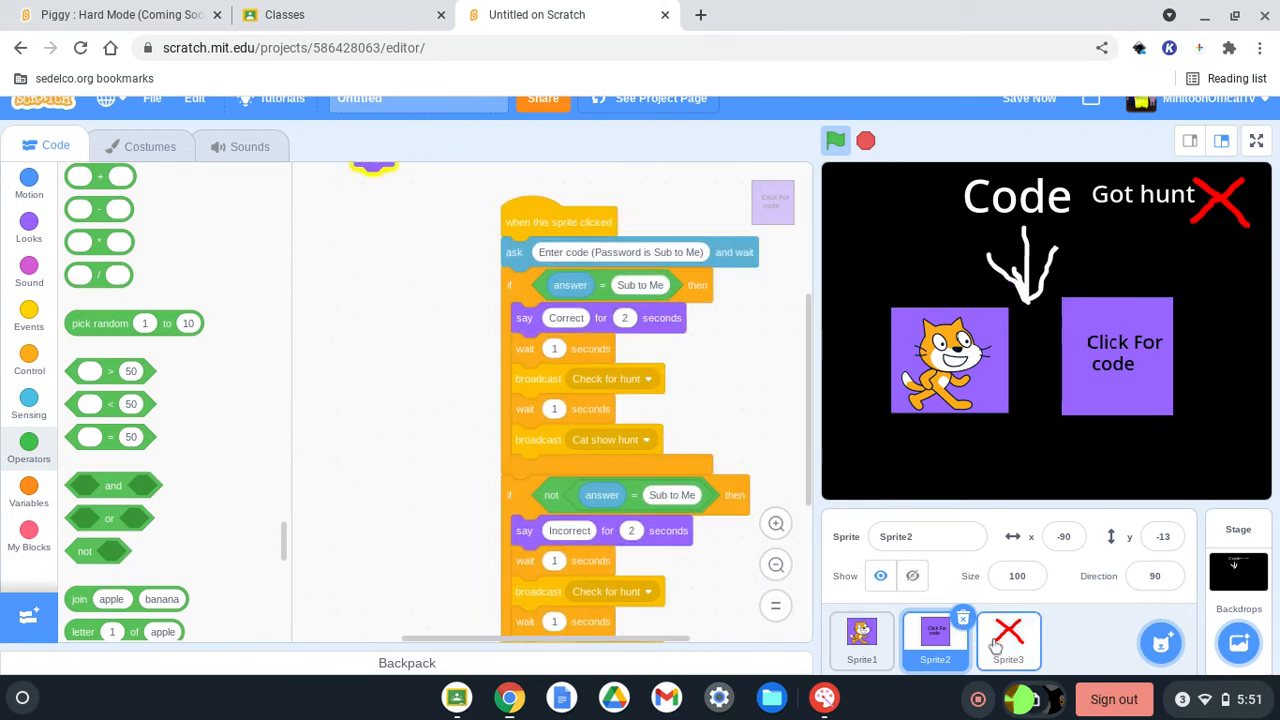
# Add a 'next costume' block under 'show' in the X sprite's Check for hunt script.
pyautogui.click(1008, 640)
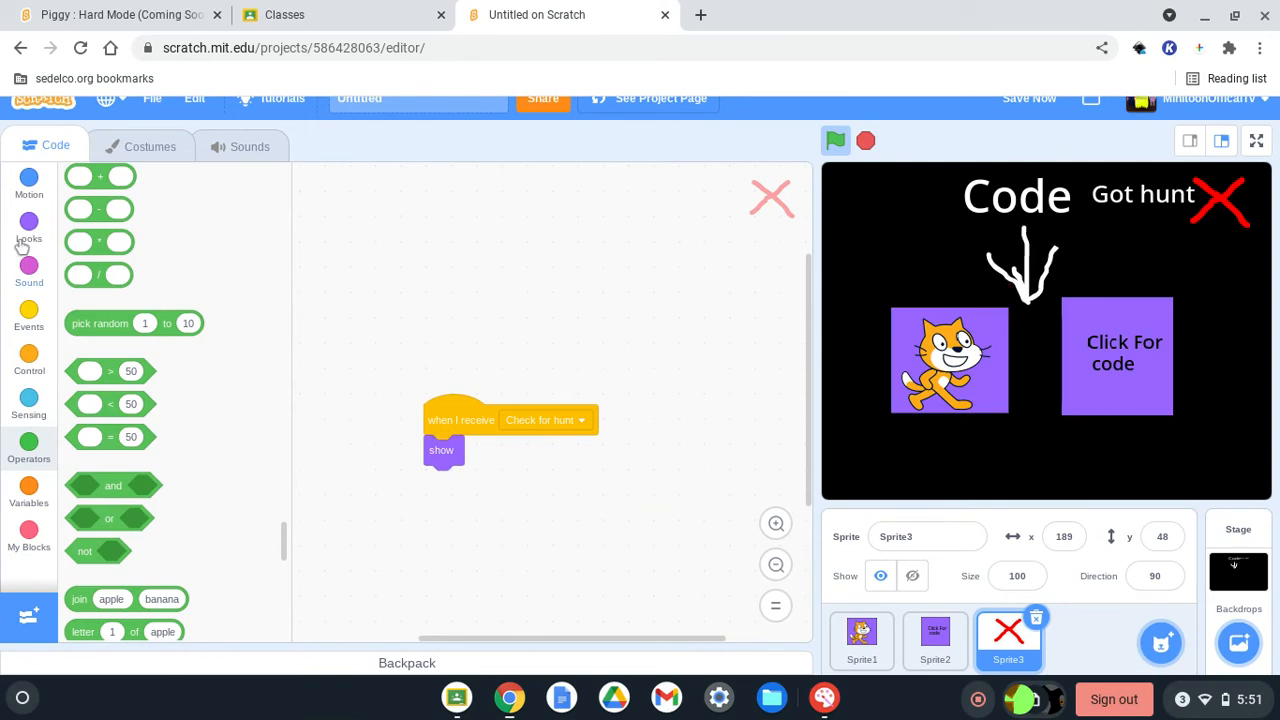
pyautogui.click(28, 222)
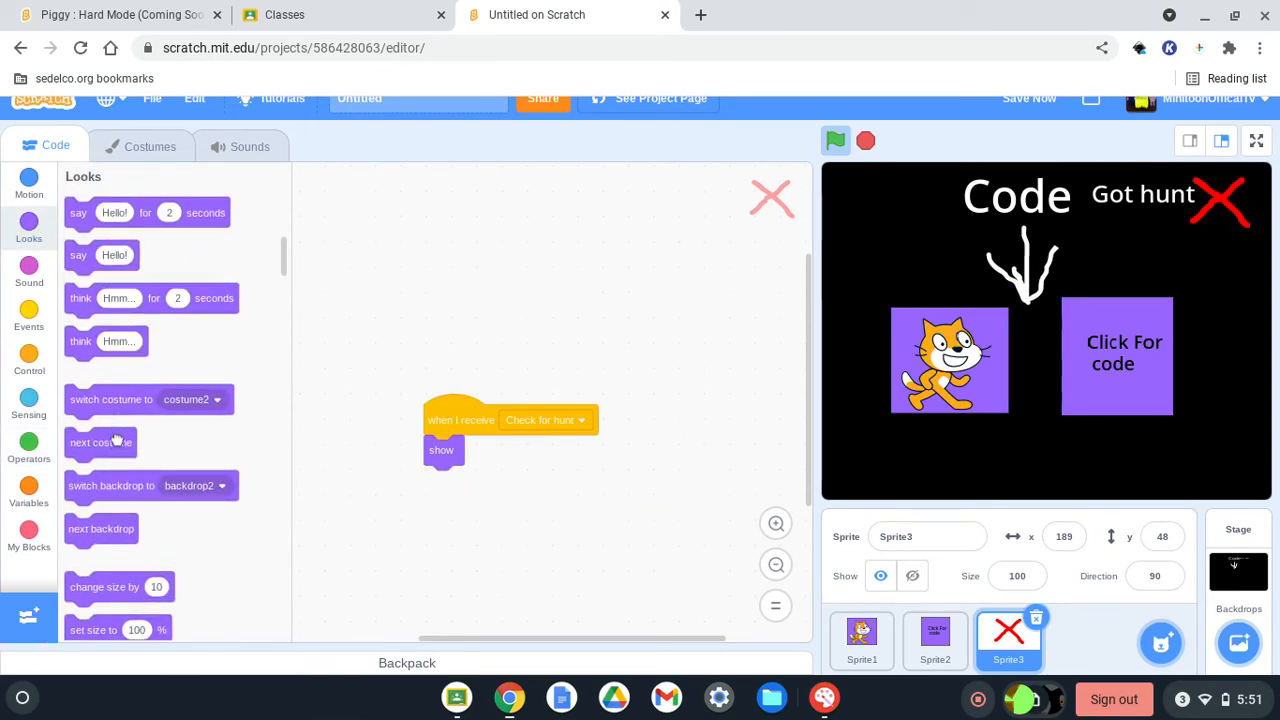
pyautogui.moveTo(100, 442); pyautogui.dragTo(460, 480)
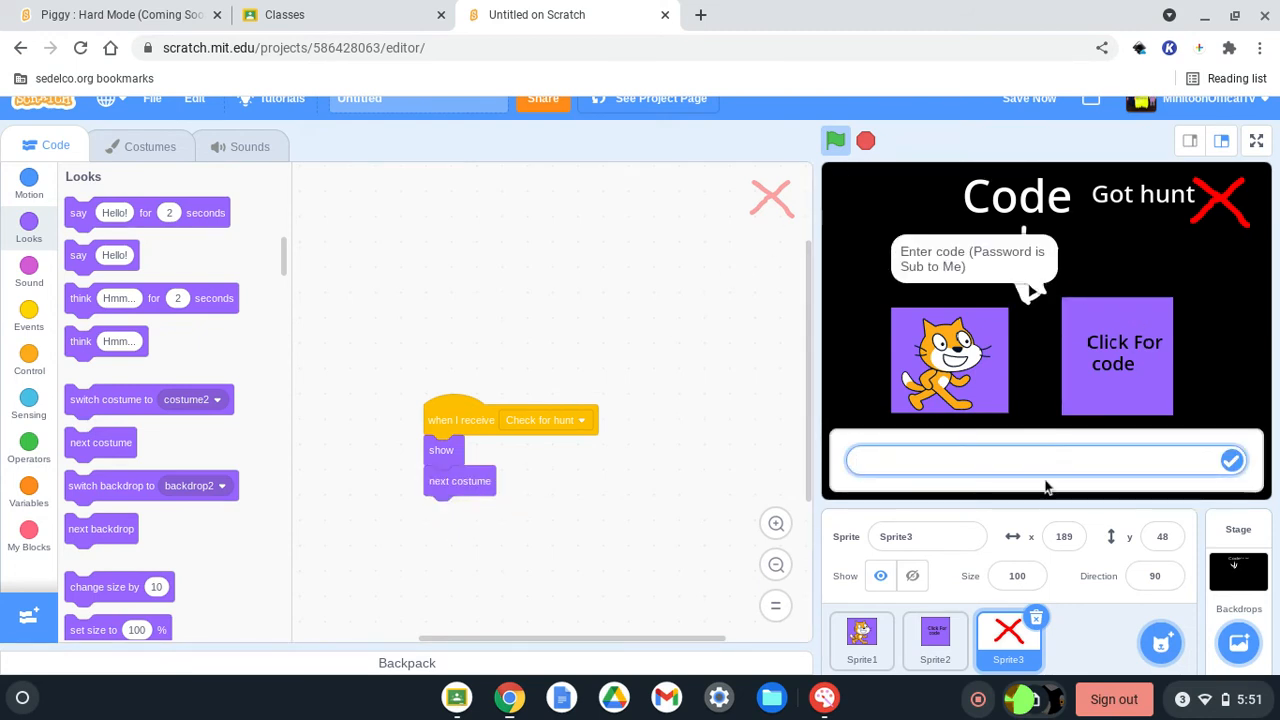
# Test the project by answering 'Sub to Me' to see the green check appear.
pyautogui.write('Sub to')
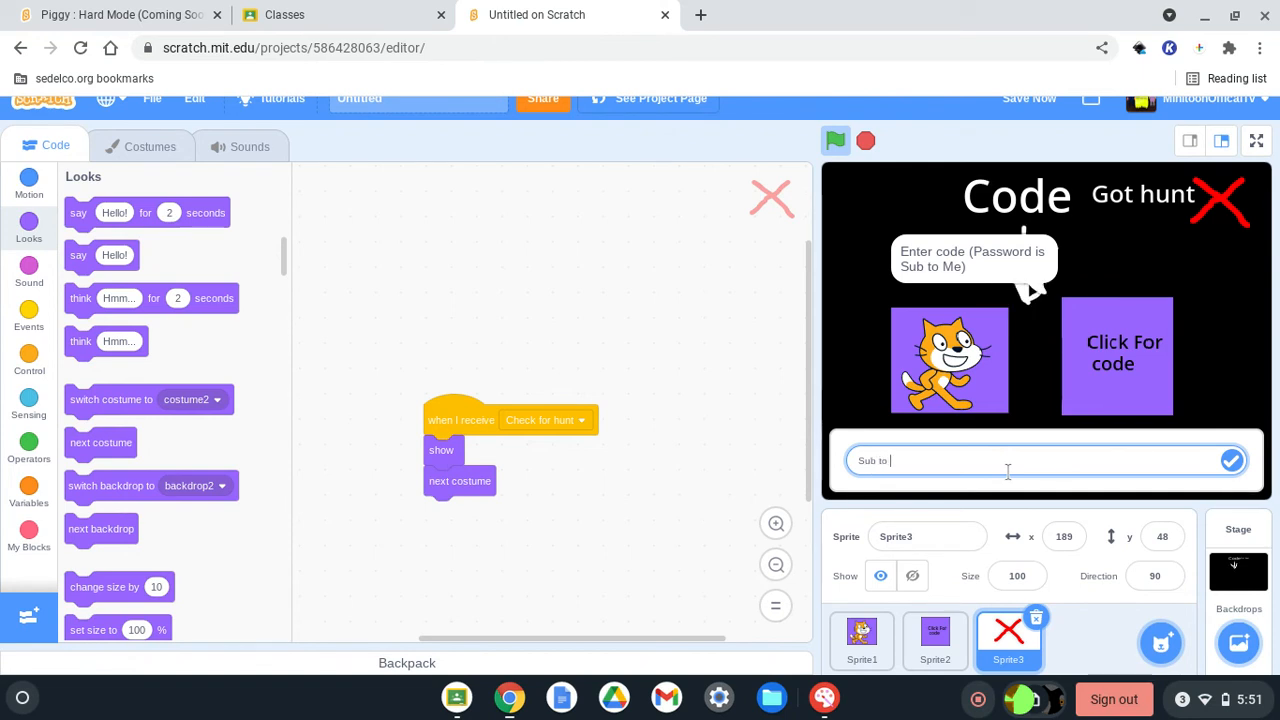
pyautogui.write('Me')
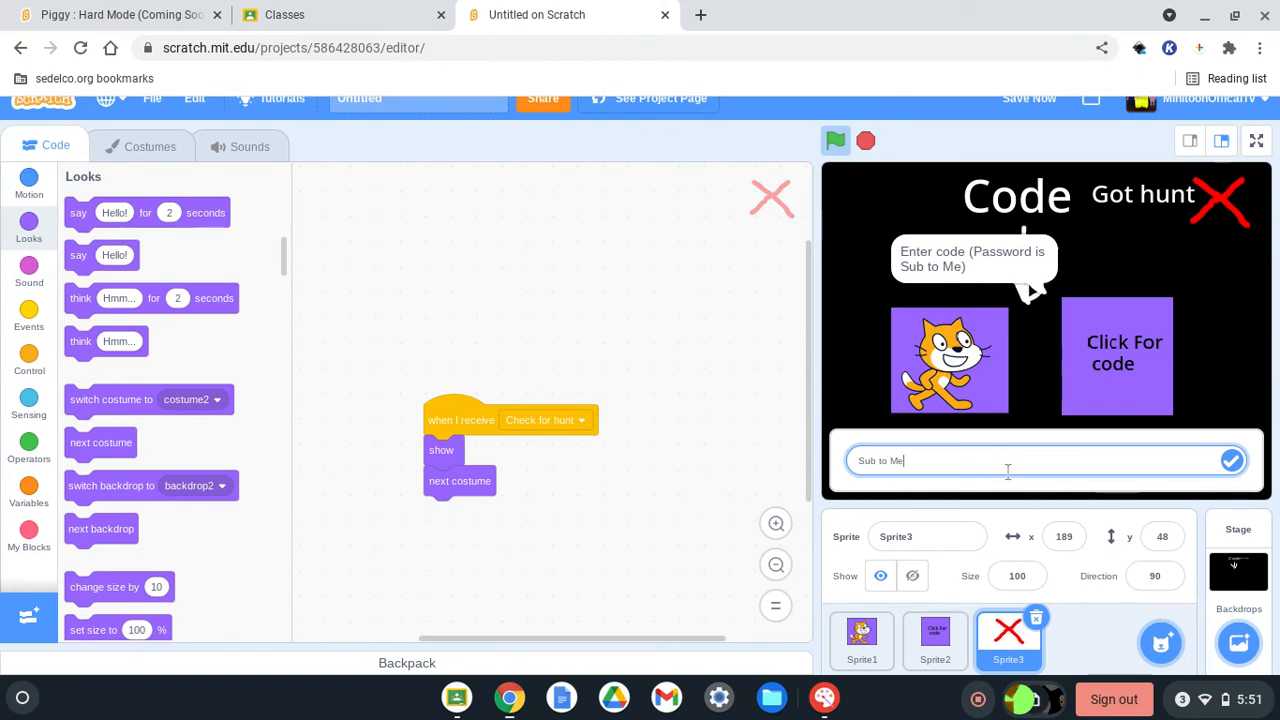
pyautogui.click(1232, 460)
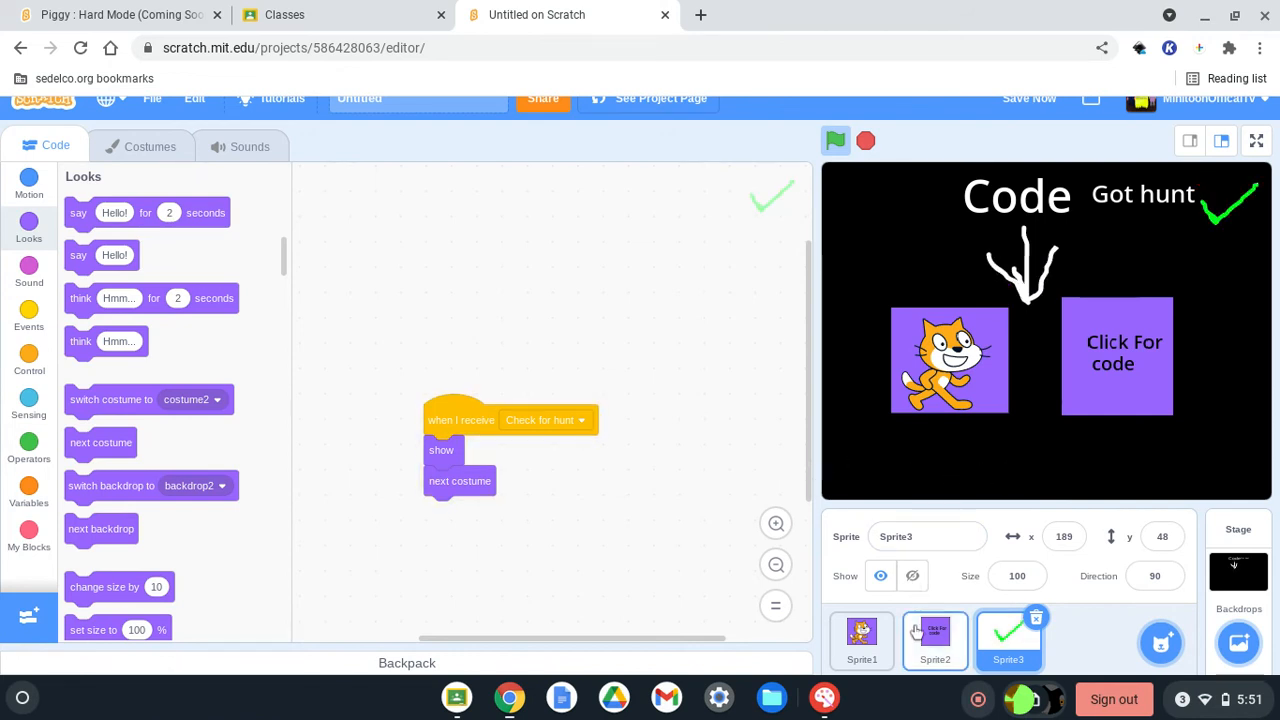
pyautogui.click(934, 640)
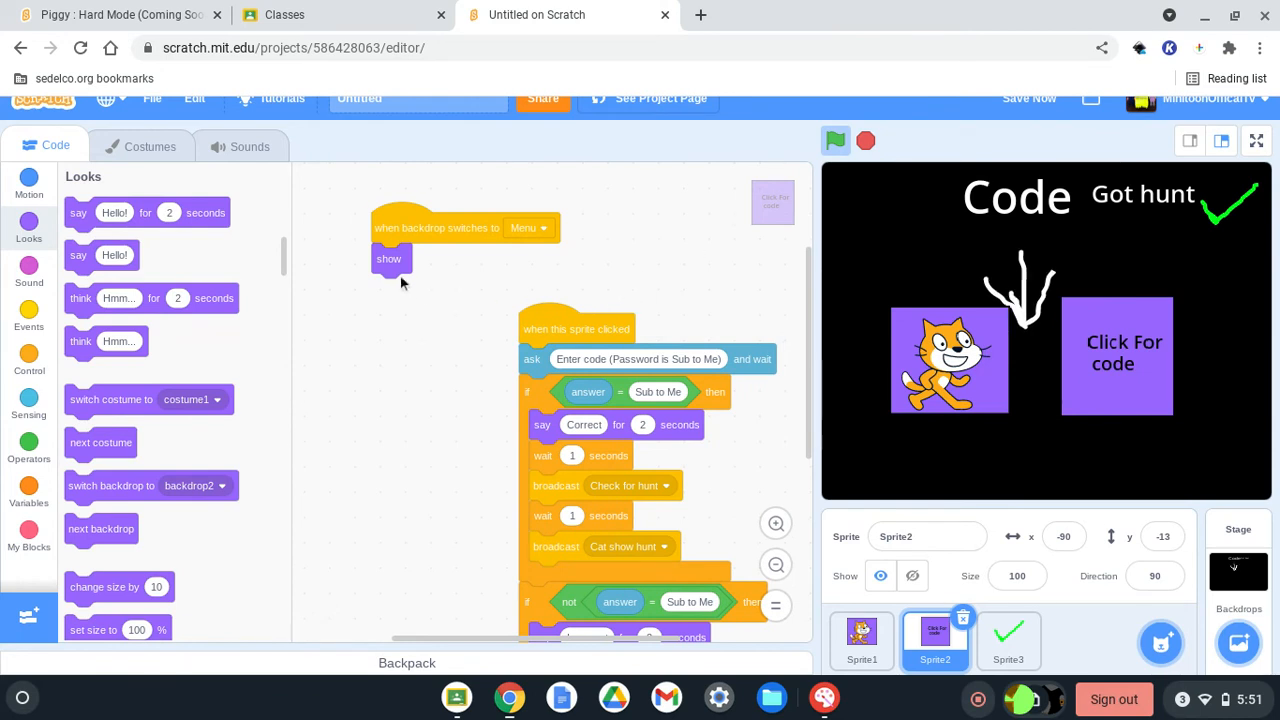
# Replace 'show' with 'hide' under 'when backdrop switches to Menu' on Sprite2 and test it.
pyautogui.scroll(-3)
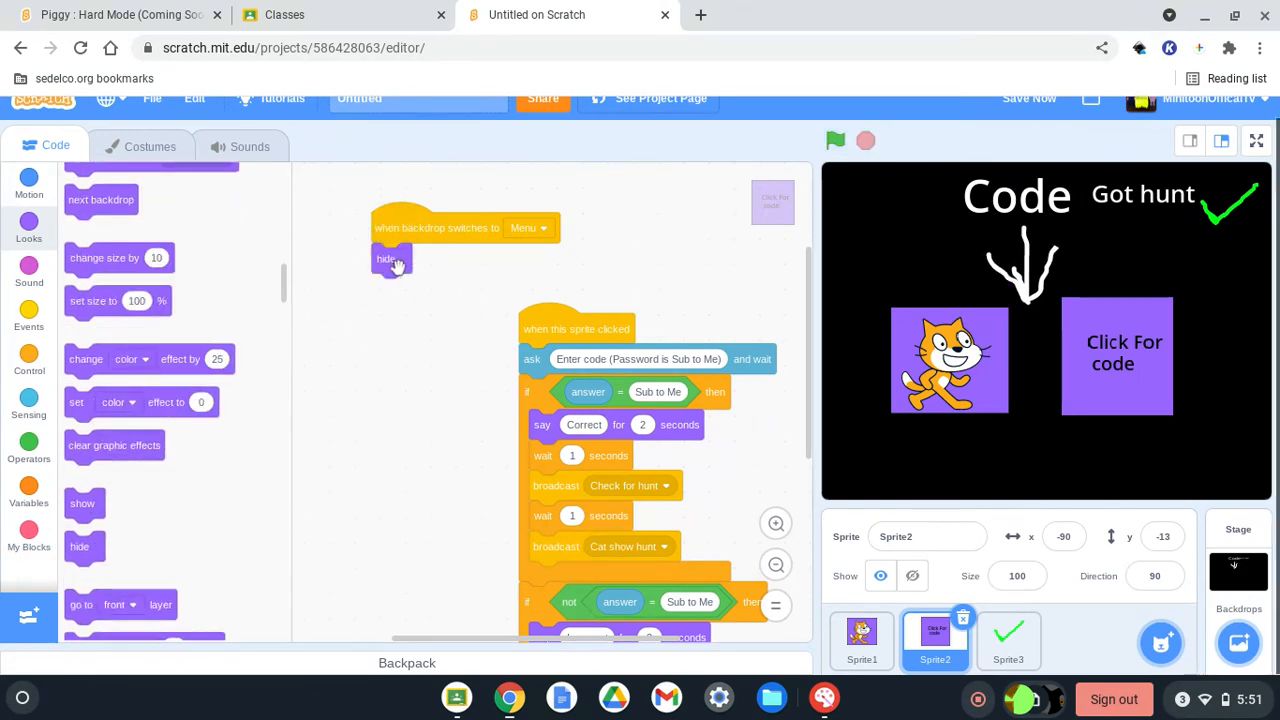
pyautogui.click(836, 140)
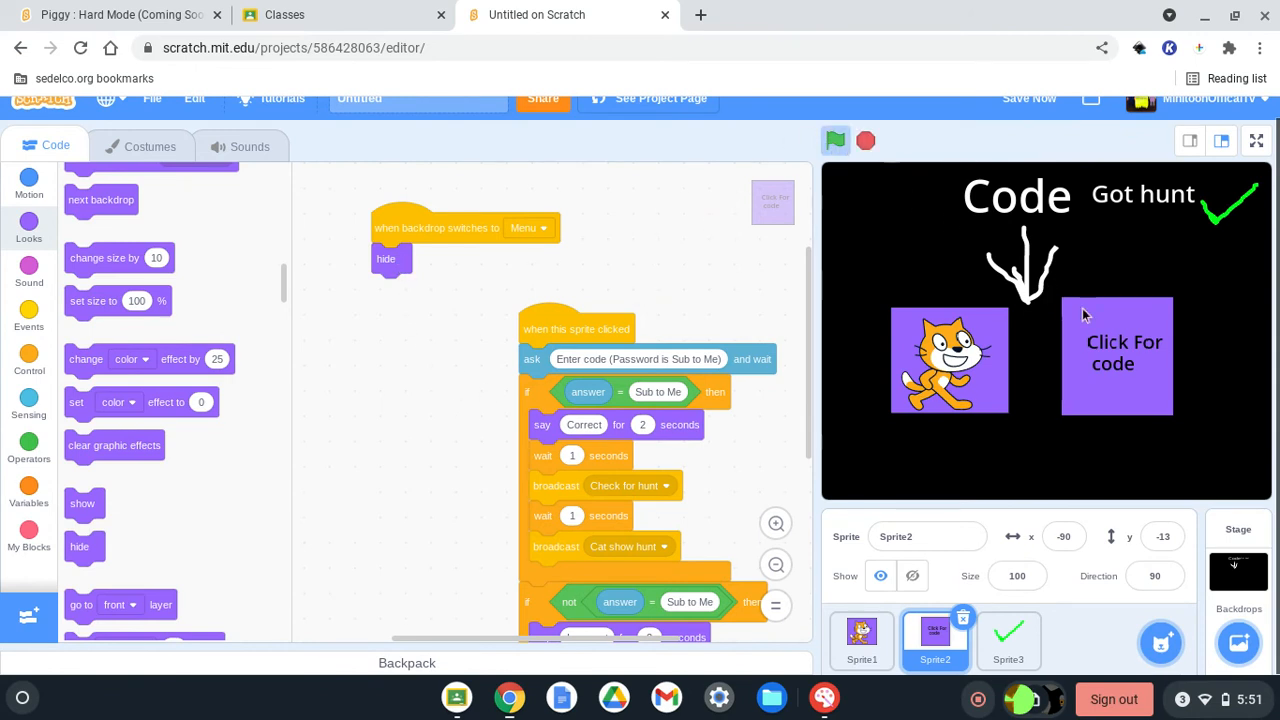
pyautogui.click(1116, 356)
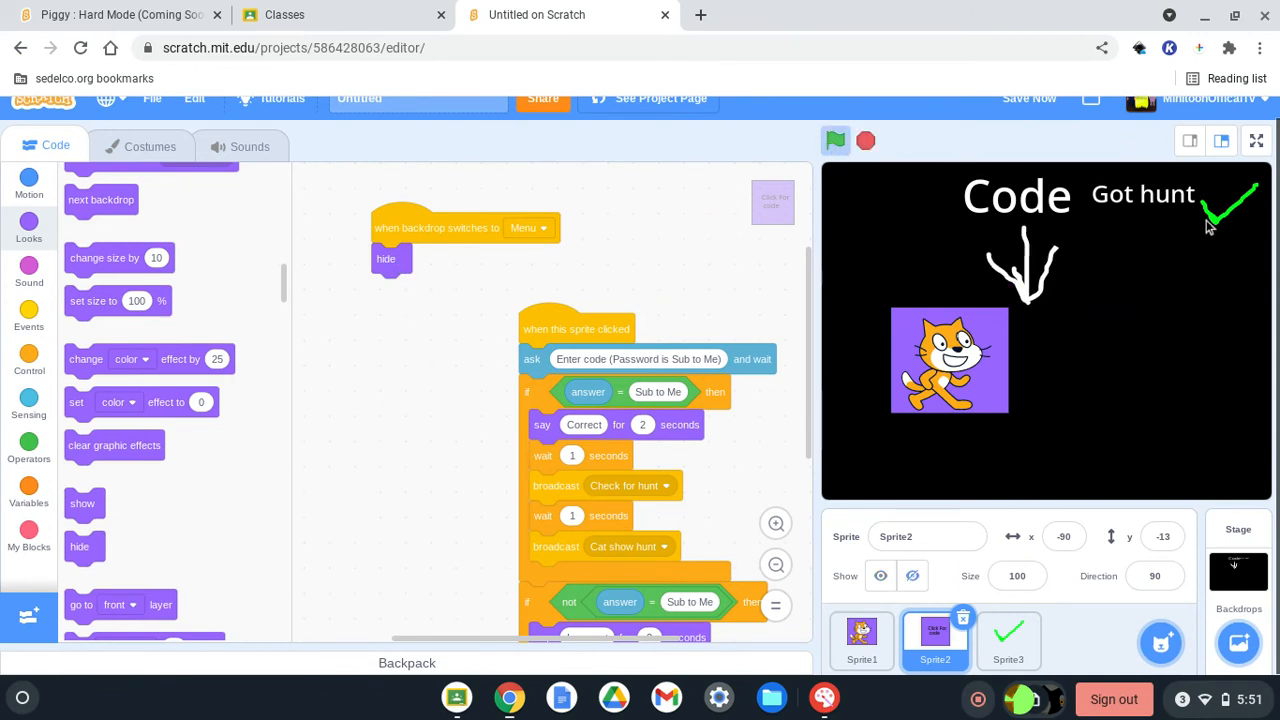
pyautogui.moveTo(1212, 224)
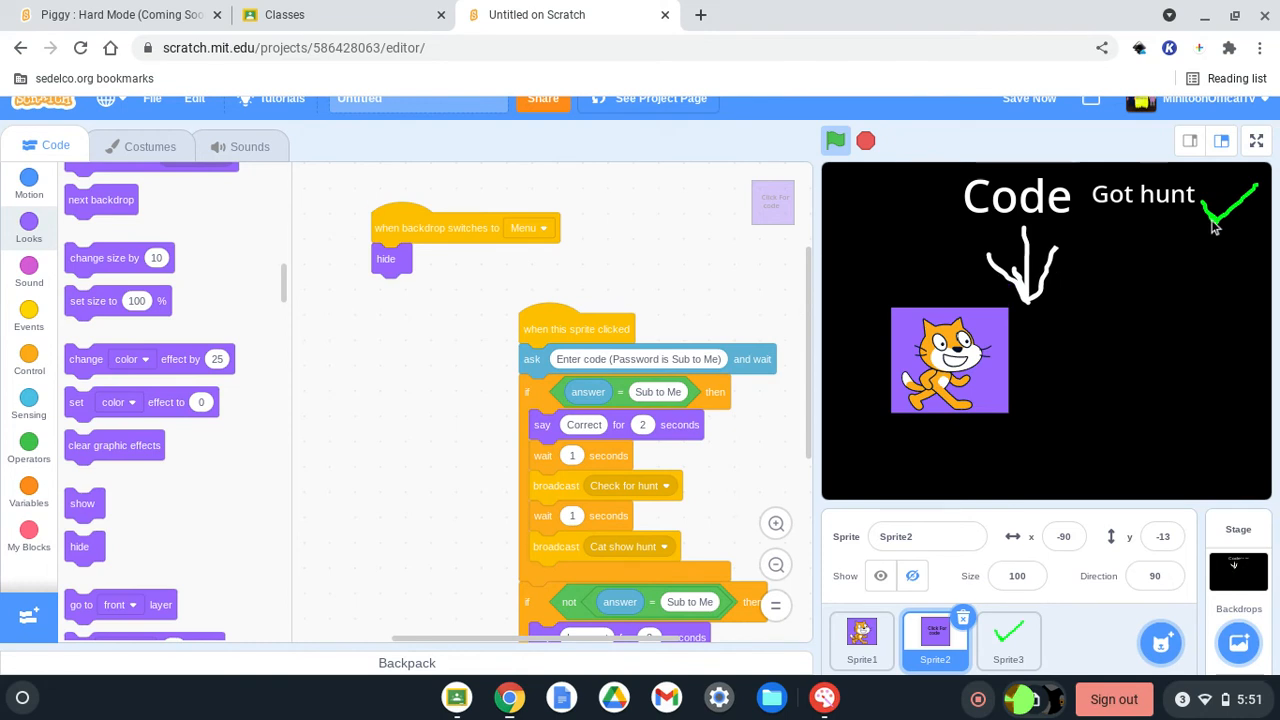
pyautogui.click(1008, 640)
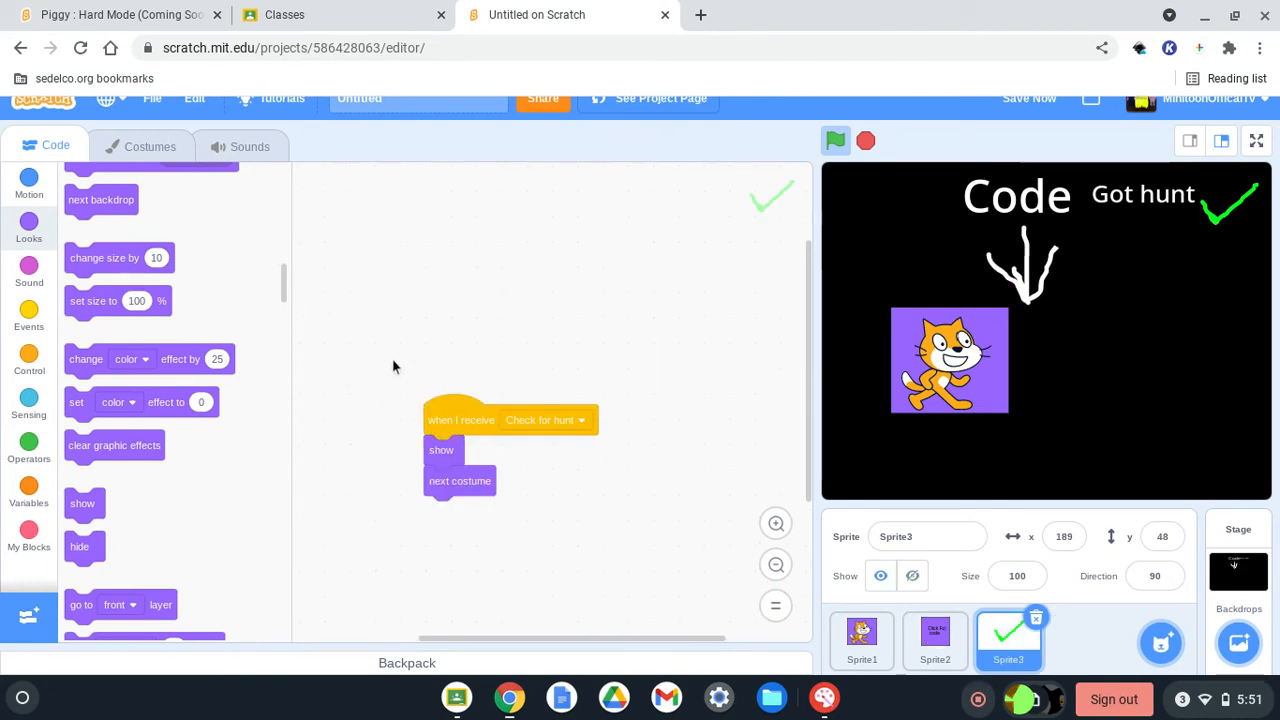
pyautogui.click(28, 316)
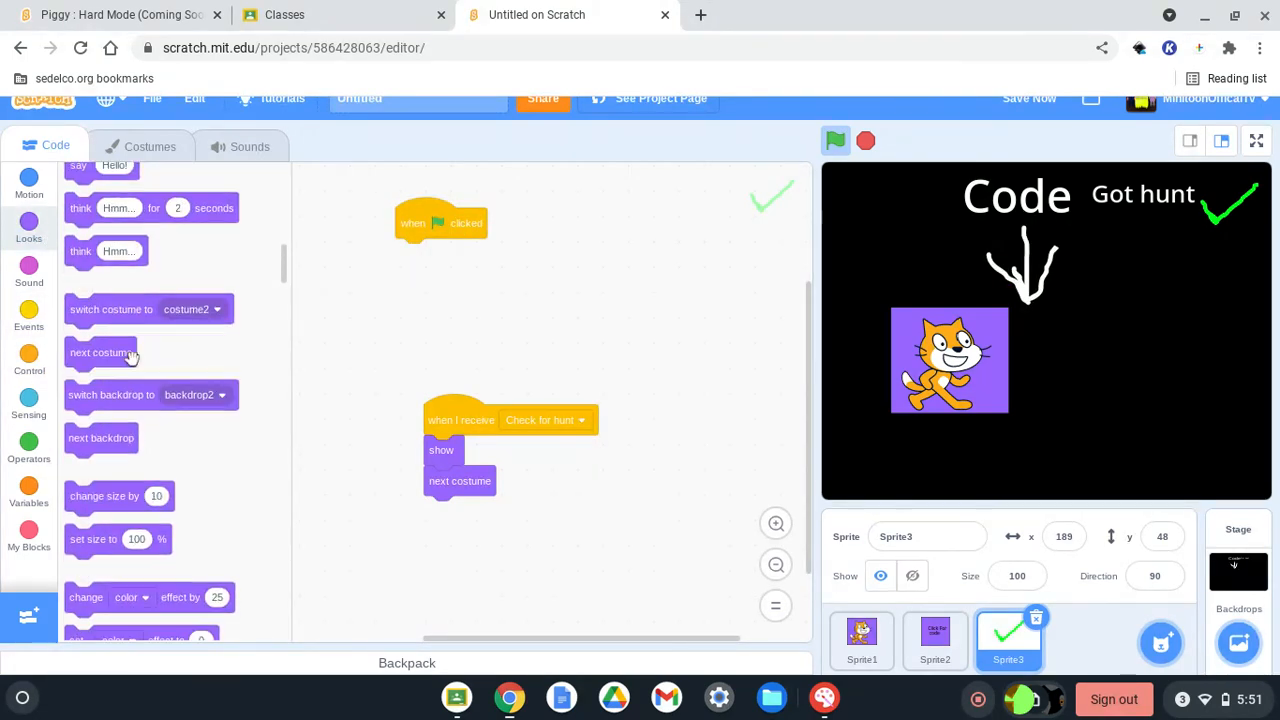
pyautogui.click(216, 308)
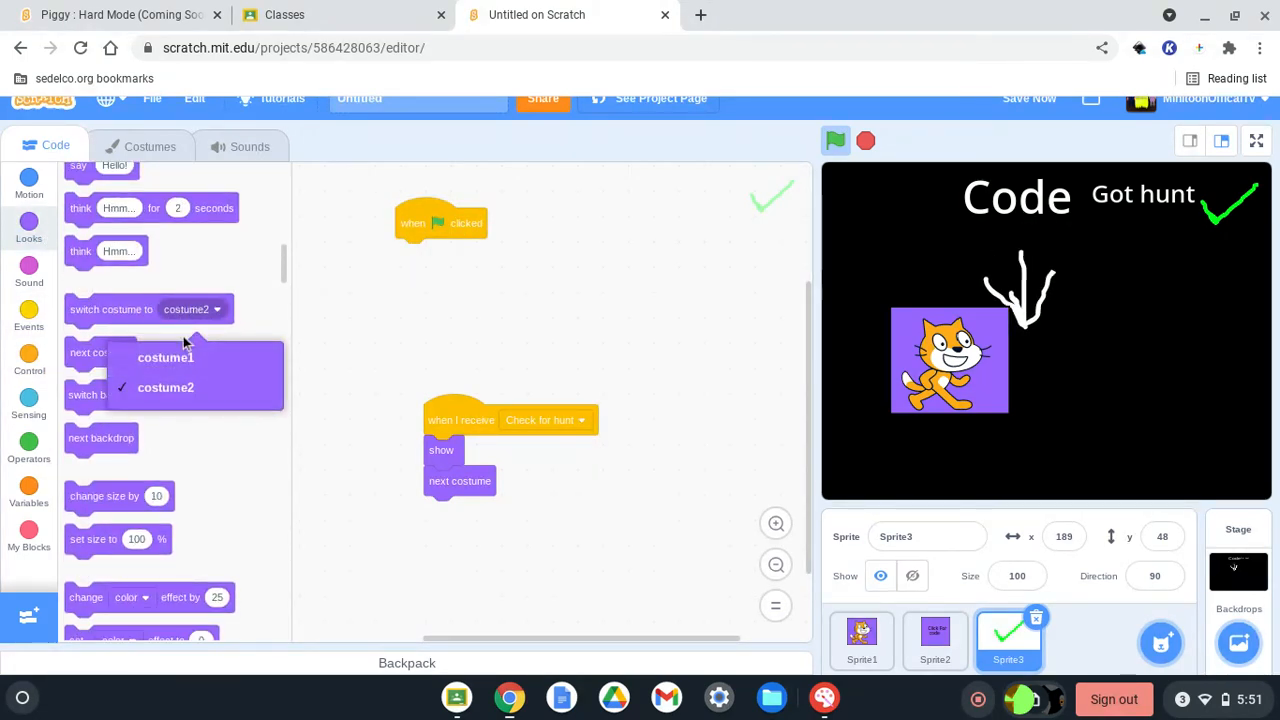
pyautogui.click(164, 356)
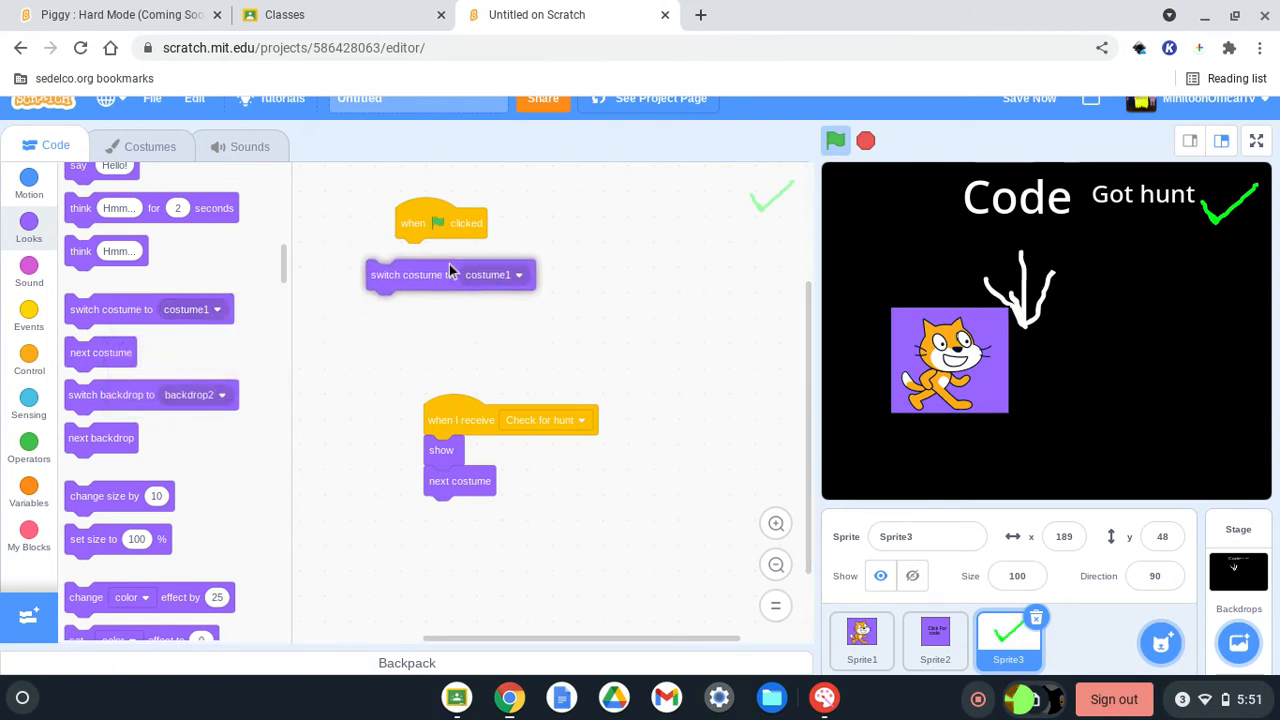
pyautogui.click(936, 640)
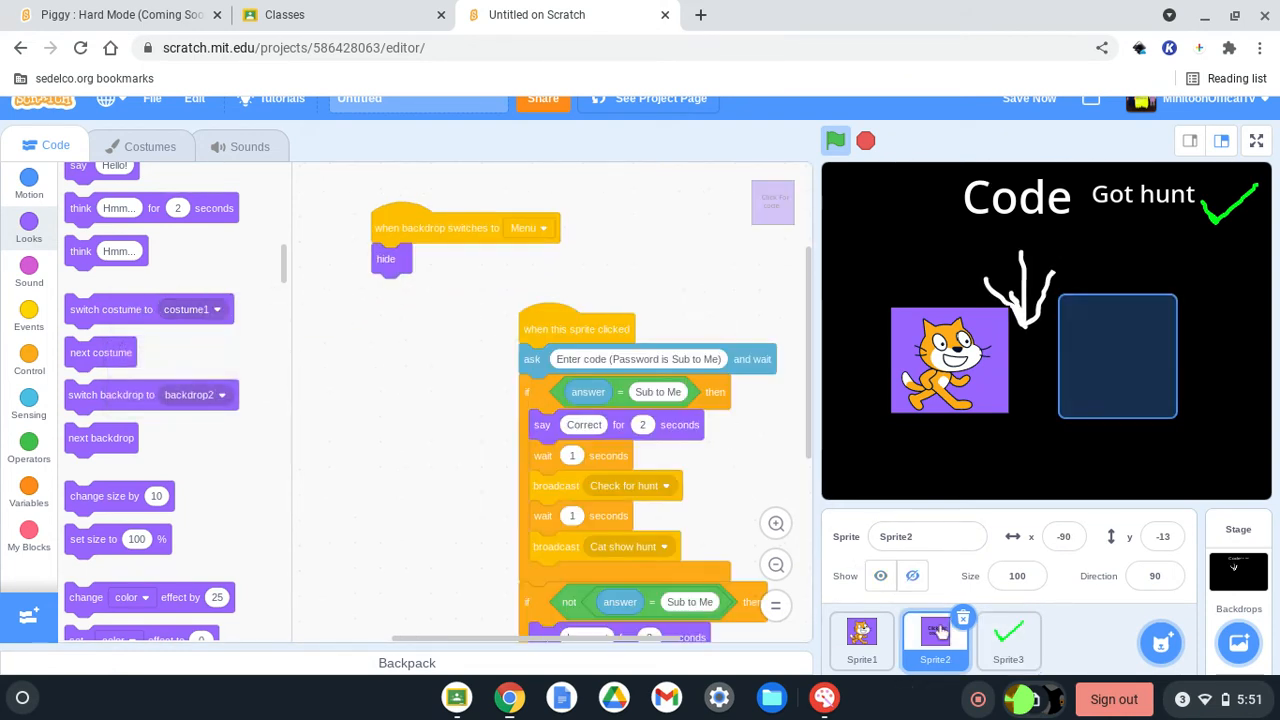
pyautogui.click(386, 260)
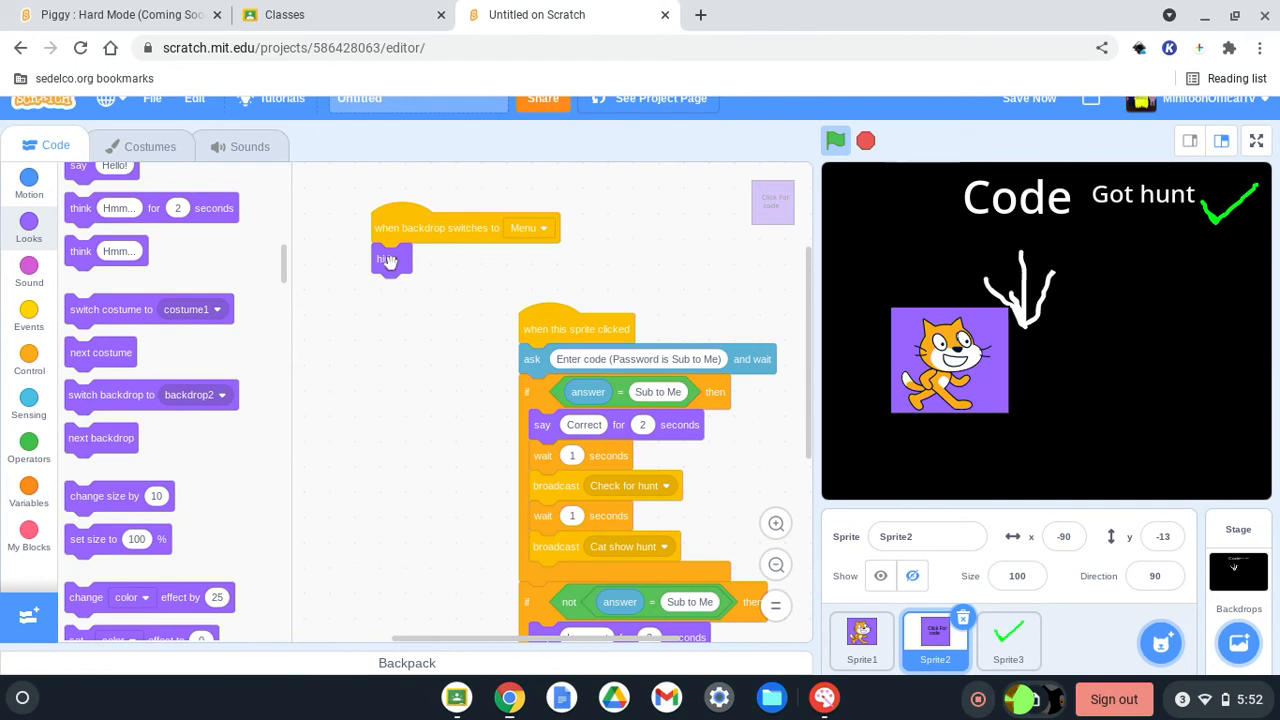
pyautogui.rightClick(388, 260)
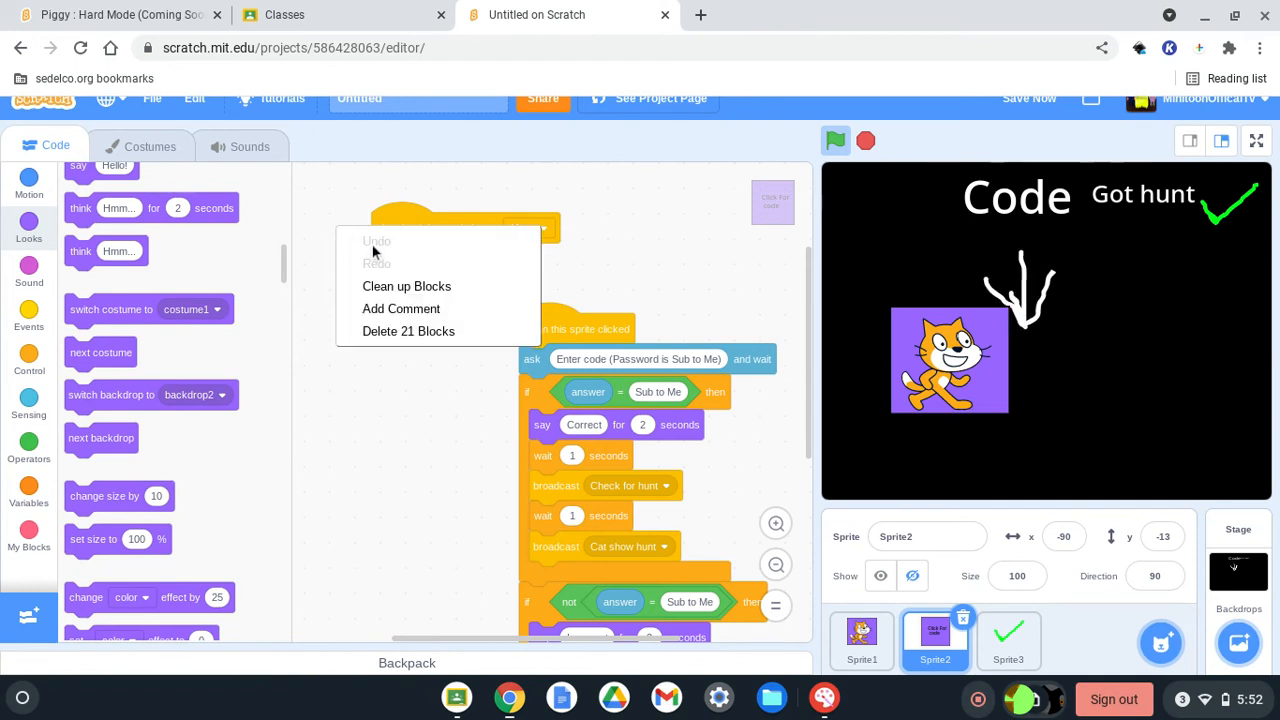
pyautogui.moveTo(332, 230)
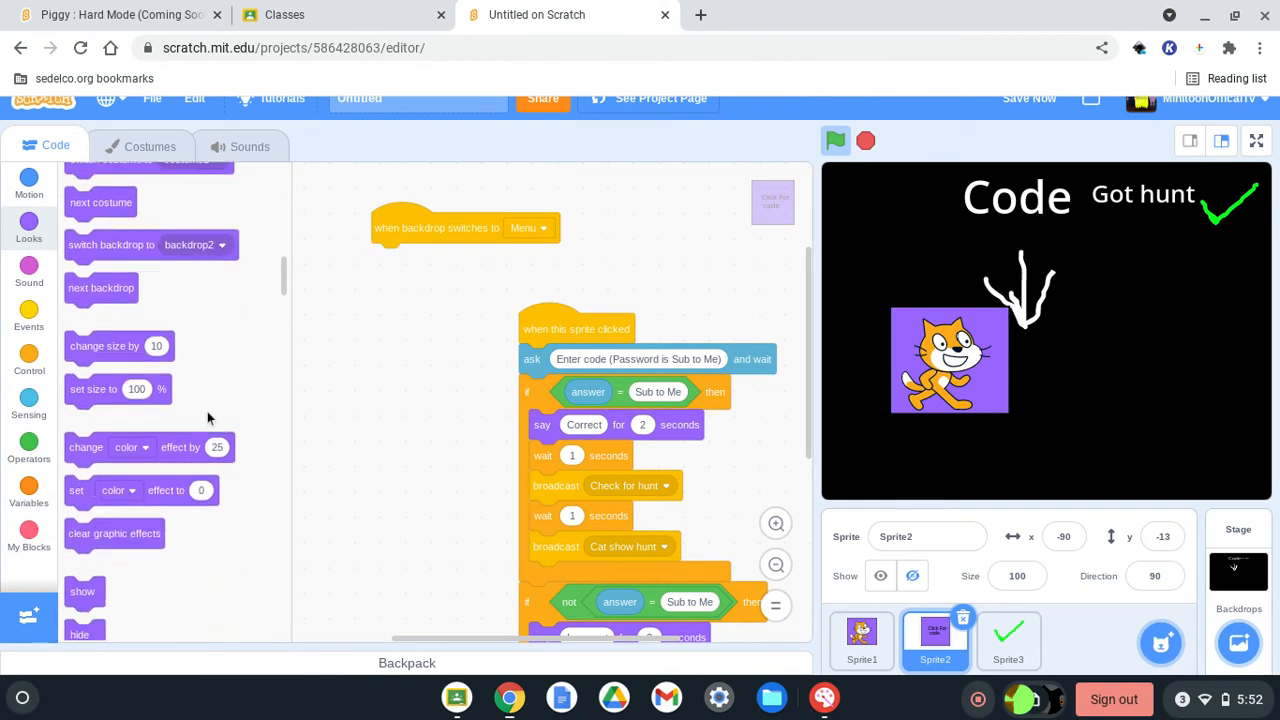
pyautogui.moveTo(84, 592); pyautogui.dragTo(388, 258)
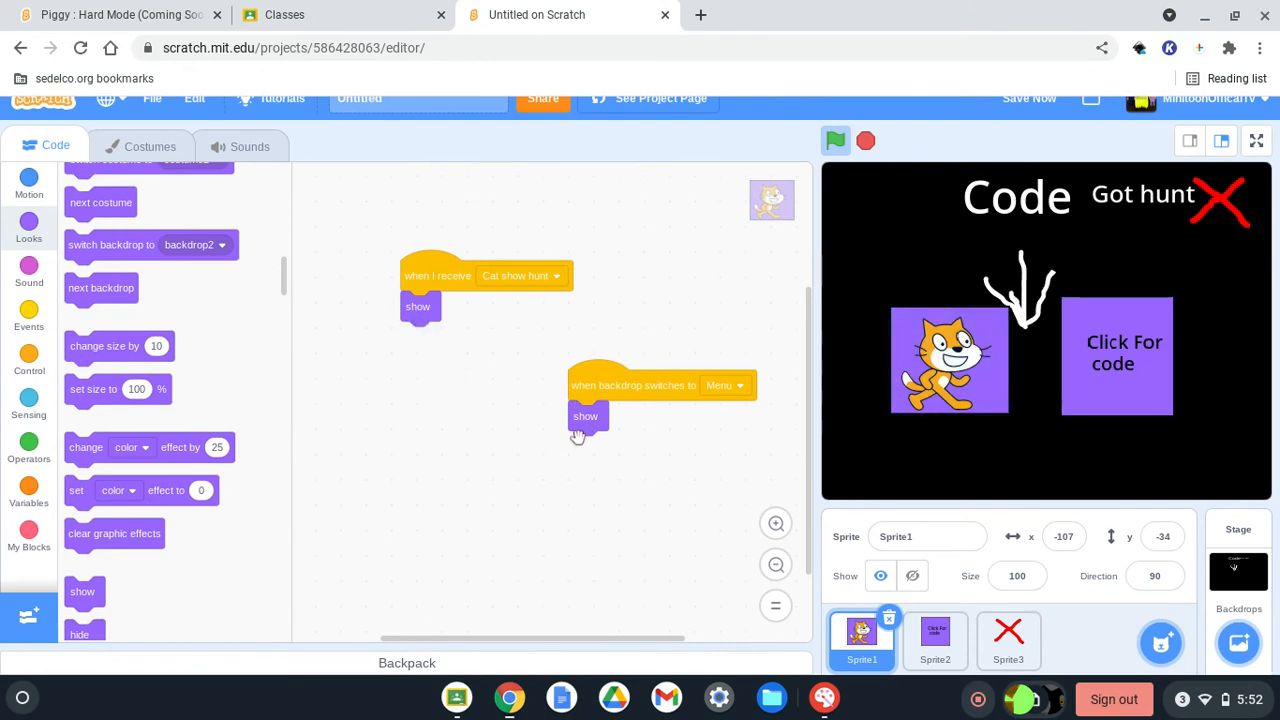
# Make the cat sprite hide when the backdrop switches to Menu.
pyautogui.moveTo(584, 416); pyautogui.dragTo(330, 430)
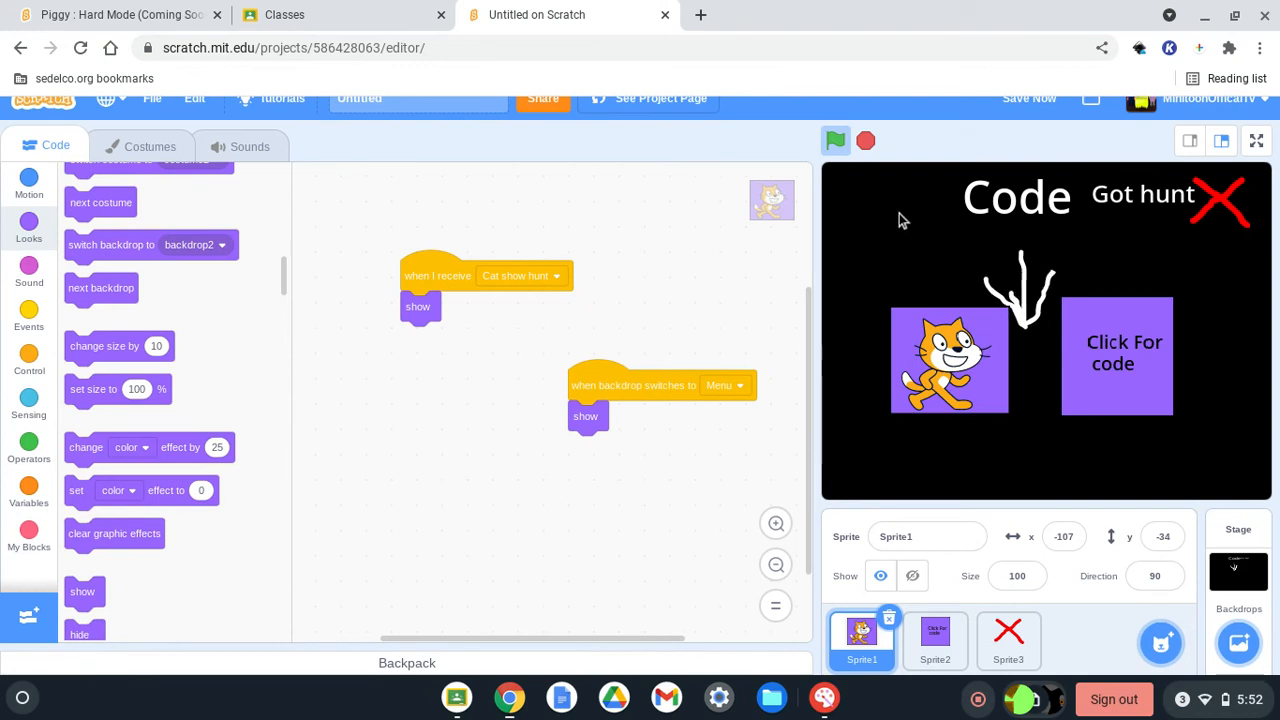
pyautogui.click(836, 140)
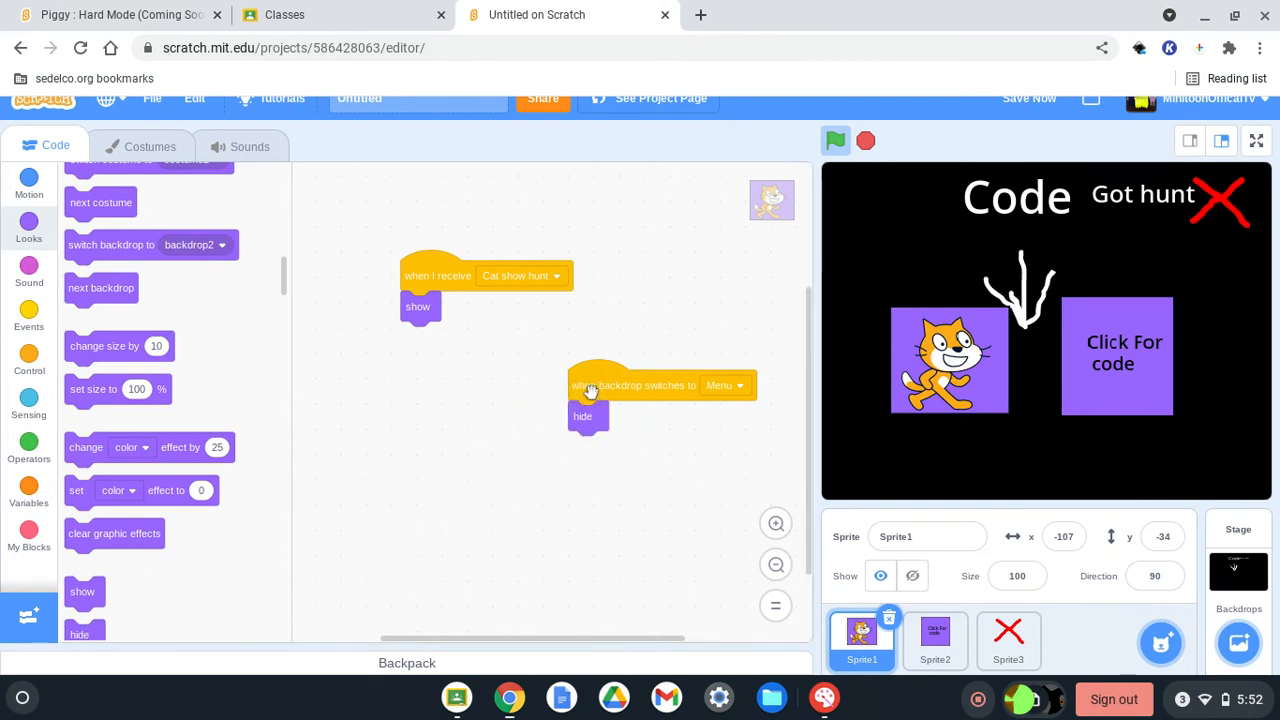
# Run the game and answer the prompt with 'Sub to Me' to get the green check.
pyautogui.click(1116, 356)
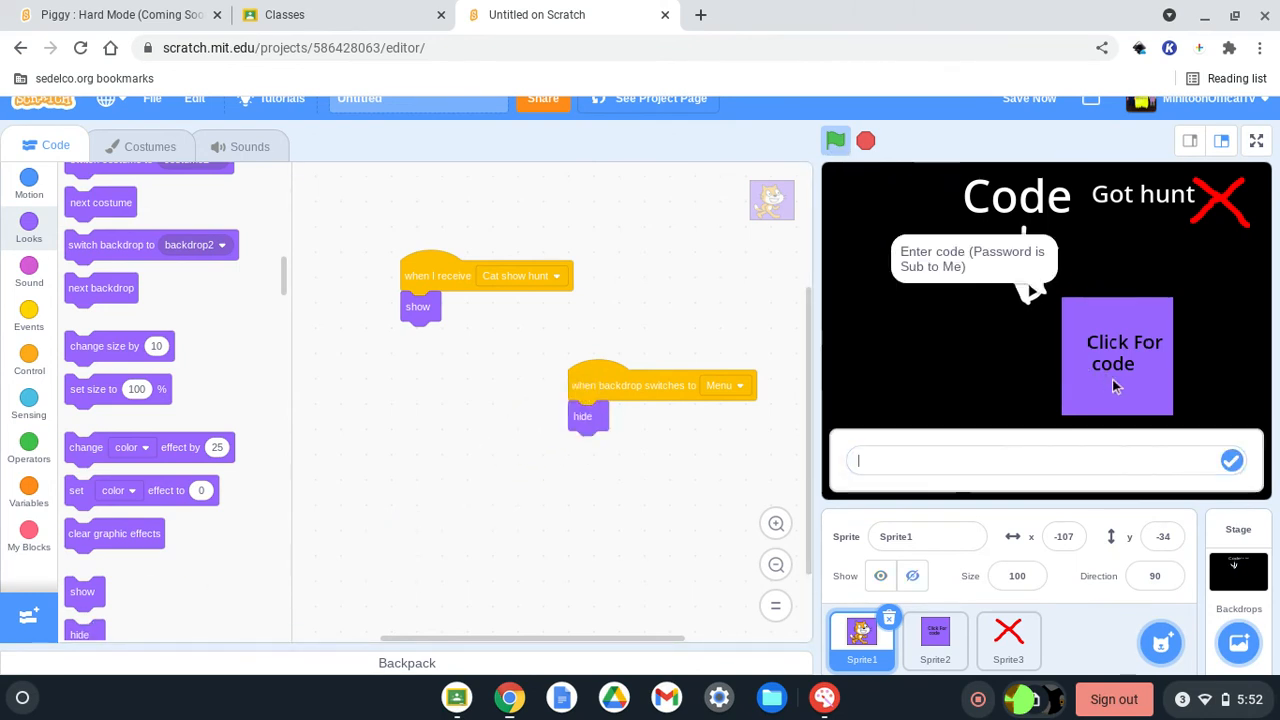
pyautogui.click(1040, 460)
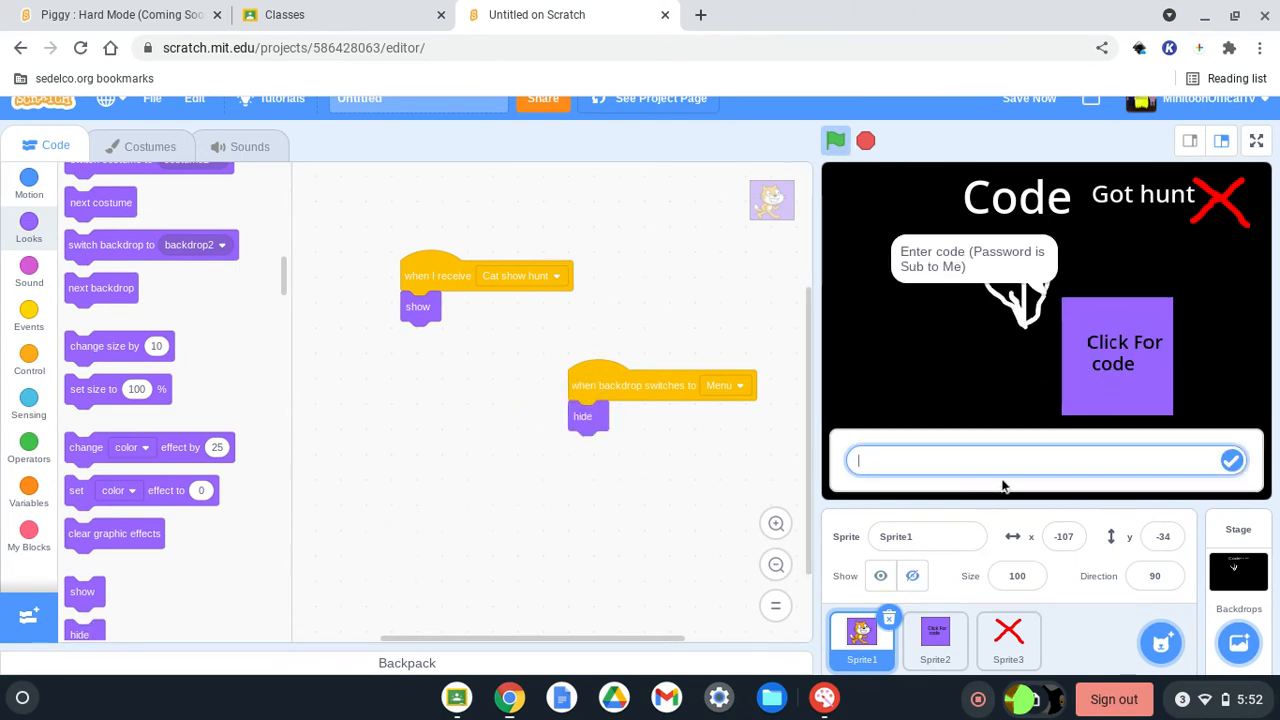
pyautogui.write('En')
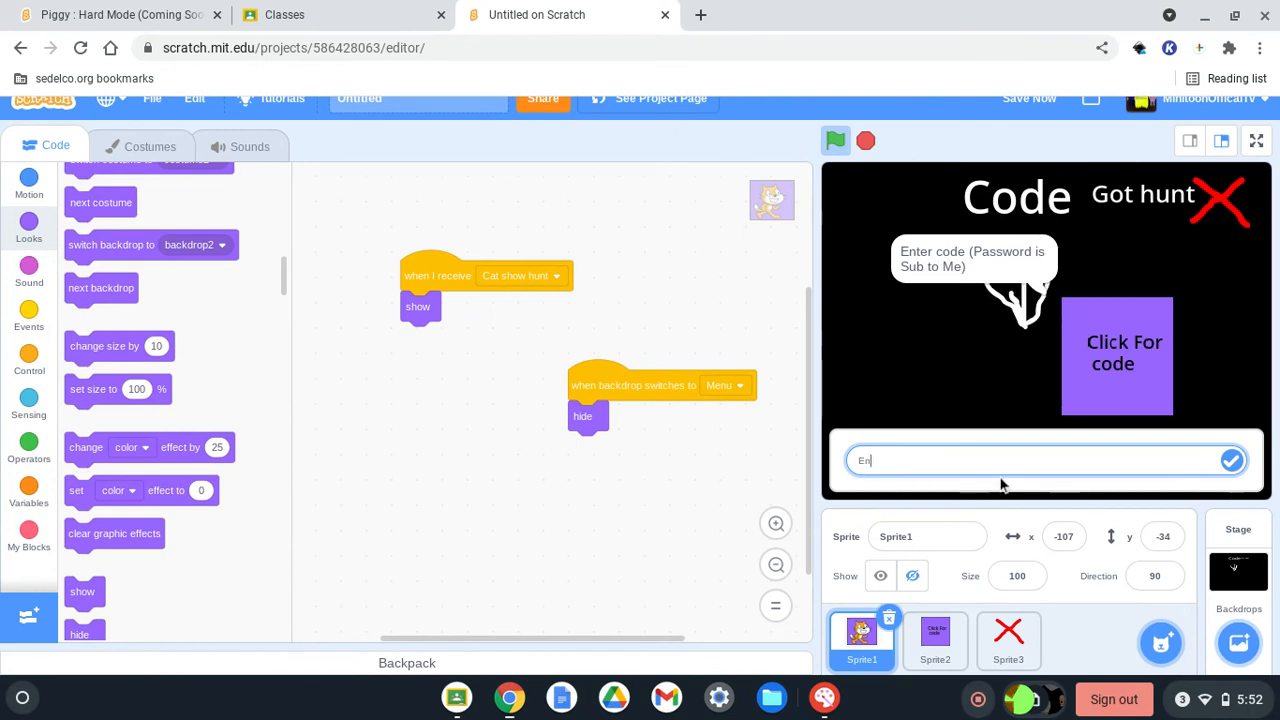
pyautogui.write('Sub to Me')
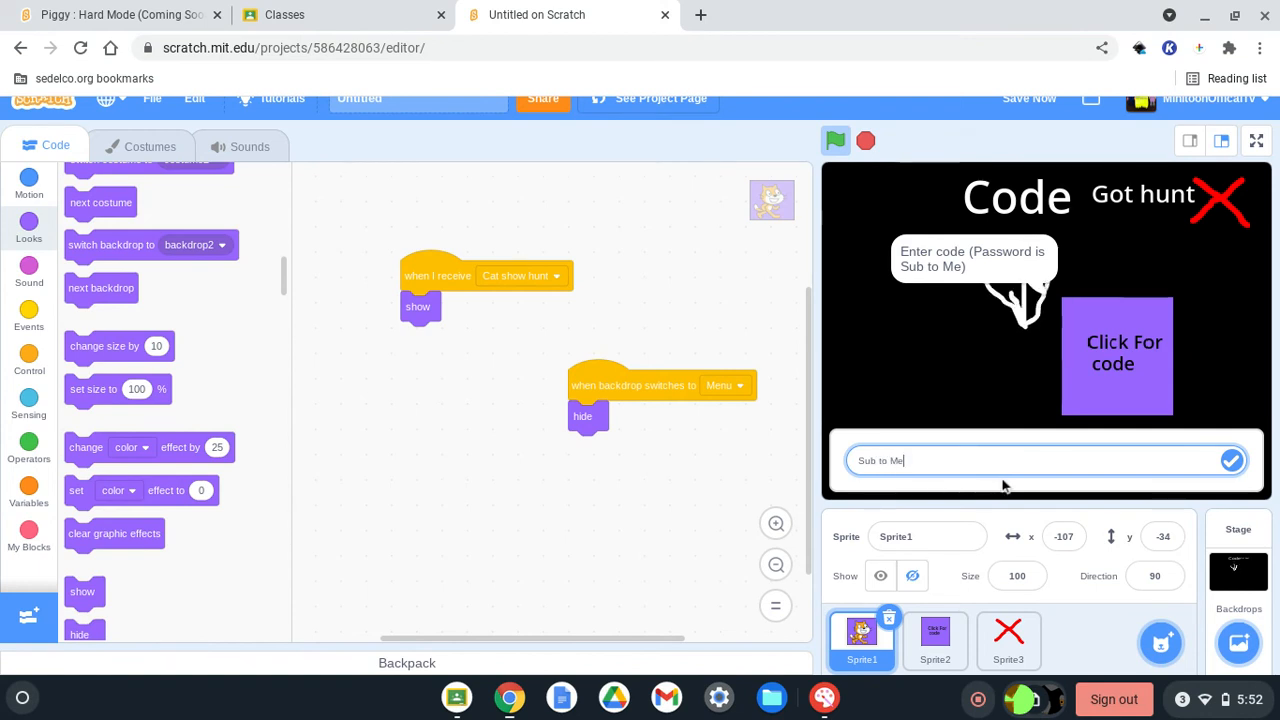
pyautogui.click(1232, 460)
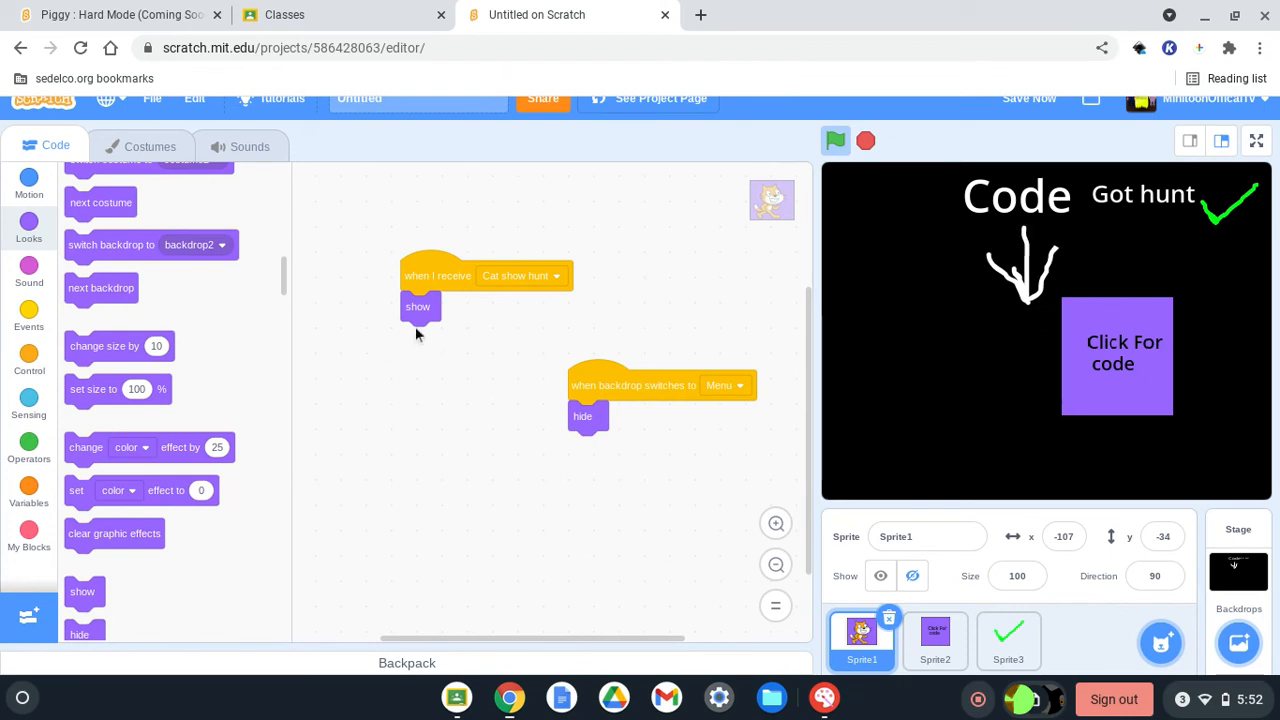
# Start the Incorrect check from a green flag hat in Sprite2 and rerun the game.
pyautogui.click(934, 638)
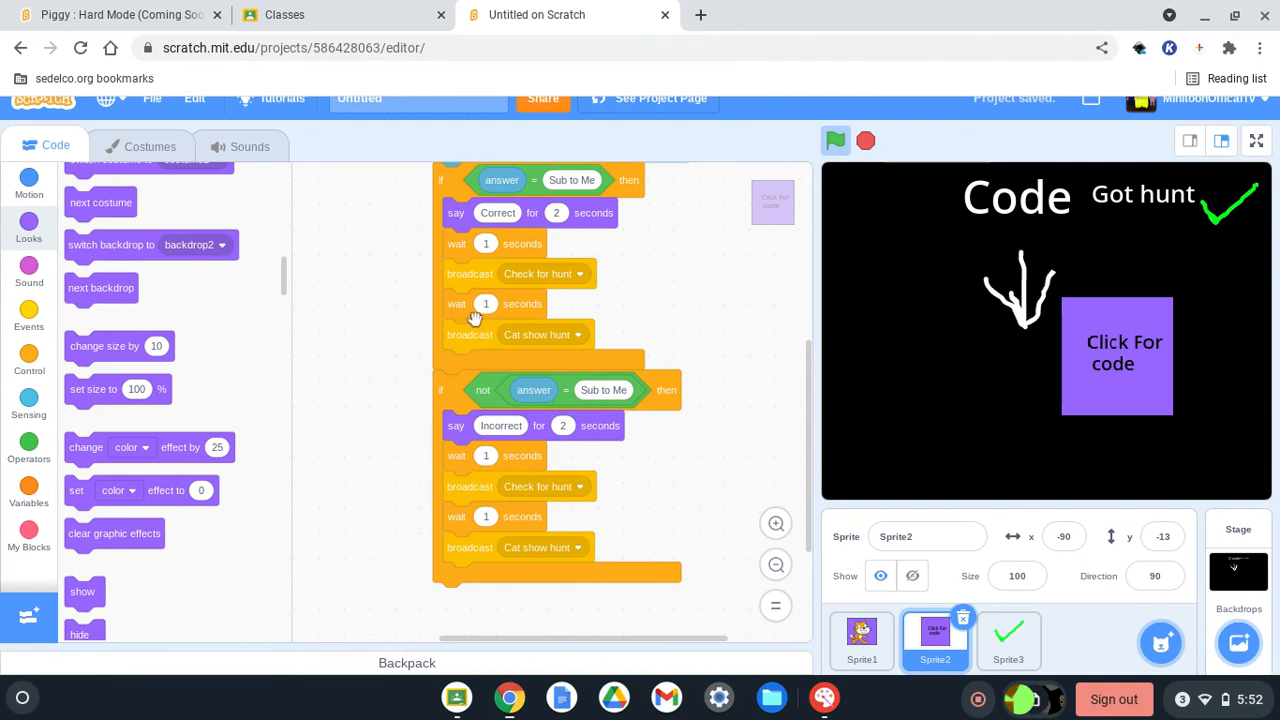
pyautogui.moveTo(484, 336)
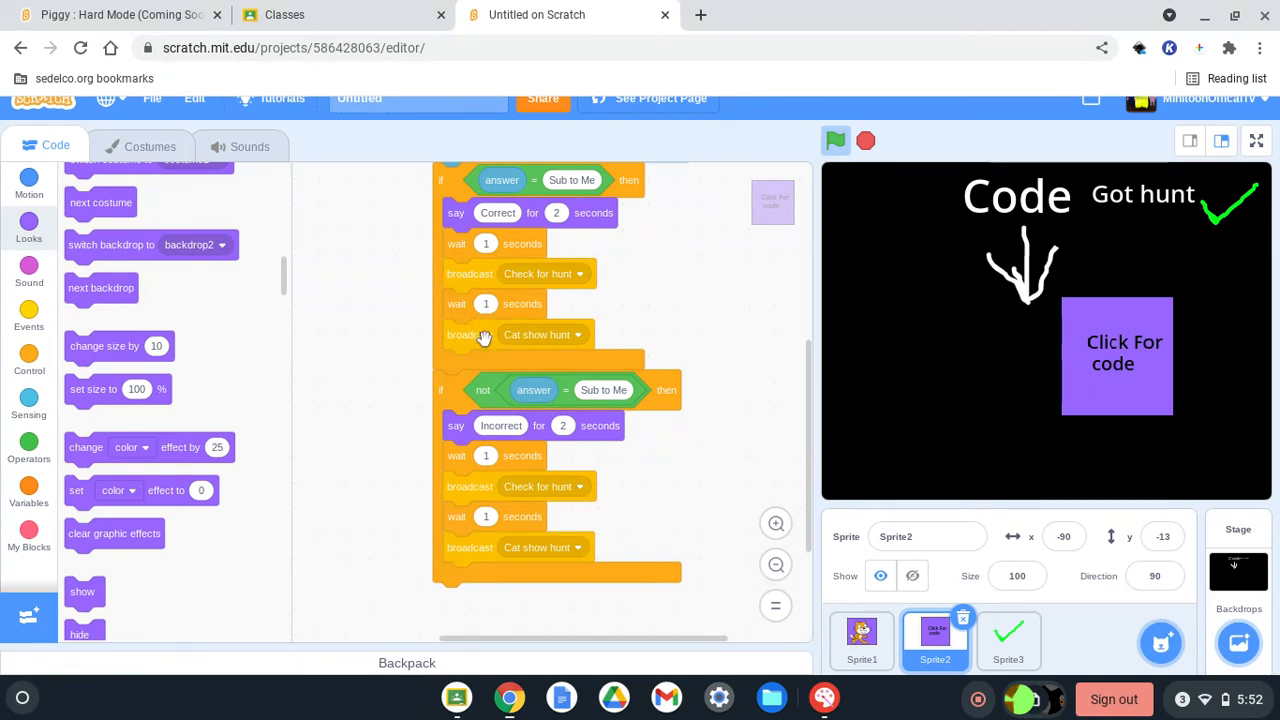
pyautogui.moveTo(464, 388)
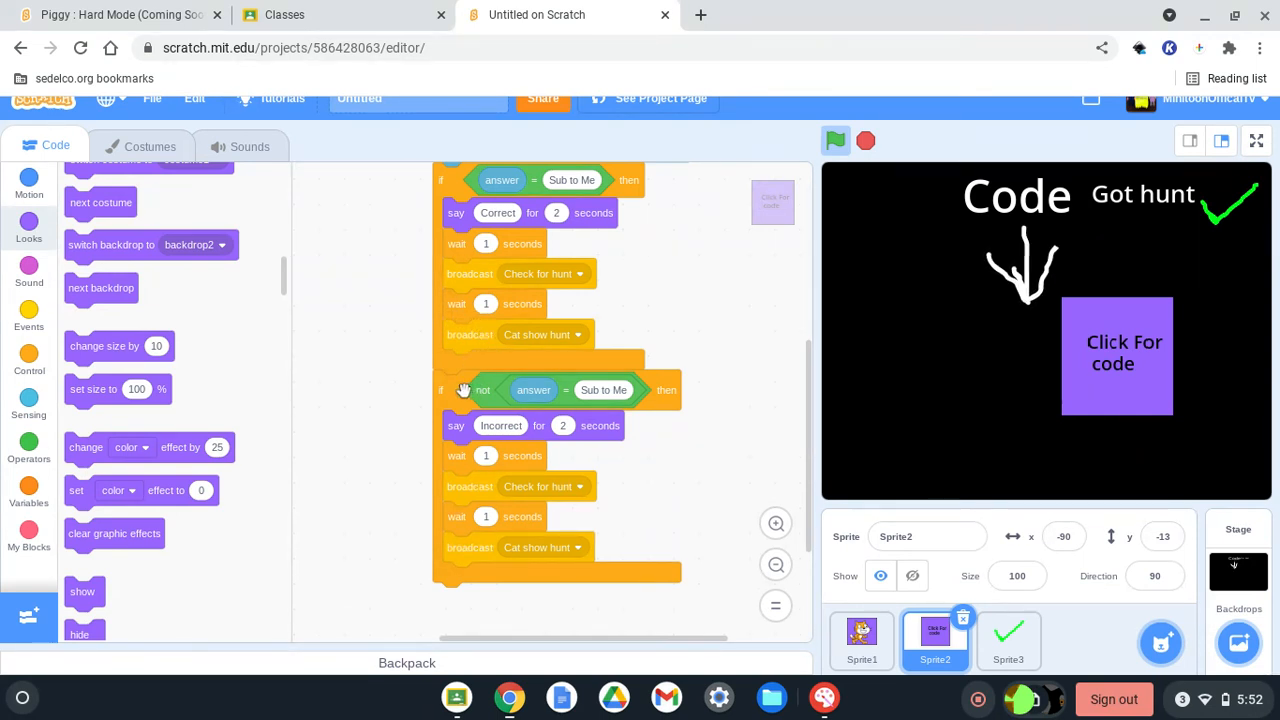
pyautogui.click(28, 316)
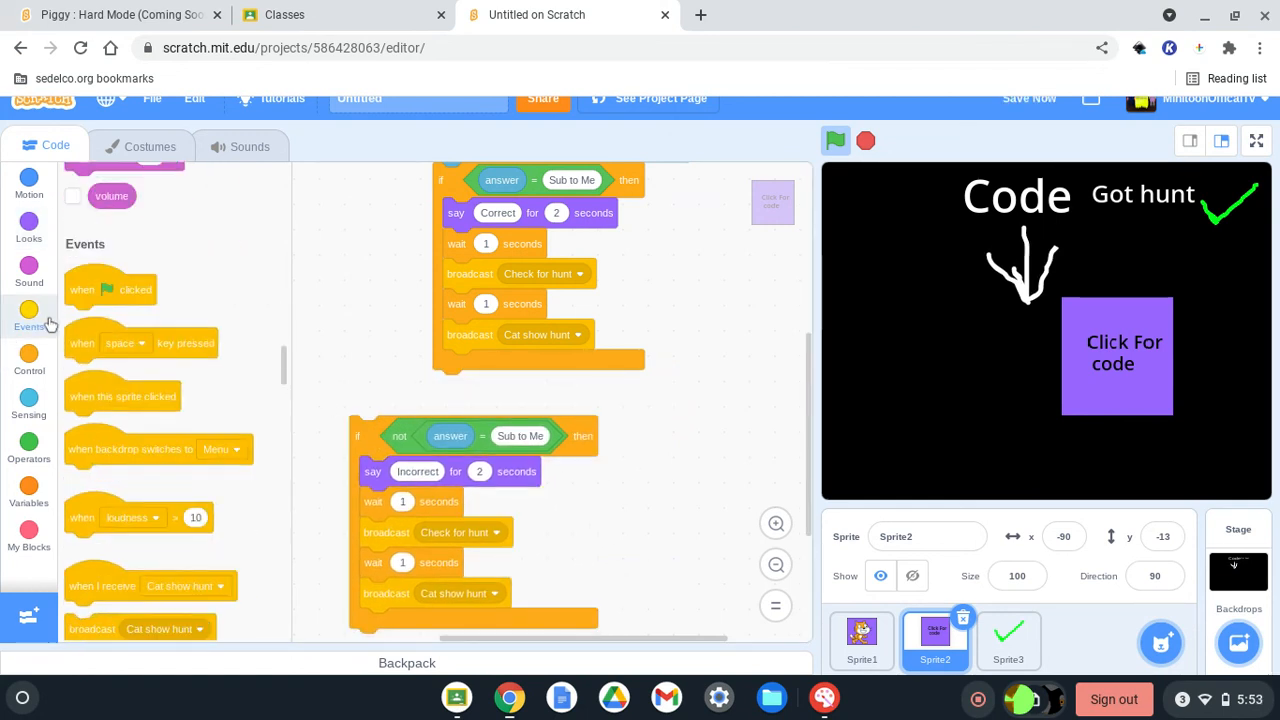
pyautogui.scroll(-3)
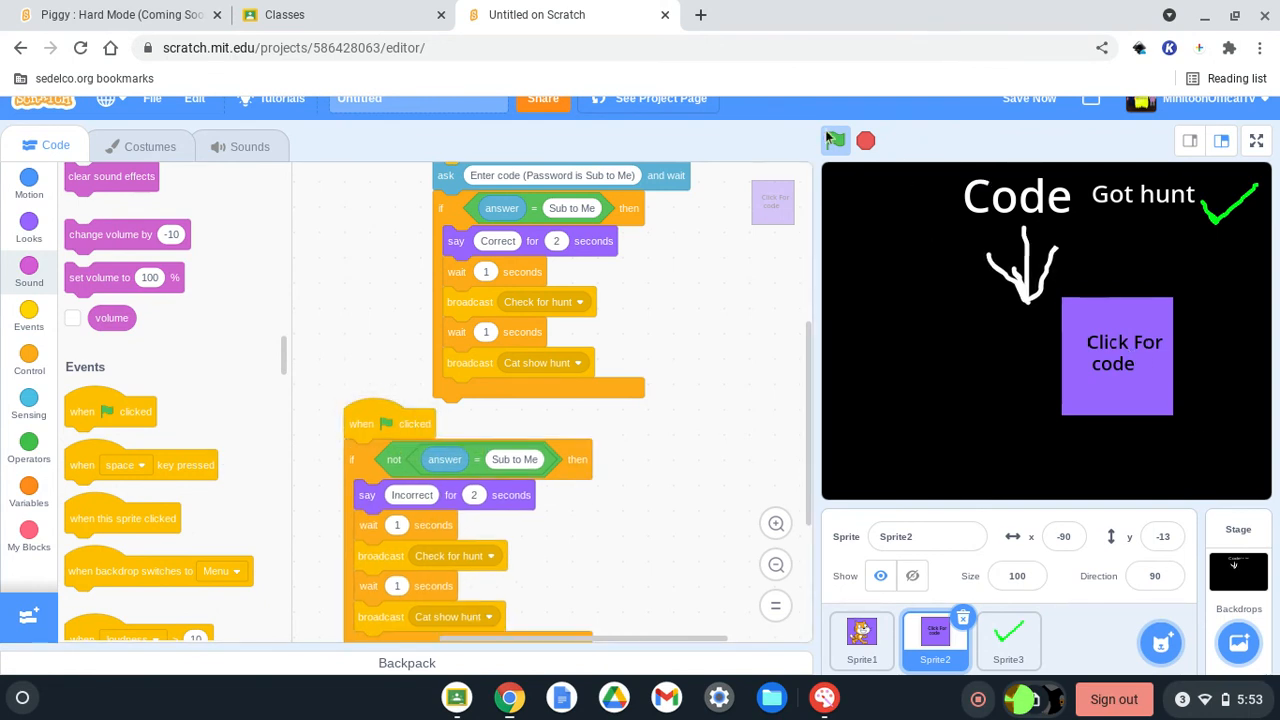
pyautogui.click(836, 140)
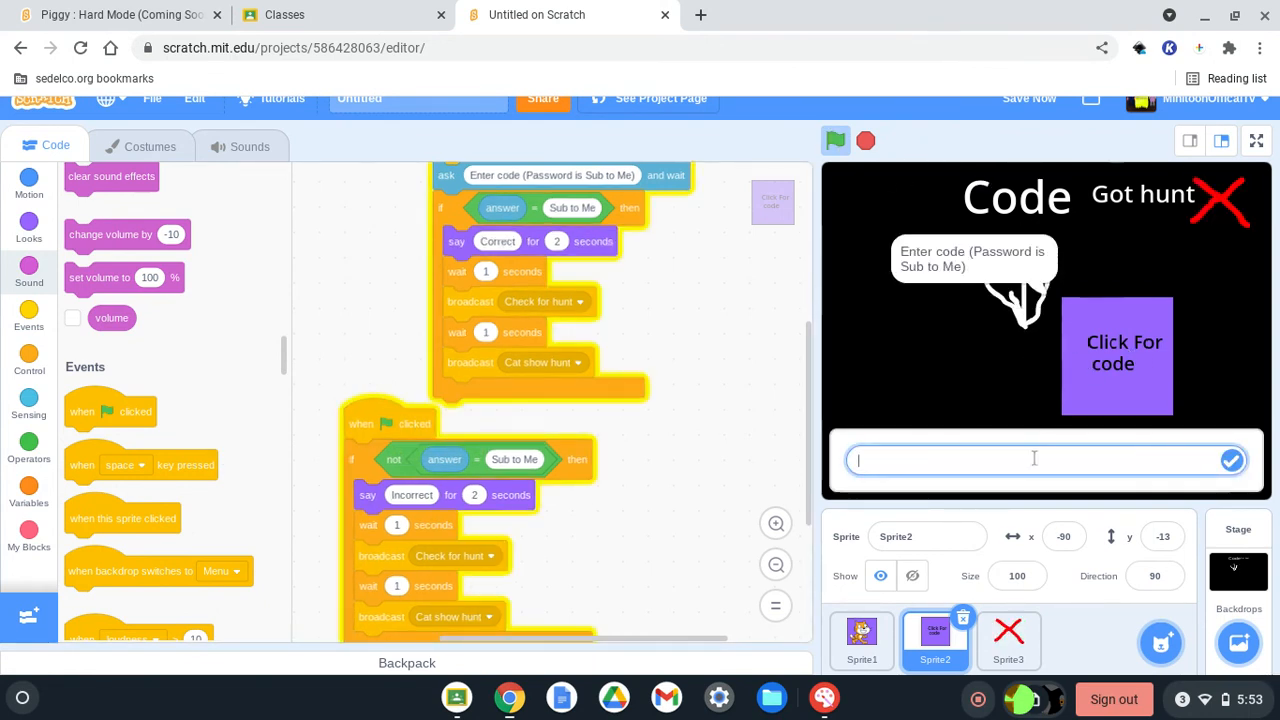
pyautogui.write('Sub')
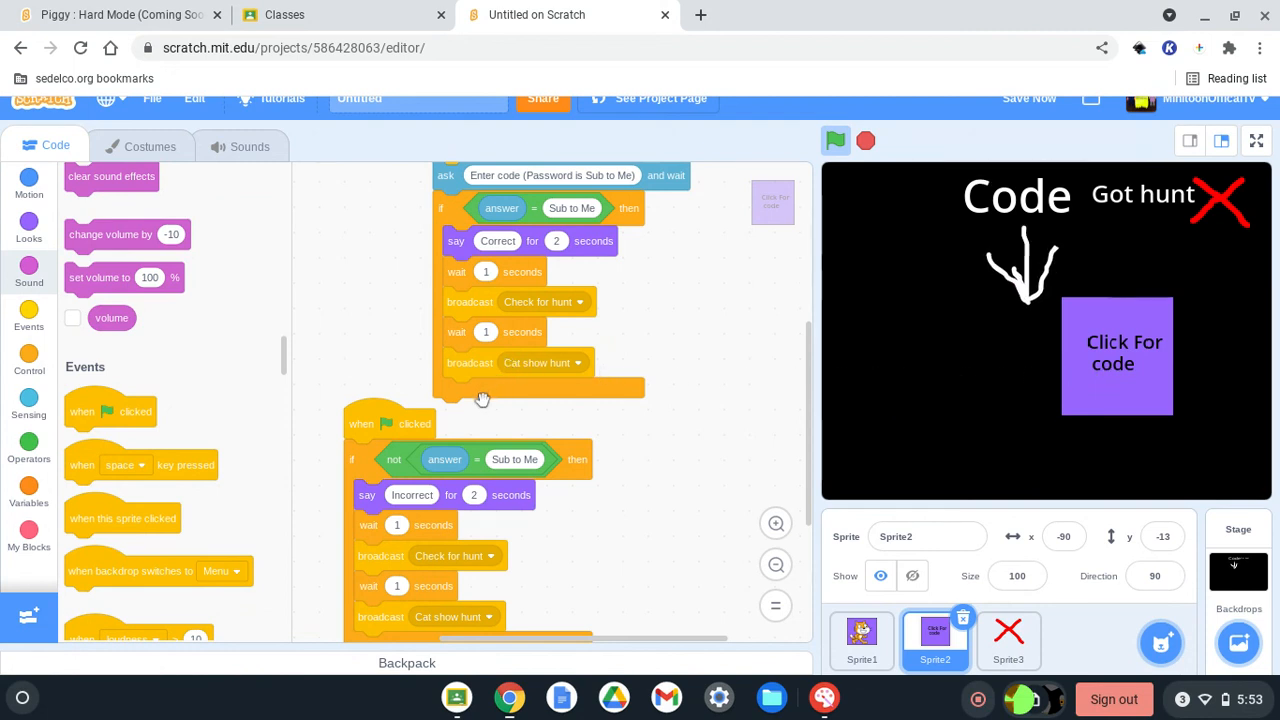
pyautogui.moveTo(470, 460)
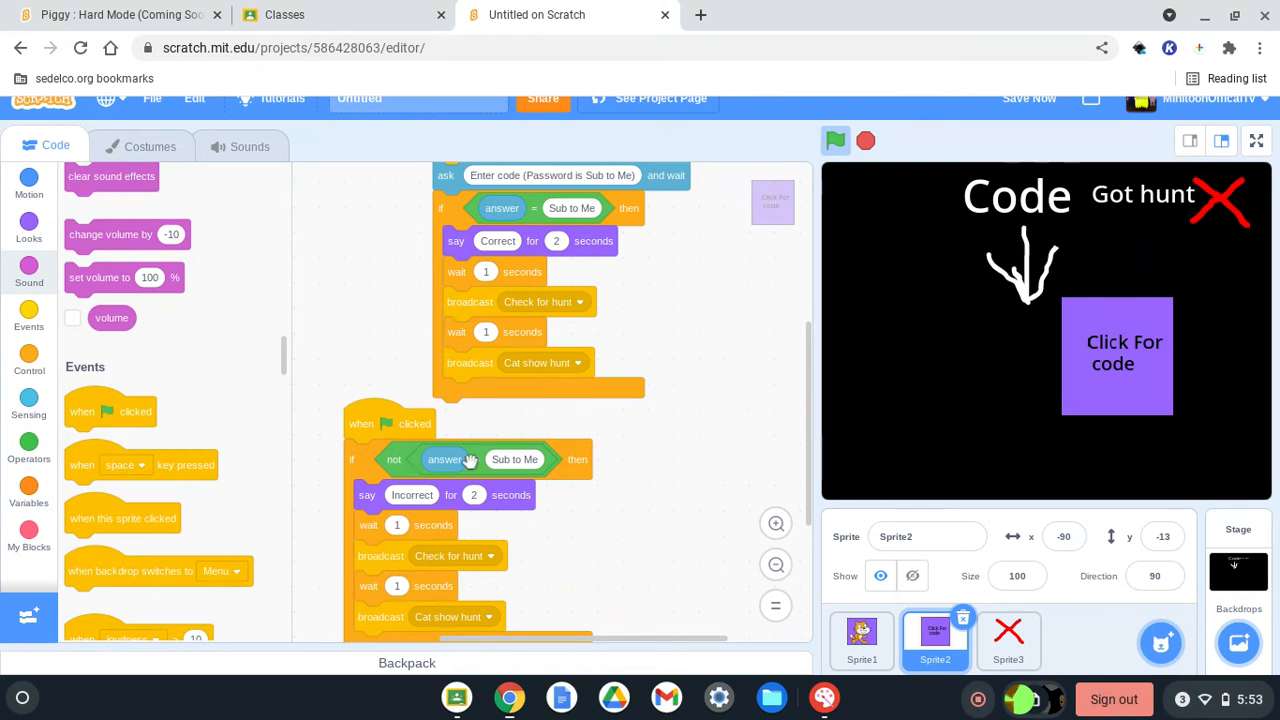
# Keep only the say-Incorrect block in the reattached check and test a wrong answer.
pyautogui.click(836, 140)
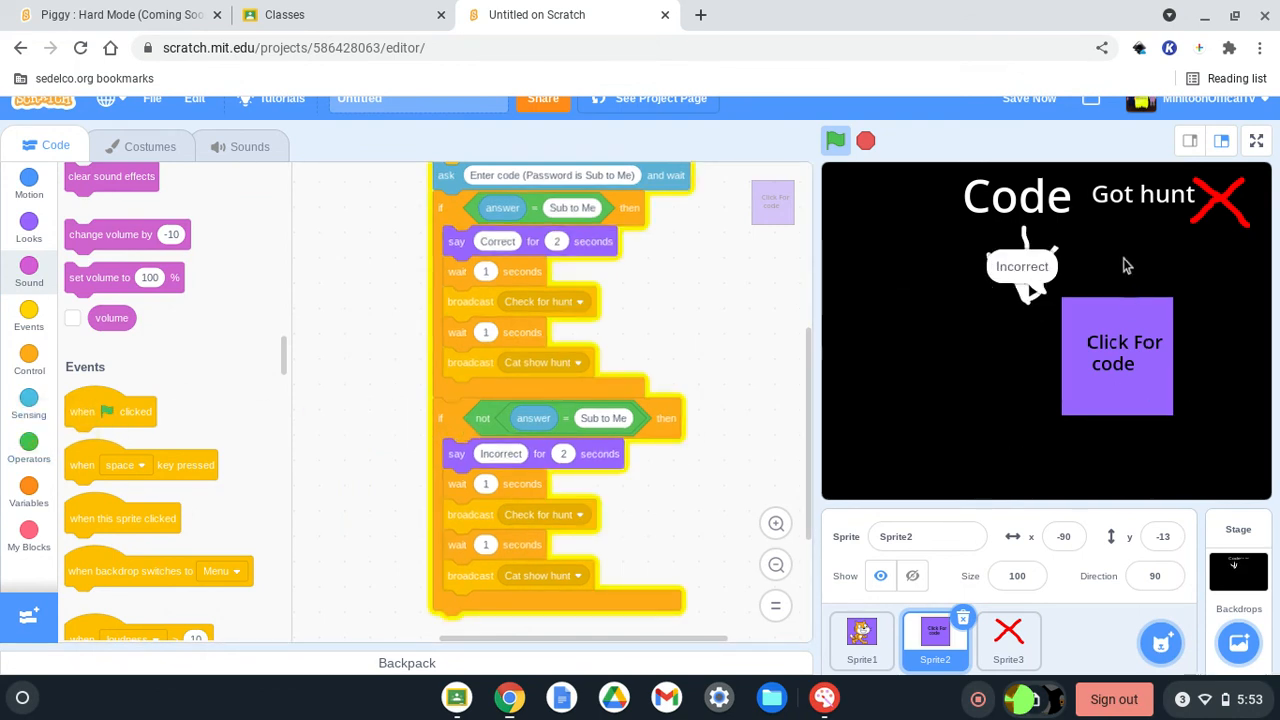
pyautogui.click(836, 140)
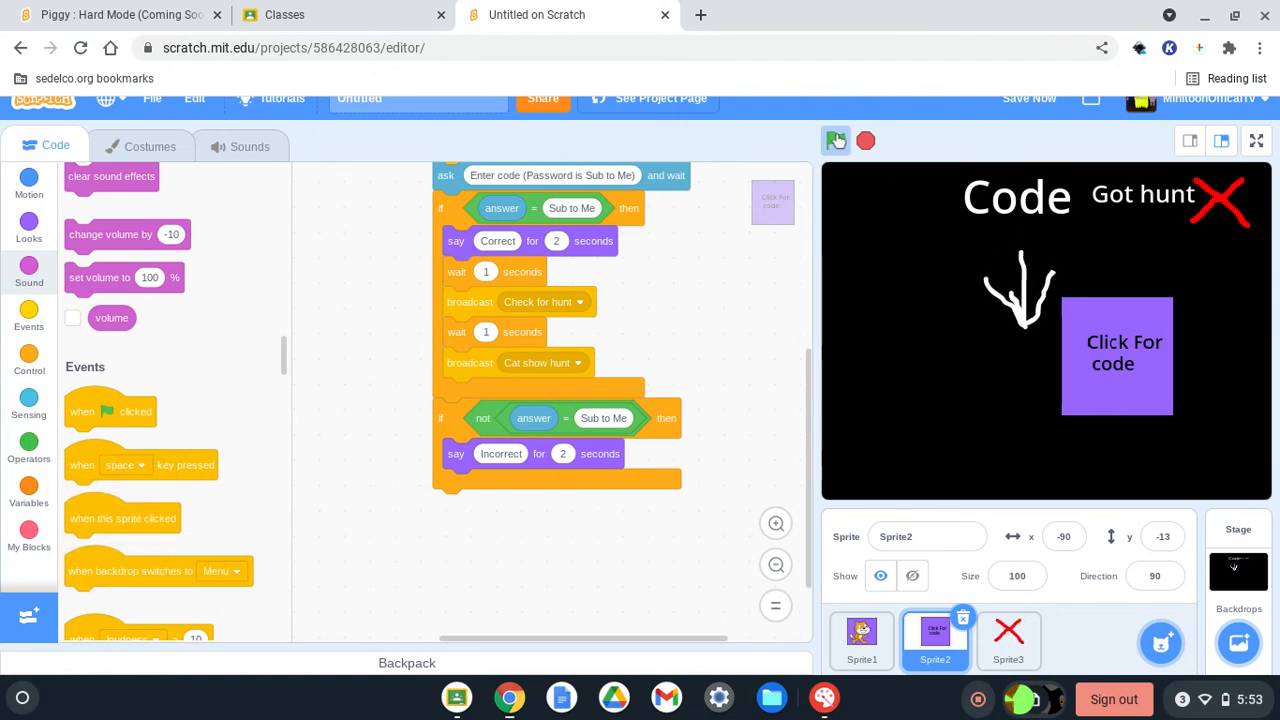
pyautogui.click(836, 140)
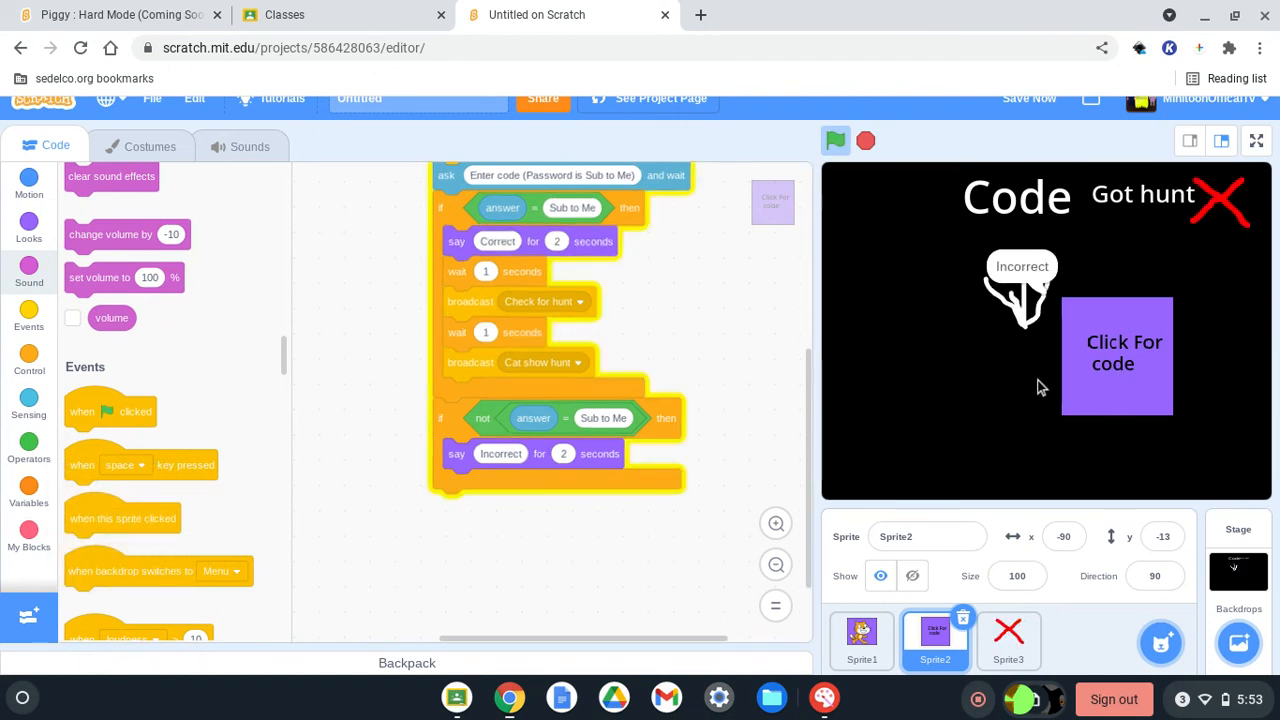
pyautogui.moveTo(1168, 268)
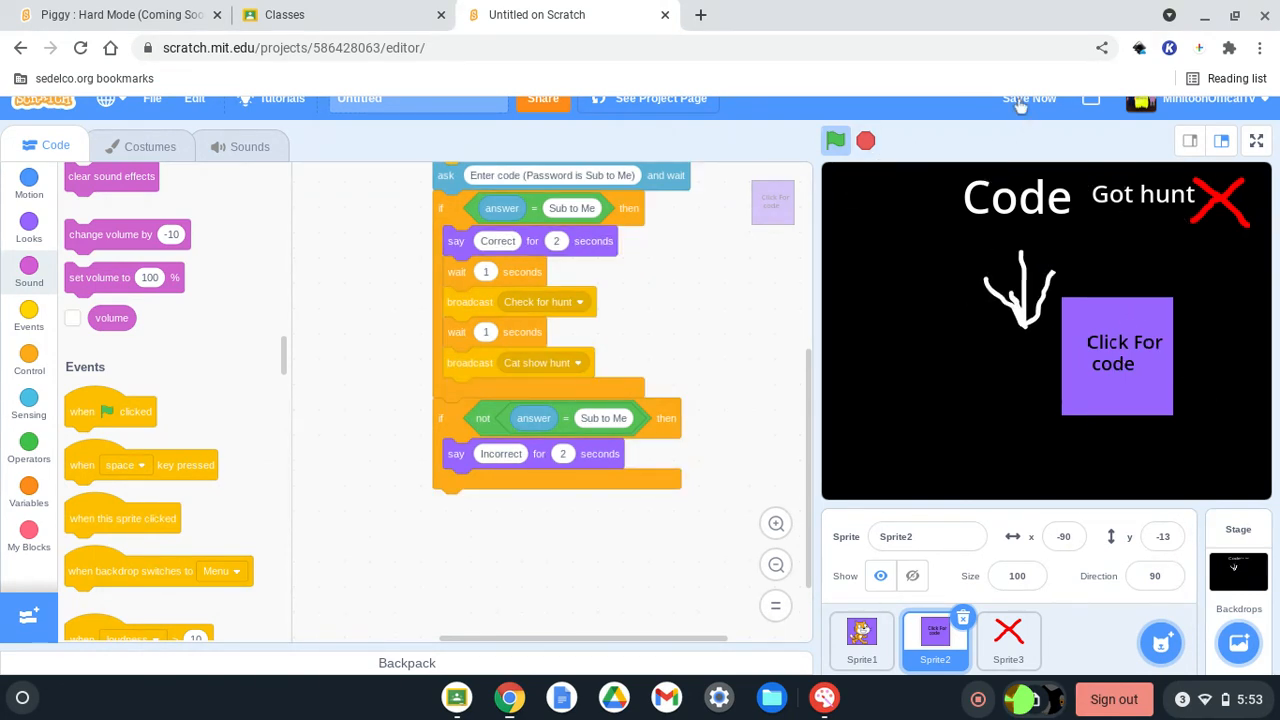
pyautogui.click(1256, 140)
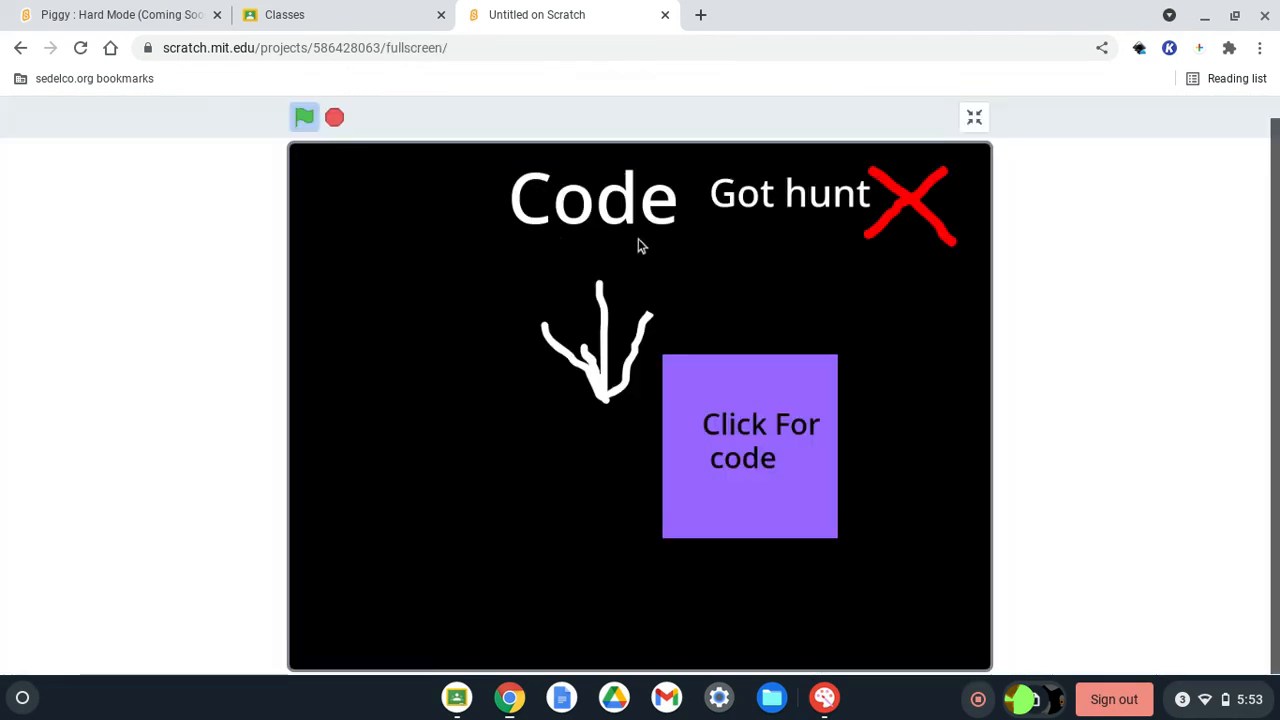
pyautogui.click(748, 444)
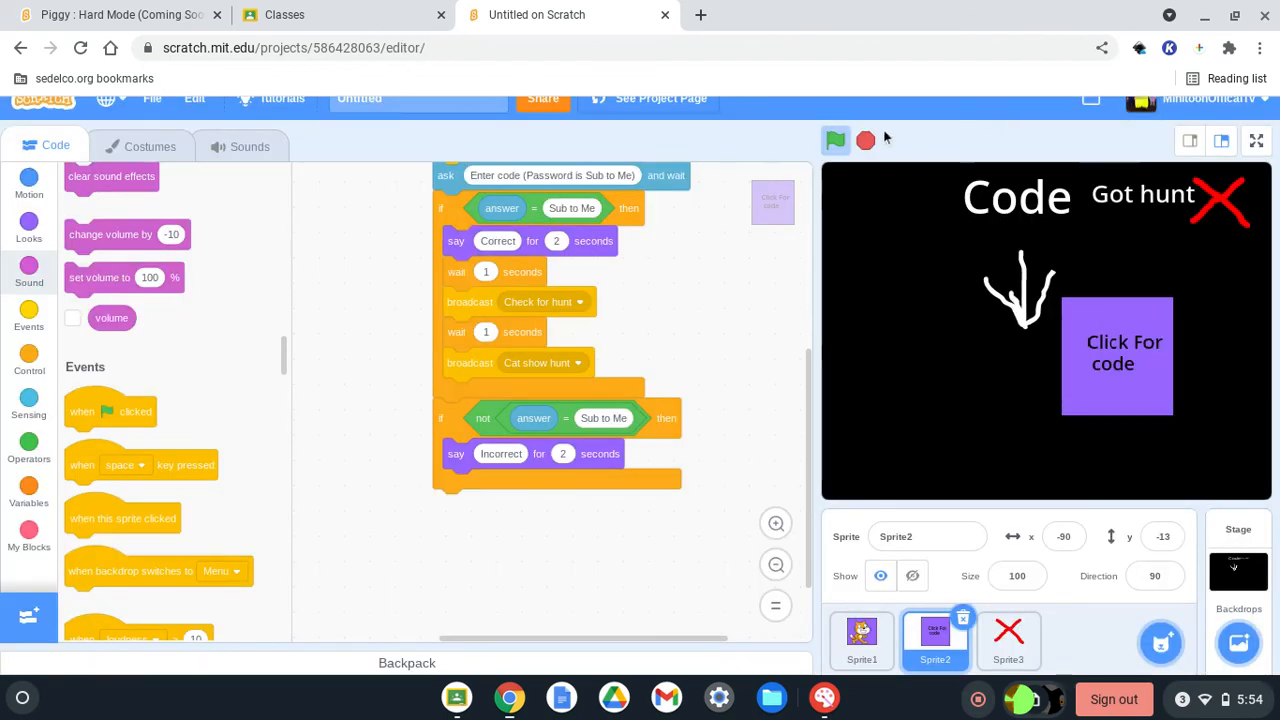
pyautogui.moveTo(866, 140)
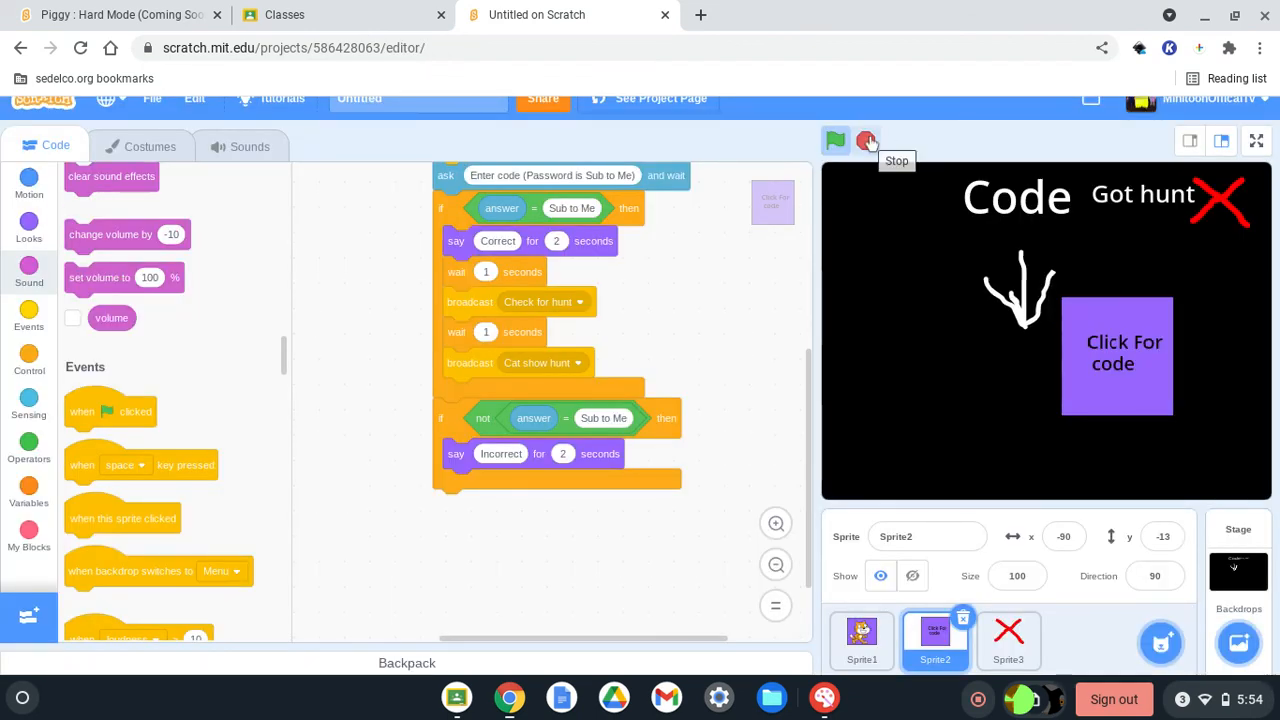
pyautogui.click(836, 140)
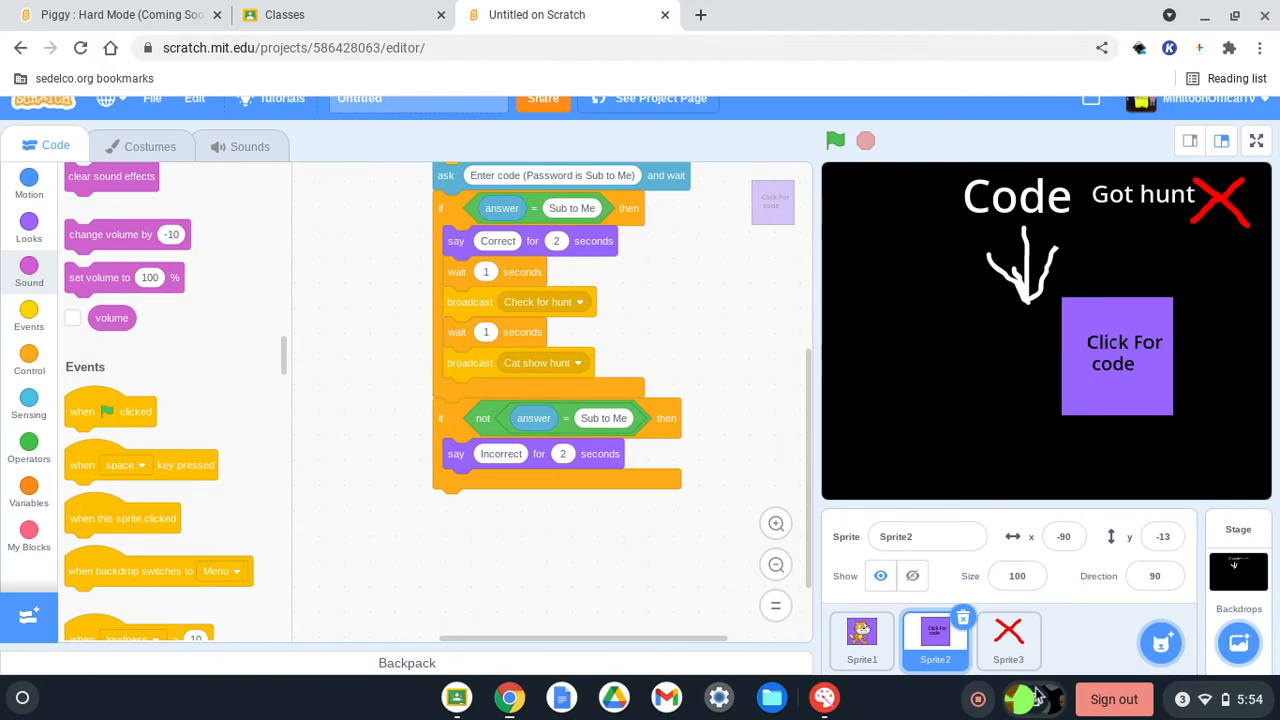